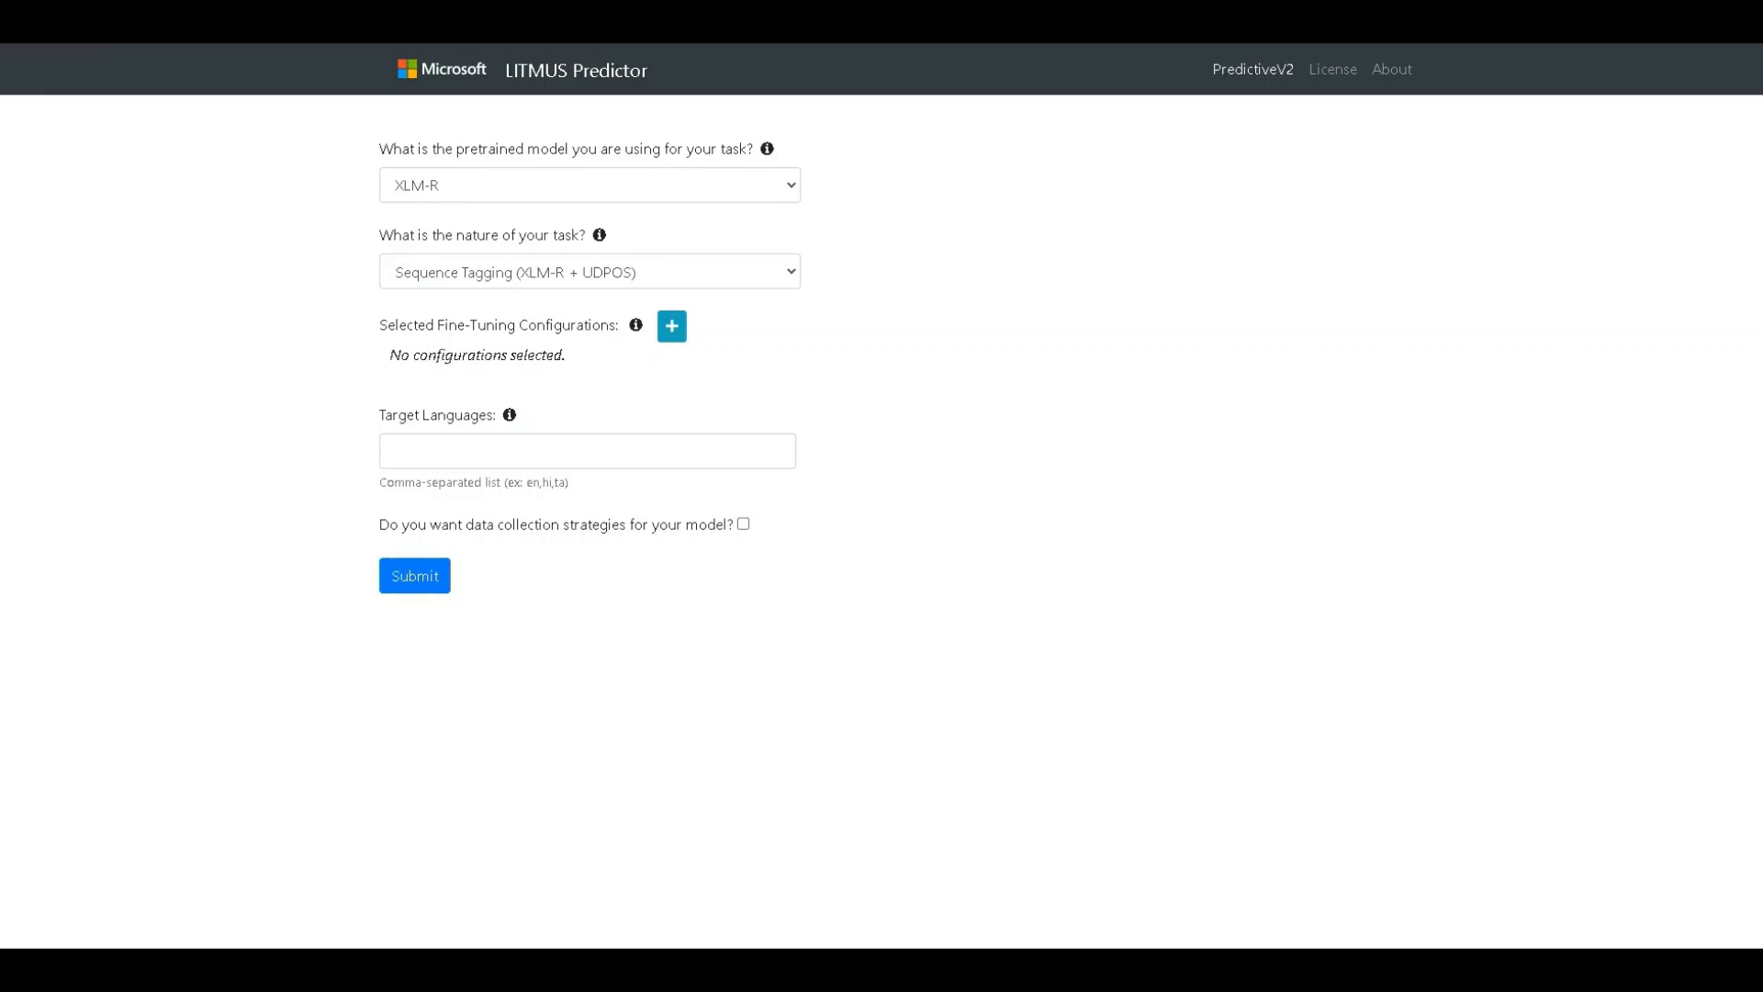
{"action": "mouse_move", "coordinate": [98, 630]}
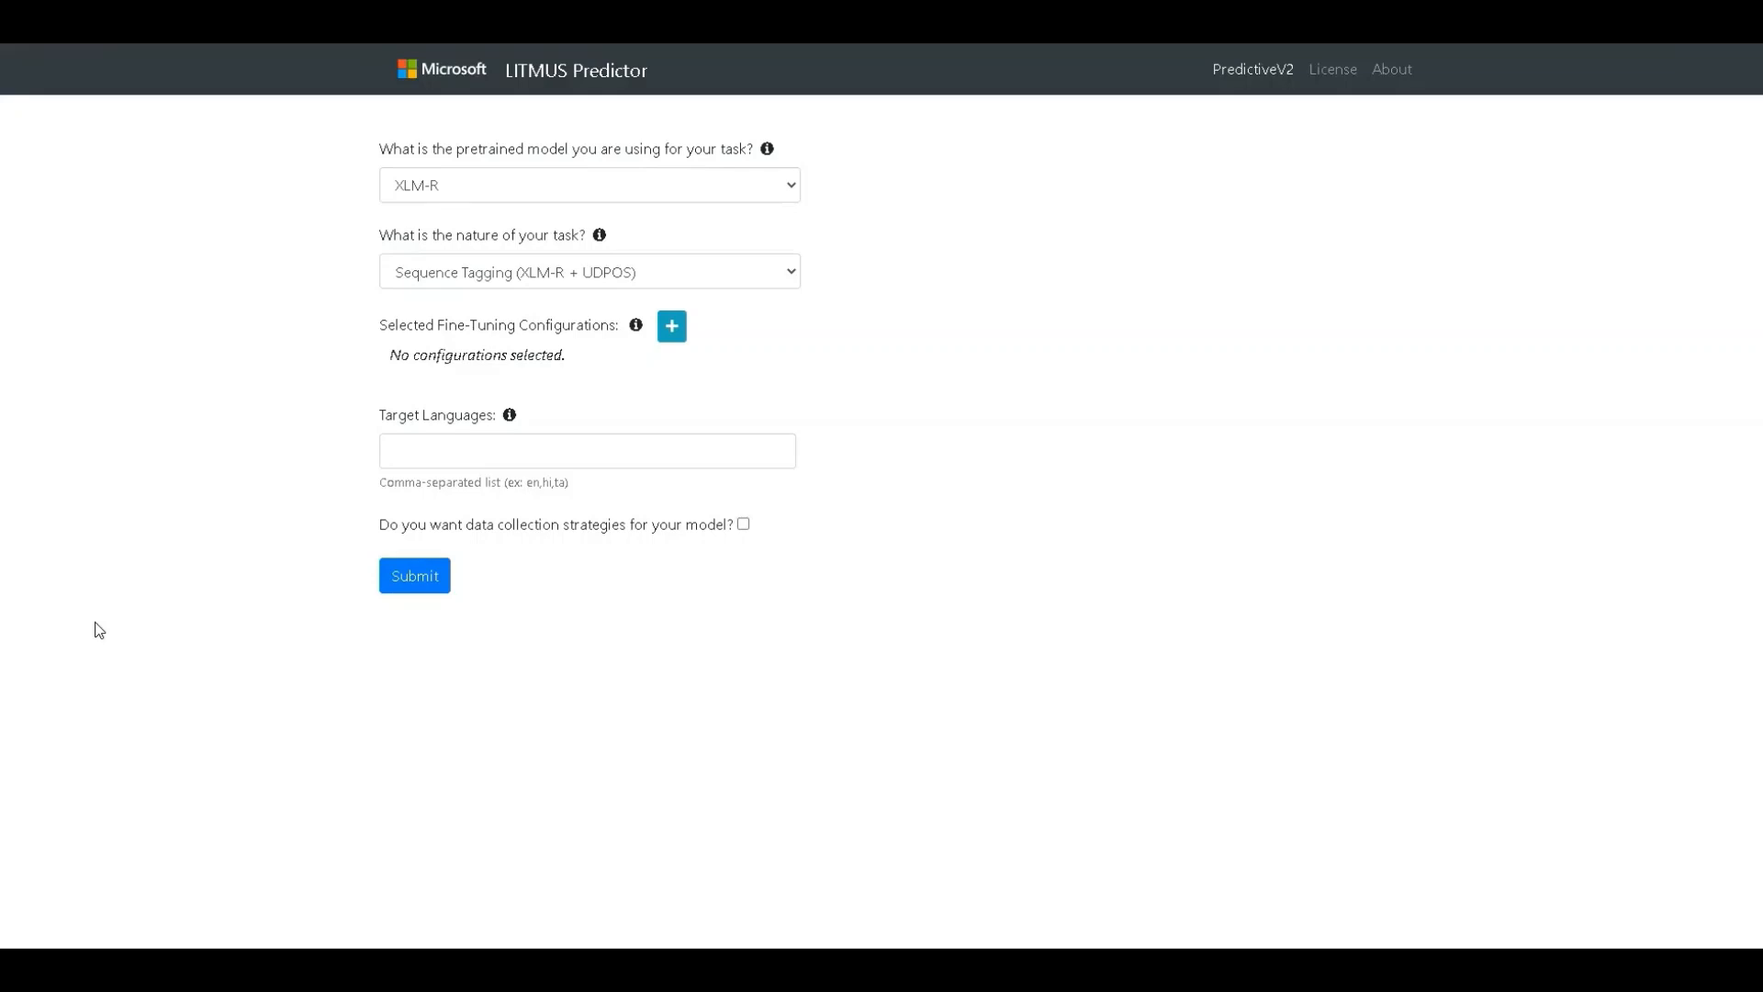
{"action": "mouse_move", "coordinate": [327, 176]}
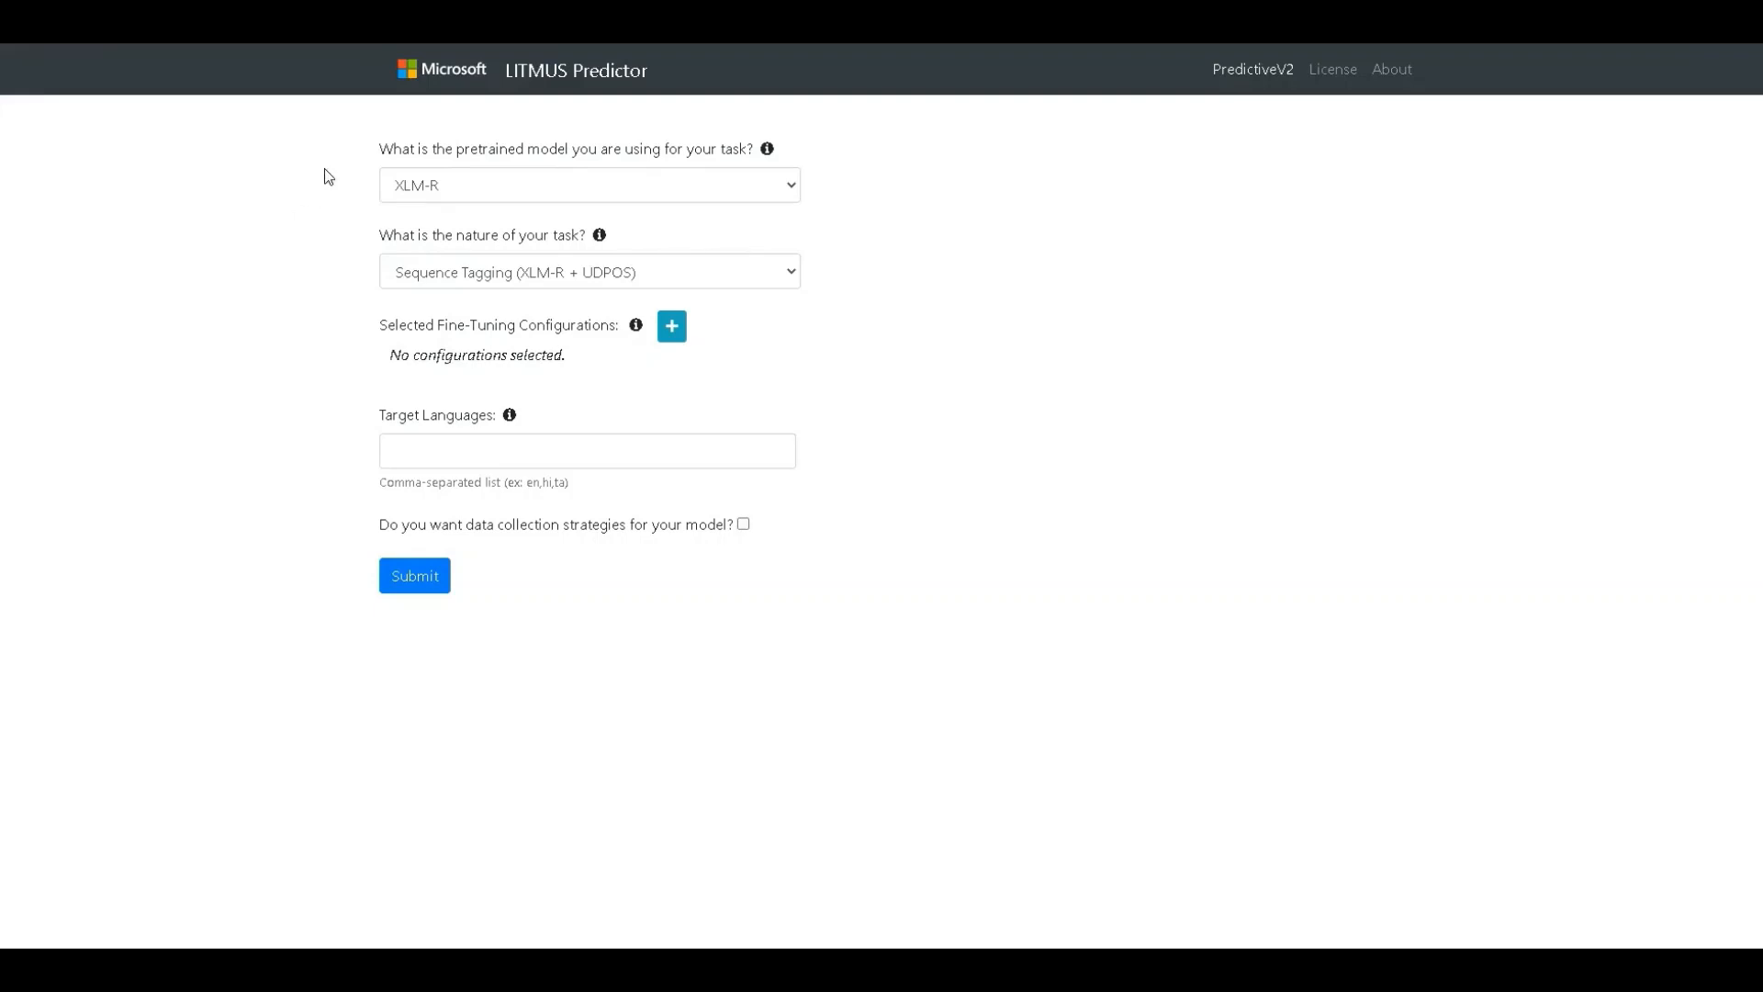
Step: Keep XLM-R with Sequence Tagging (XLM-R + UDPOS), and save Config-1 with ta(1778)
{"action": "left_click", "coordinate": [588, 185]}
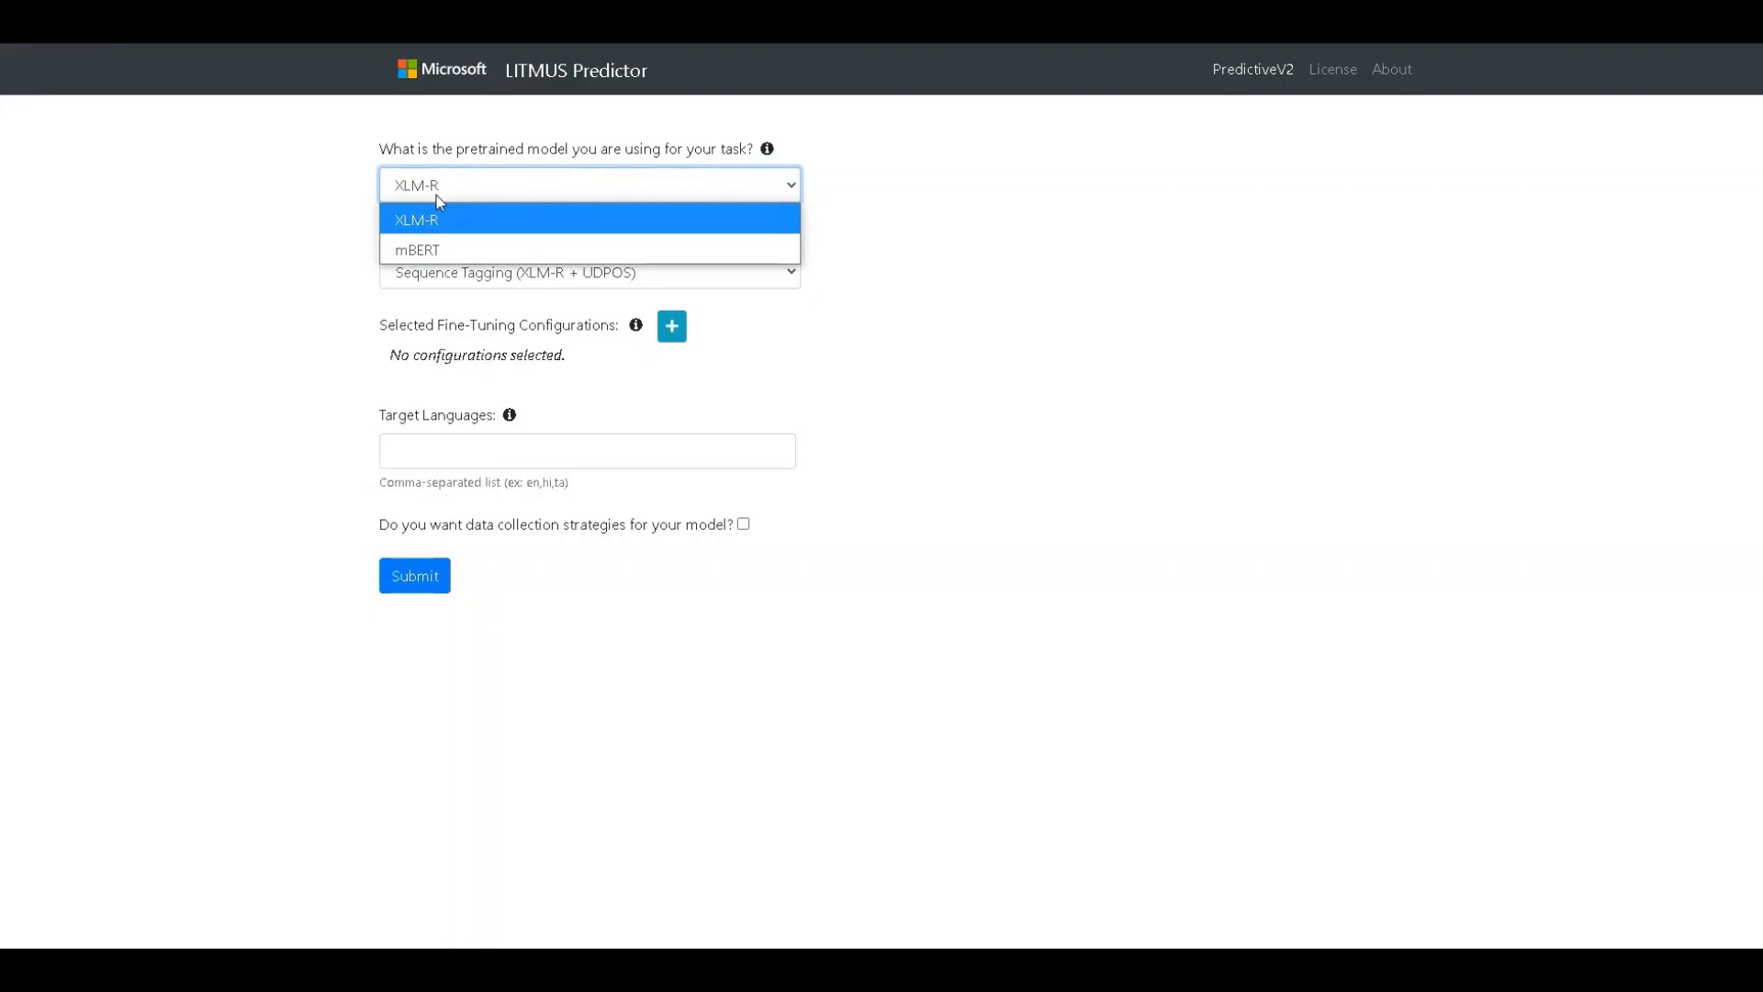
{"action": "left_click", "coordinate": [416, 220]}
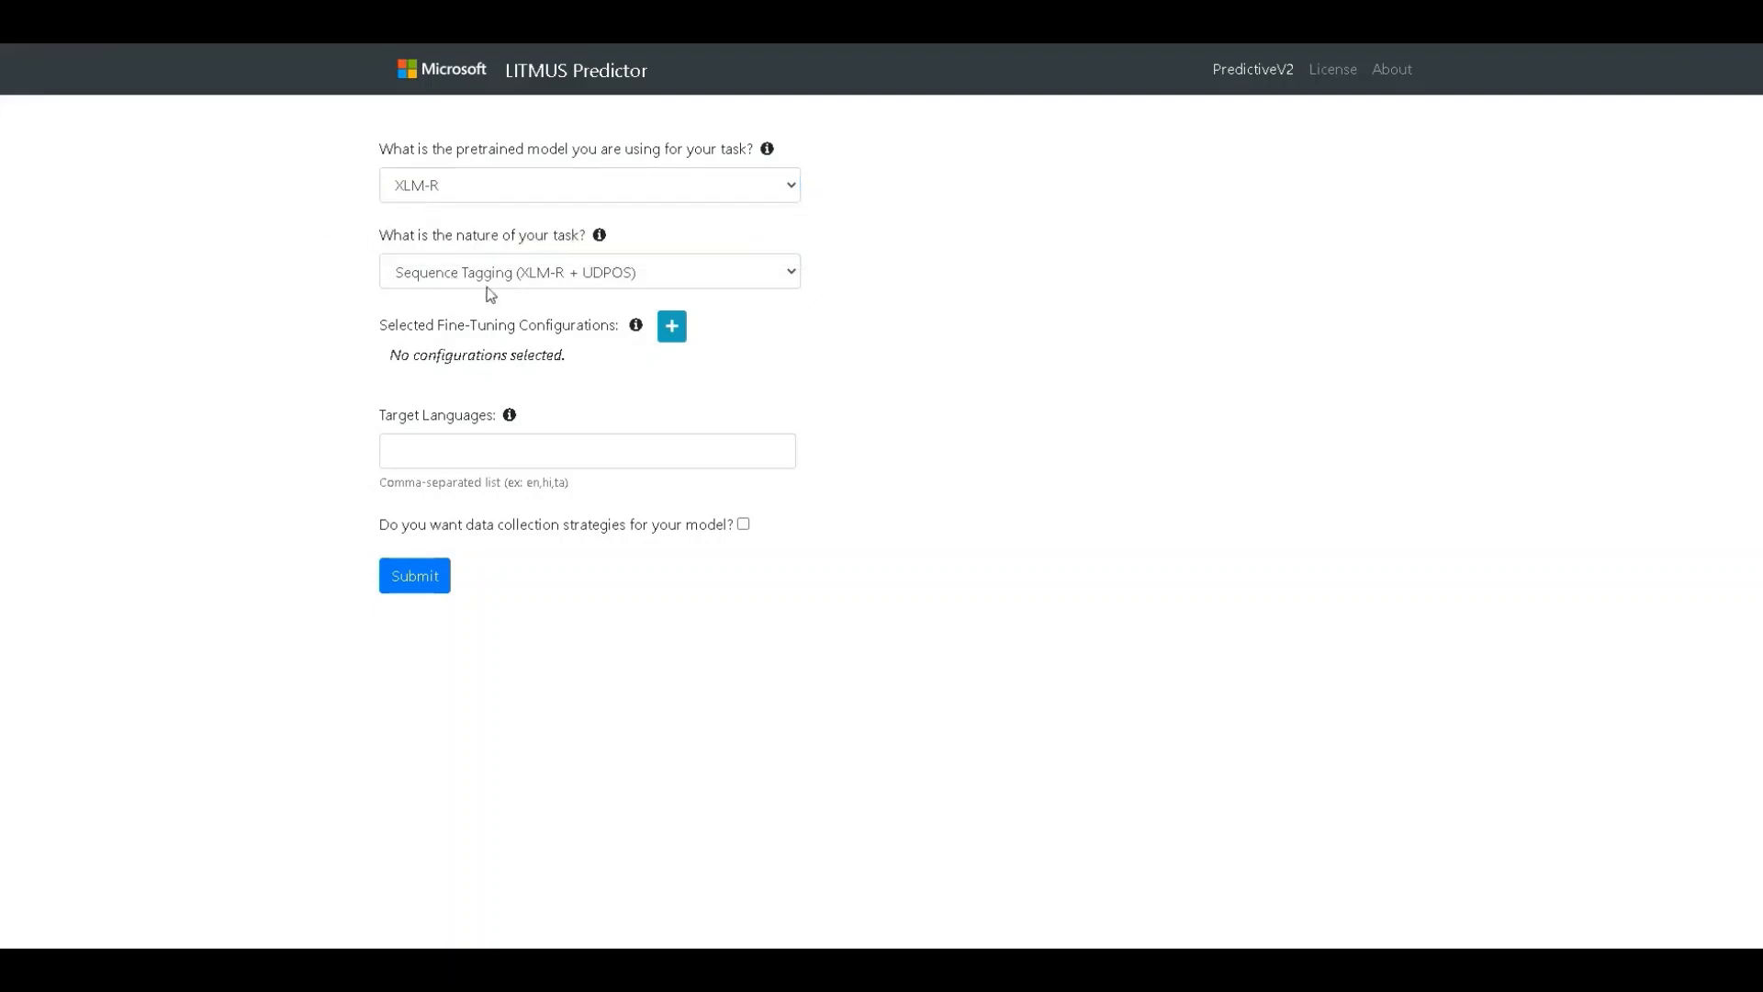
{"action": "left_click", "coordinate": [588, 271]}
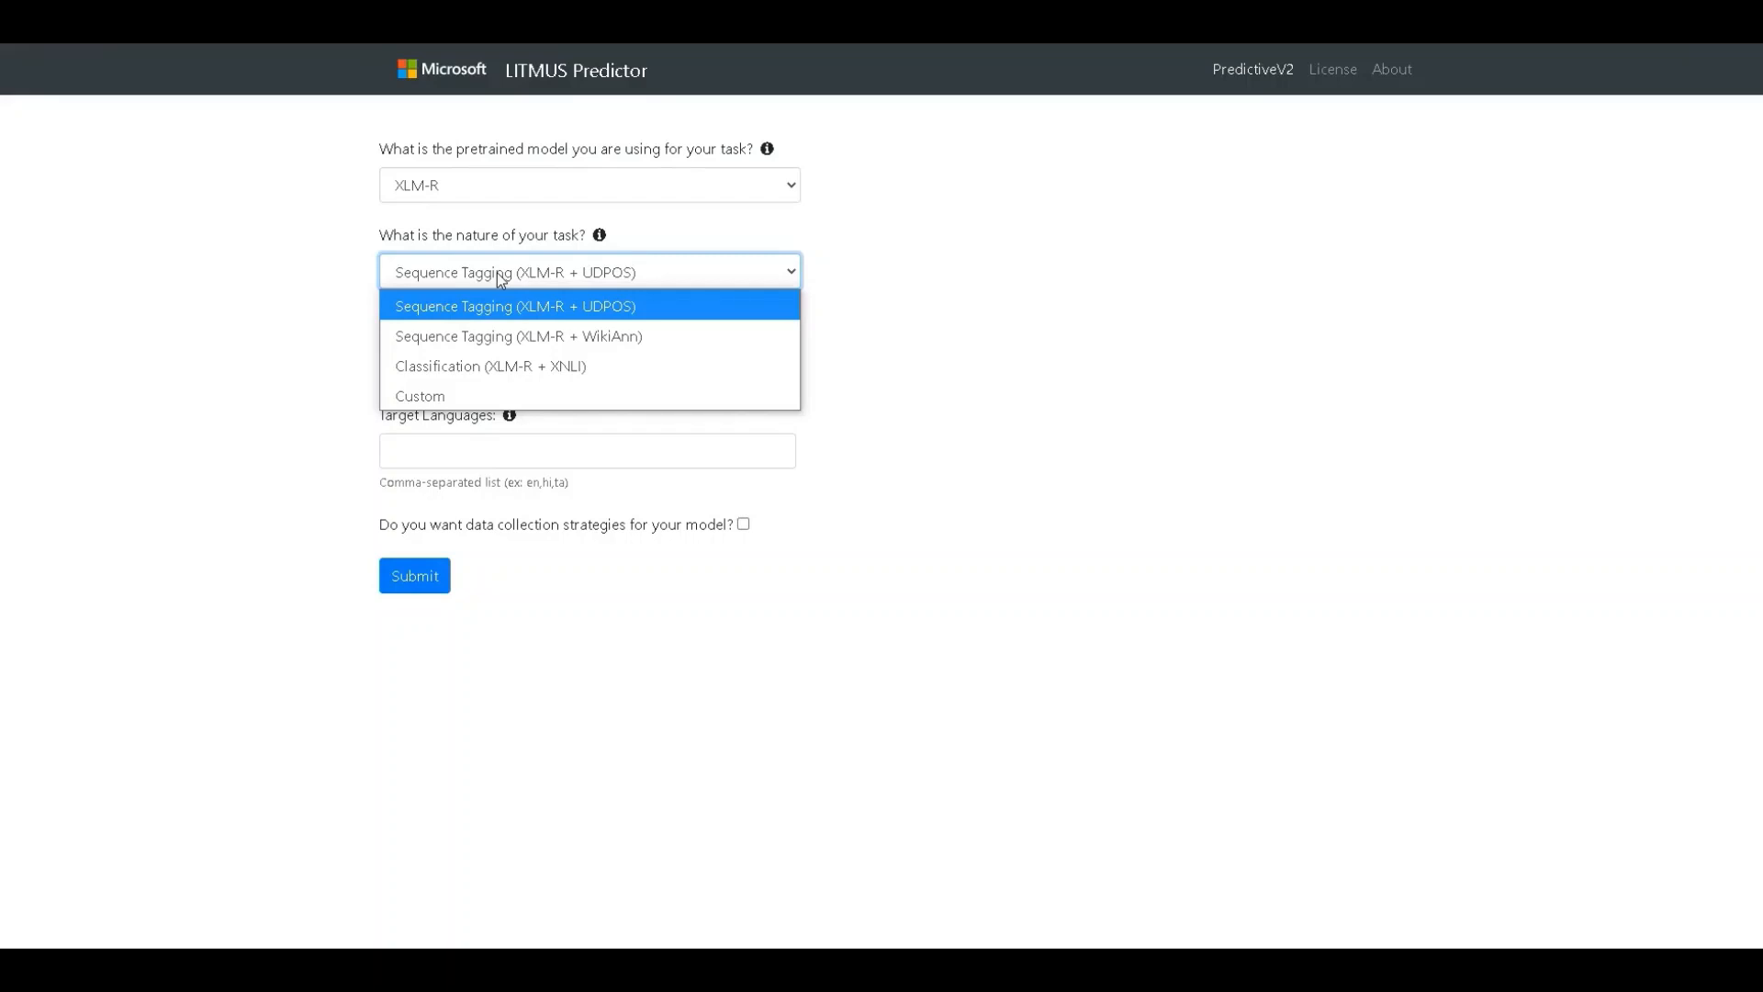
{"action": "mouse_move", "coordinate": [502, 311]}
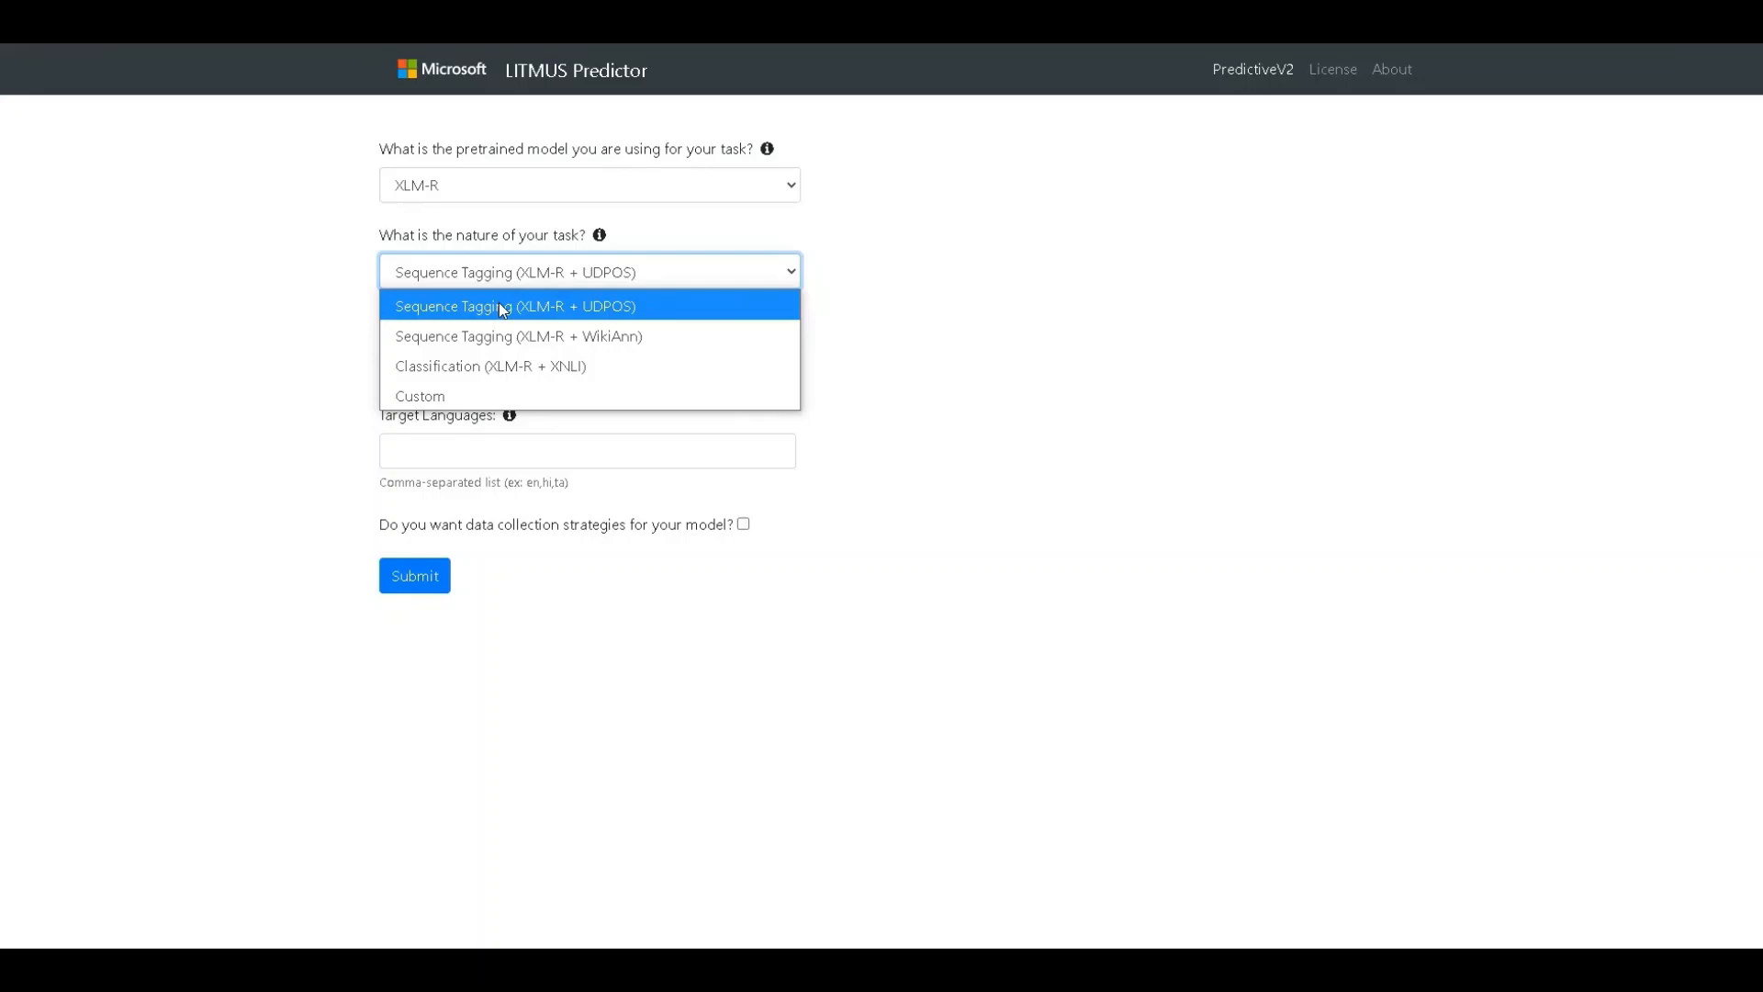
{"action": "left_click", "coordinate": [515, 305]}
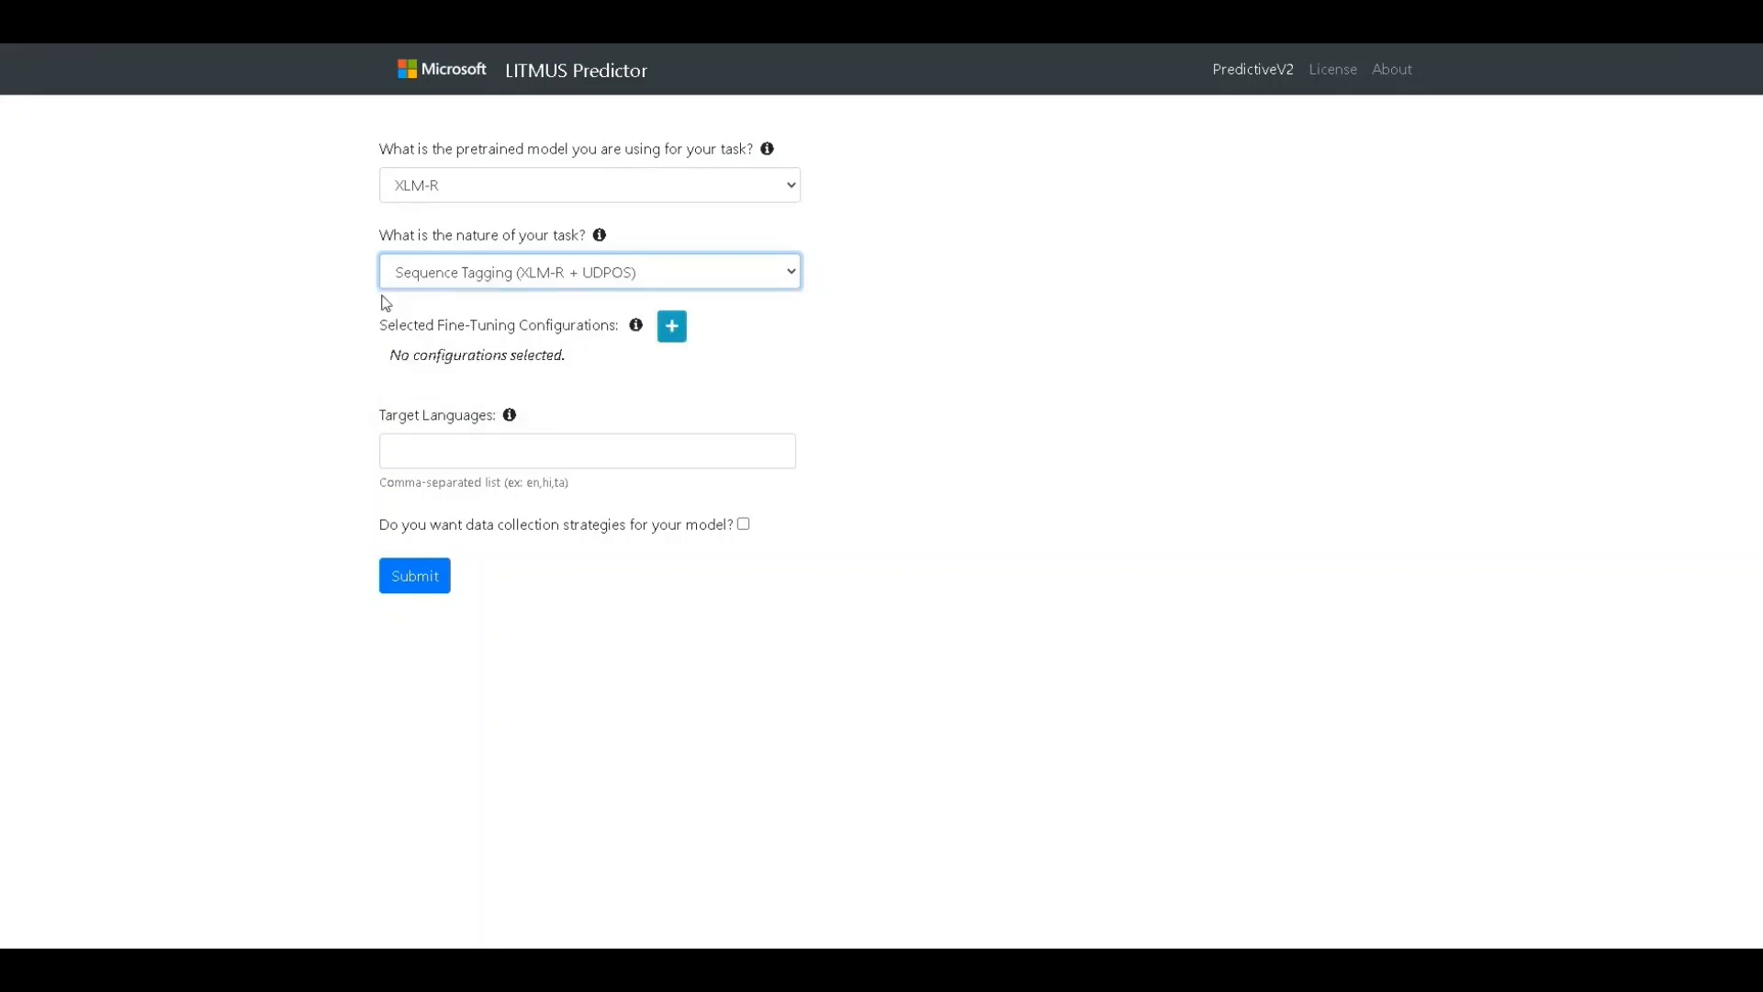
{"action": "mouse_move", "coordinate": [327, 269]}
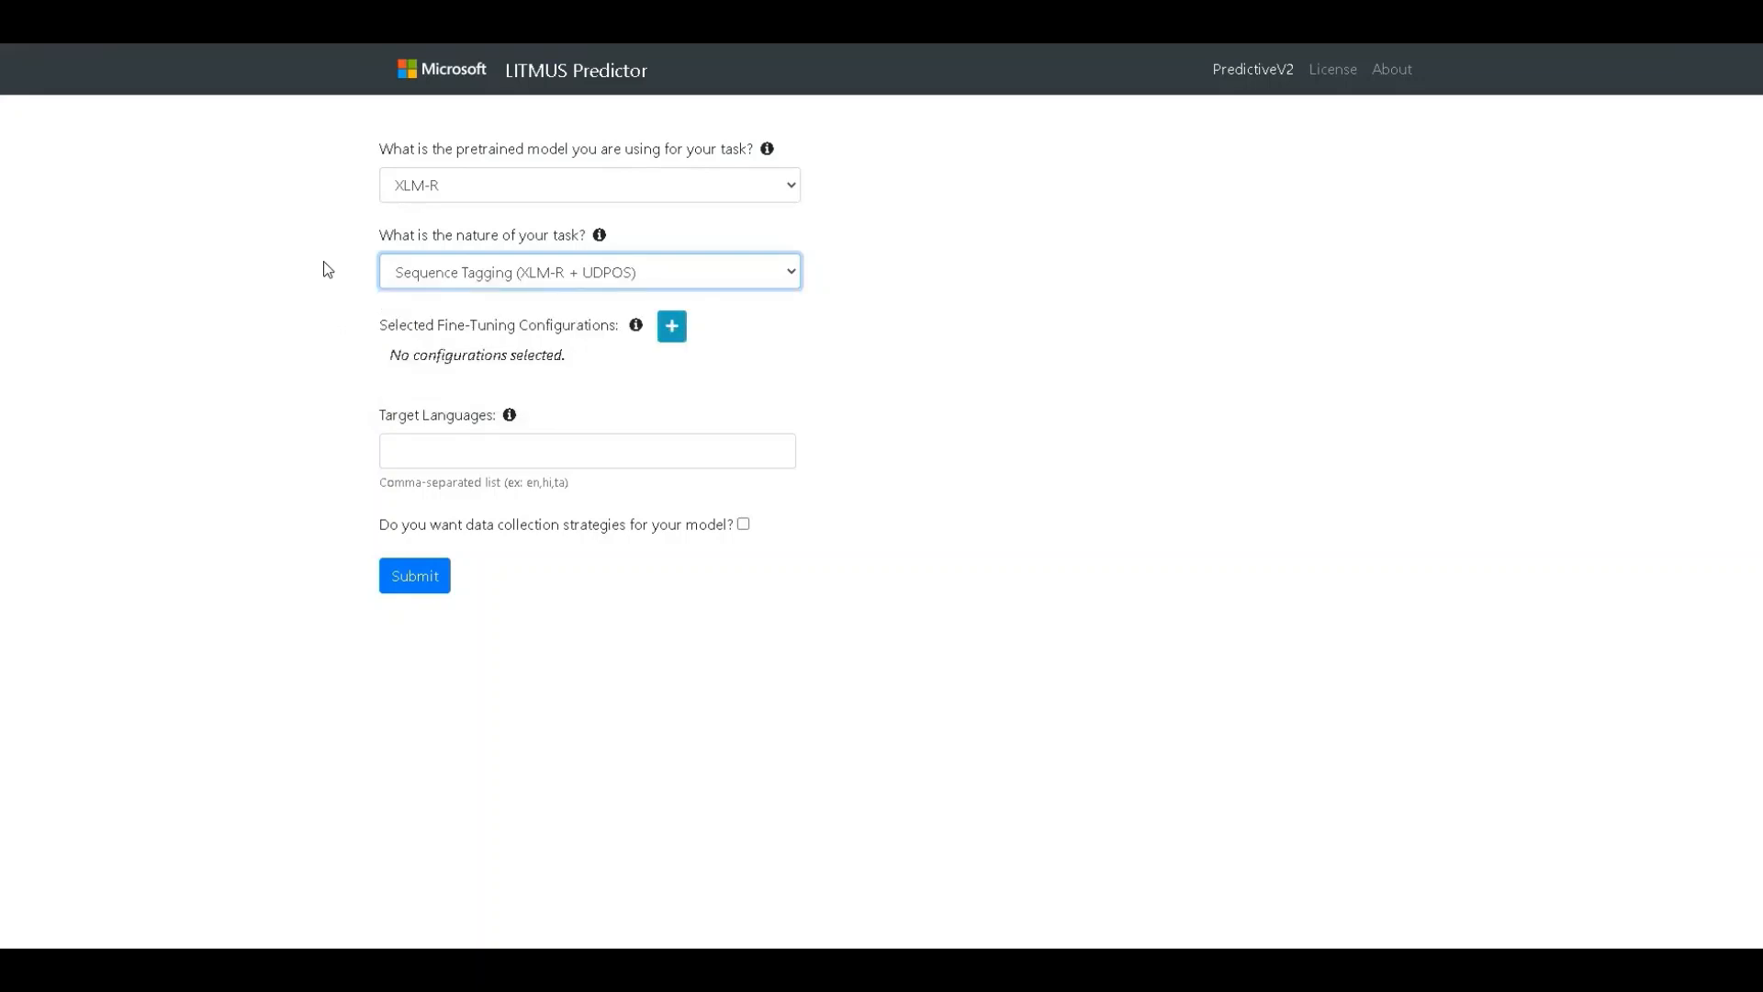
{"action": "mouse_move", "coordinate": [599, 235]}
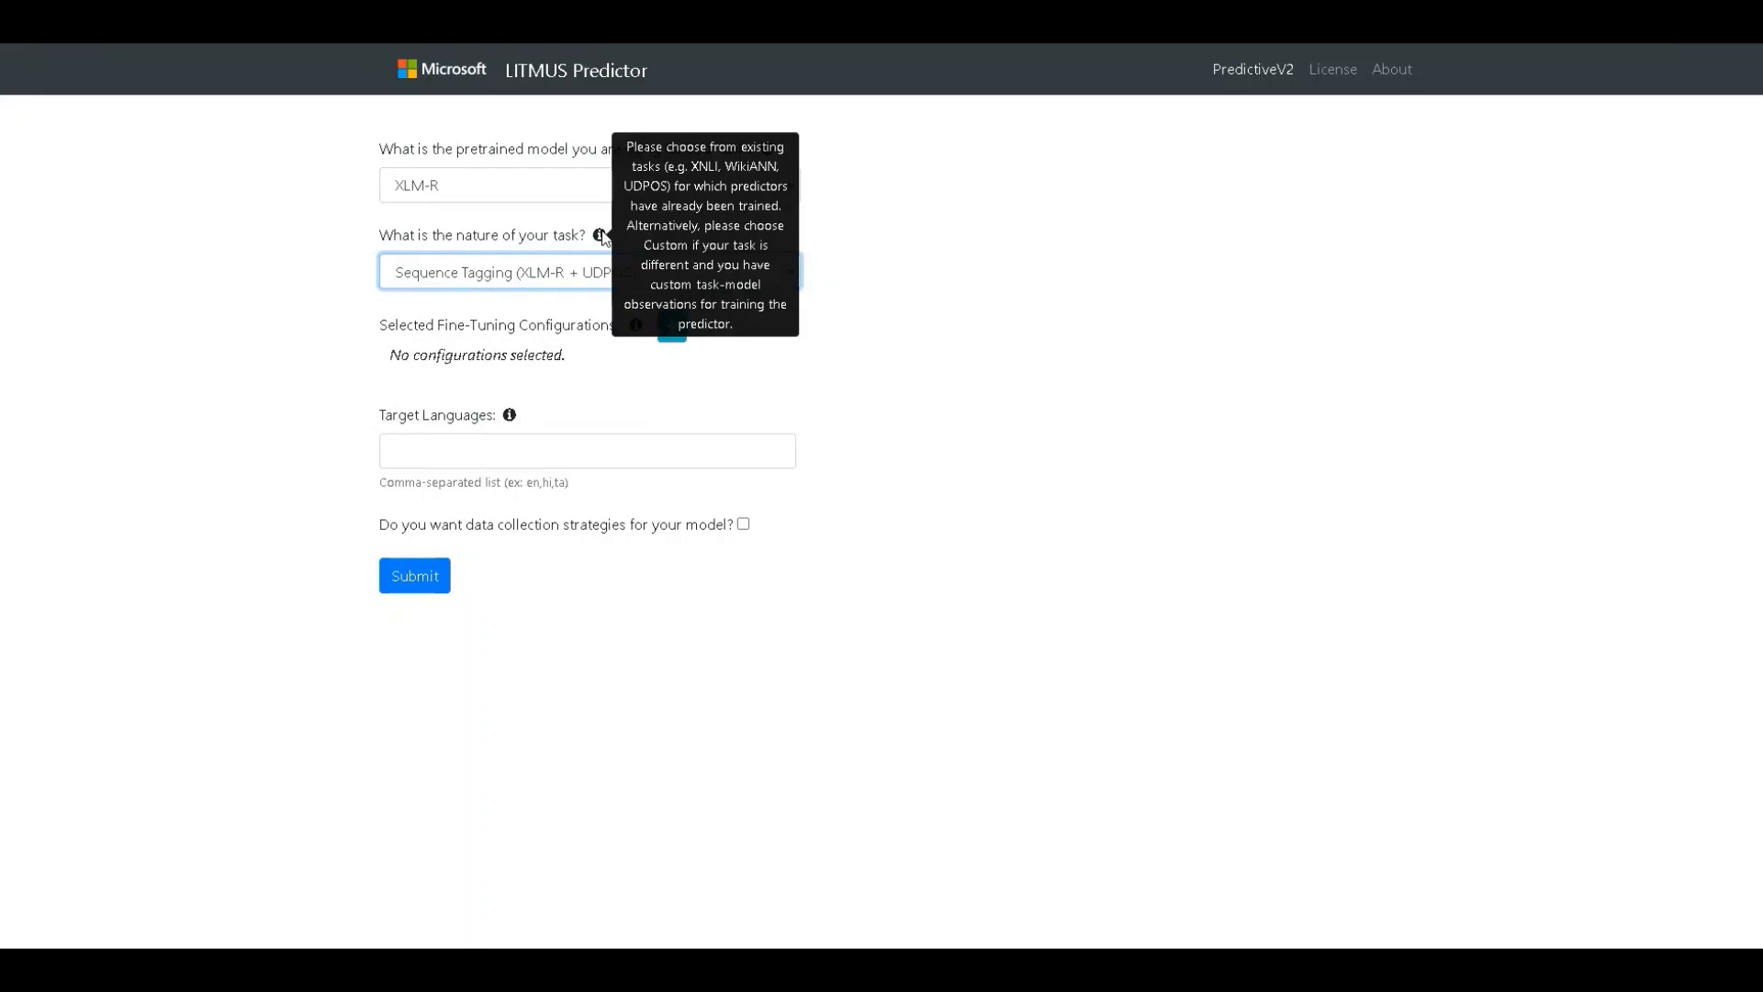
{"action": "mouse_move", "coordinate": [337, 369]}
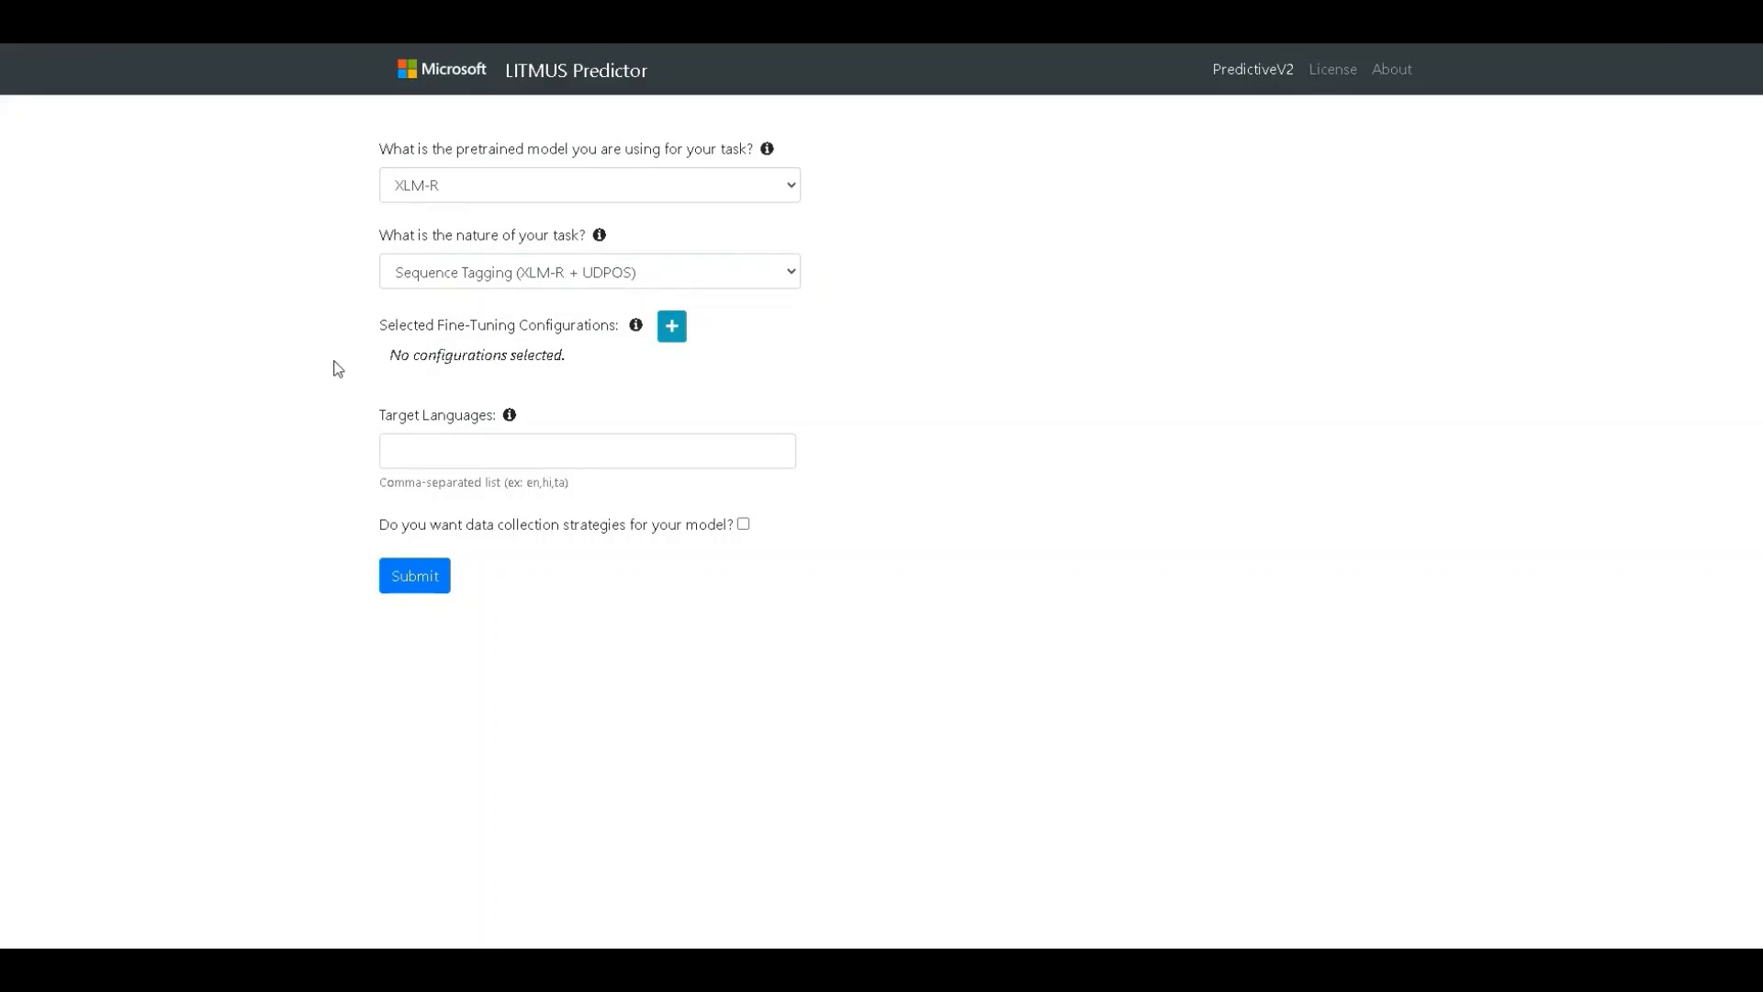
{"action": "mouse_move", "coordinate": [661, 391]}
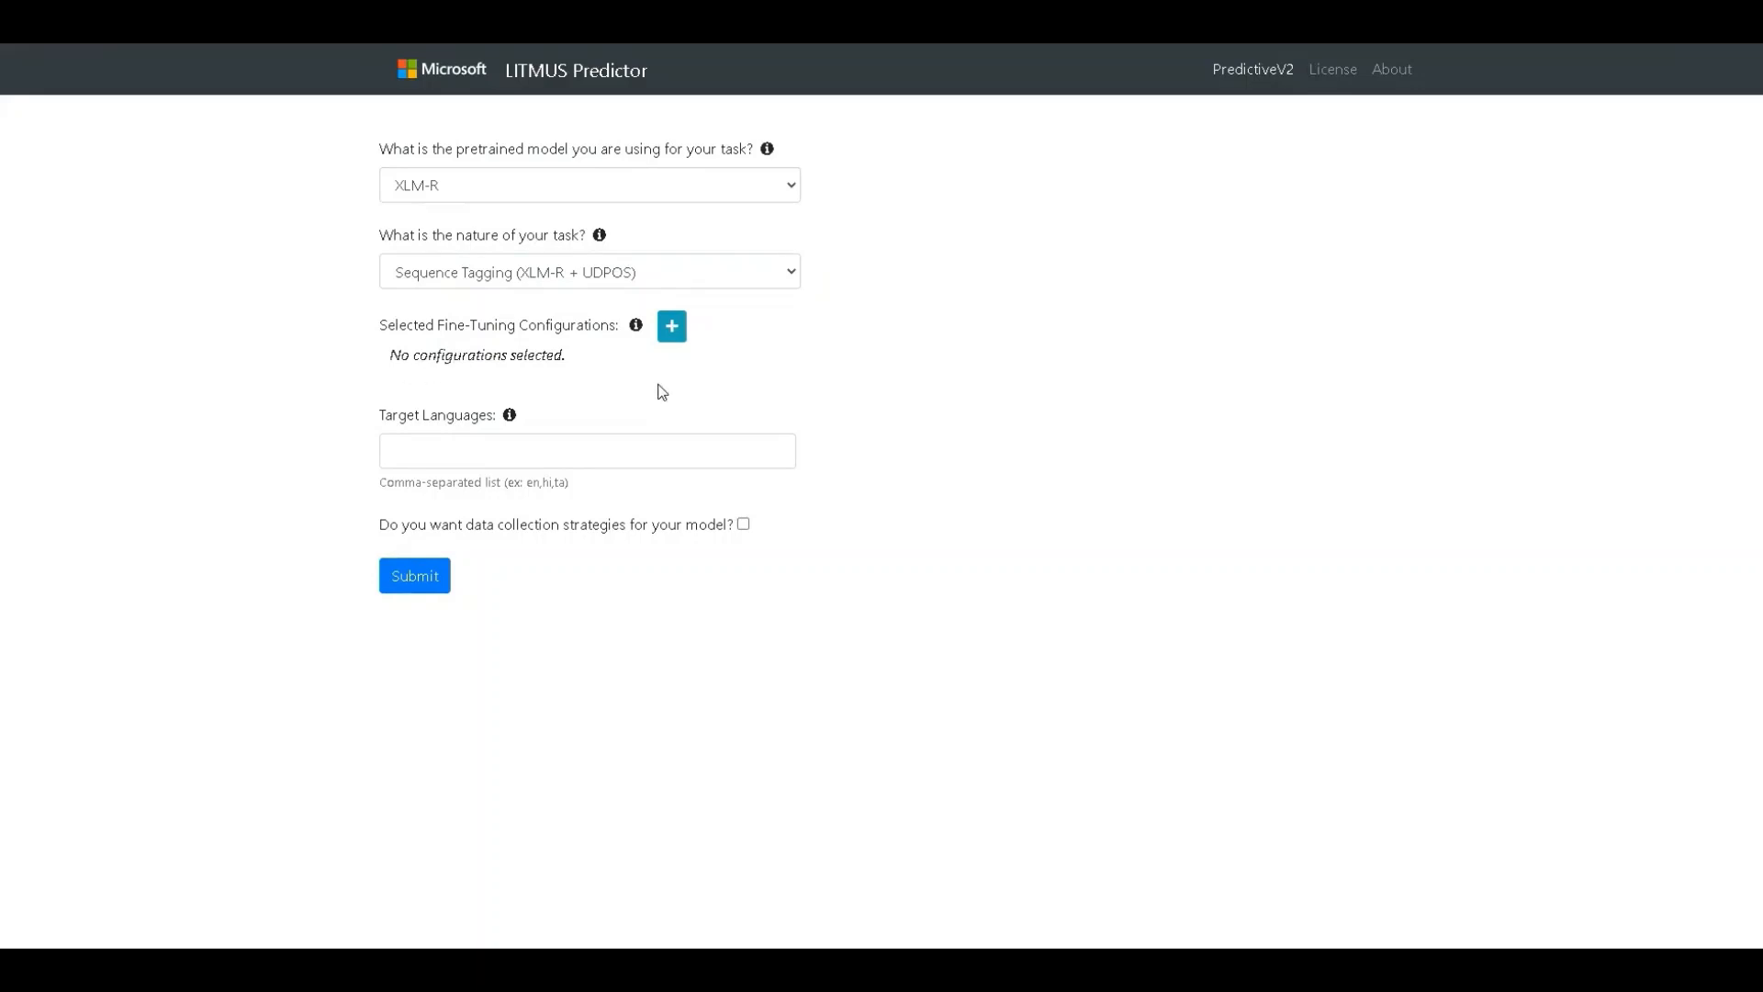
{"action": "left_click", "coordinate": [671, 326]}
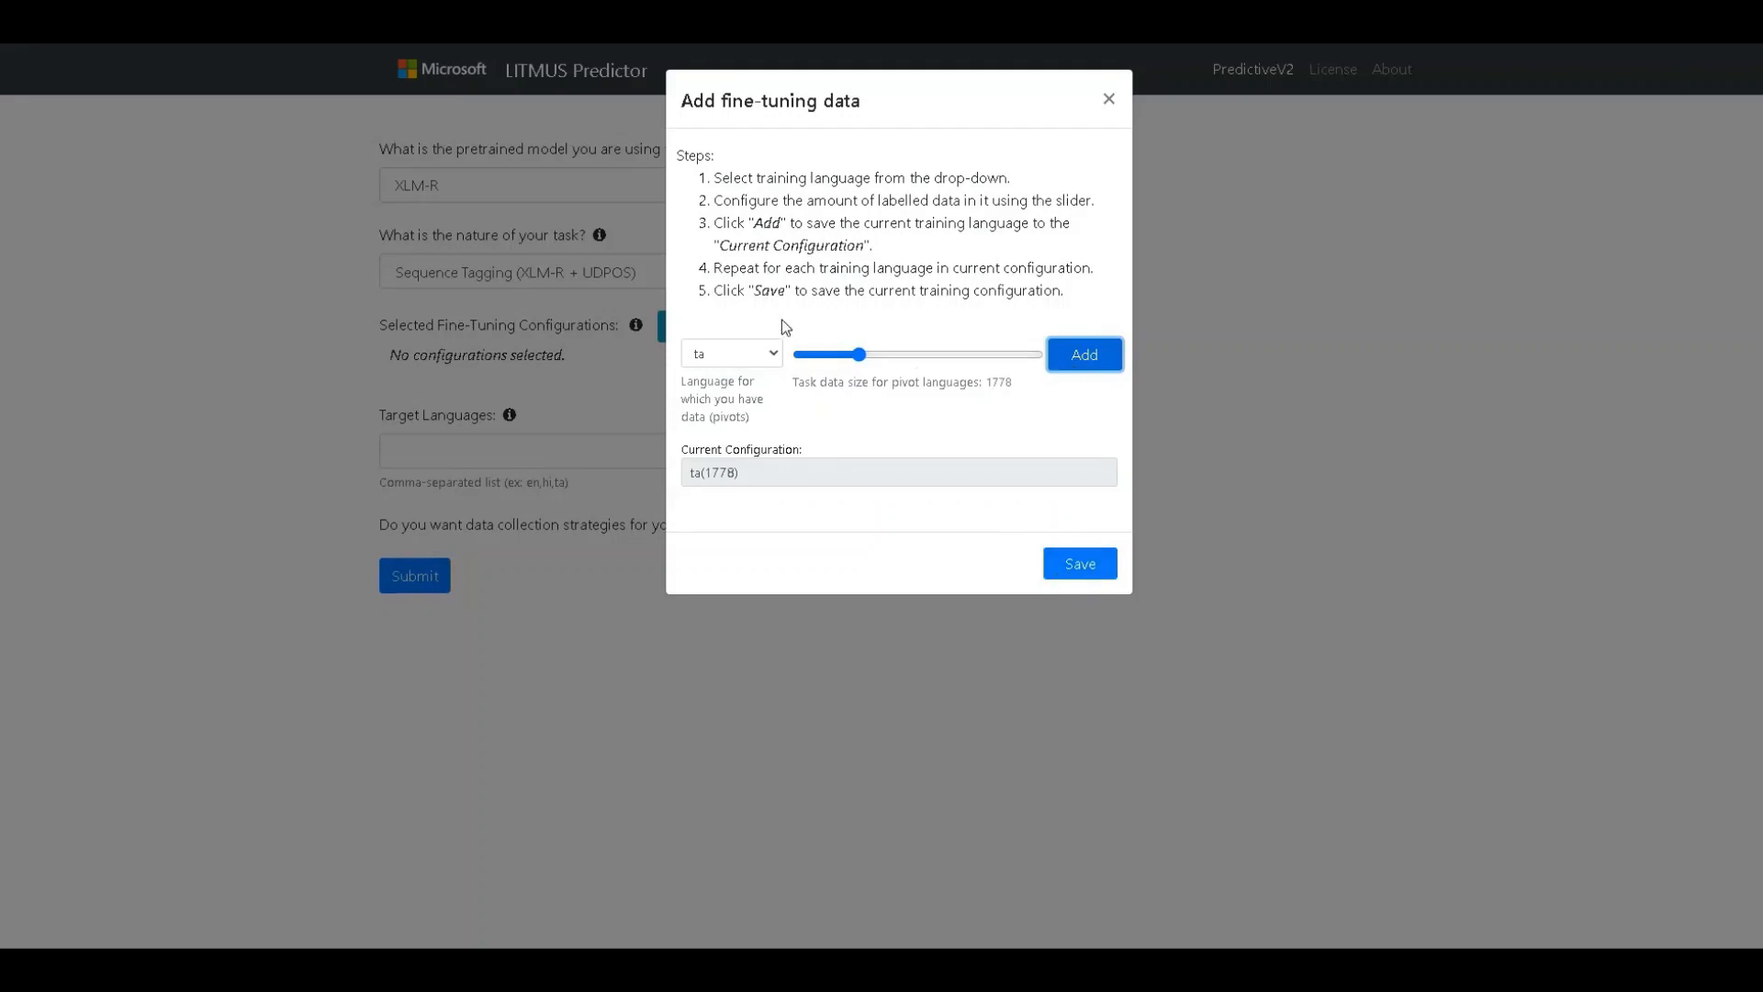
{"action": "mouse_move", "coordinate": [896, 380]}
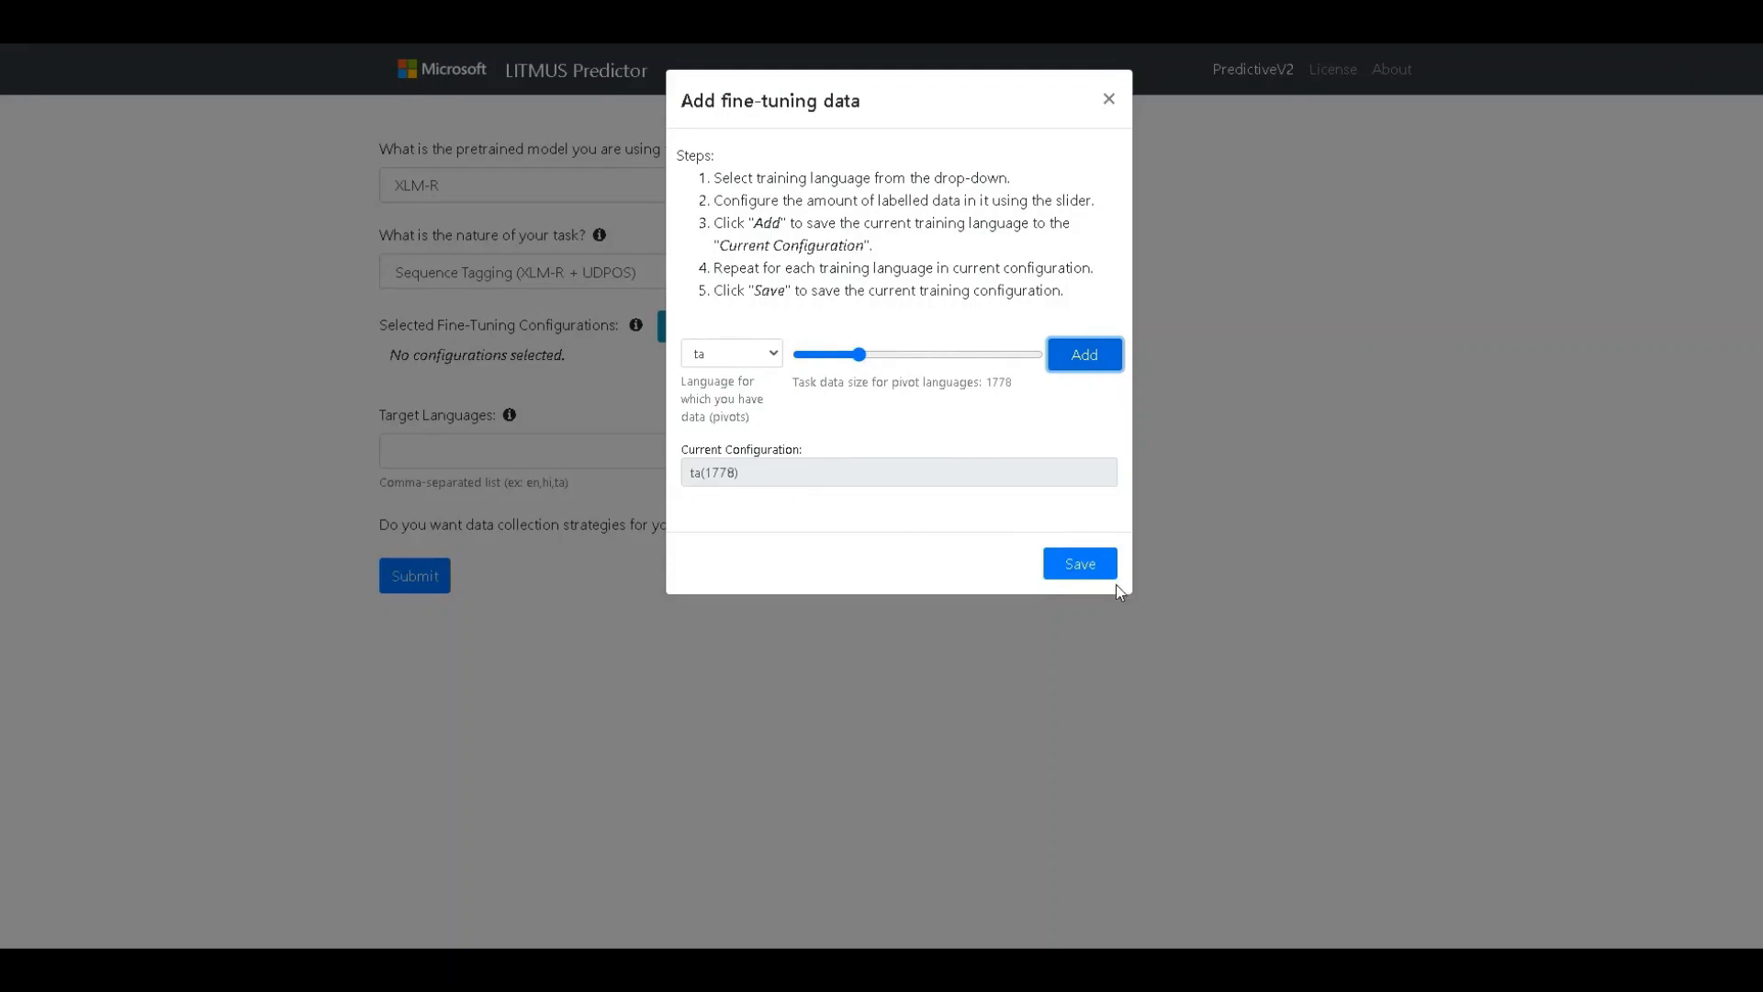
{"action": "left_click", "coordinate": [1077, 563]}
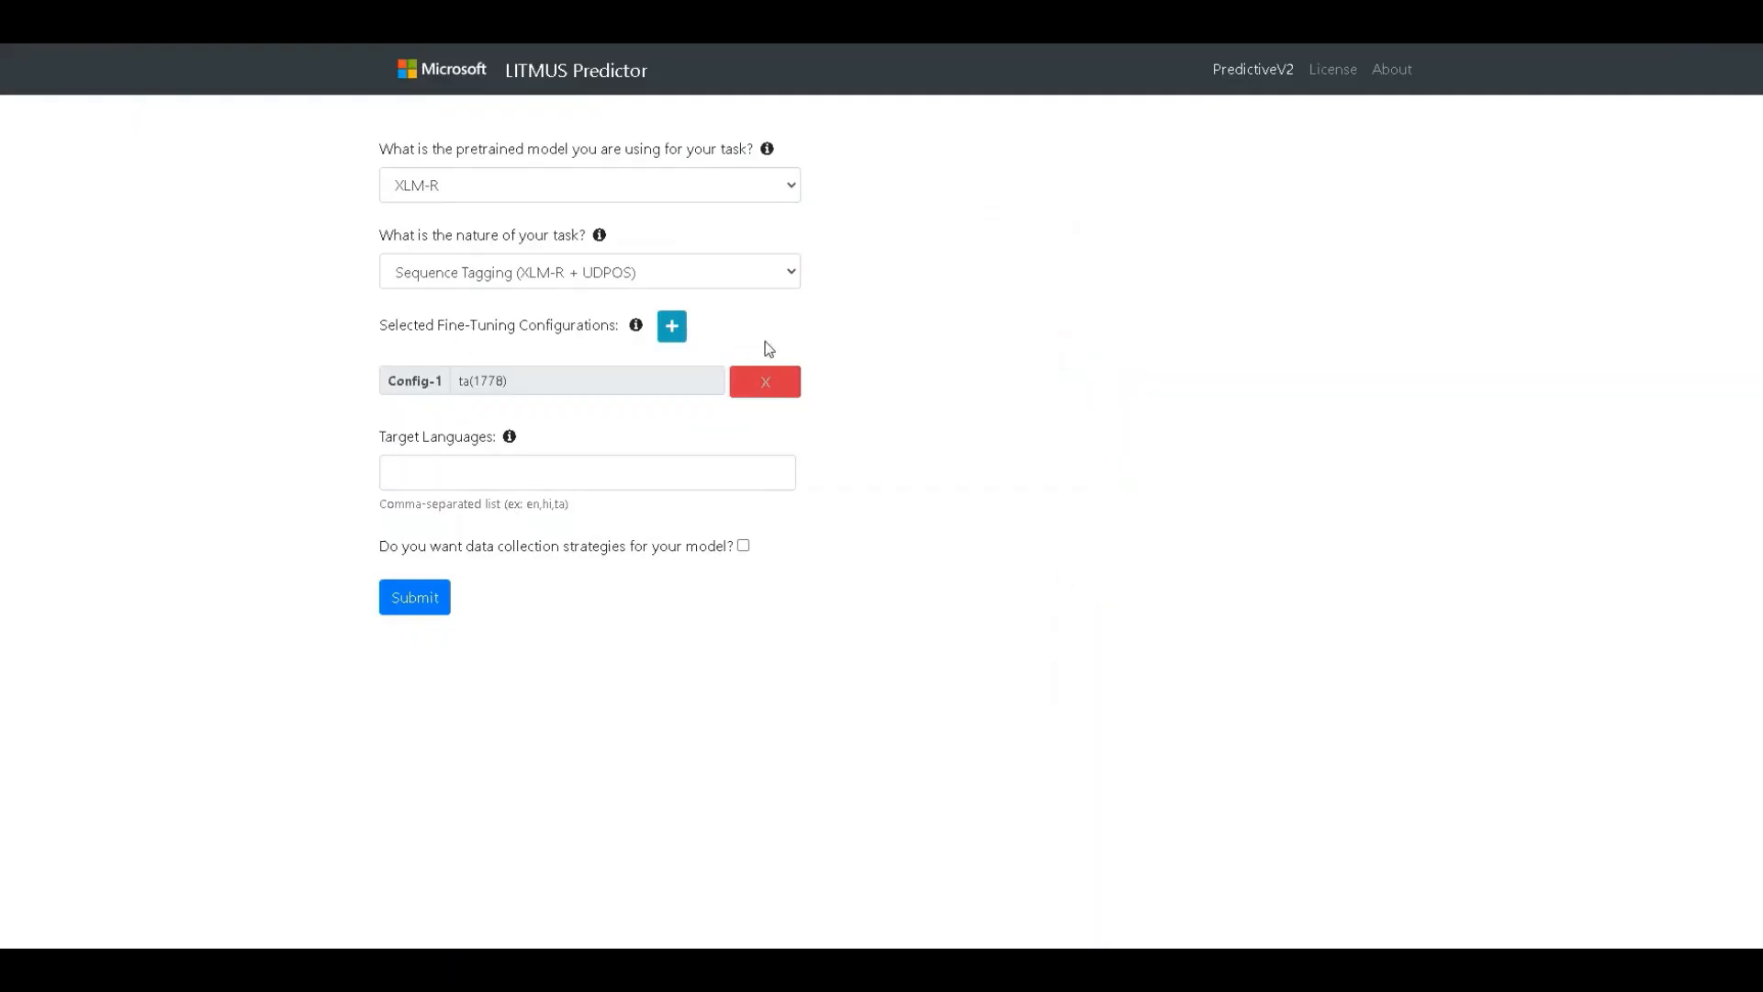
{"action": "mouse_move", "coordinate": [671, 326]}
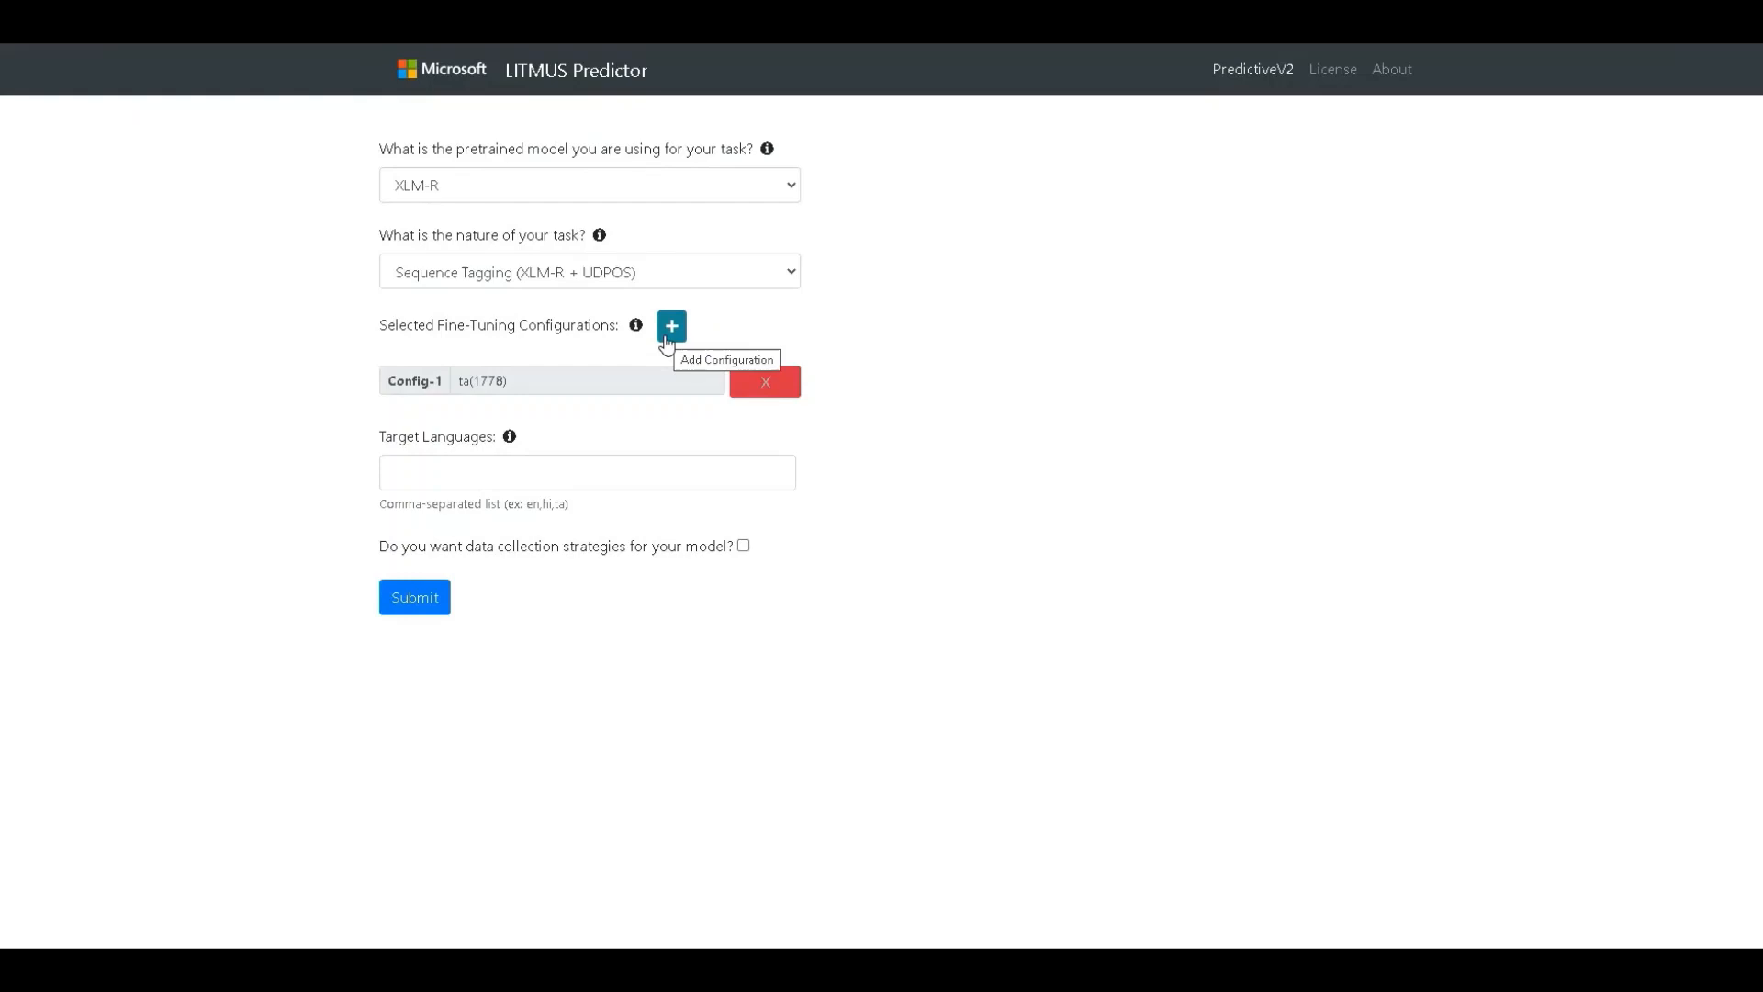
Step: Save new configurations, ending with Config-3 using en training data at 2818
{"action": "left_click", "coordinate": [671, 326]}
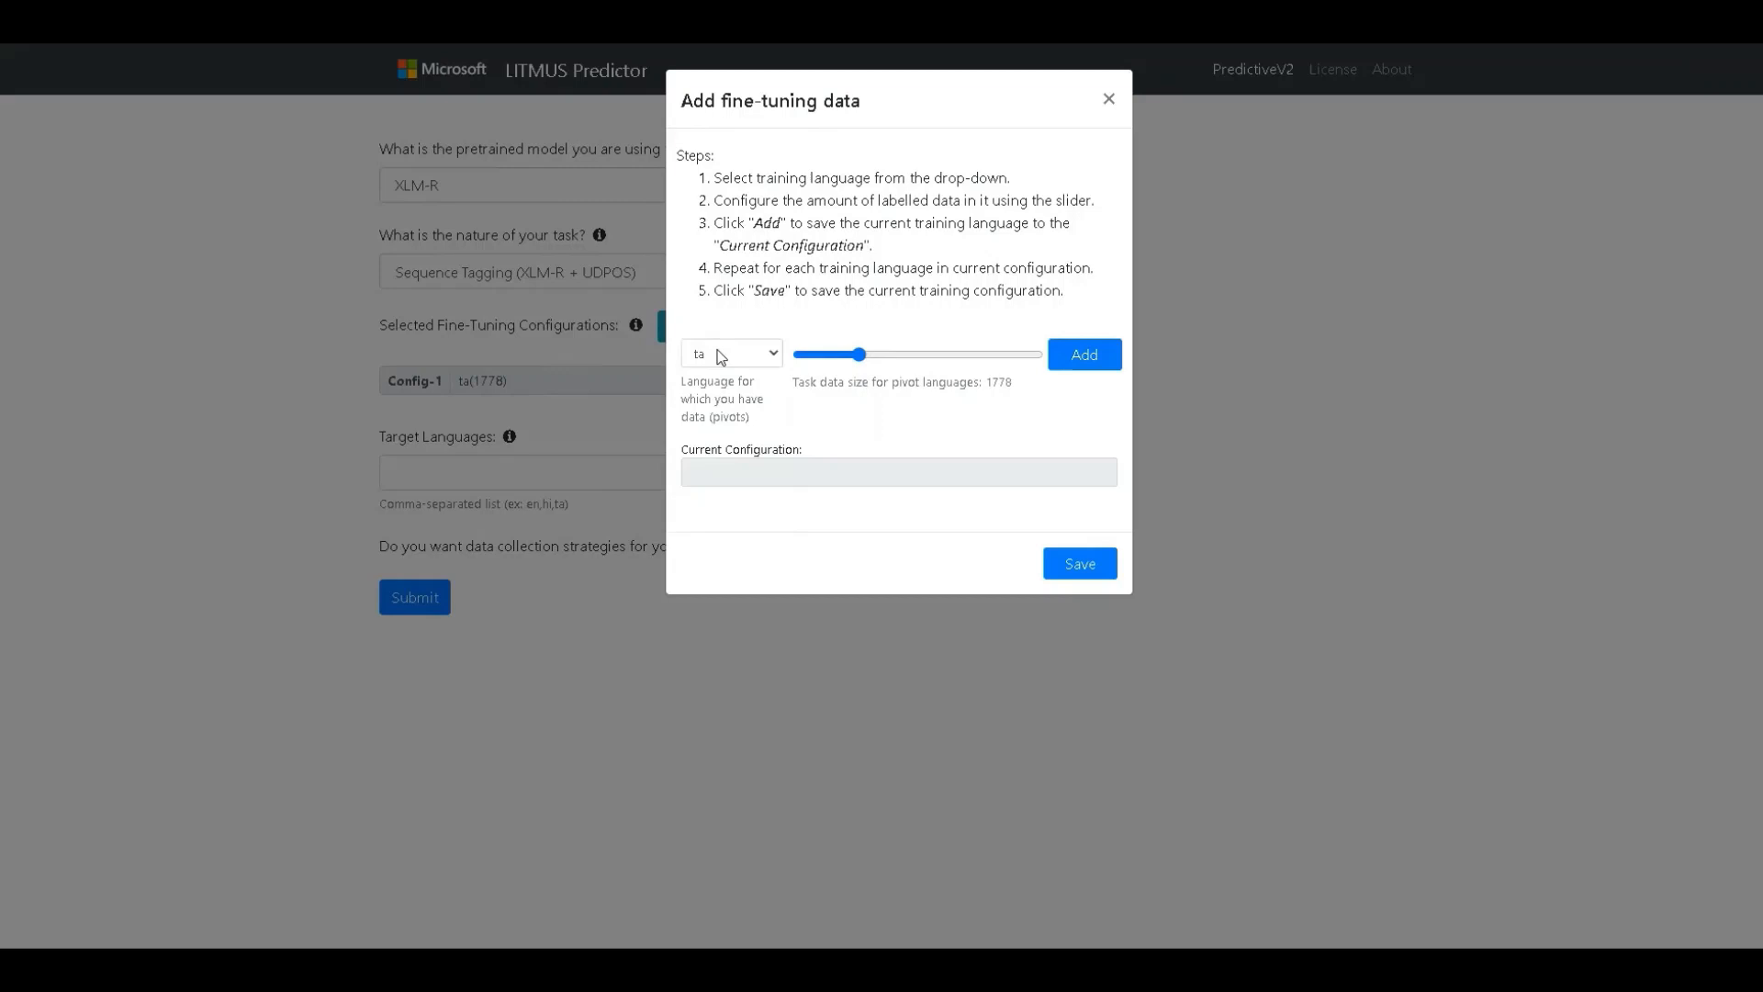
{"action": "left_click", "coordinate": [730, 352]}
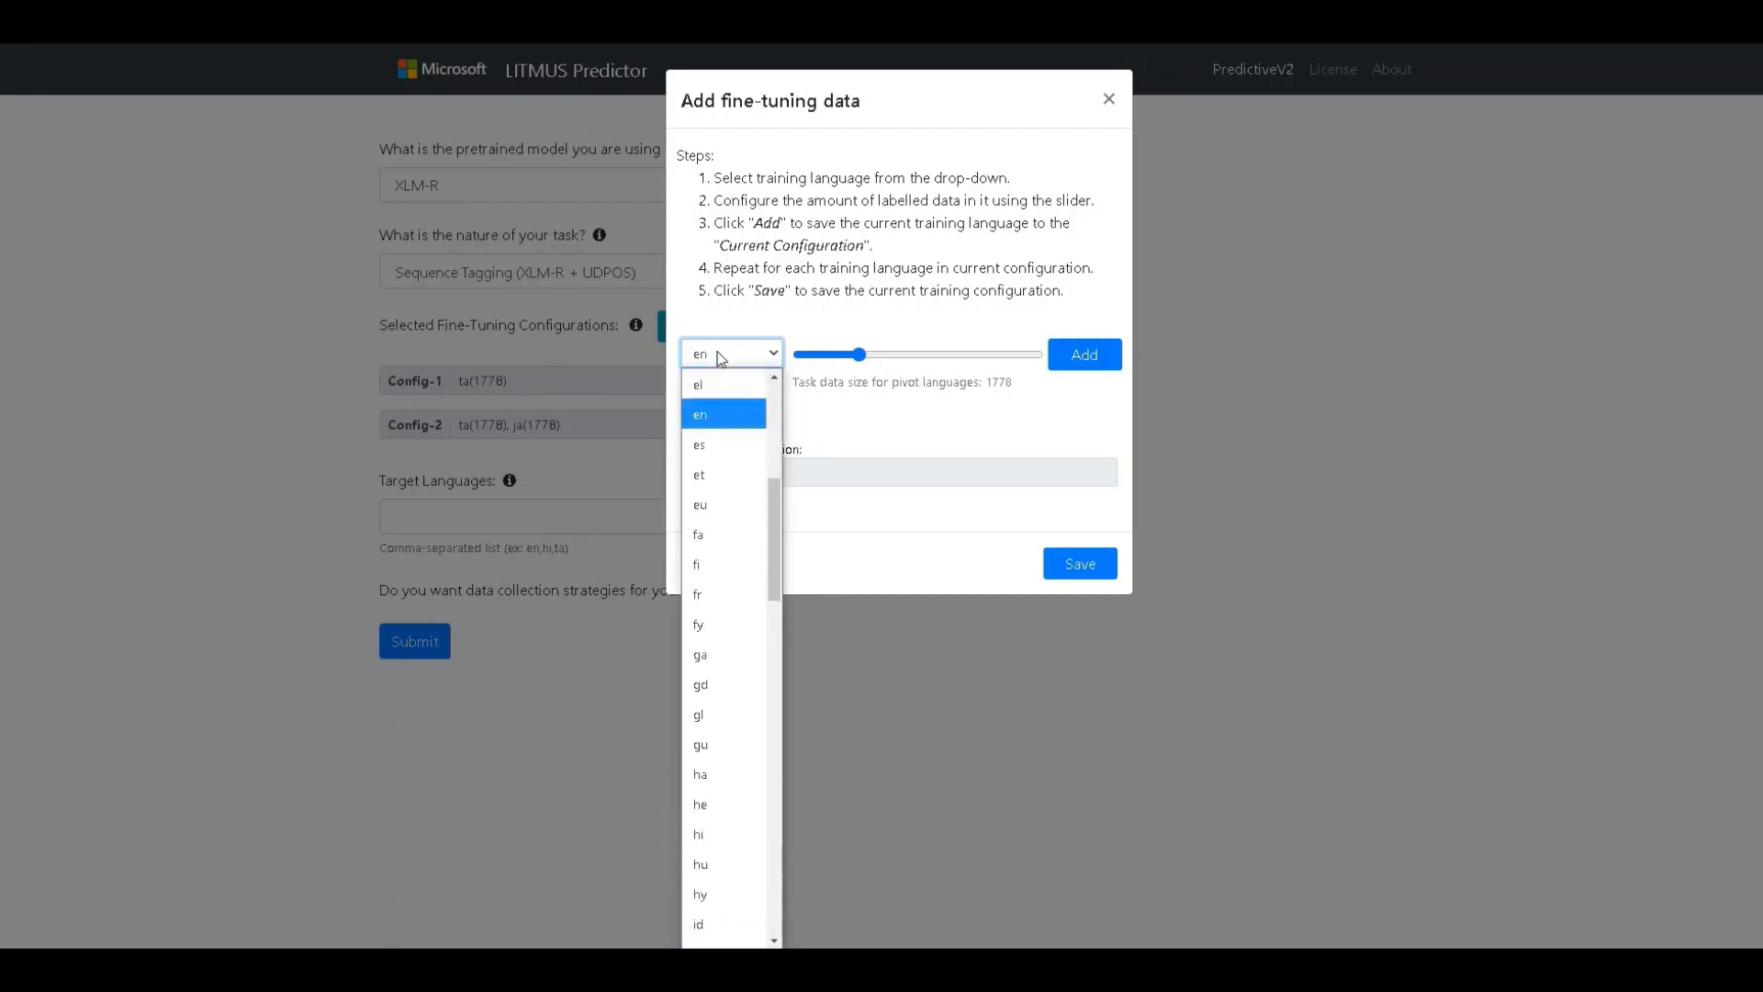
{"action": "left_click_drag", "start_coordinate": [860, 354], "coordinate": [882, 354]}
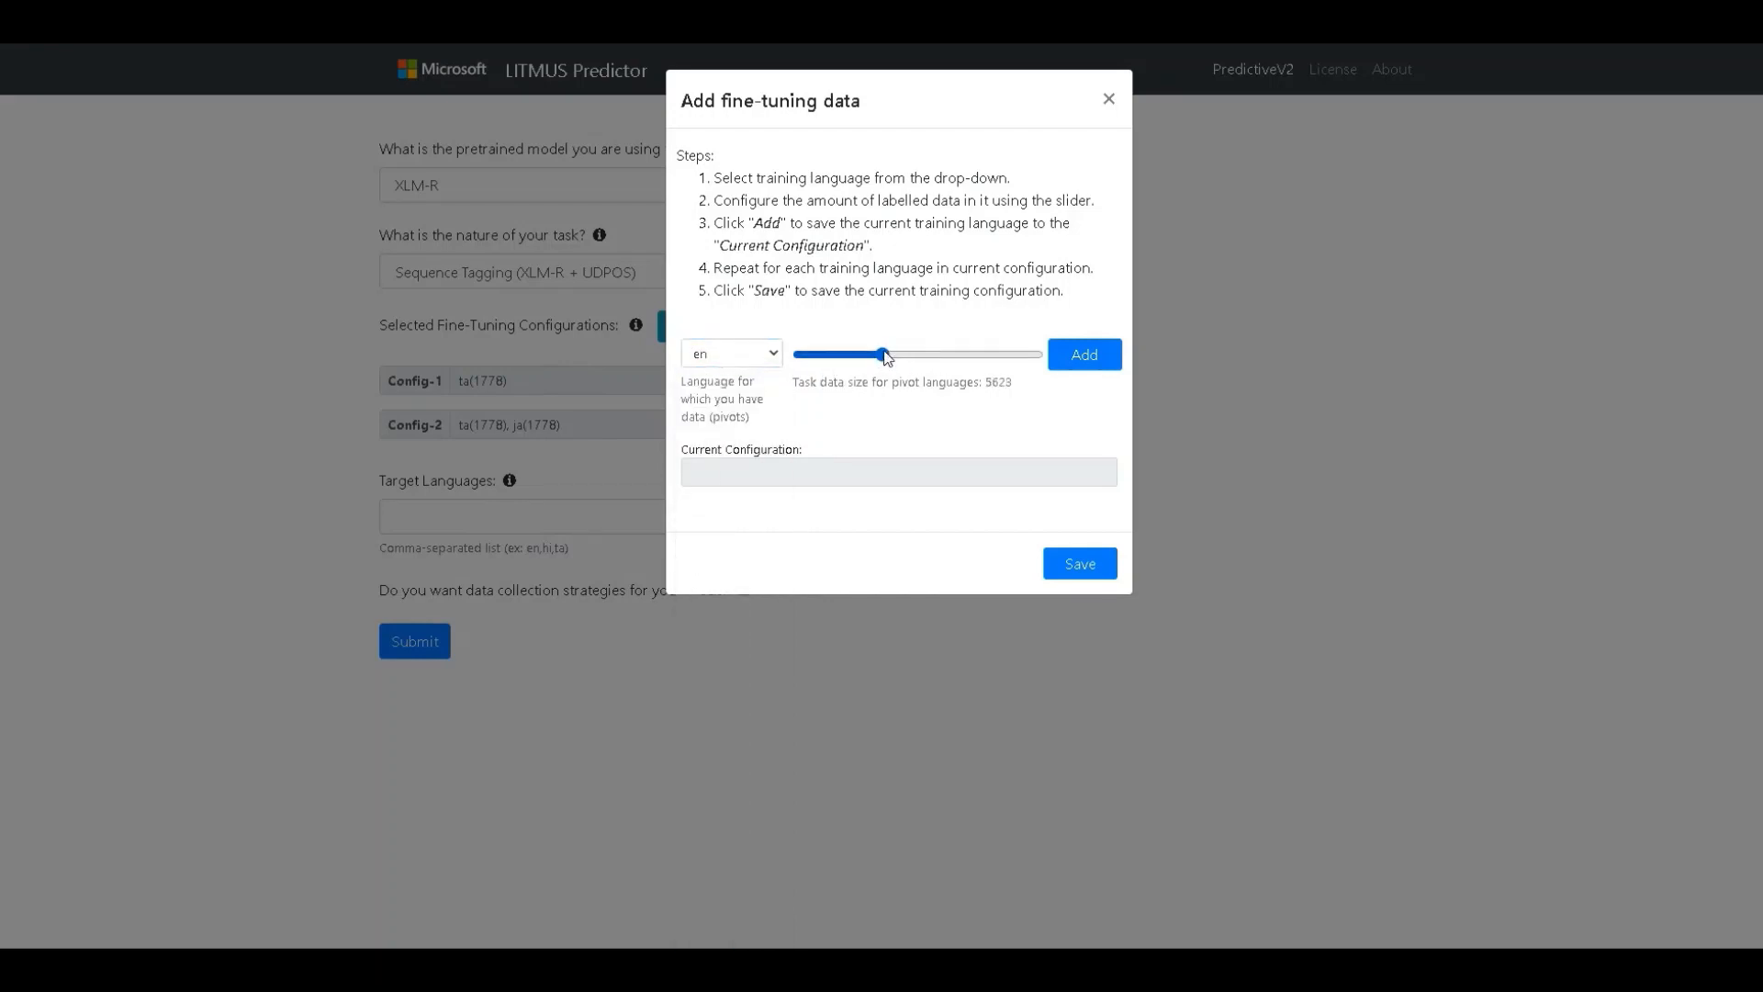
{"action": "left_click", "coordinate": [1077, 563]}
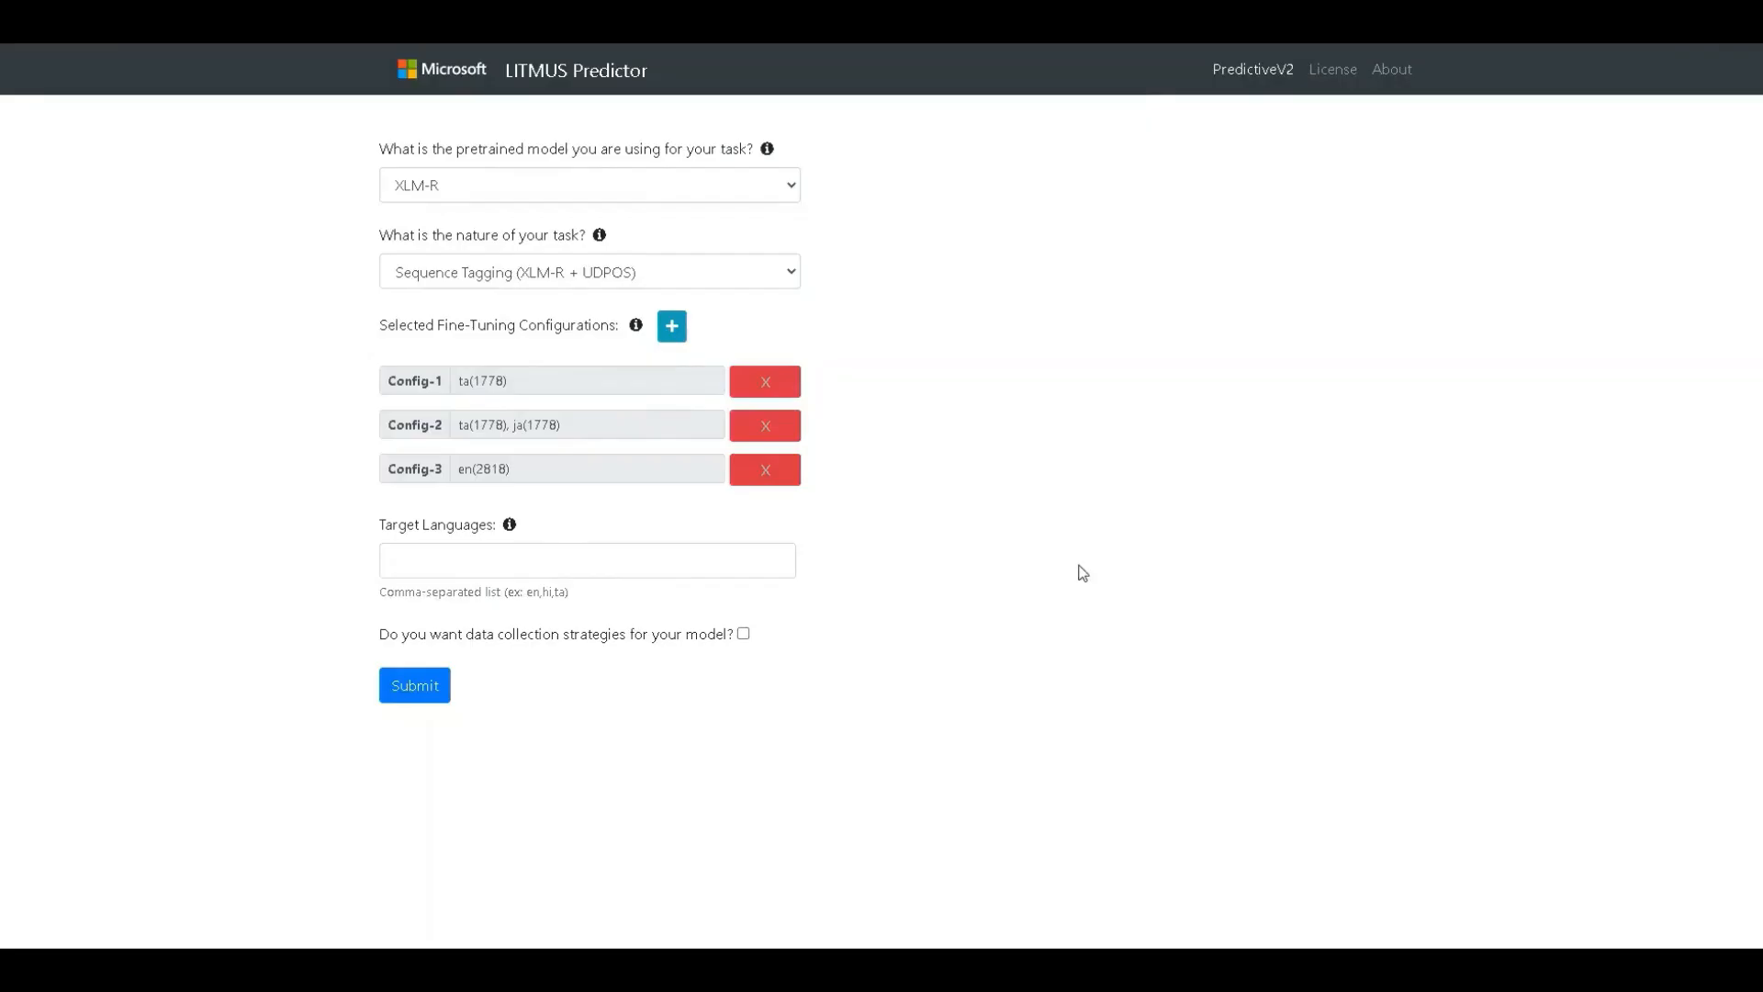
{"action": "mouse_move", "coordinate": [347, 360]}
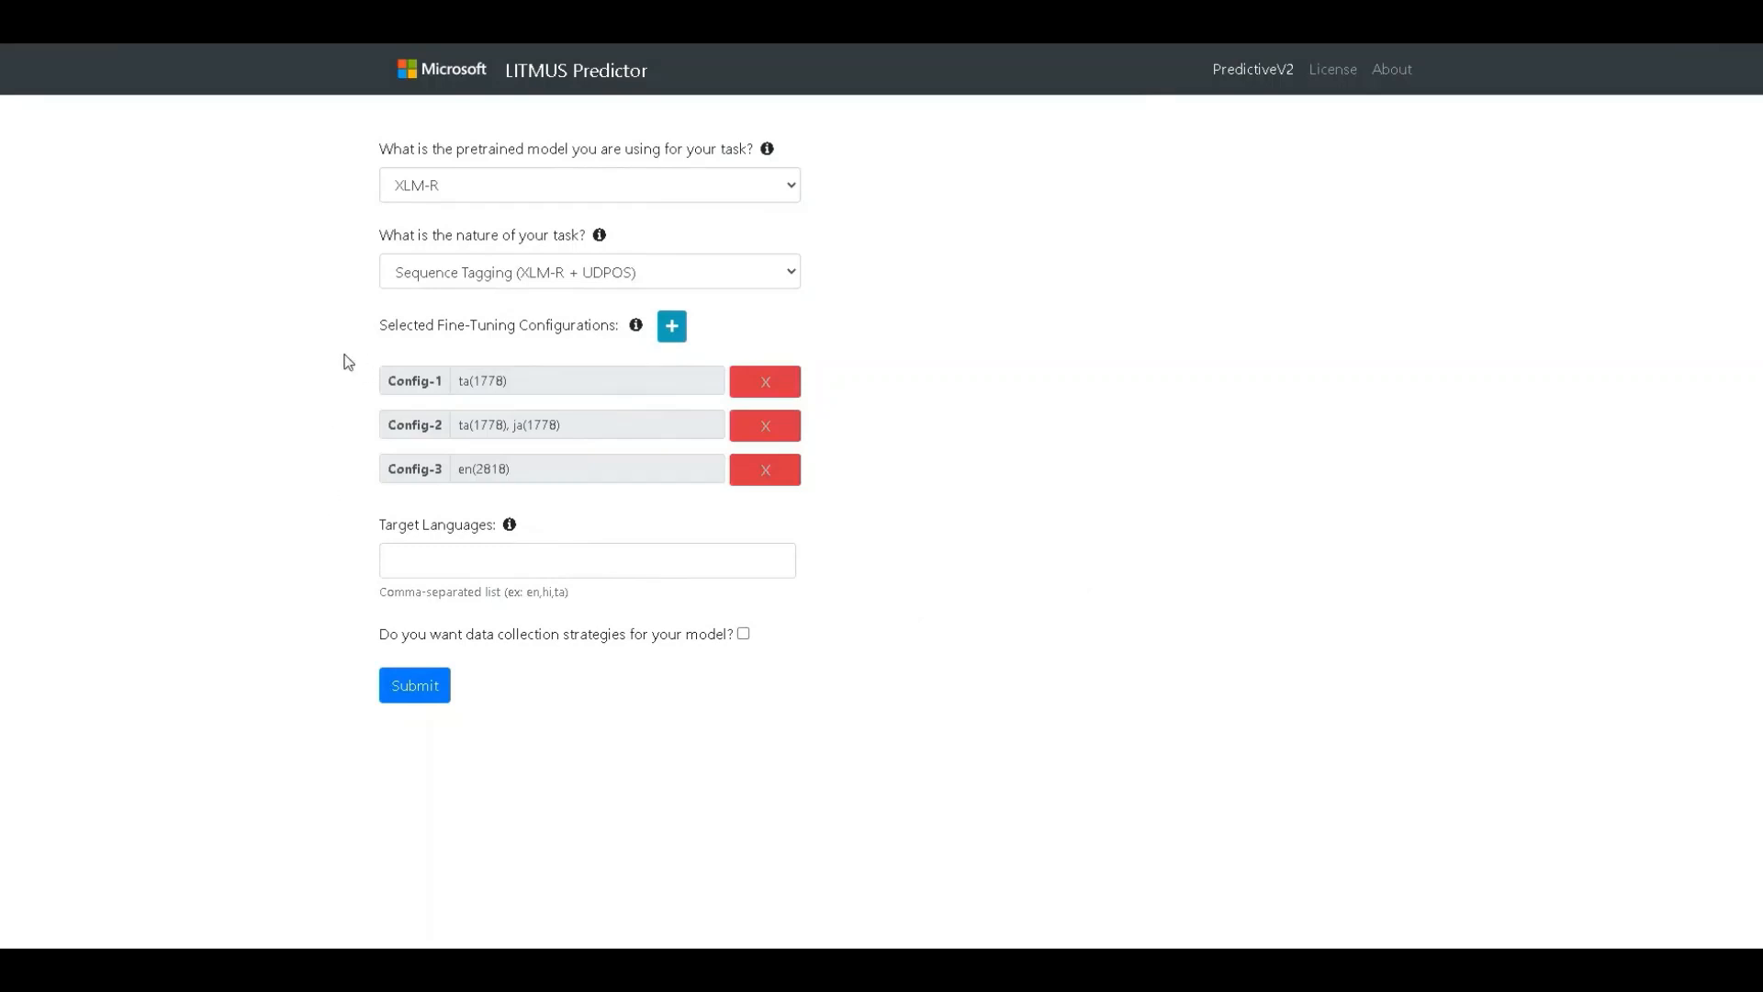
{"action": "mouse_move", "coordinate": [472, 459]}
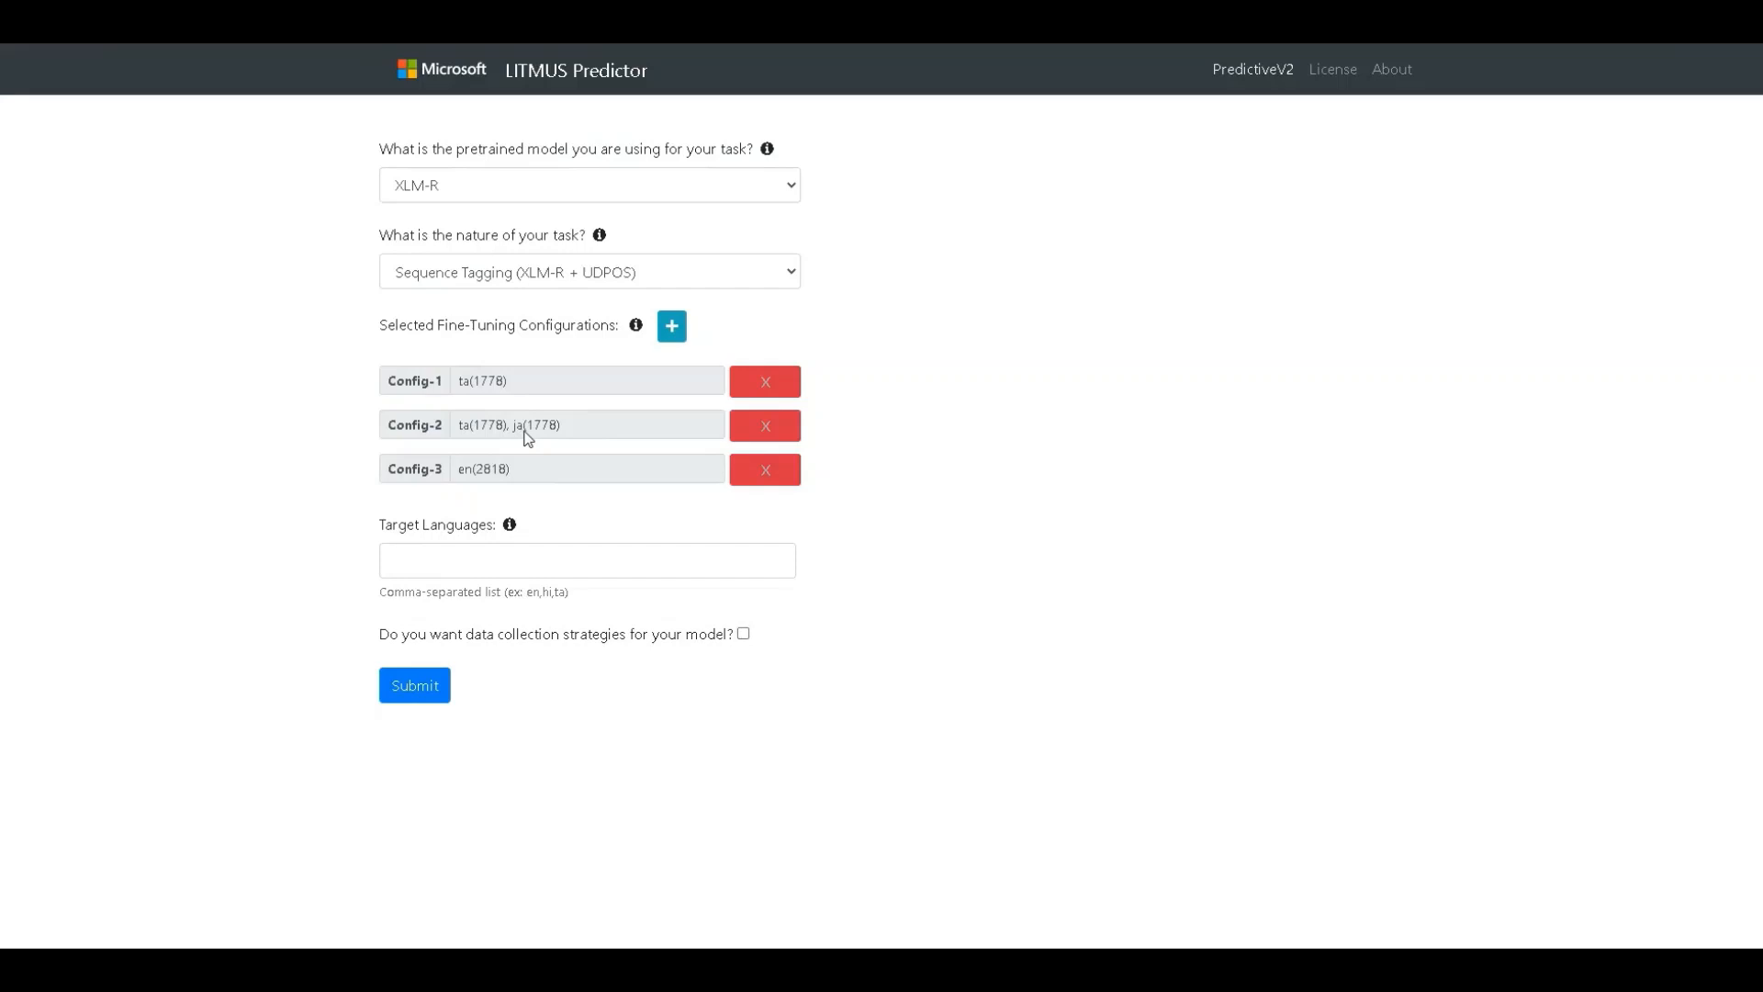
{"action": "mouse_move", "coordinate": [536, 439]}
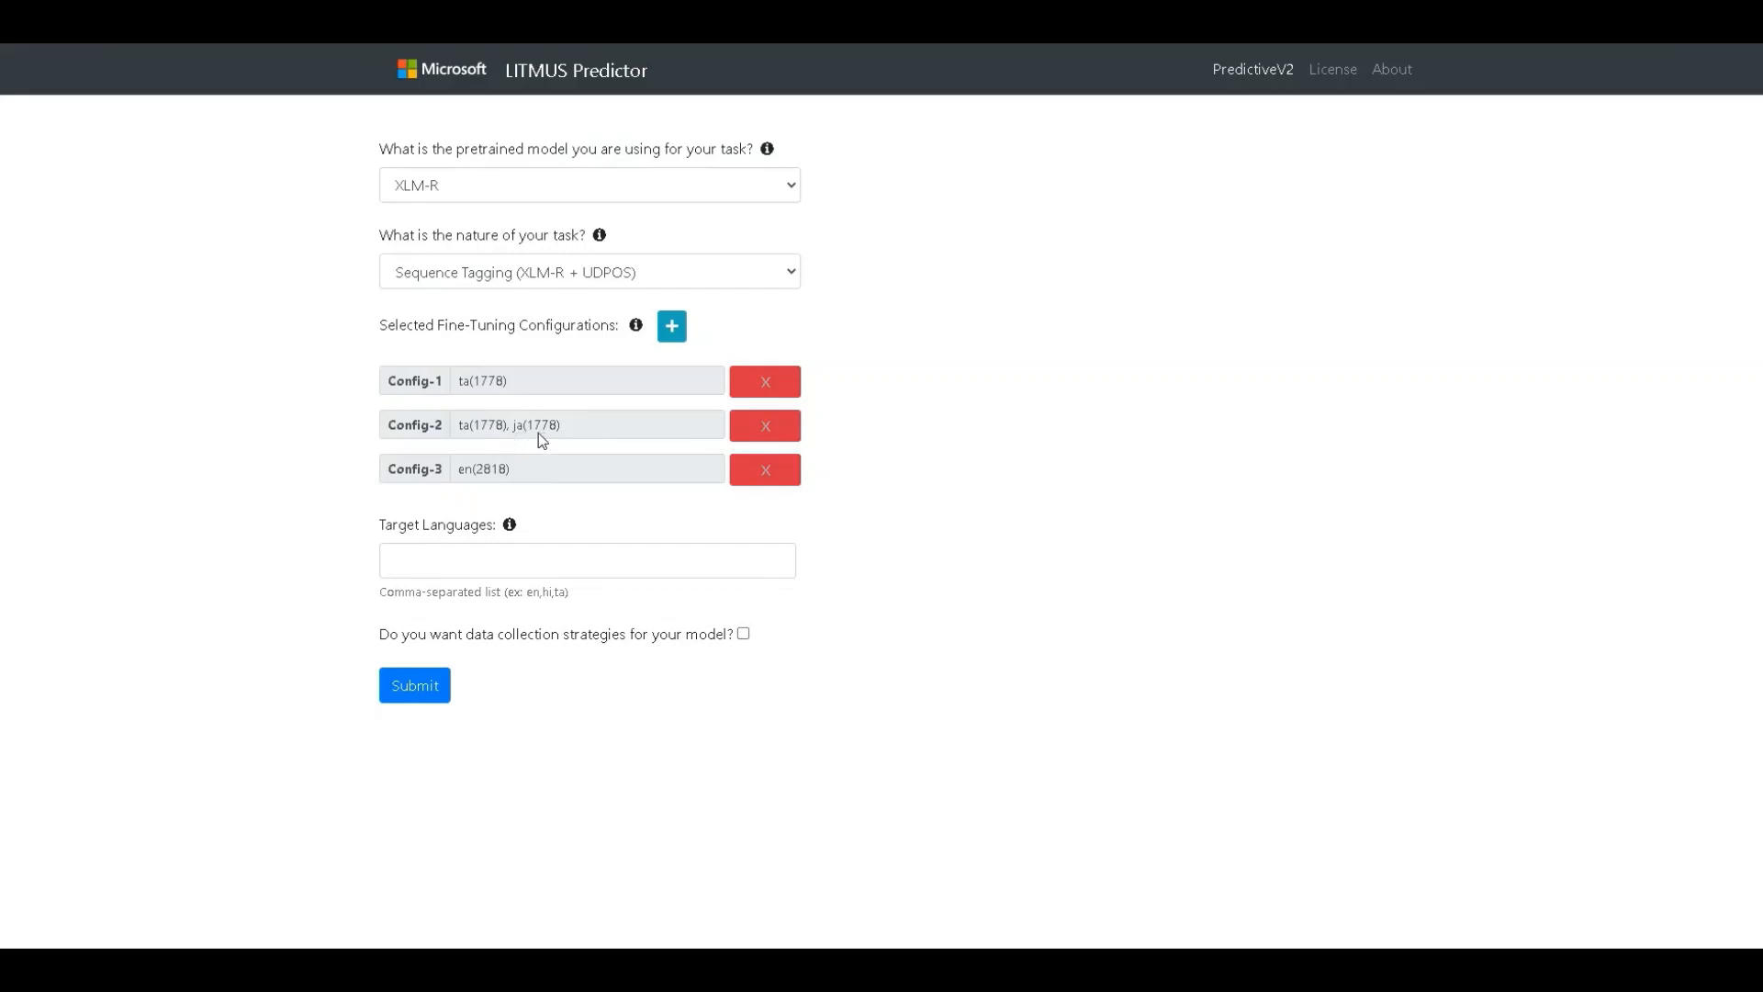
{"action": "mouse_move", "coordinate": [535, 448]}
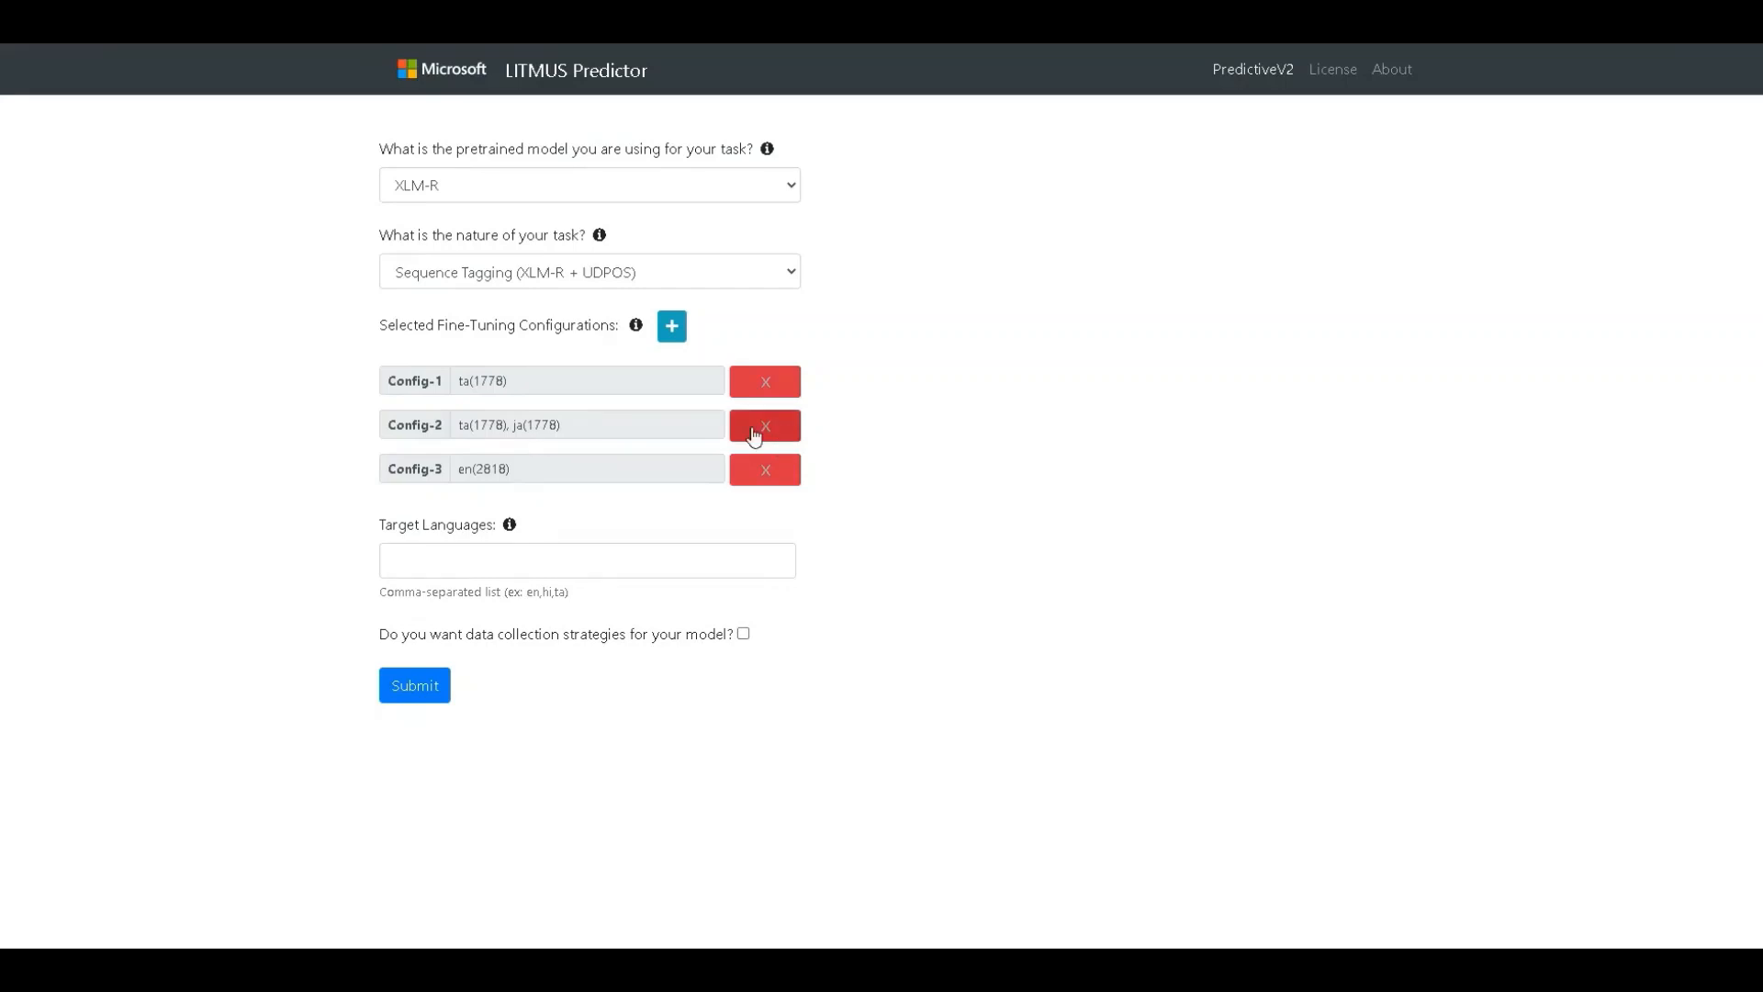
{"action": "mouse_move", "coordinate": [300, 594]}
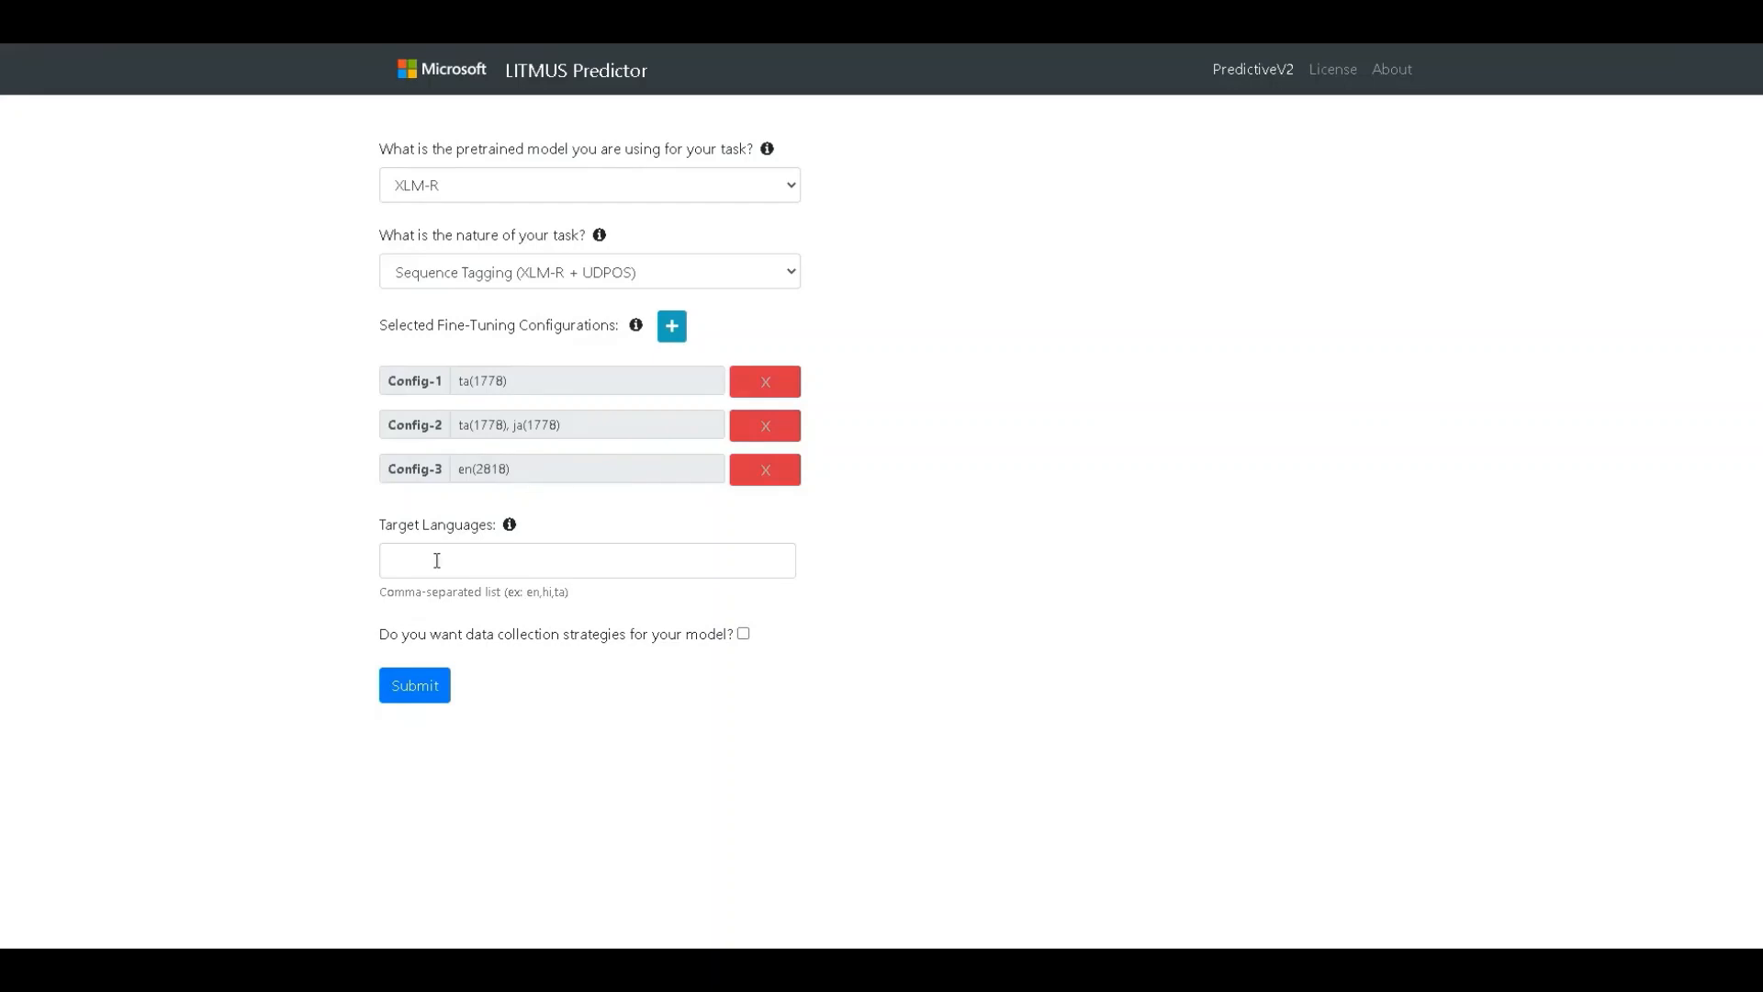
{"action": "left_click", "coordinate": [586, 560]}
{"action": "type", "text": "en, fr, de"}
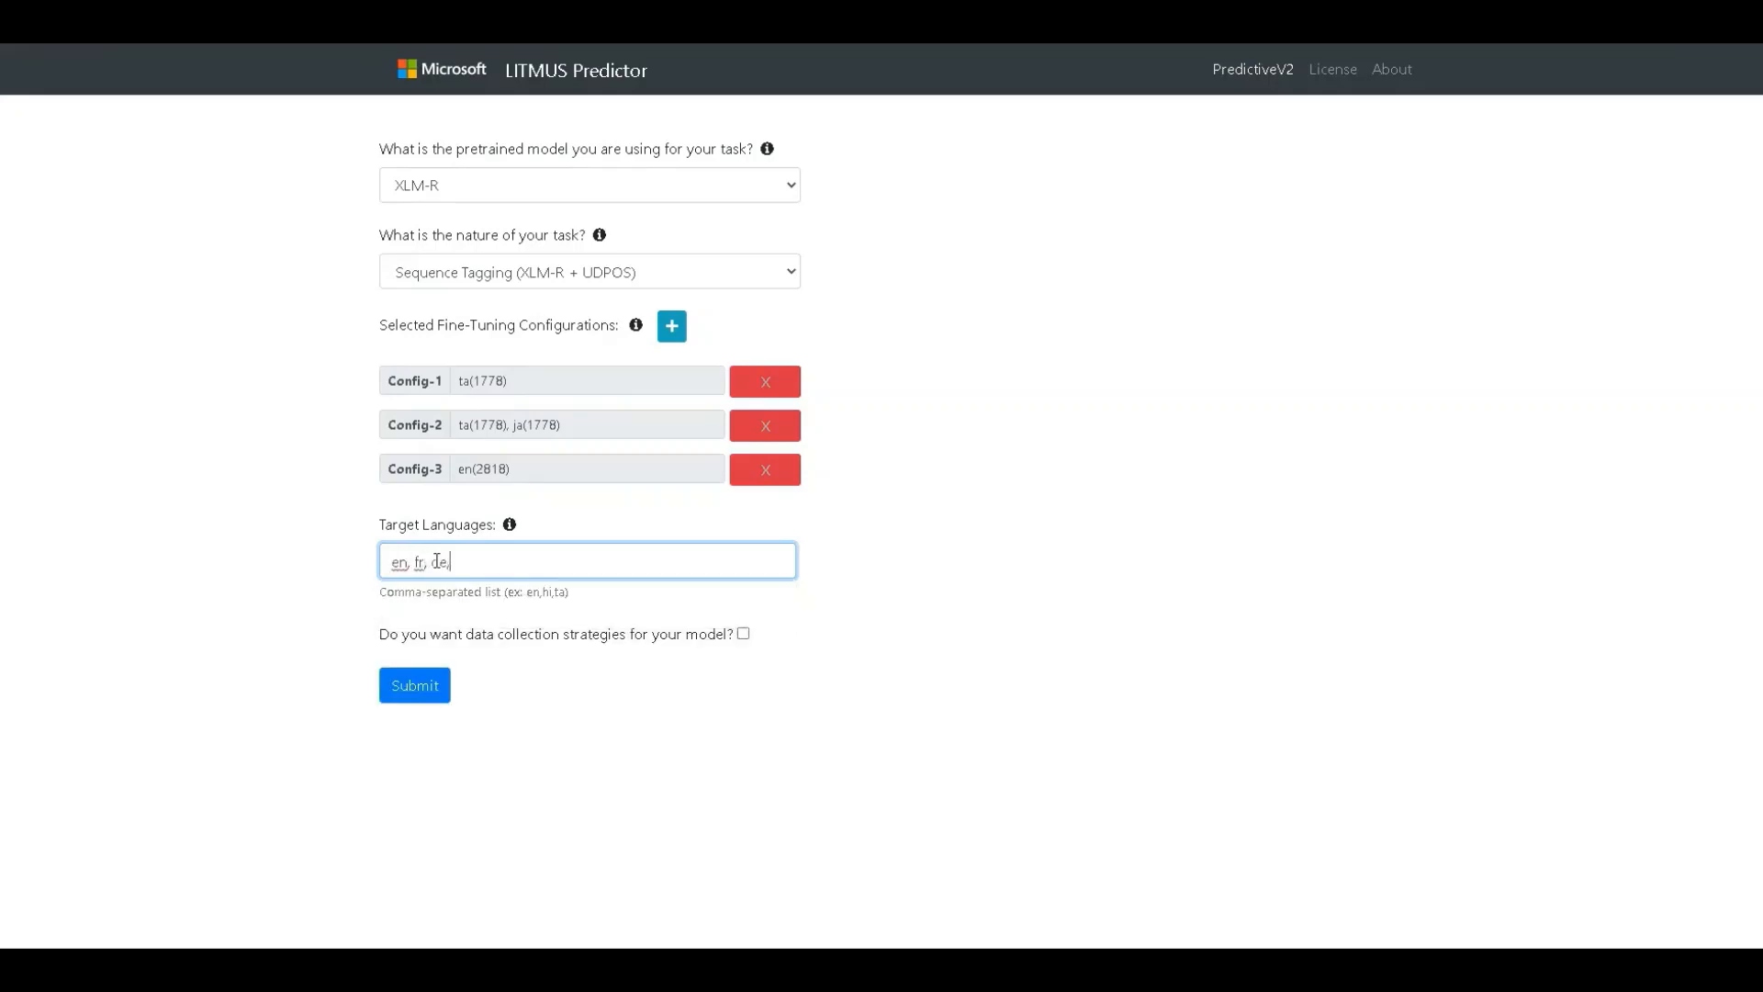
{"action": "type", "text": "ta, zh,"}
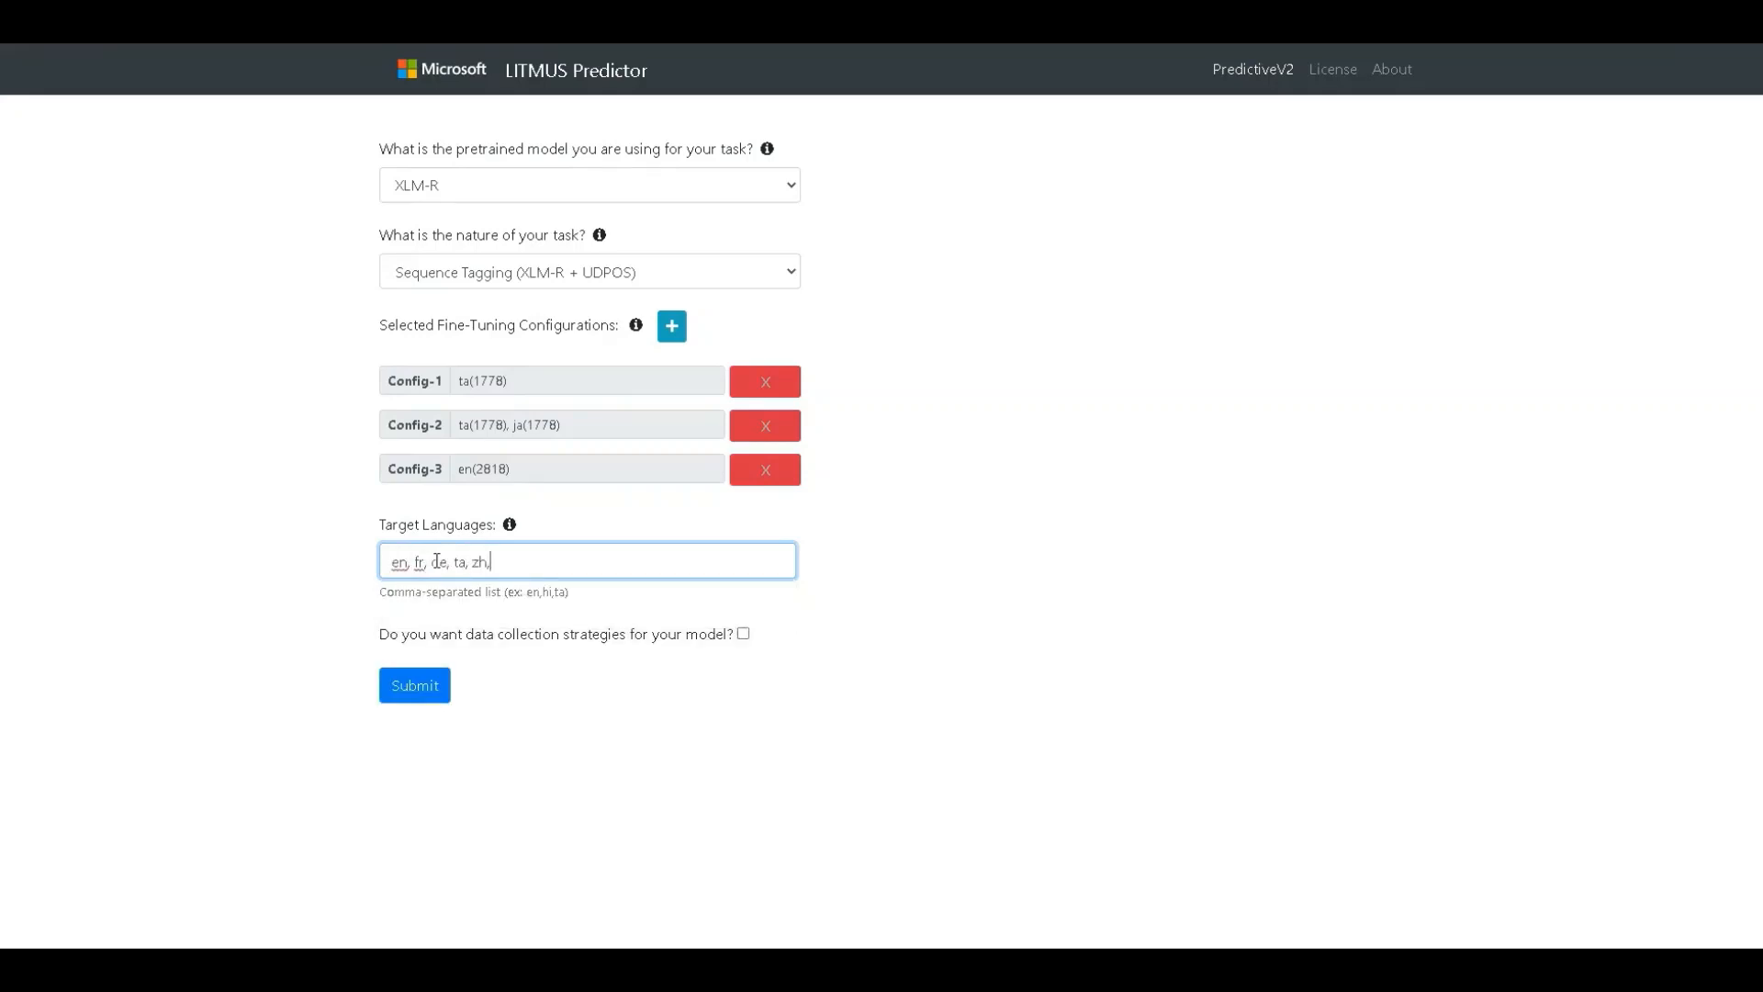
{"action": "type", "text": "ja"}
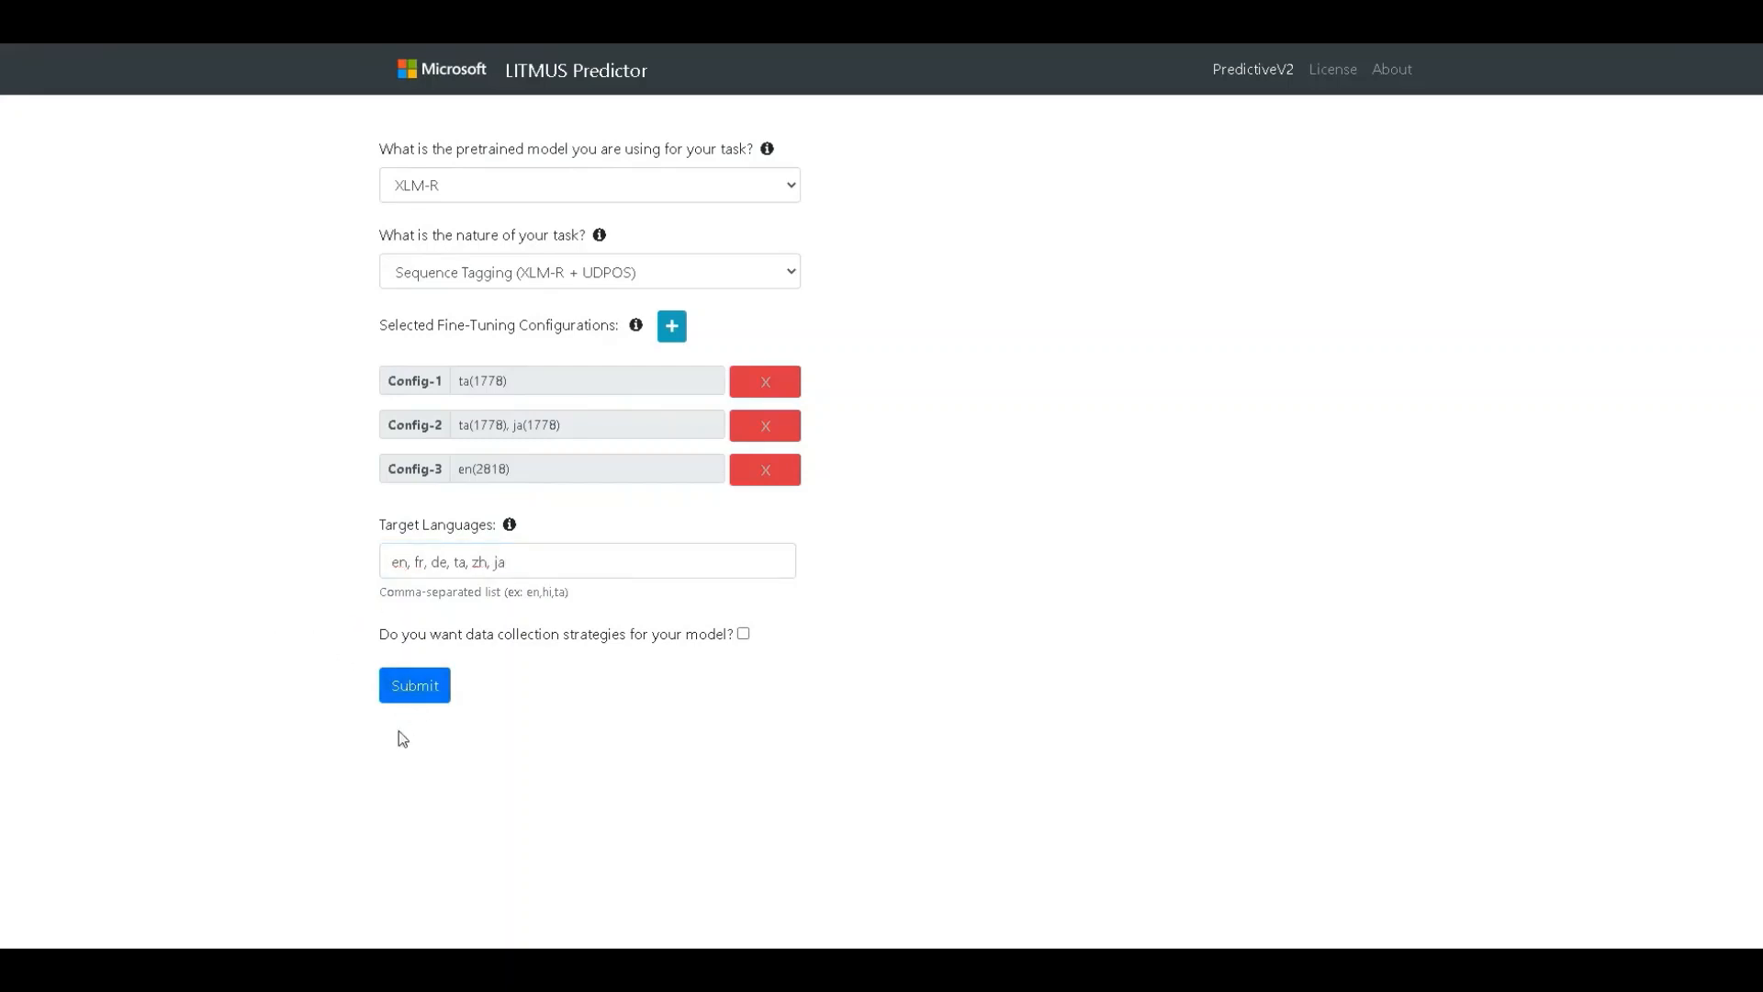
{"action": "mouse_move", "coordinate": [241, 461]}
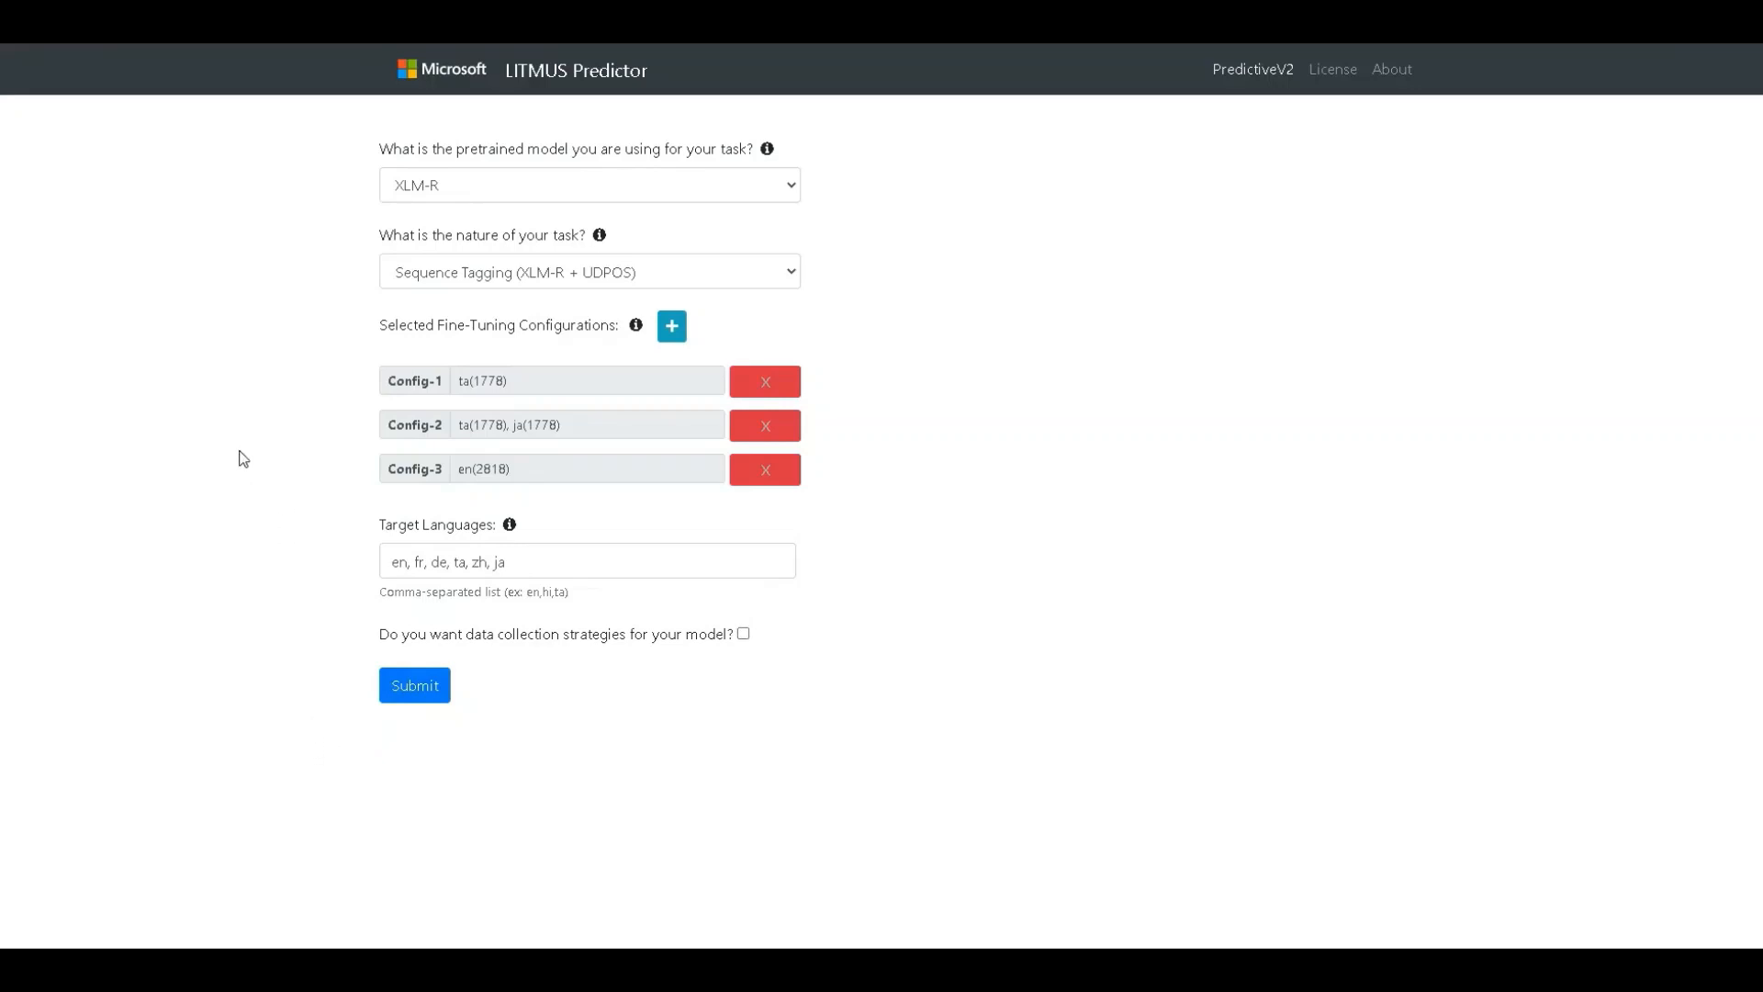
{"action": "mouse_move", "coordinate": [277, 496]}
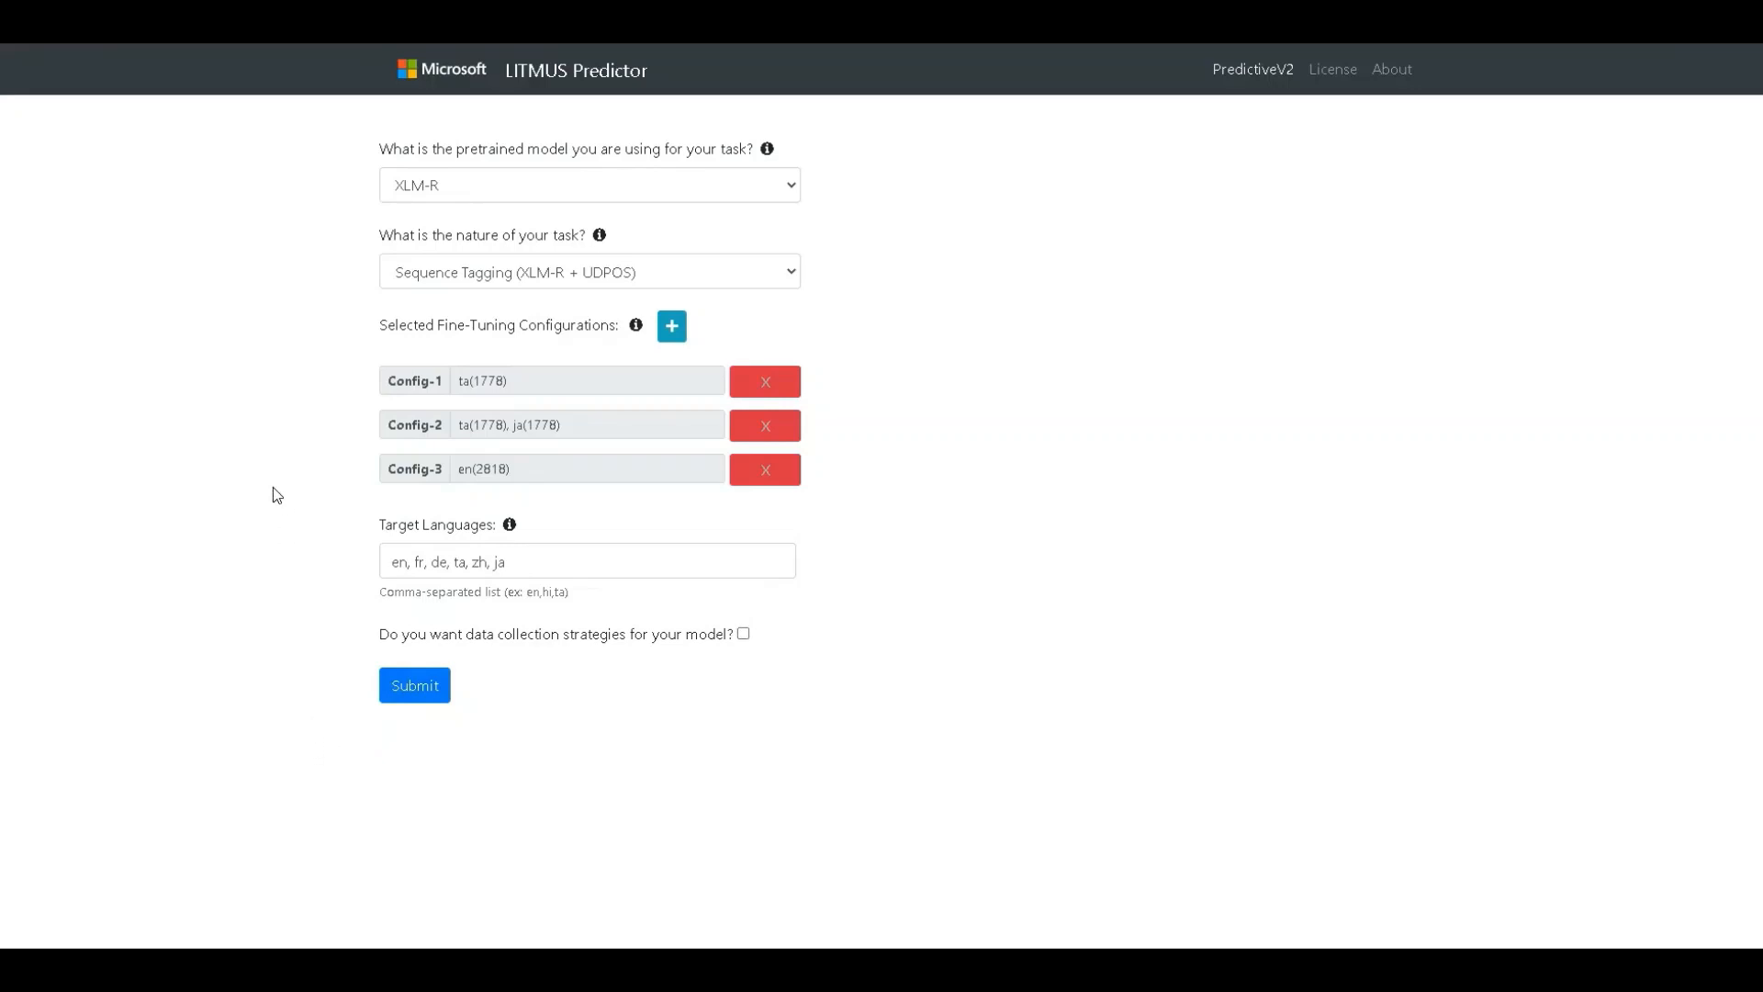
{"action": "mouse_move", "coordinate": [300, 218]}
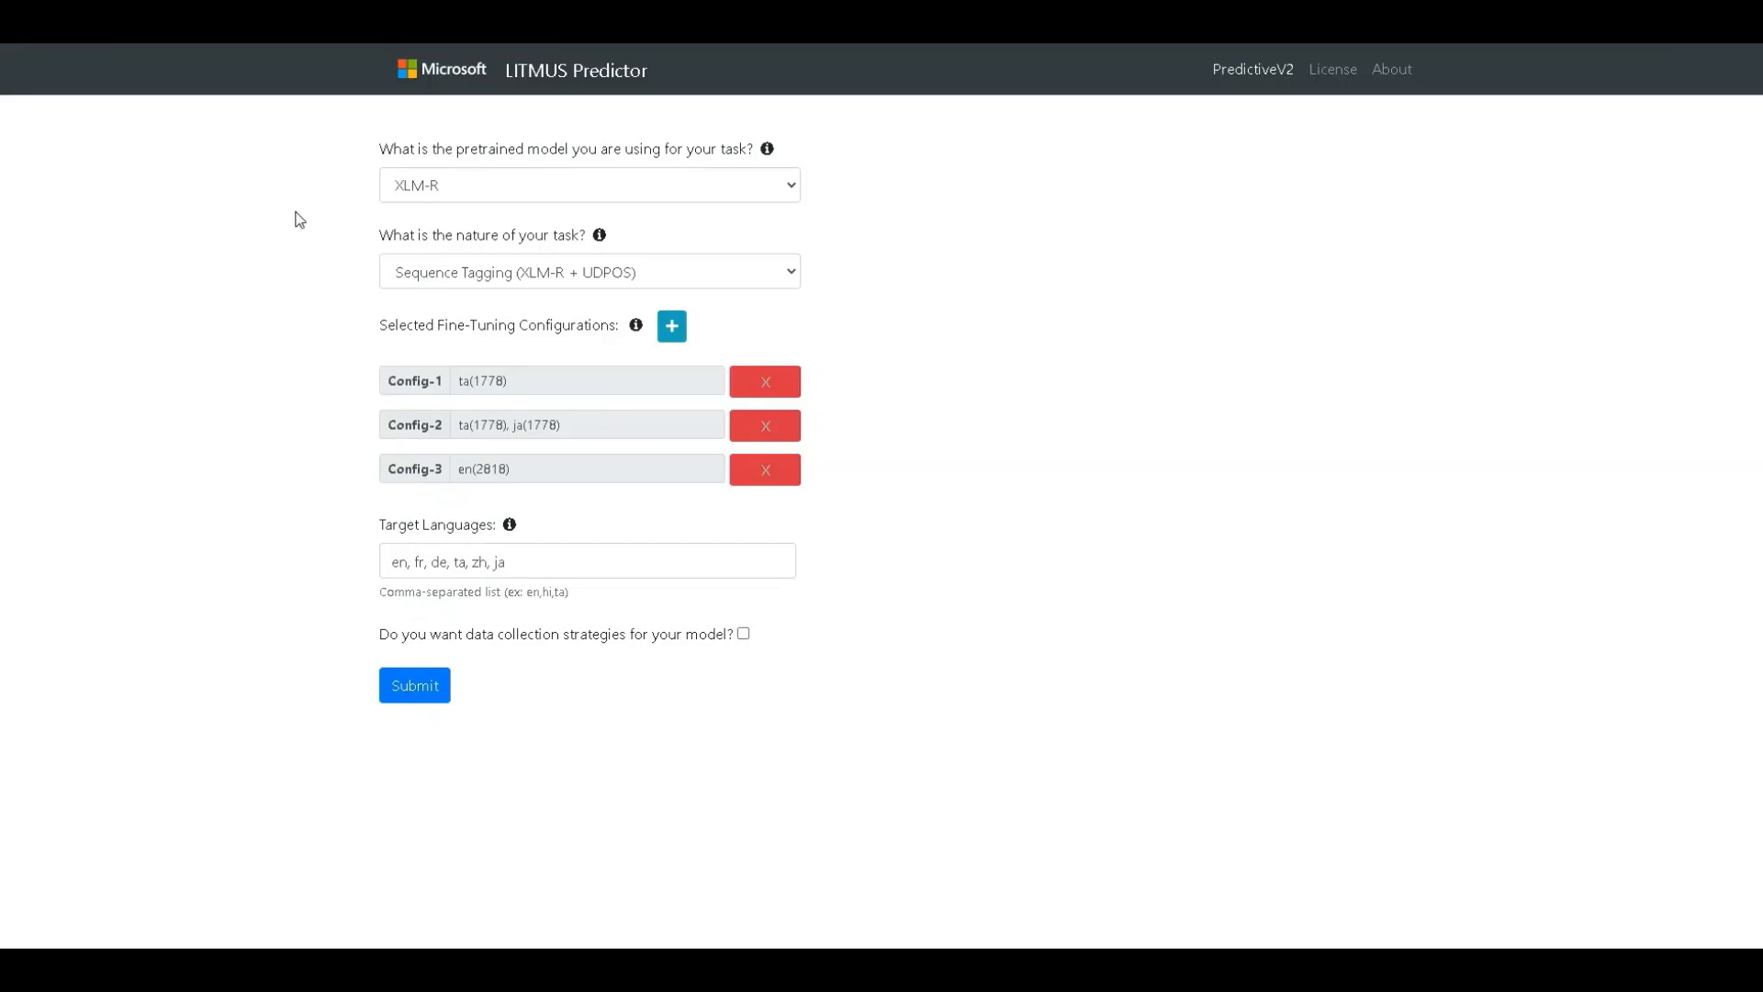
{"action": "mouse_move", "coordinate": [308, 380]}
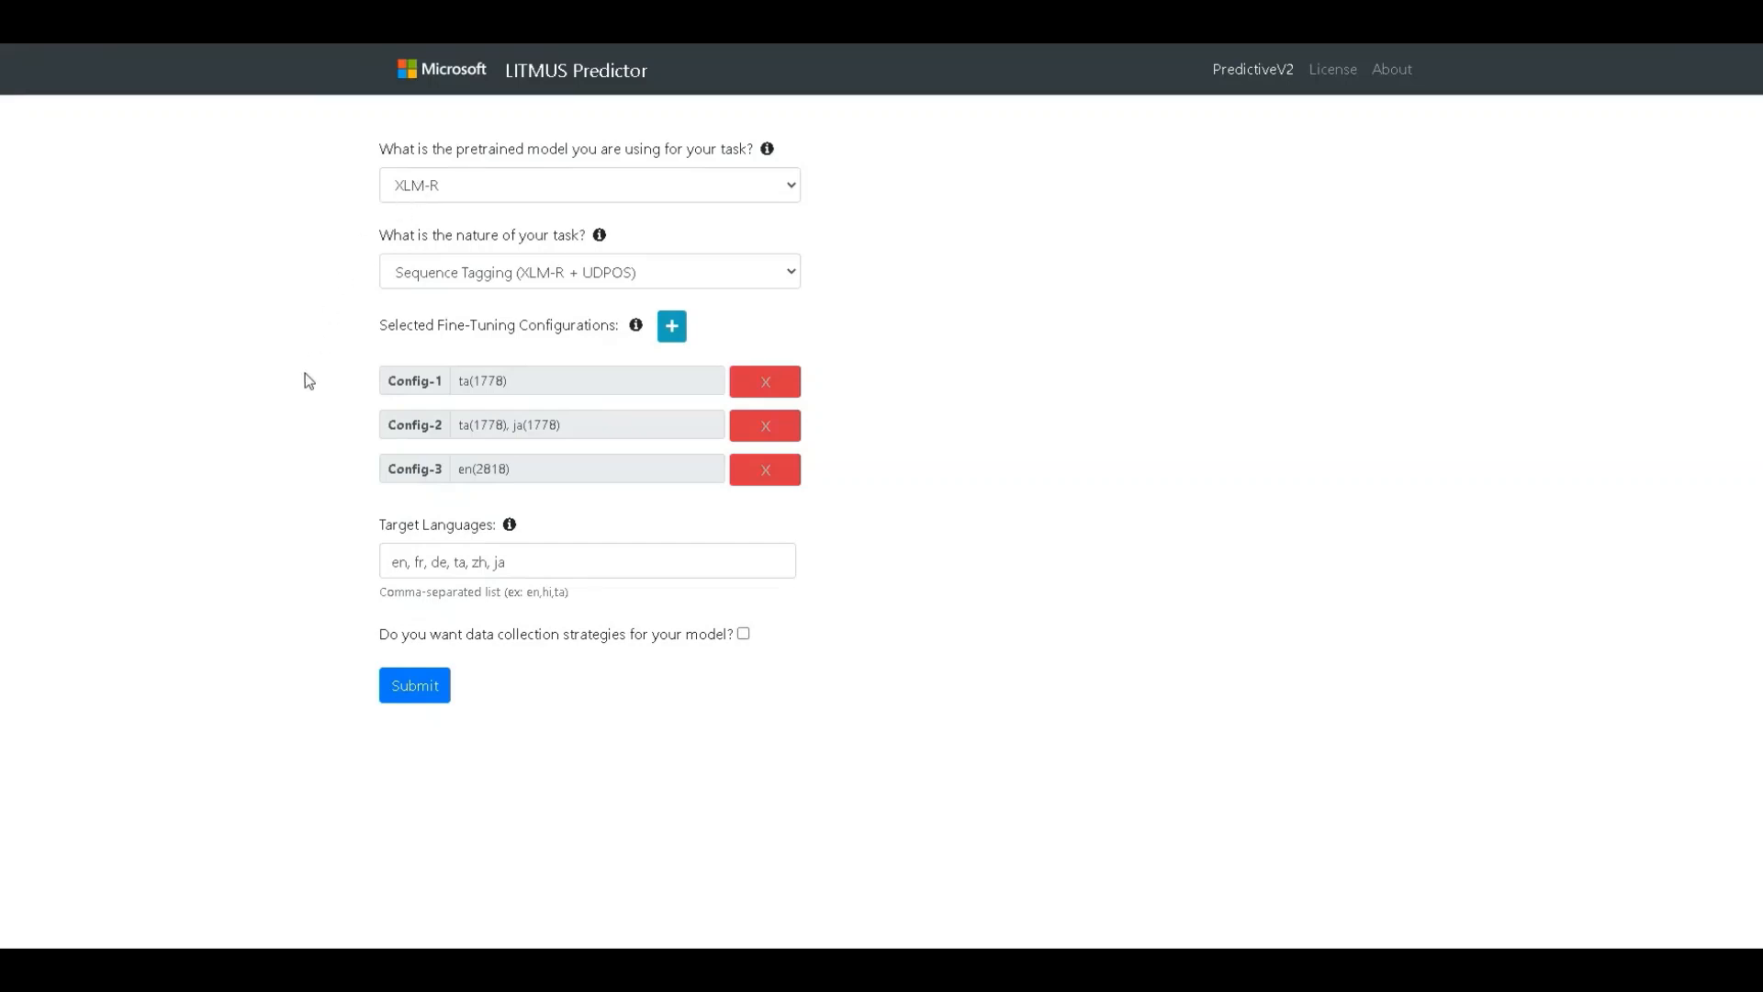
{"action": "mouse_move", "coordinate": [385, 580]}
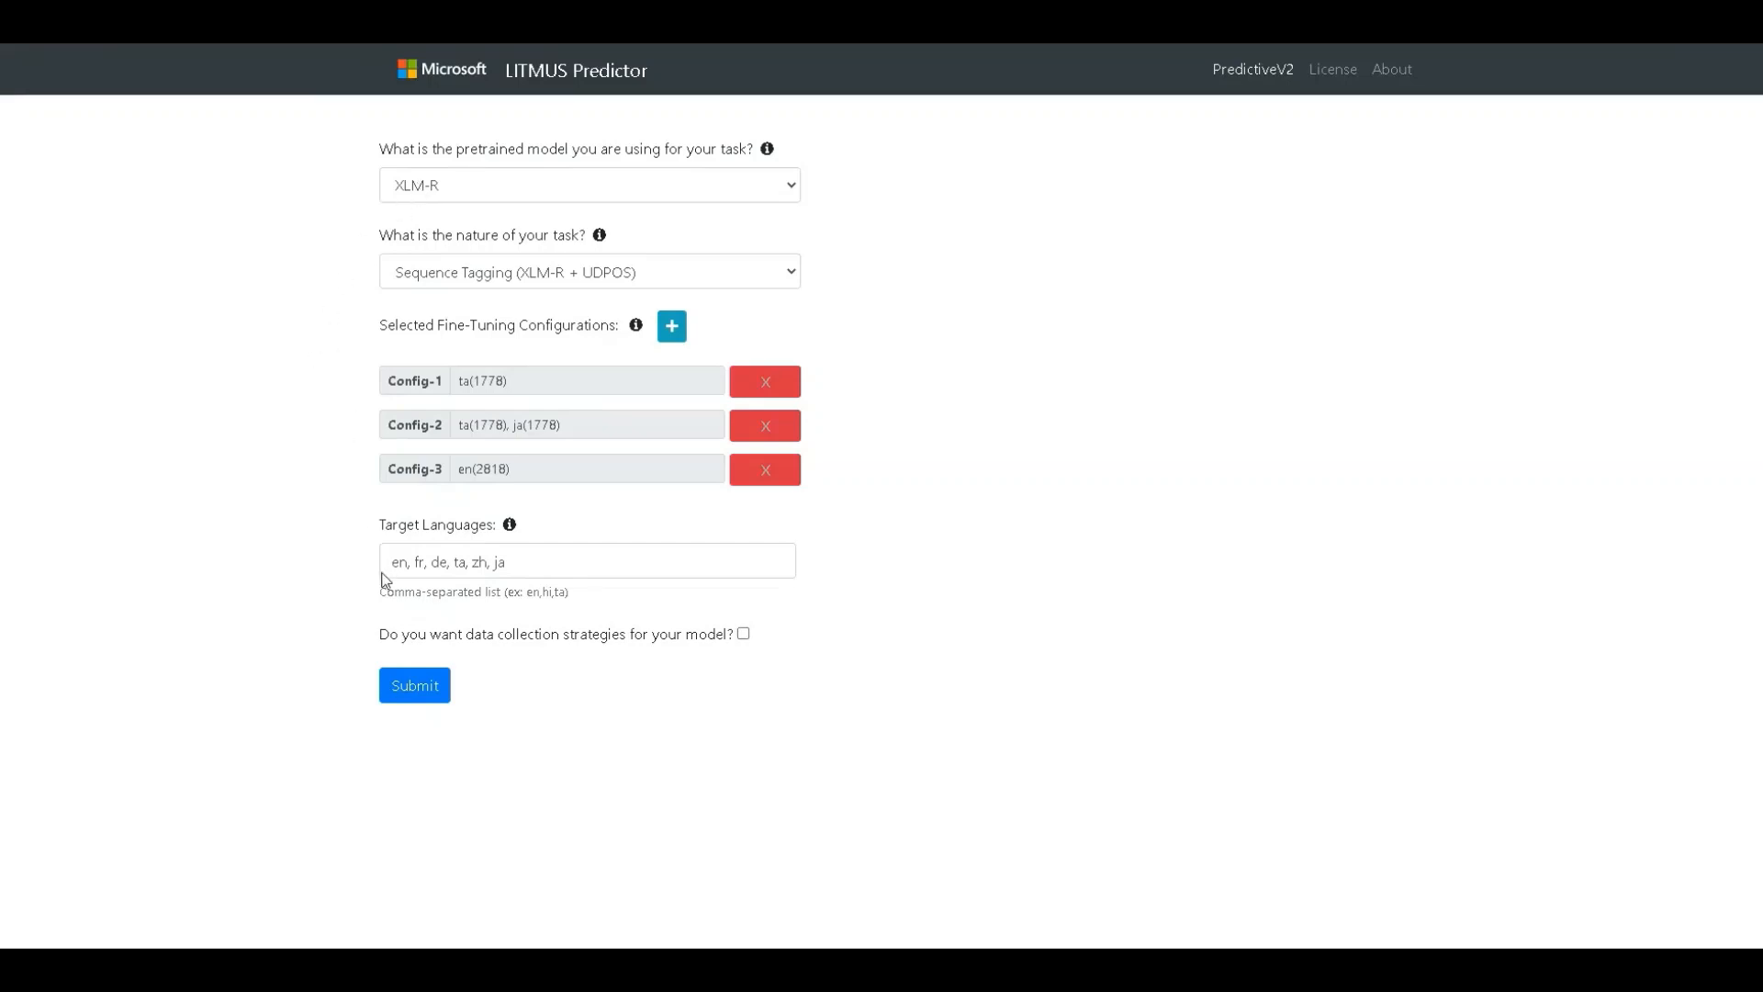
Step: Submit the three configurations to get per-language performance bars and the configuration heatmap
{"action": "left_click", "coordinate": [414, 685]}
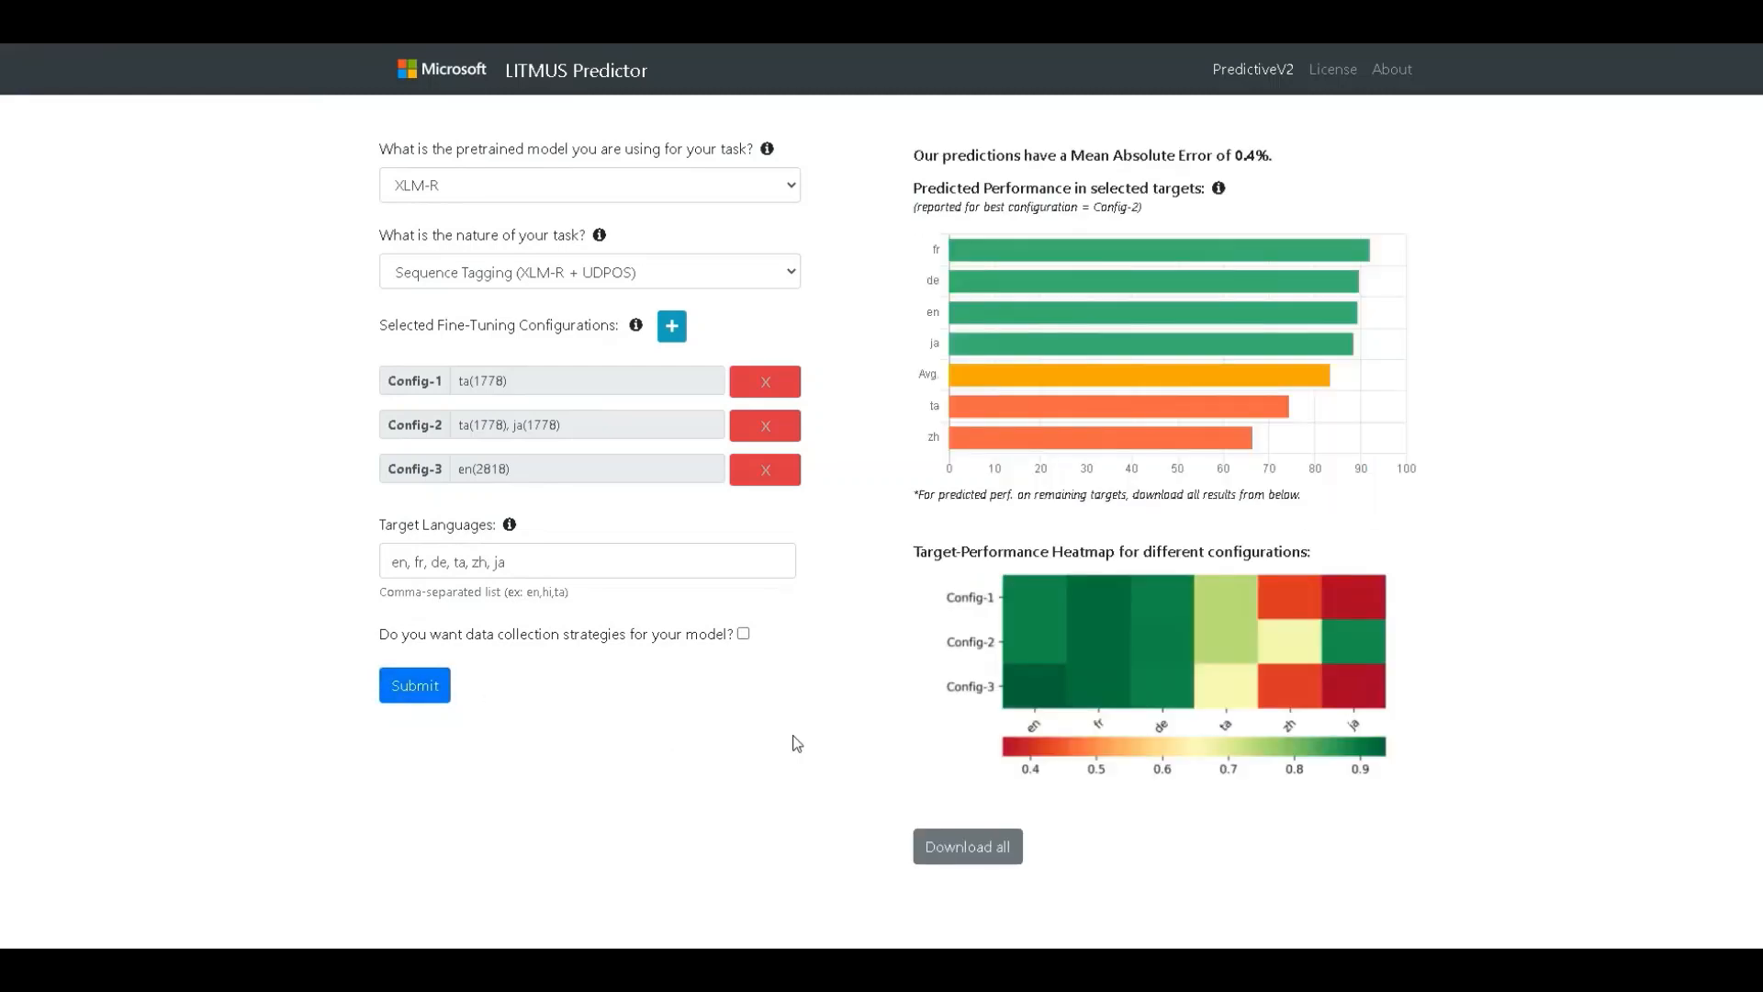
{"action": "mouse_move", "coordinate": [804, 704]}
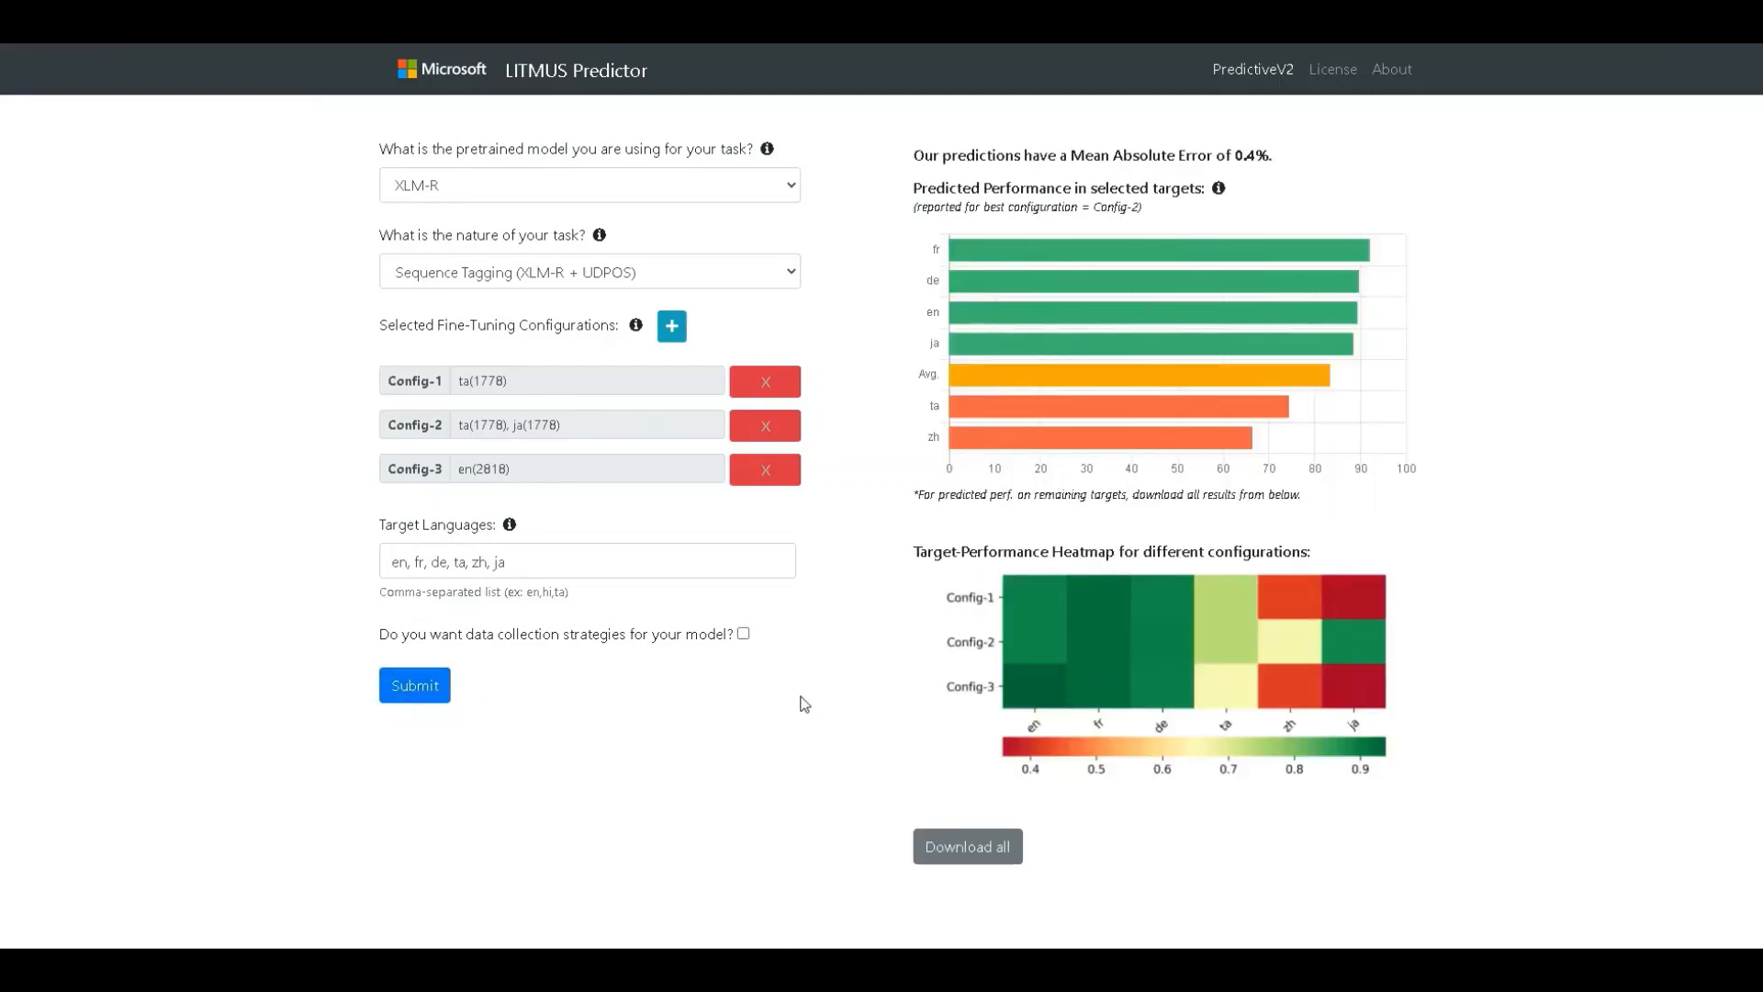
{"action": "mouse_move", "coordinate": [1627, 461]}
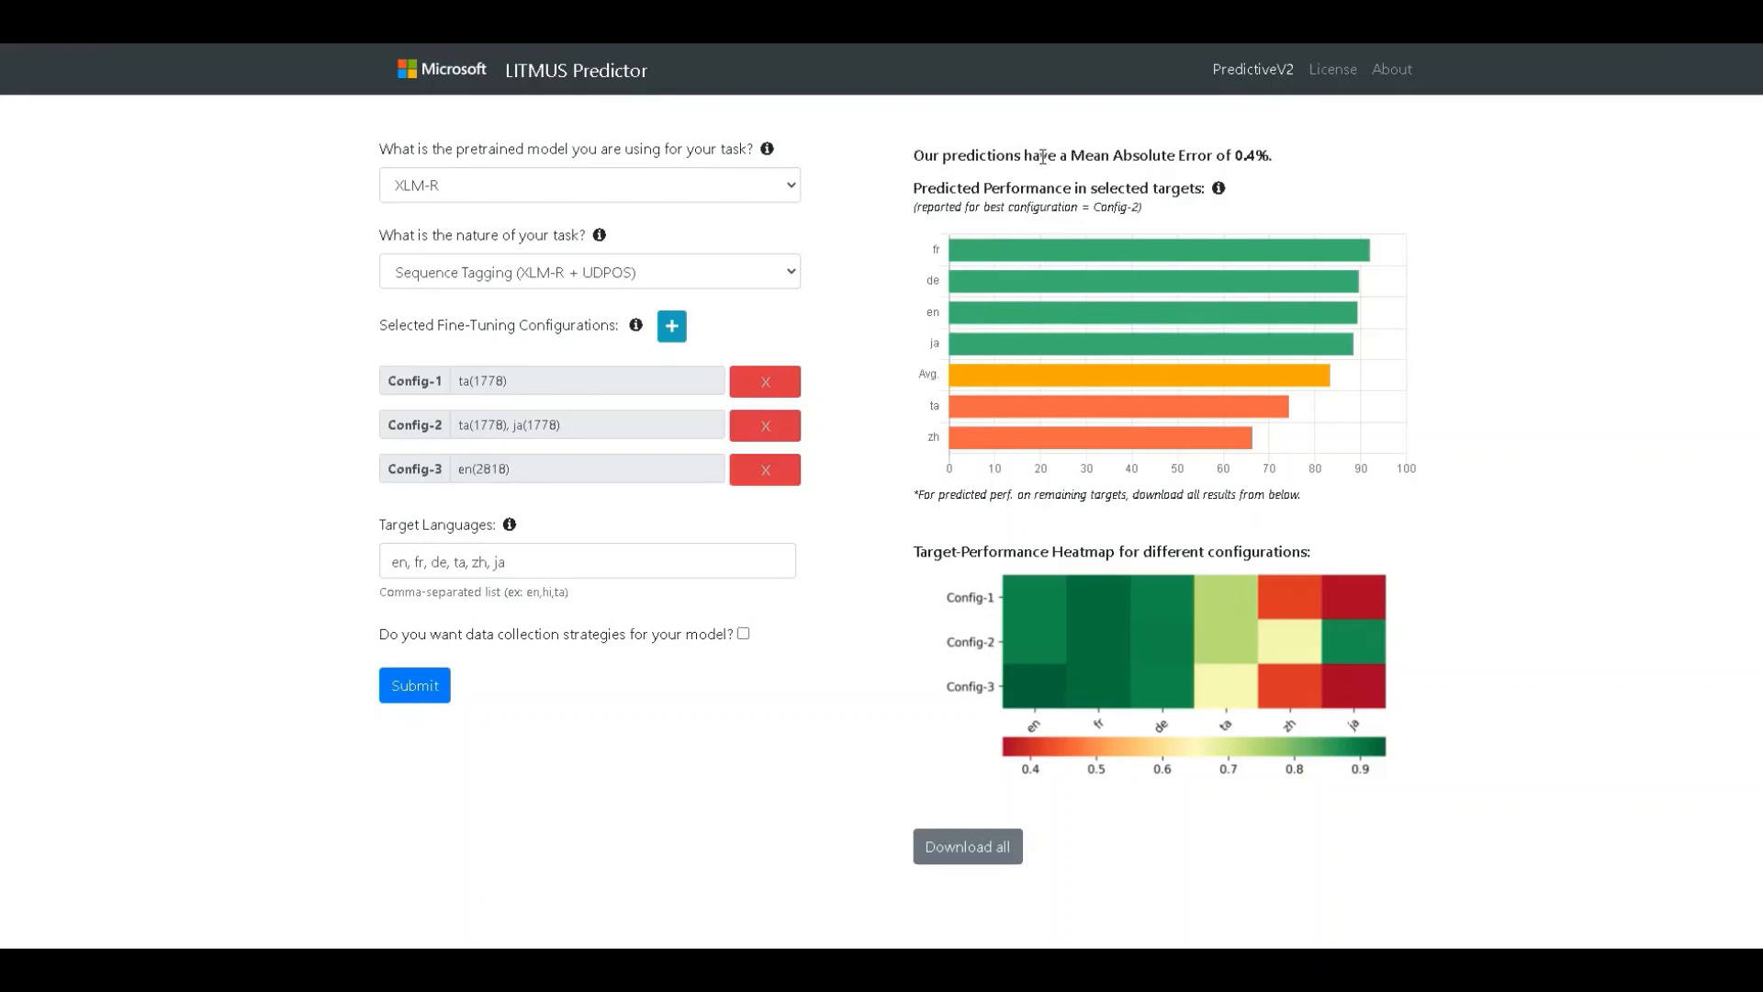
{"action": "mouse_move", "coordinate": [830, 276]}
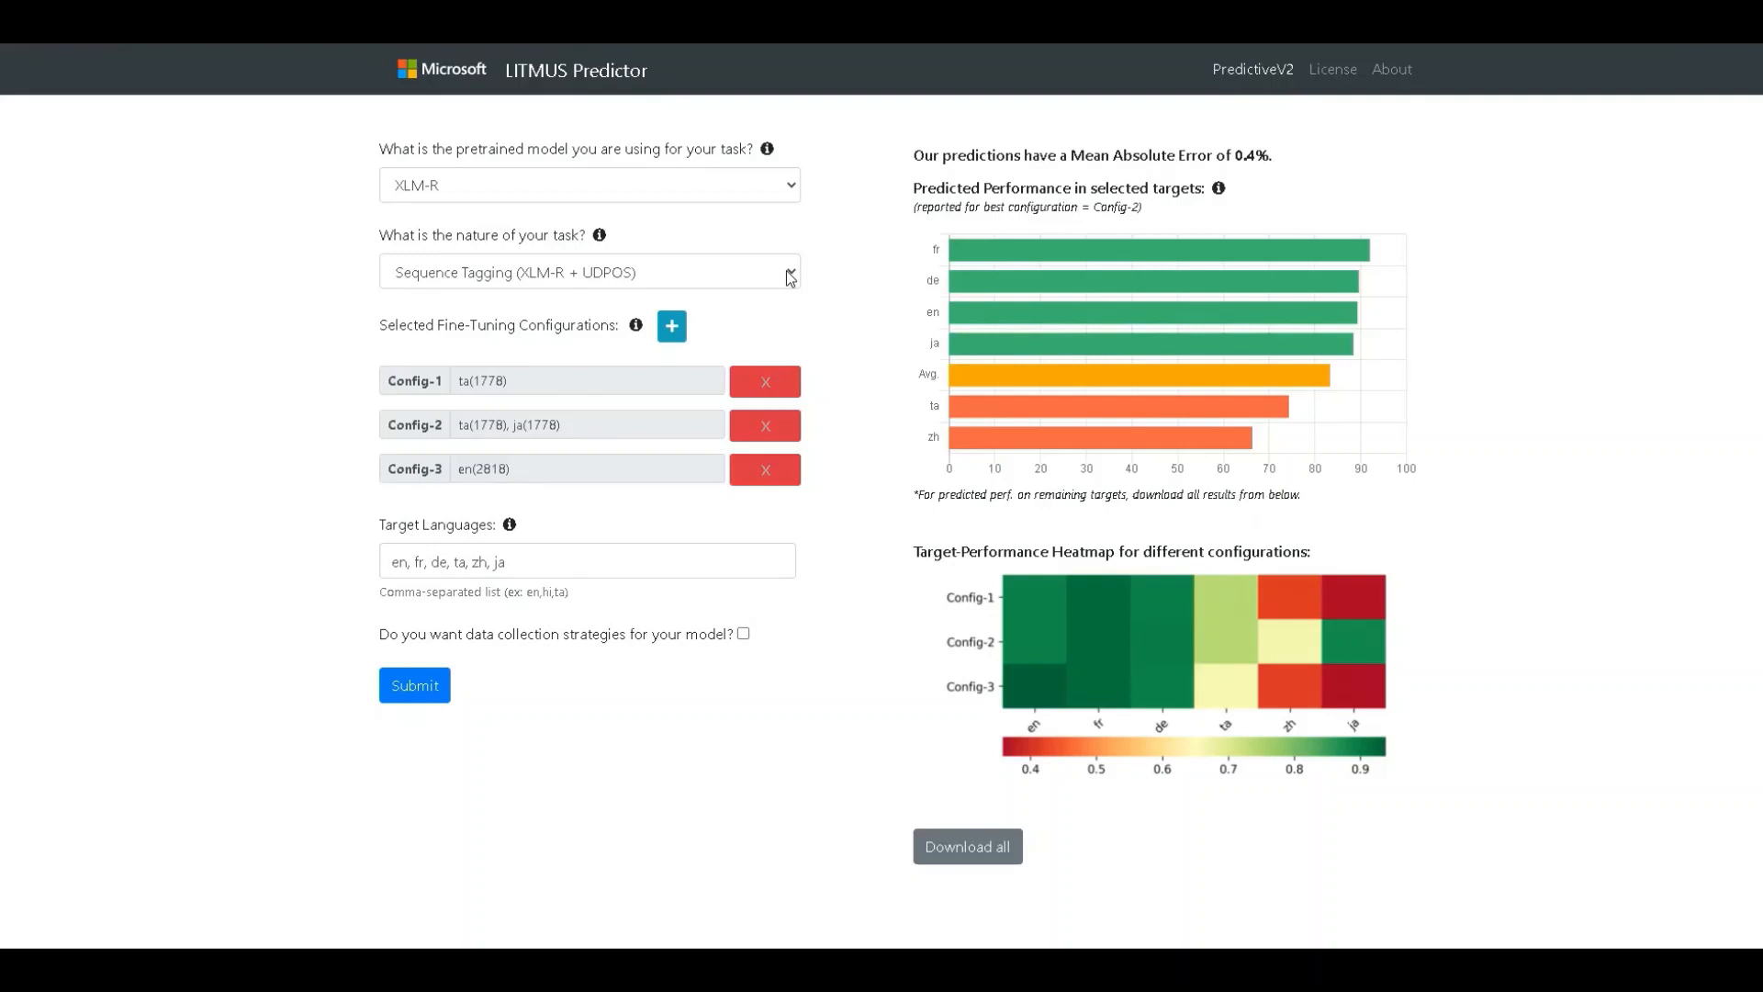
{"action": "mouse_move", "coordinate": [1091, 157]}
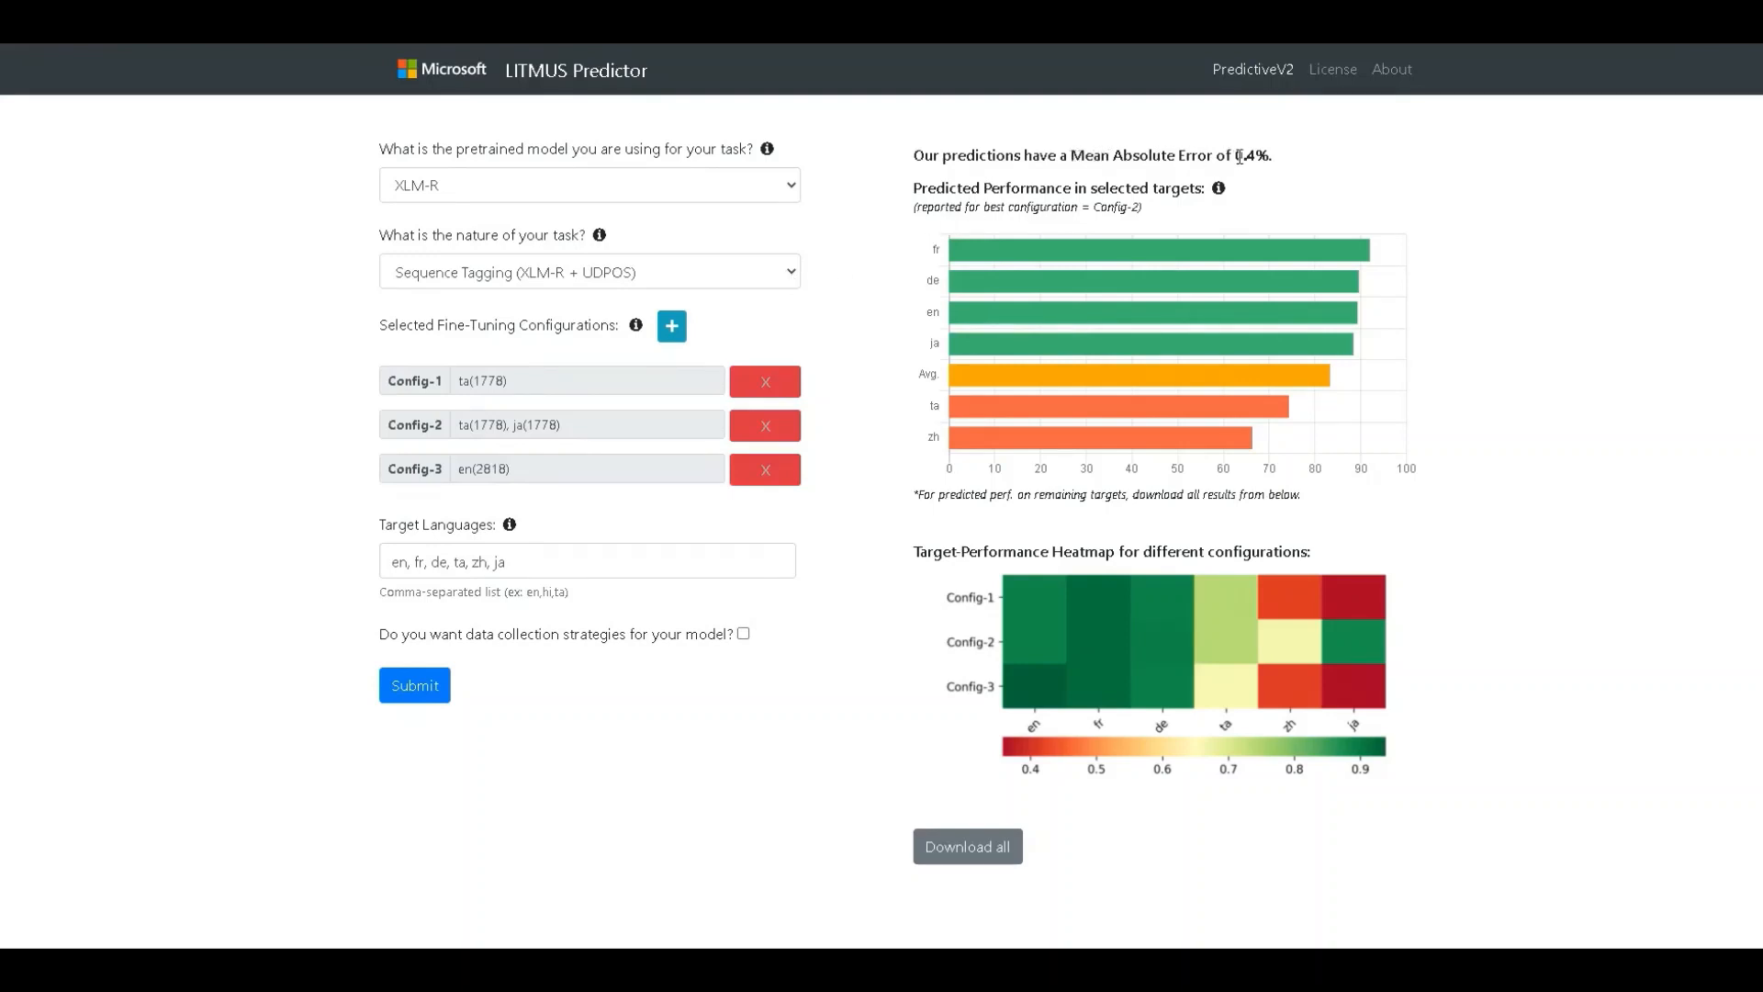
{"action": "mouse_move", "coordinate": [1242, 174]}
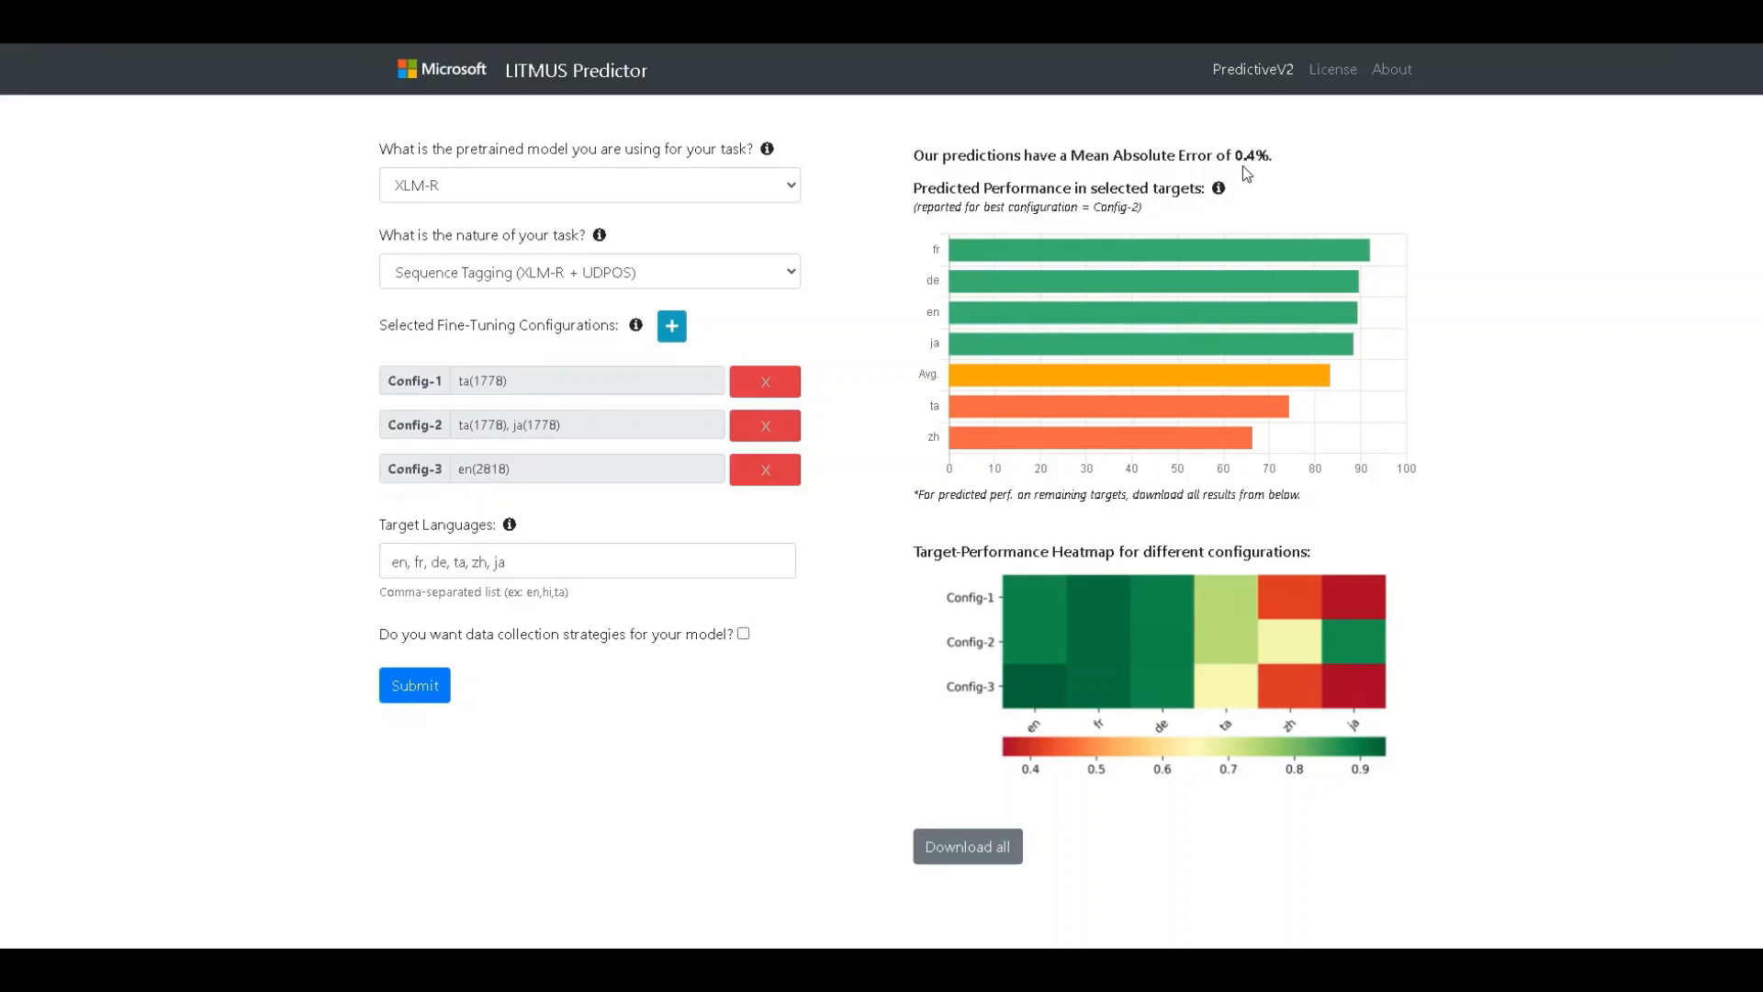
{"action": "mouse_move", "coordinate": [1542, 457]}
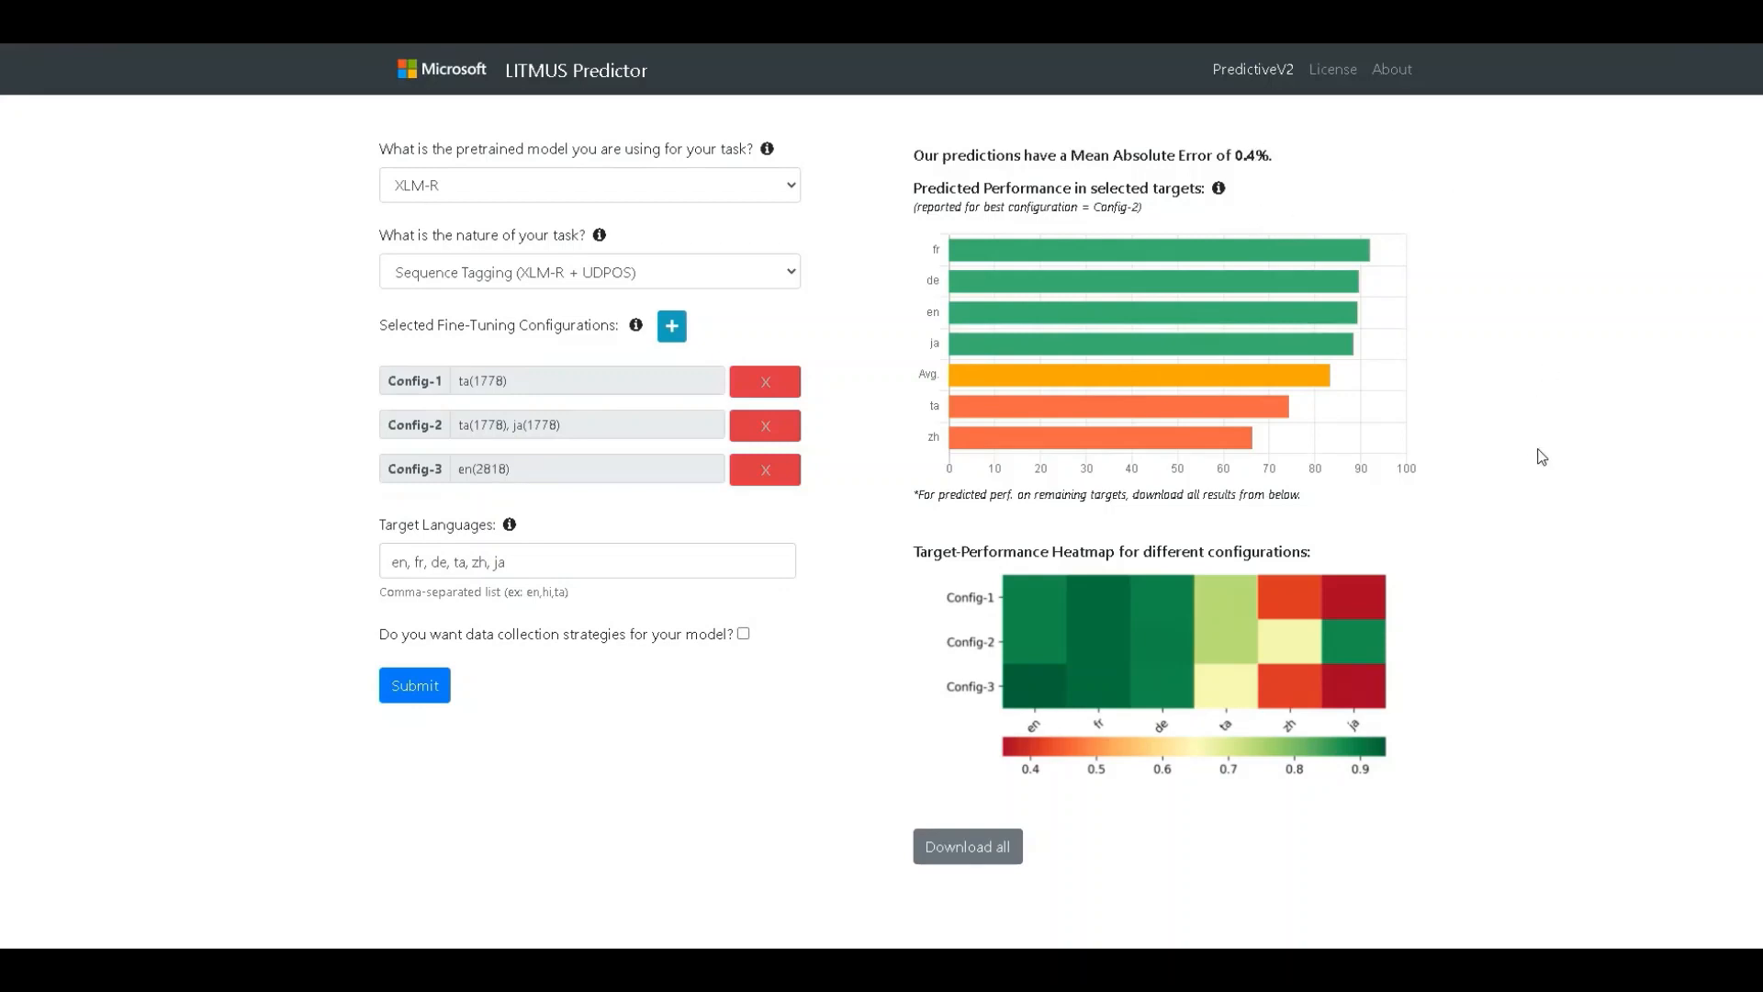
{"action": "mouse_move", "coordinate": [1510, 502]}
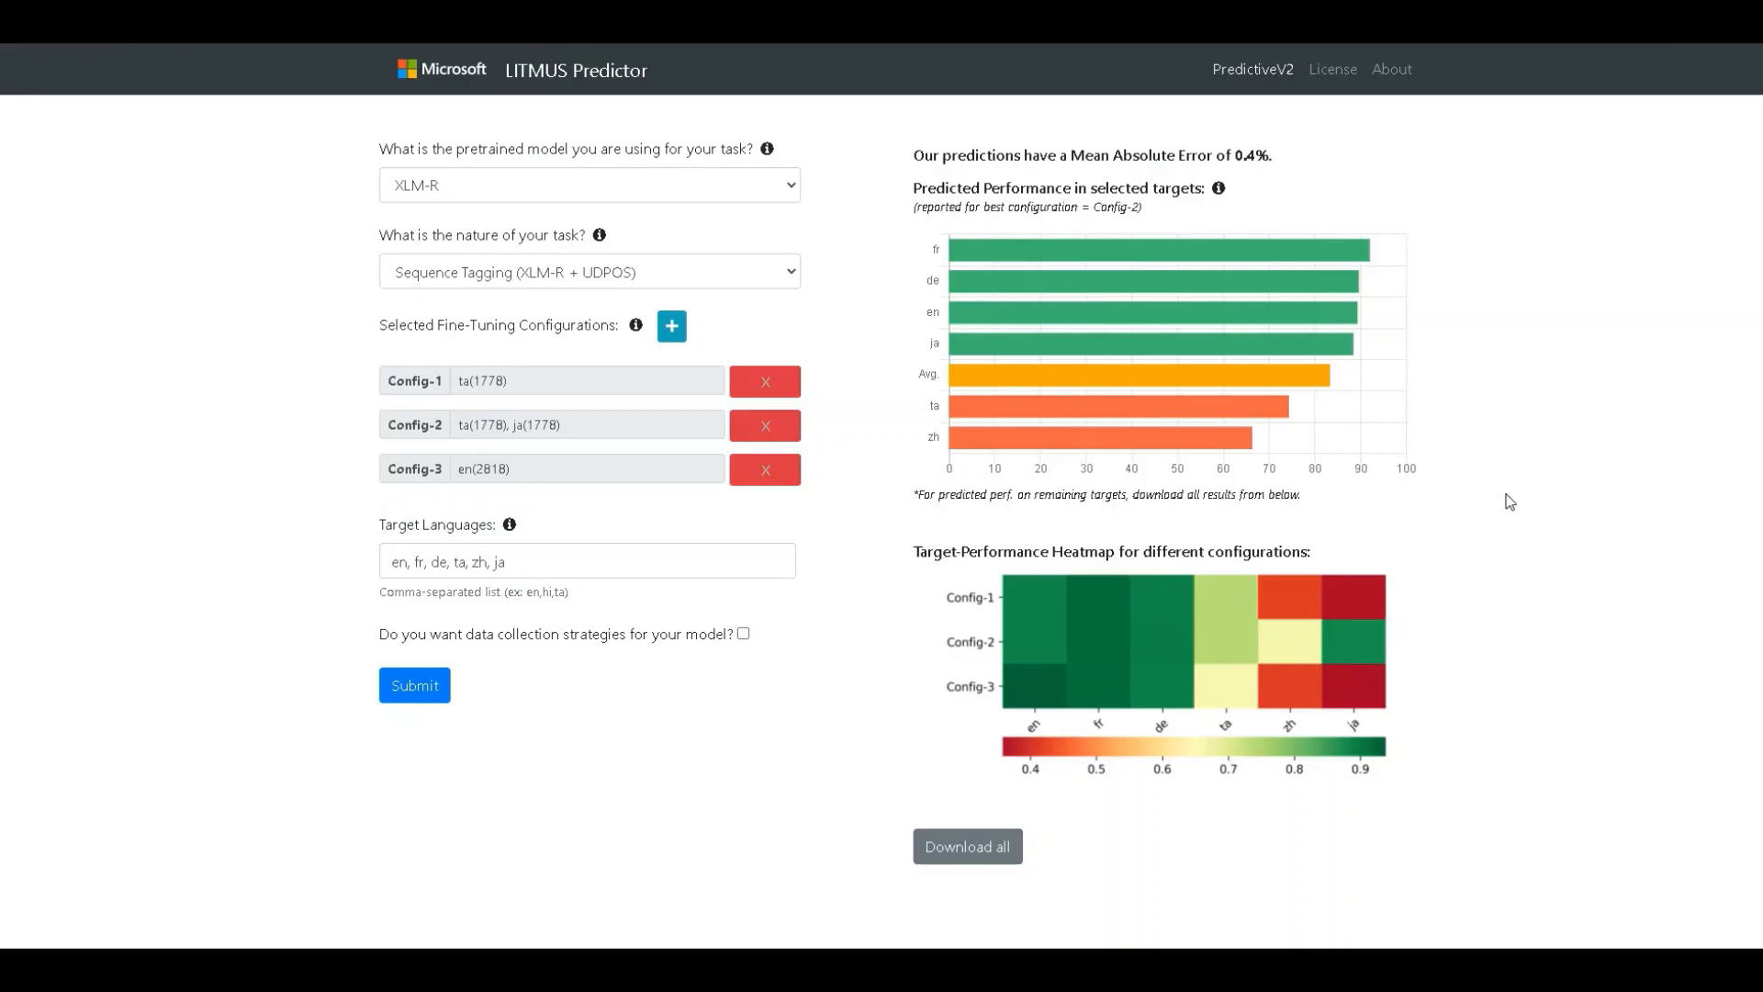
{"action": "mouse_move", "coordinate": [785, 470]}
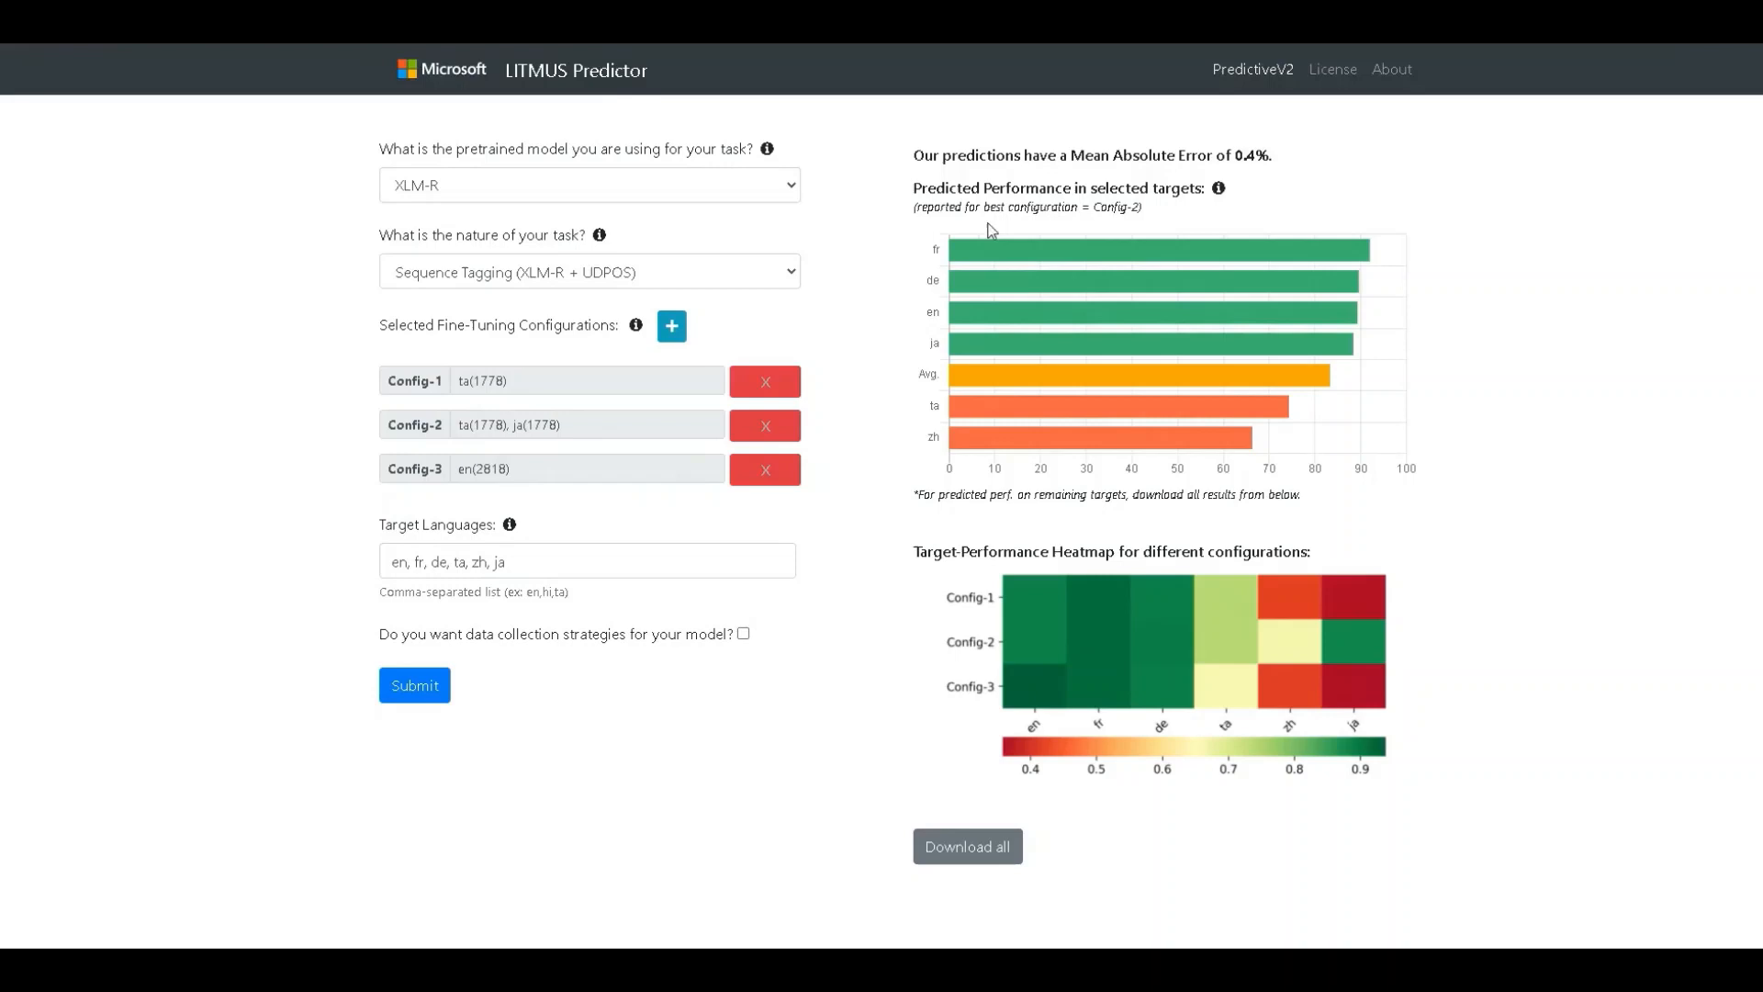
{"action": "mouse_move", "coordinate": [1121, 229]}
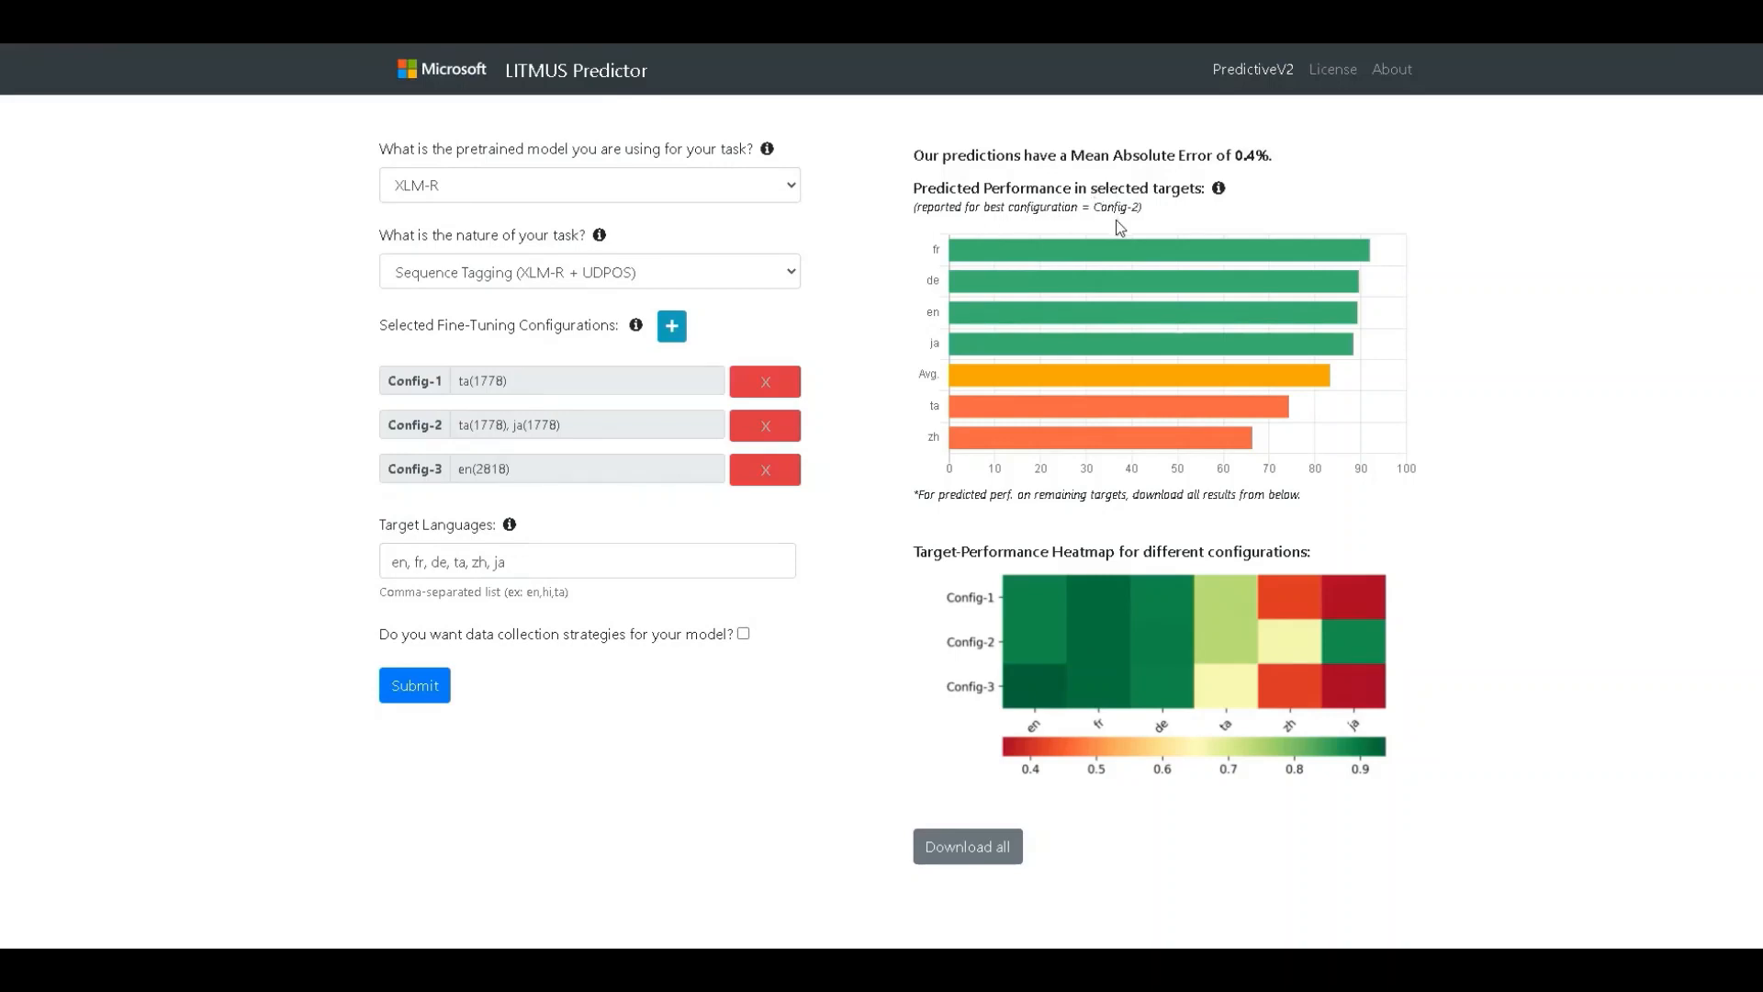
{"action": "mouse_move", "coordinate": [989, 250]}
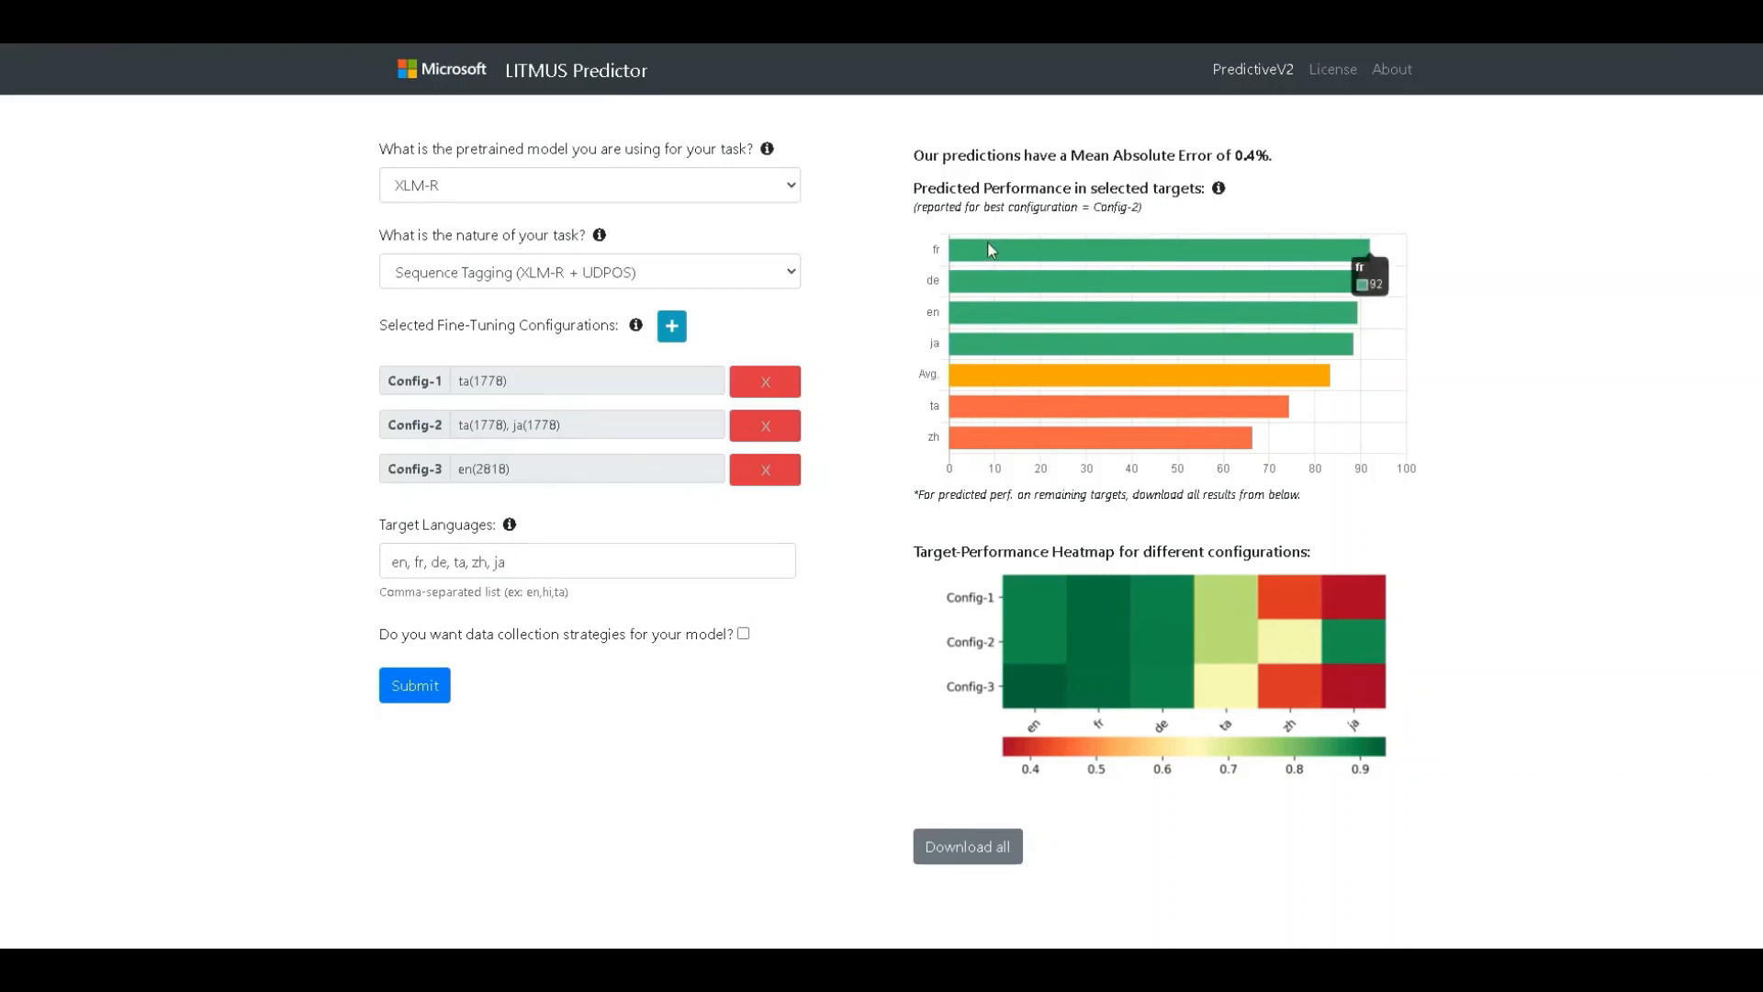
{"action": "mouse_move", "coordinate": [988, 357]}
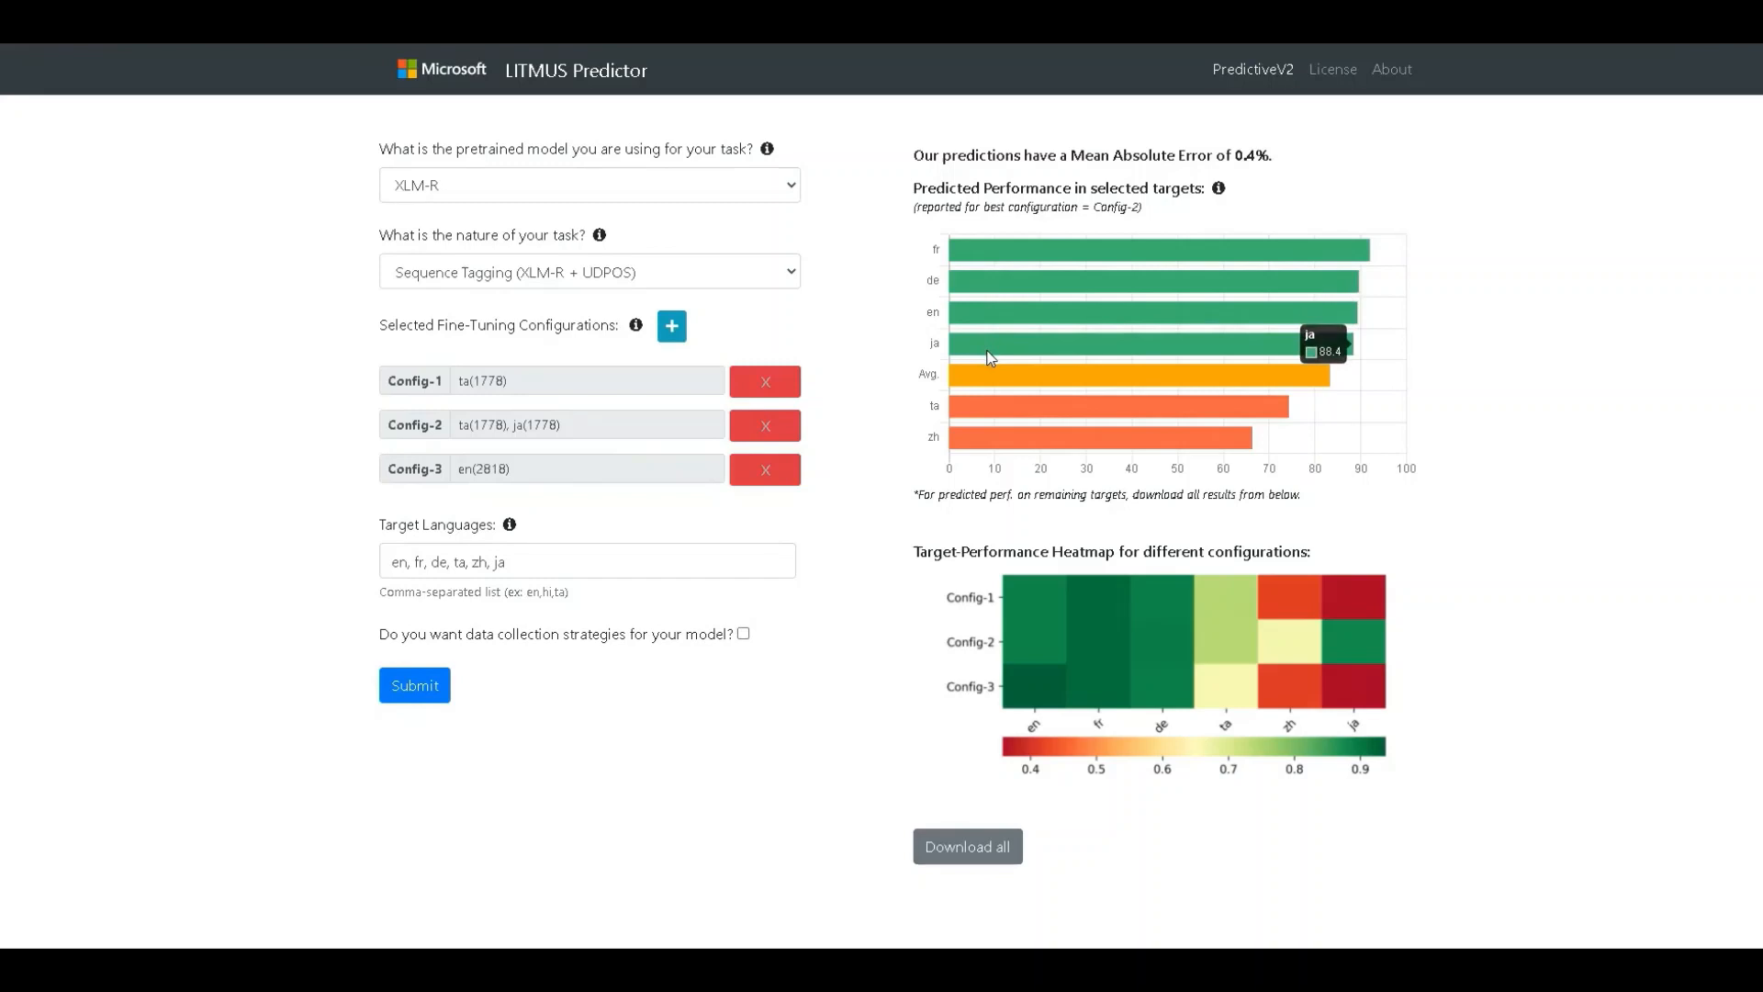
{"action": "mouse_move", "coordinate": [984, 442]}
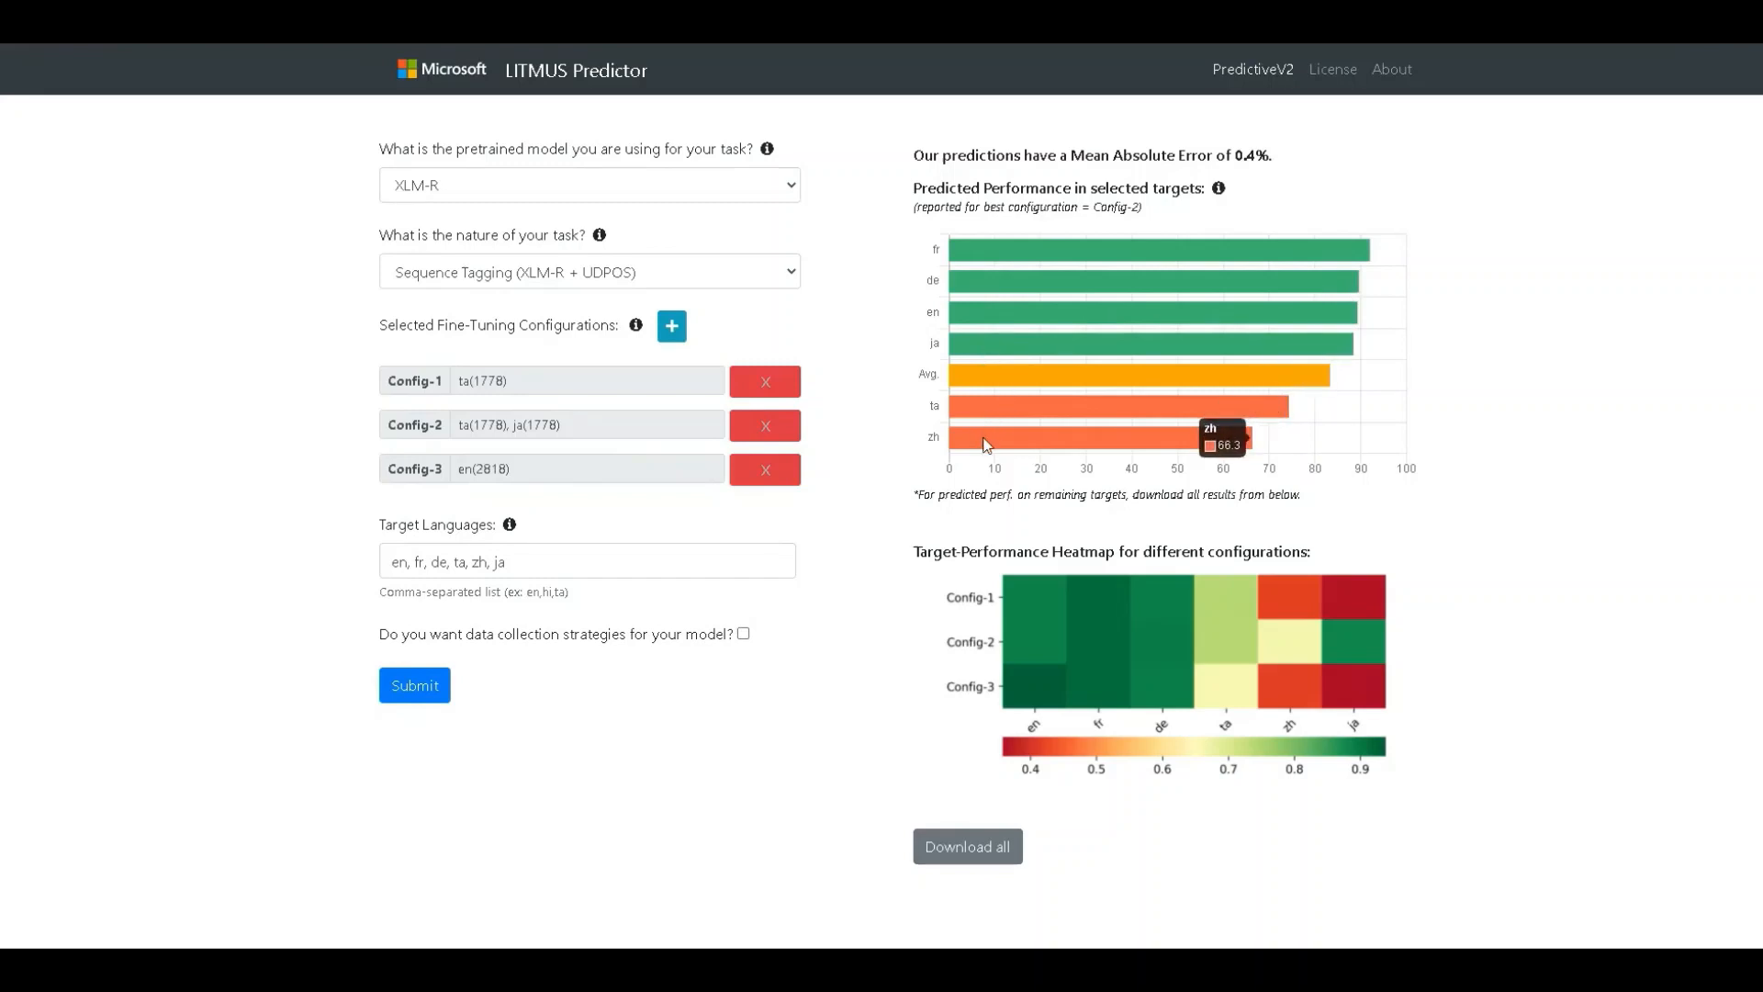
{"action": "mouse_move", "coordinate": [1041, 382]}
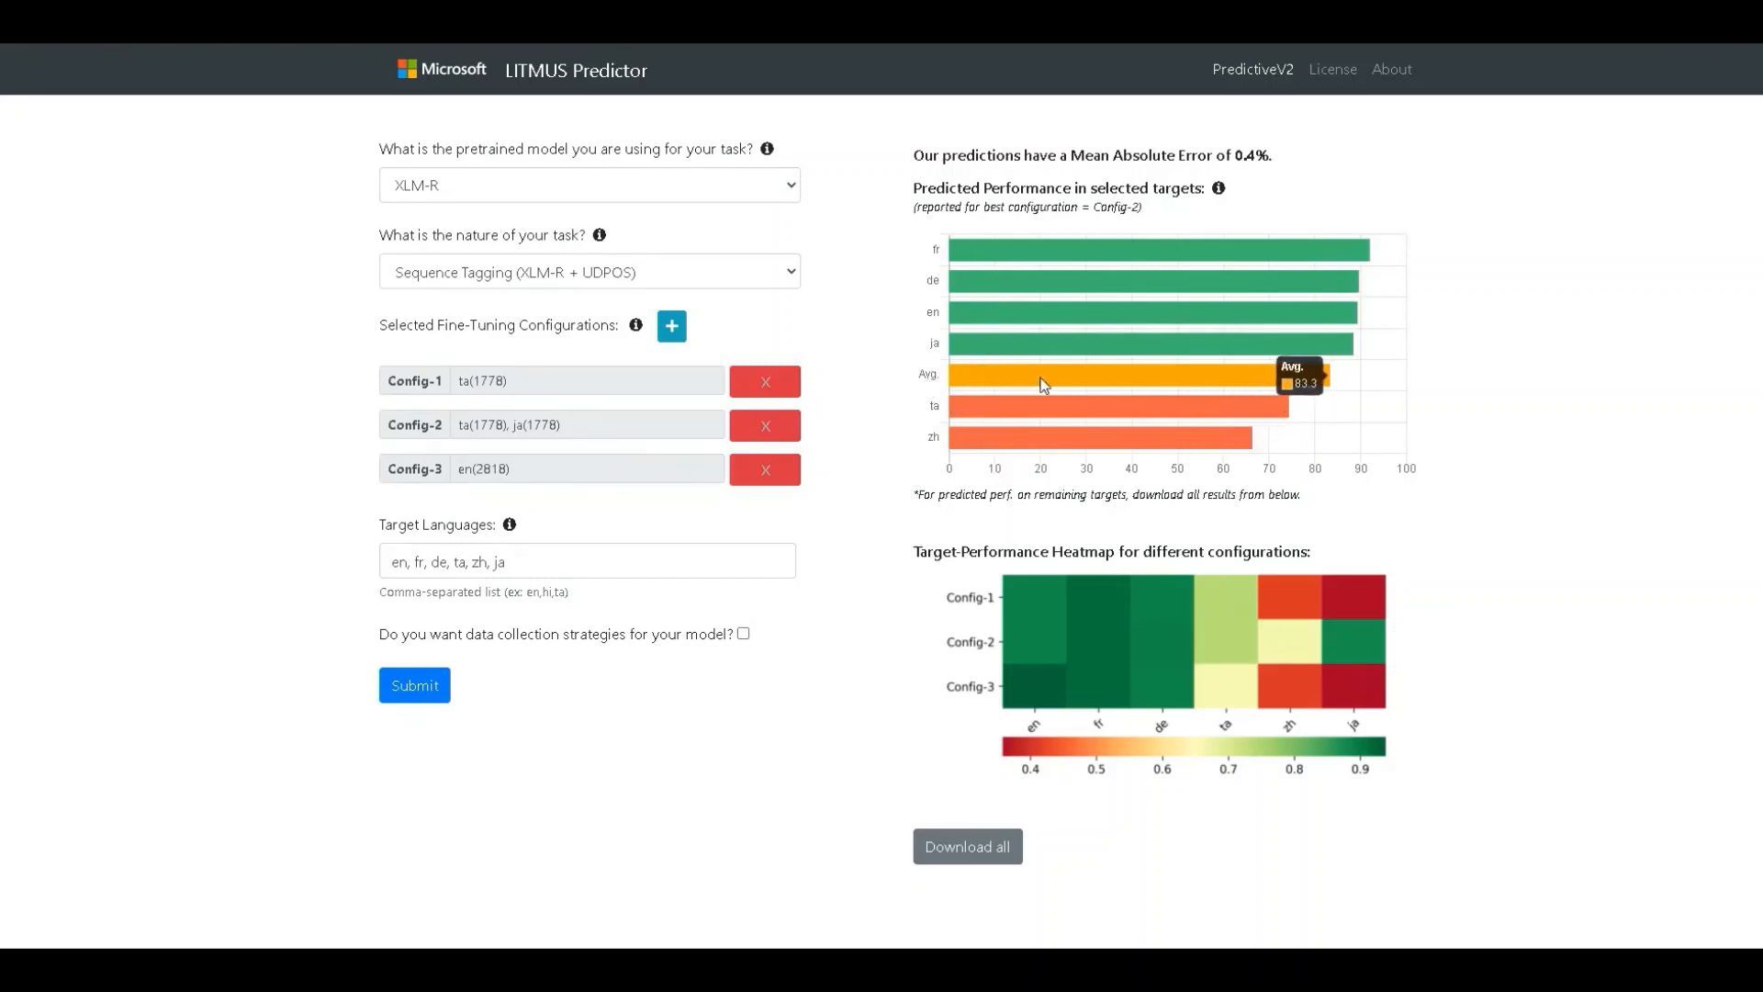
{"action": "mouse_move", "coordinate": [1131, 386]}
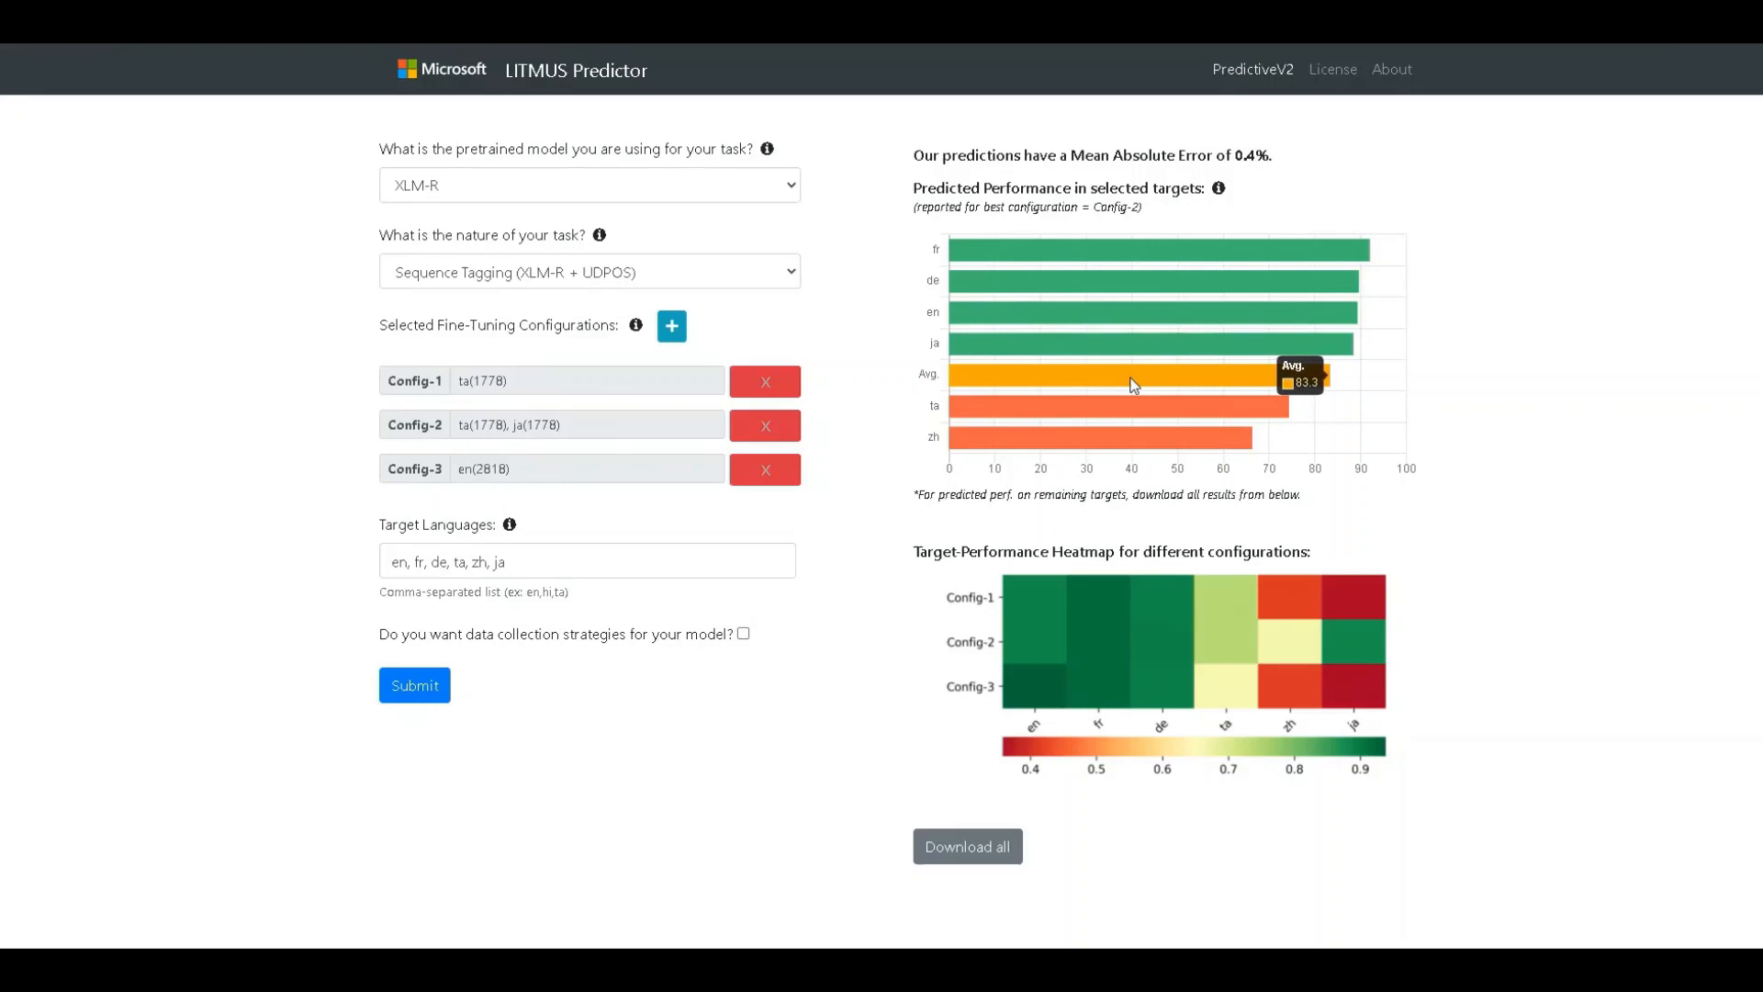
{"action": "mouse_move", "coordinate": [1032, 325]}
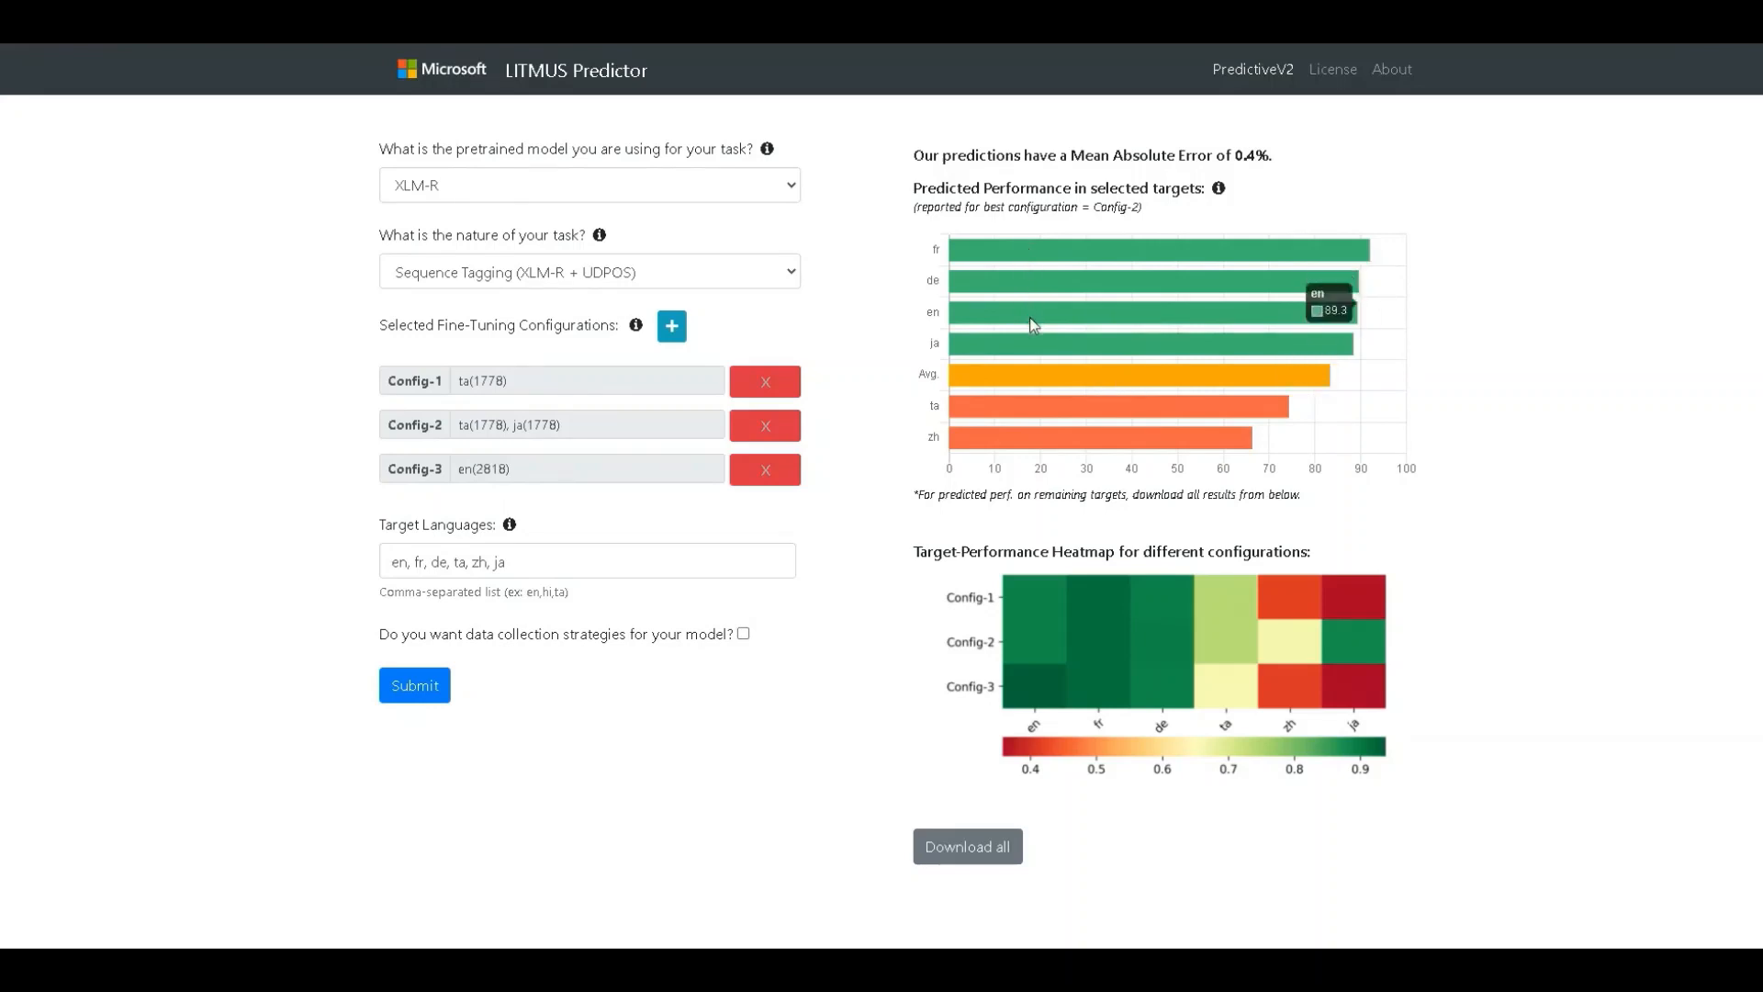
{"action": "mouse_move", "coordinate": [1025, 452]}
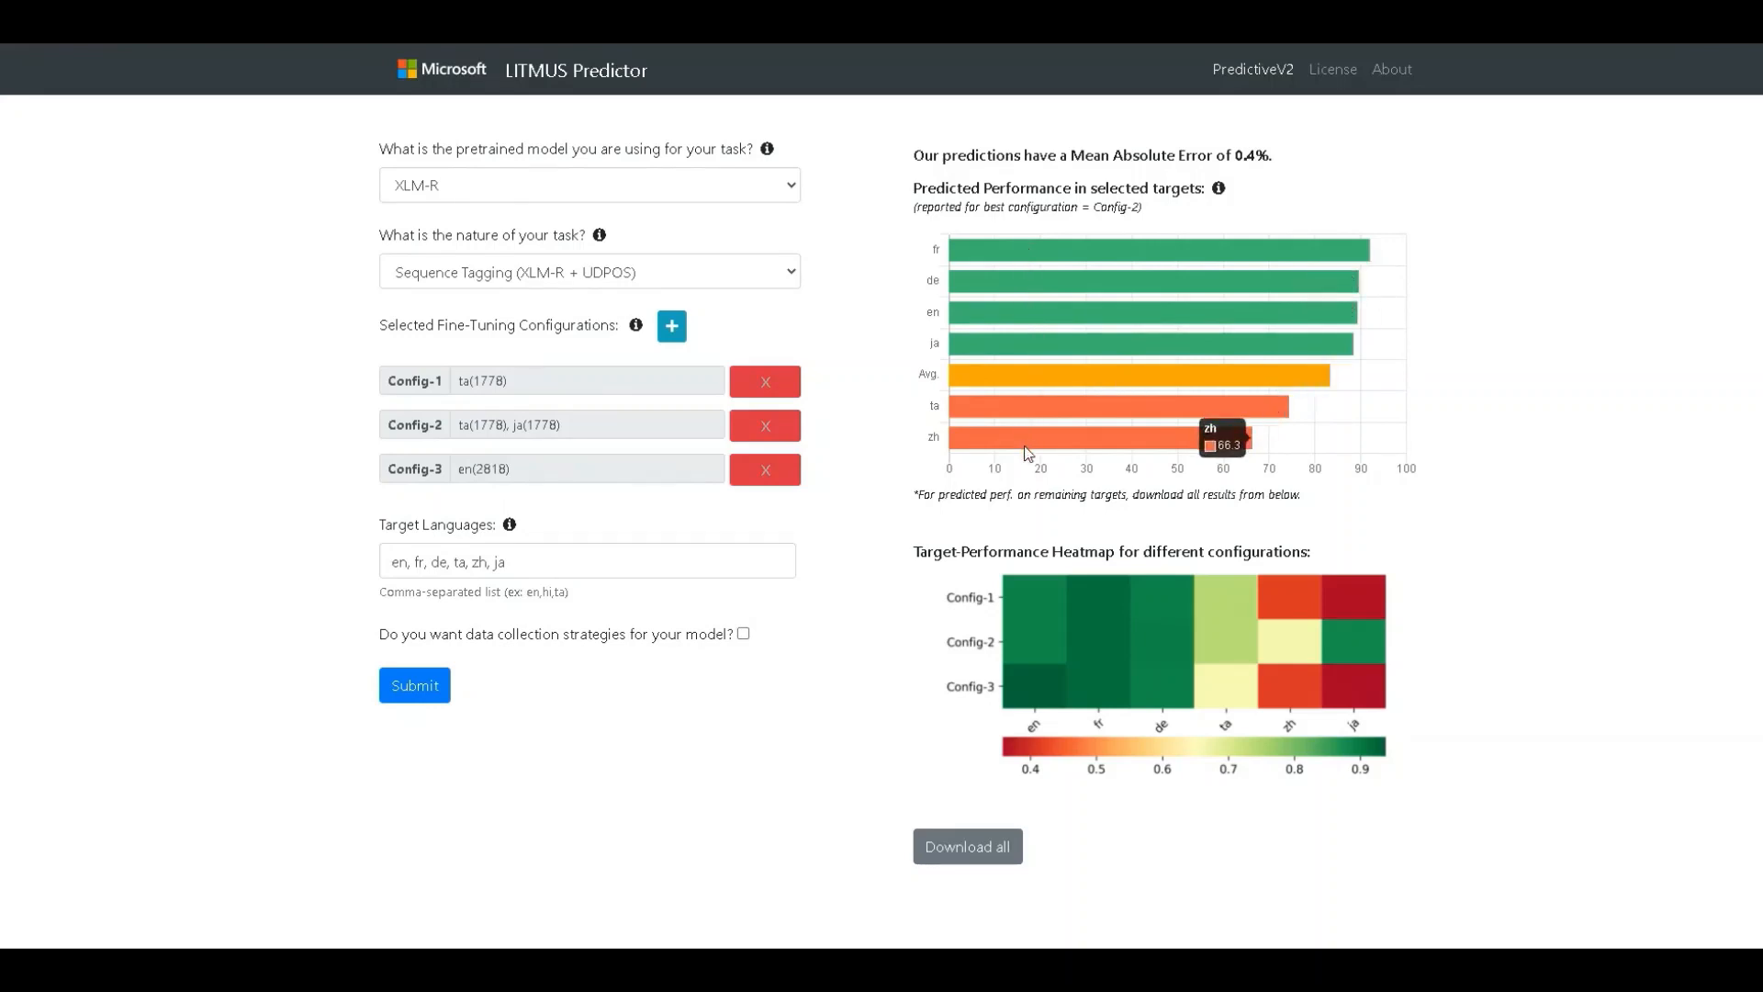
{"action": "mouse_move", "coordinate": [1006, 616]}
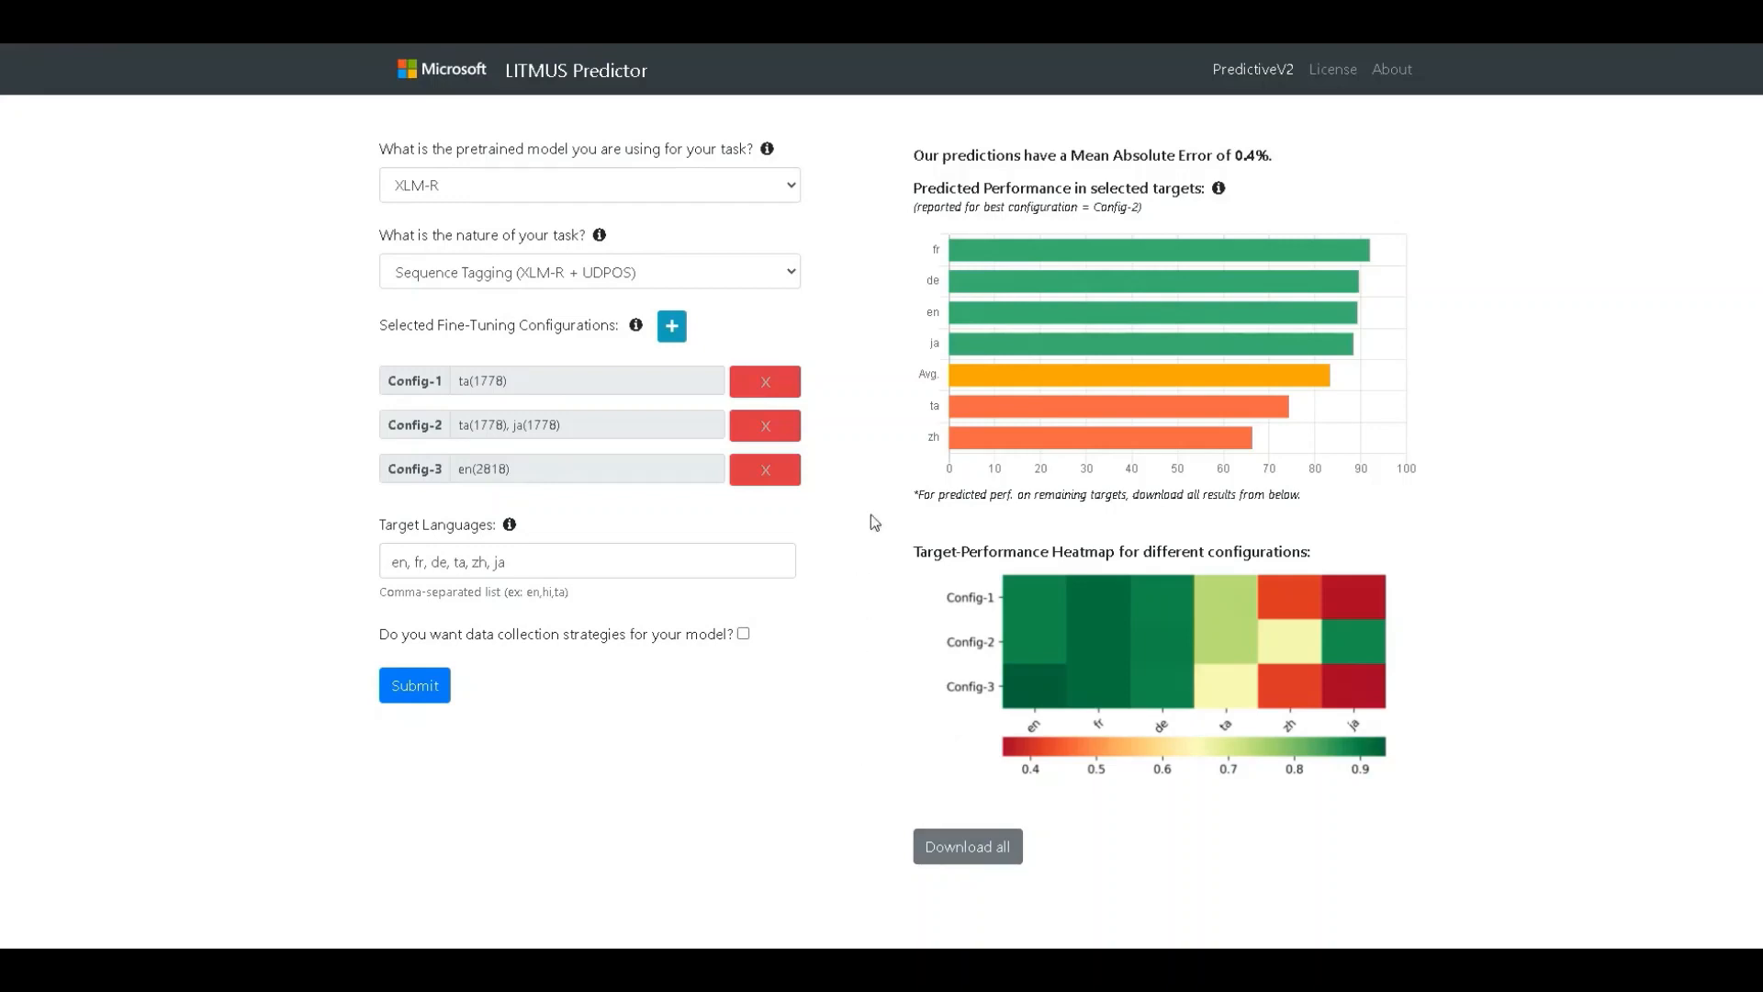
{"action": "mouse_move", "coordinate": [1124, 526]}
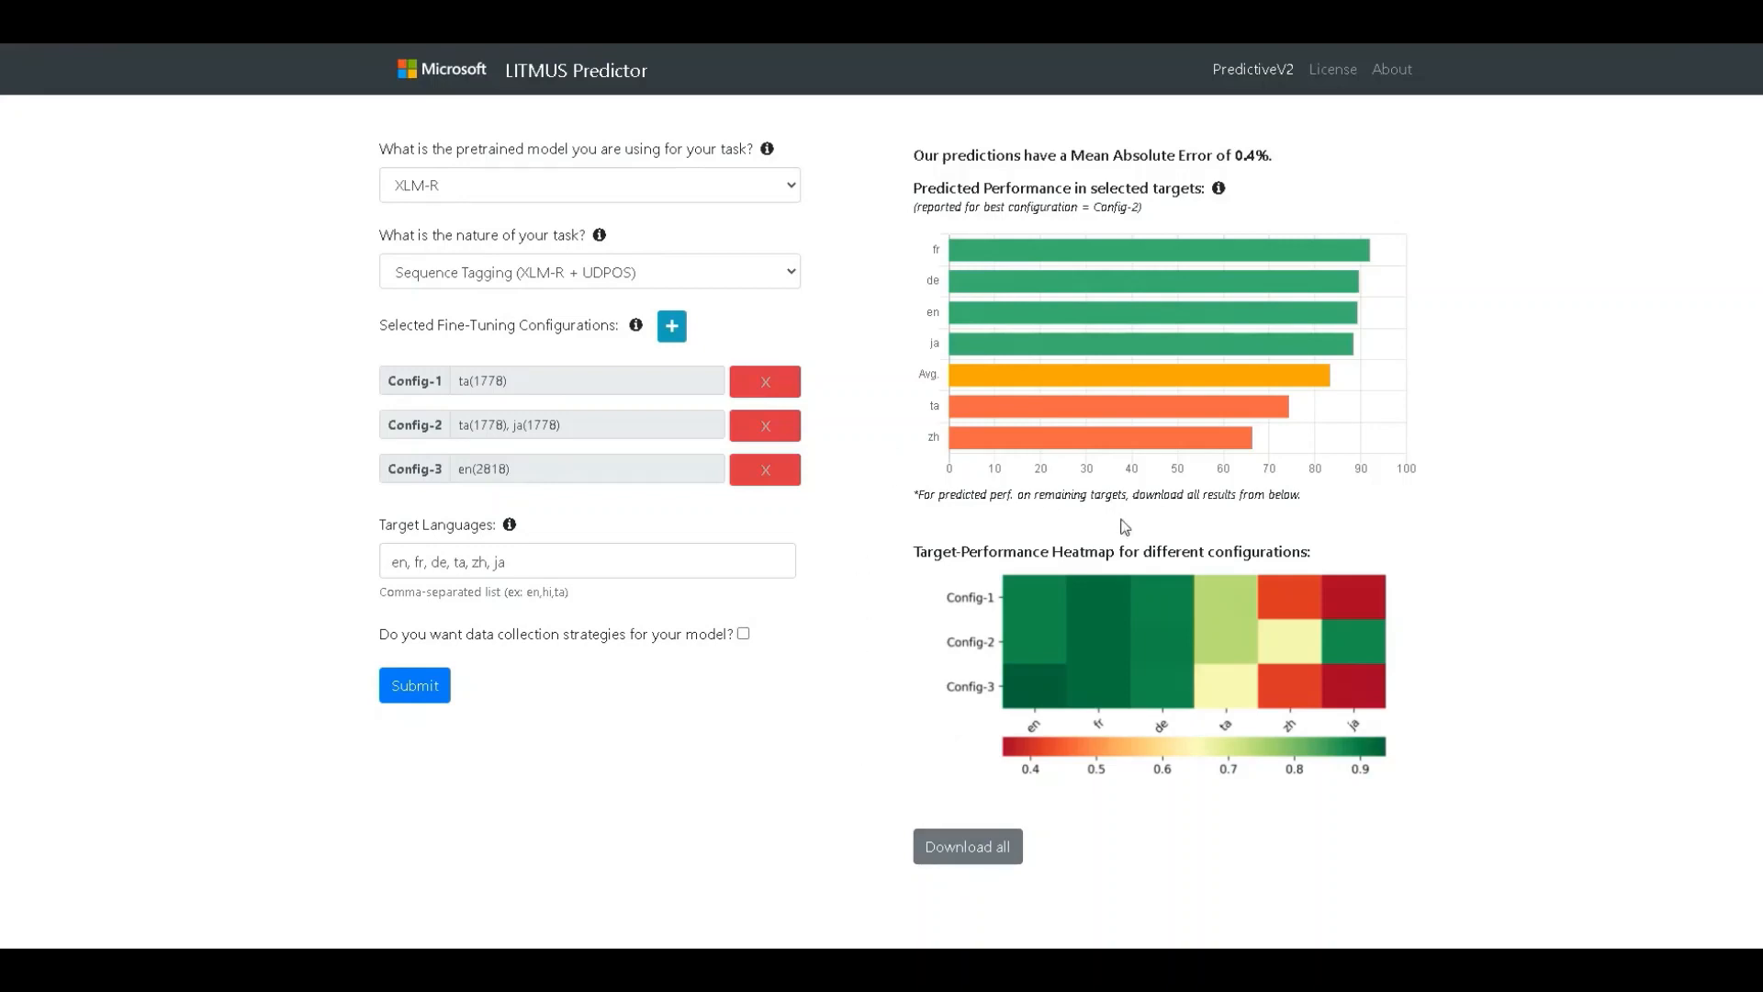
{"action": "mouse_move", "coordinate": [1105, 544]}
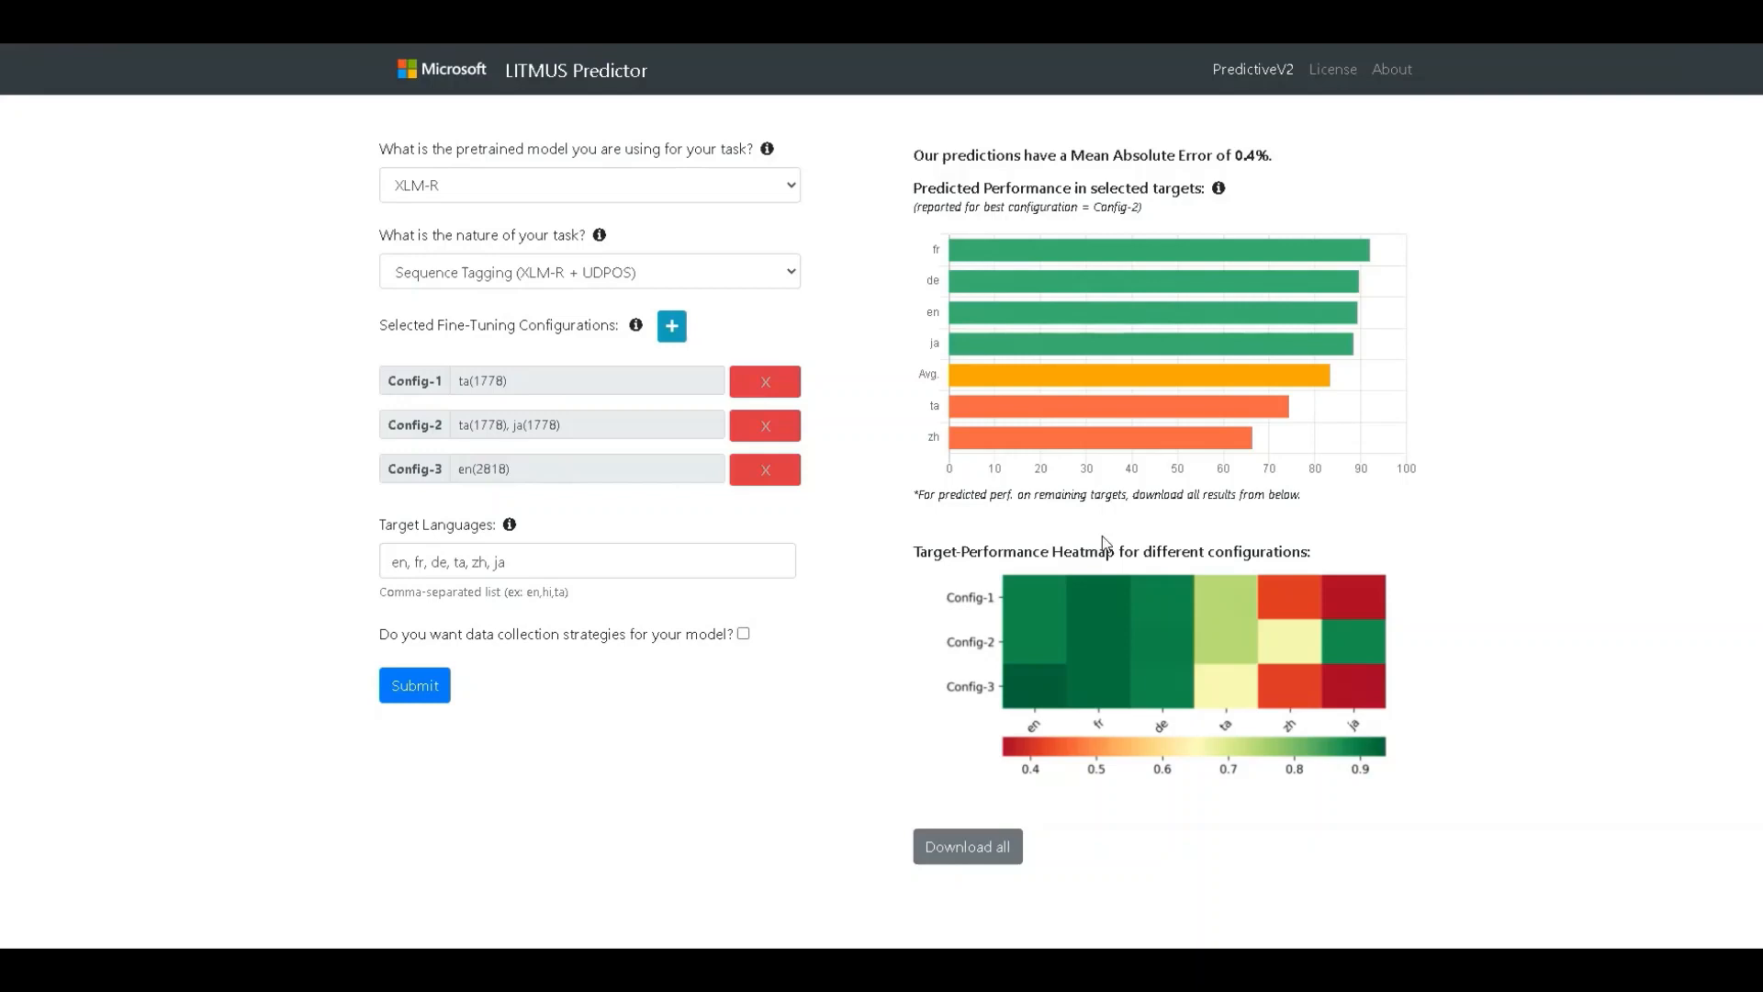
{"action": "mouse_move", "coordinate": [1113, 598]}
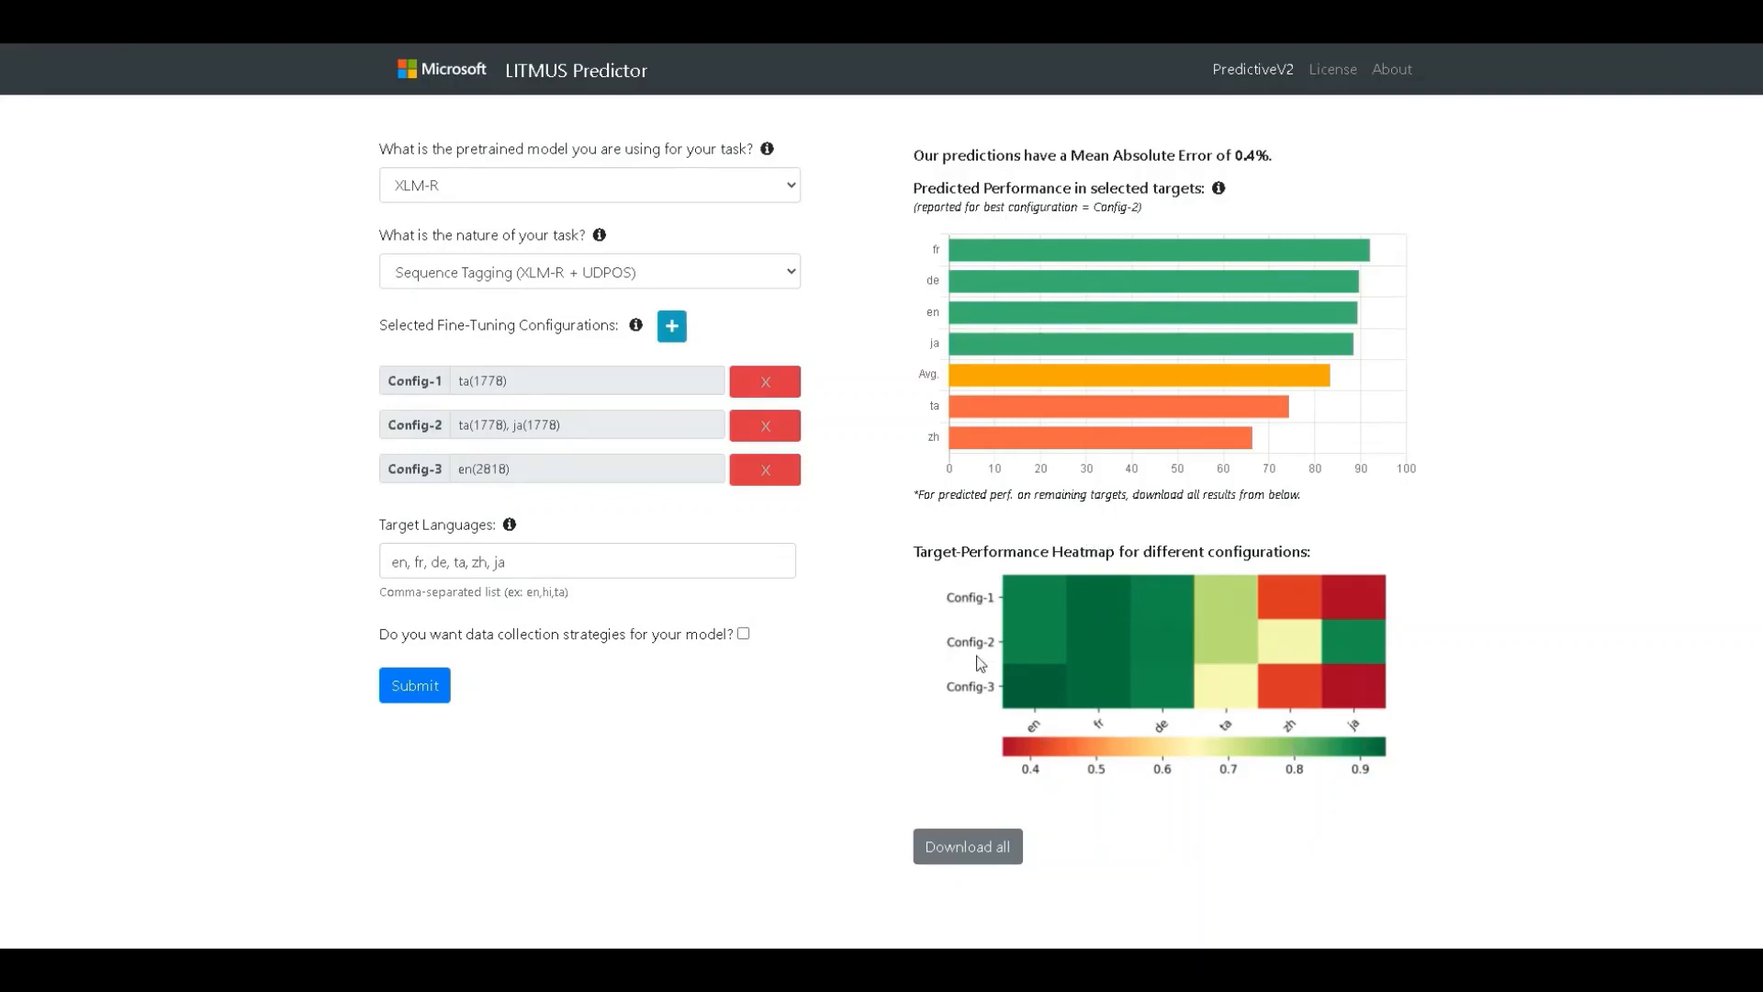
{"action": "mouse_move", "coordinate": [958, 692]}
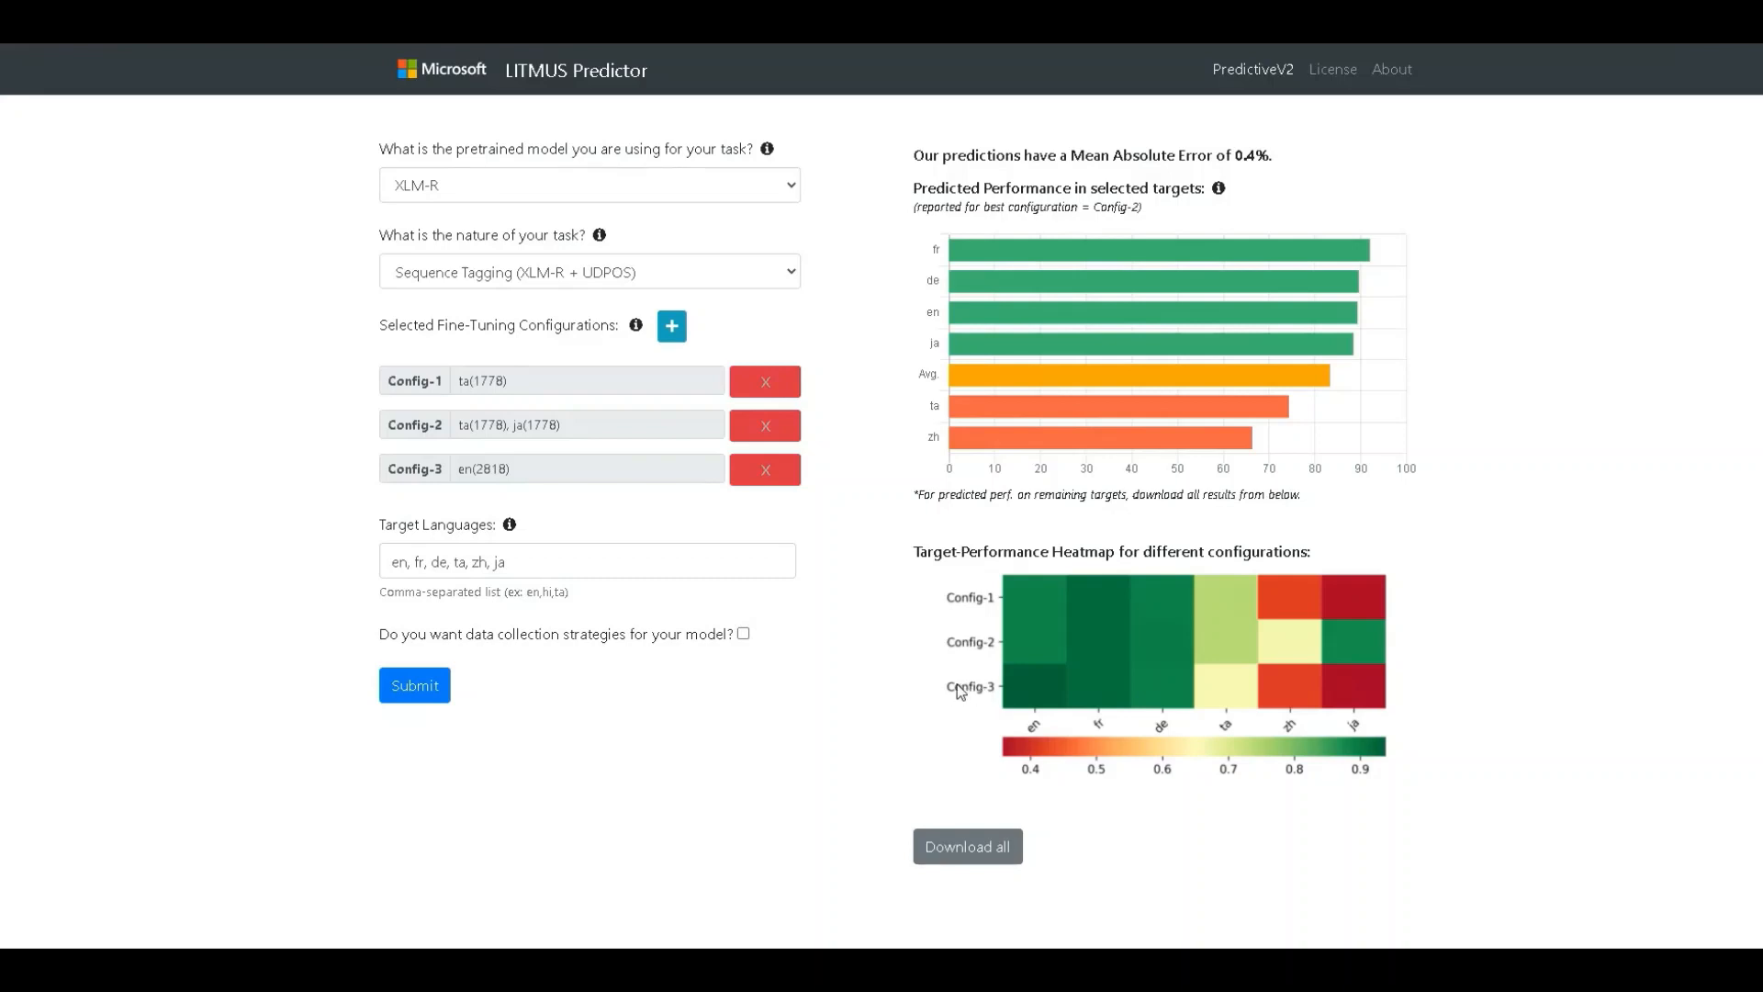
{"action": "mouse_move", "coordinate": [1141, 690]}
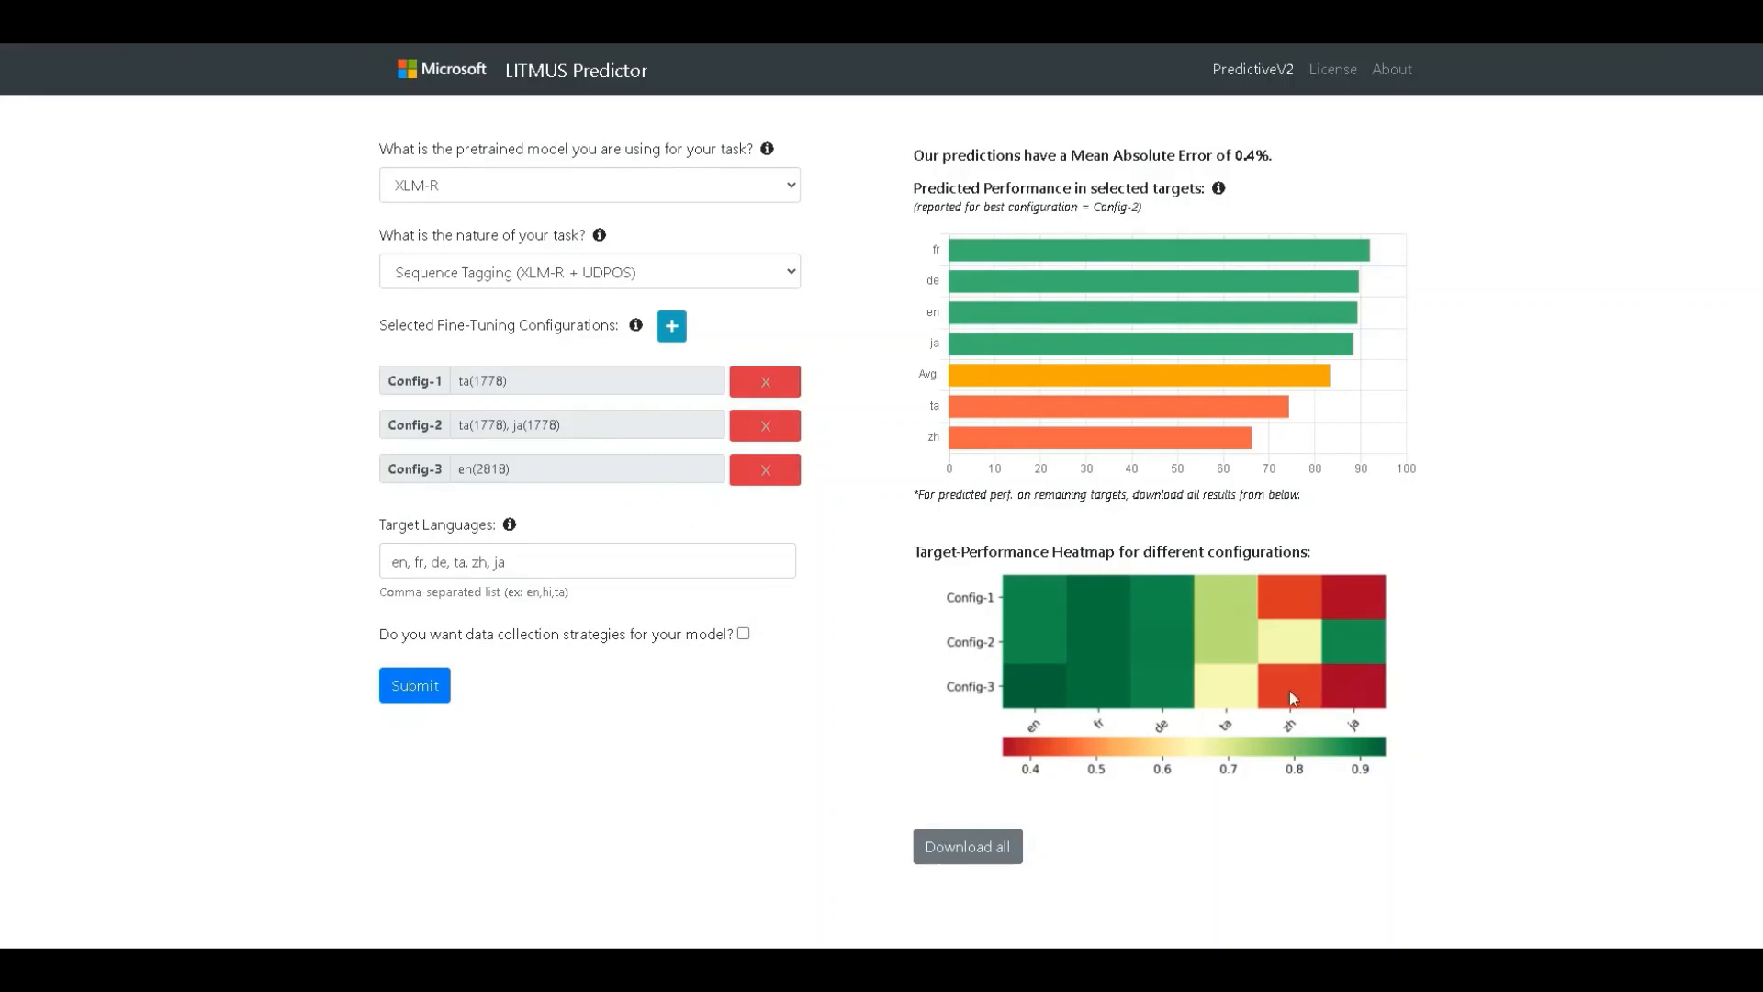
{"action": "mouse_move", "coordinate": [1293, 596]}
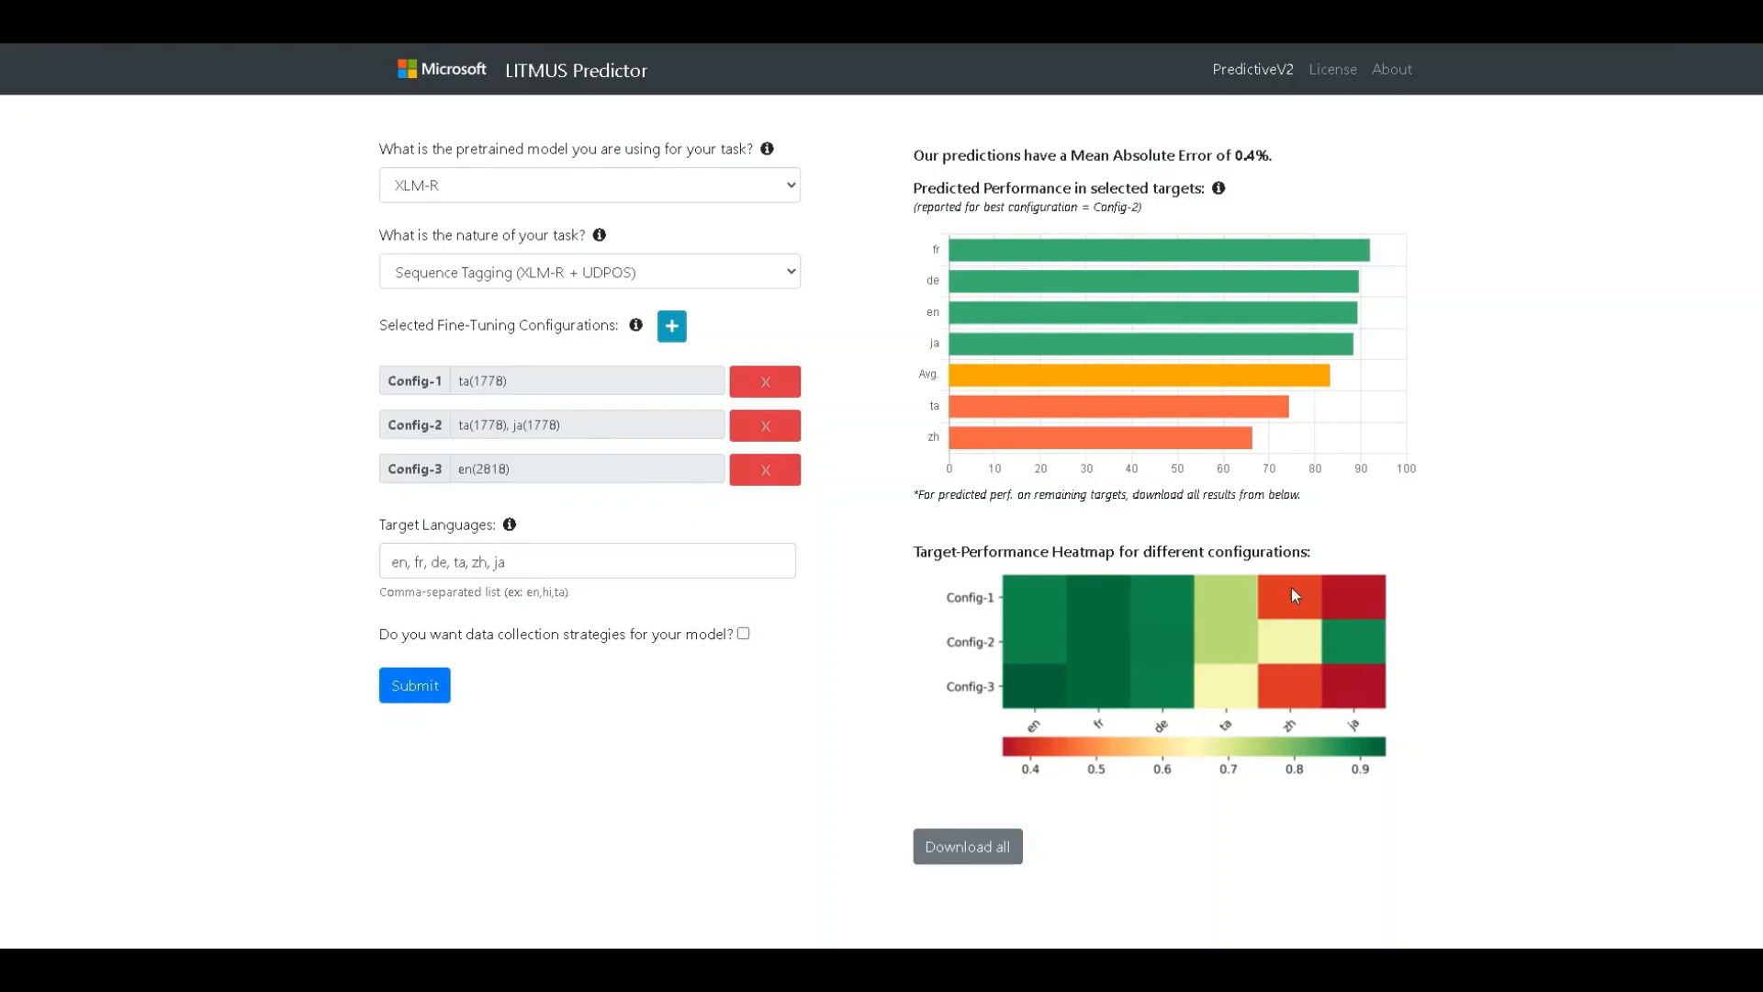
{"action": "mouse_move", "coordinate": [1314, 706]}
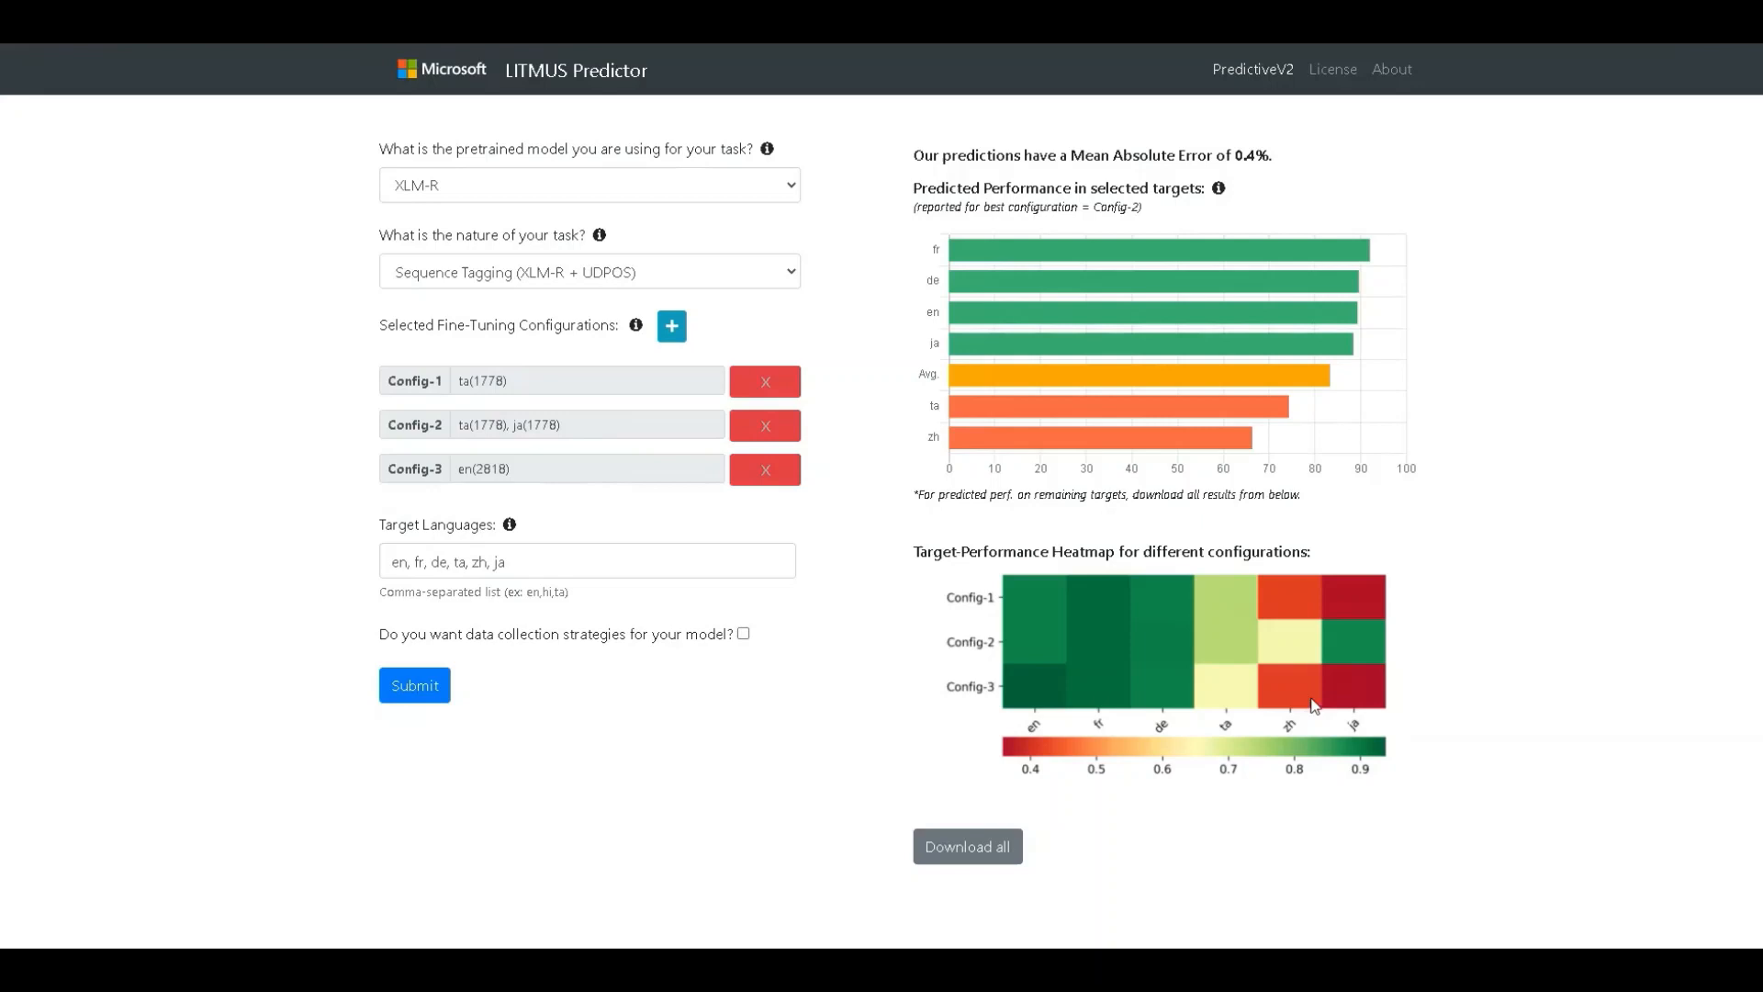
{"action": "mouse_move", "coordinate": [1027, 773]}
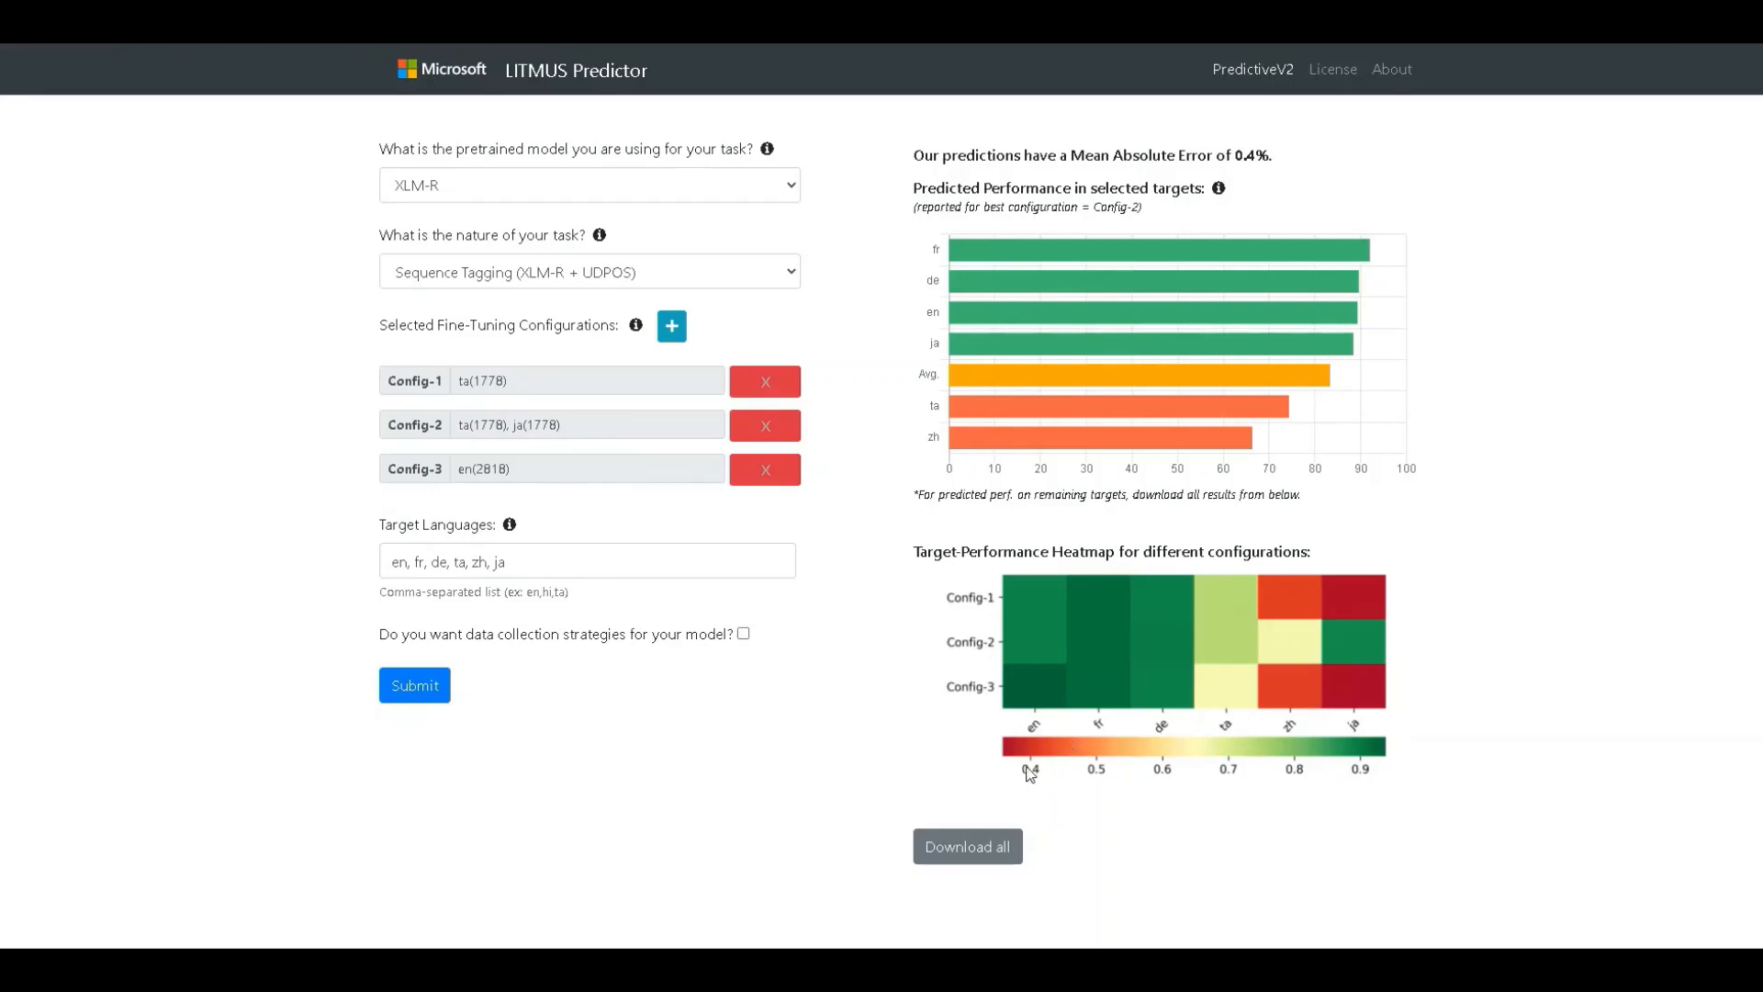
{"action": "mouse_move", "coordinate": [1188, 751]}
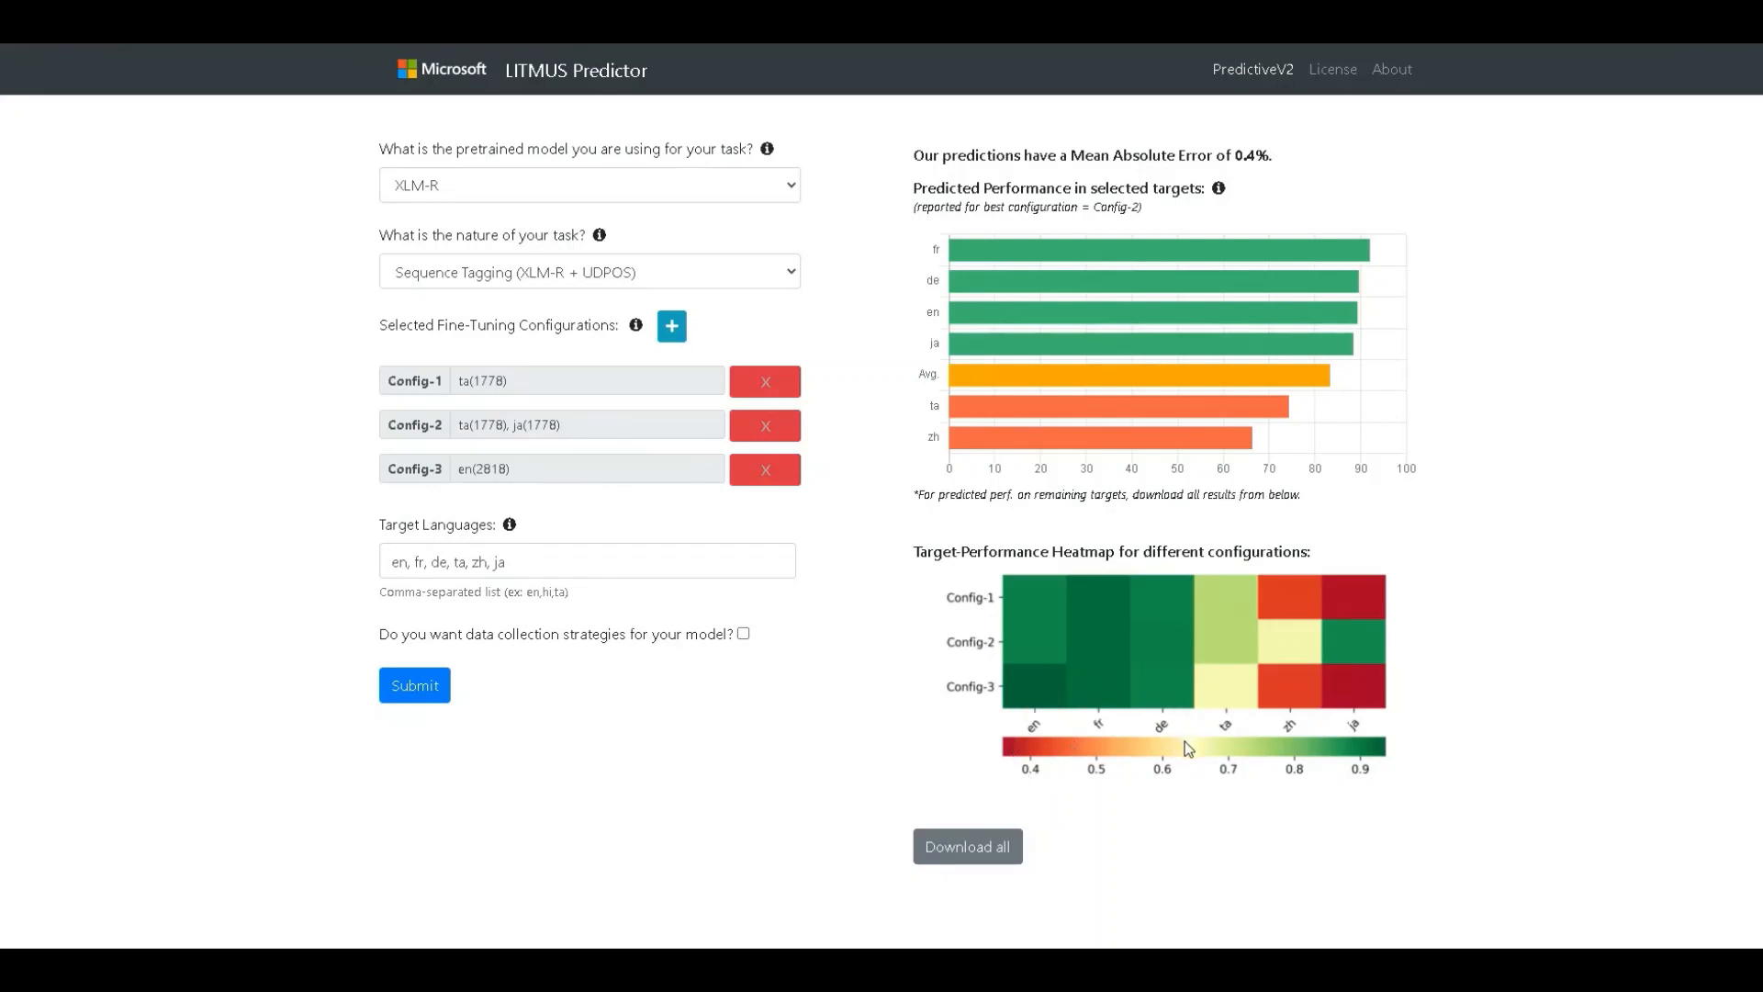
{"action": "mouse_move", "coordinate": [1119, 700]}
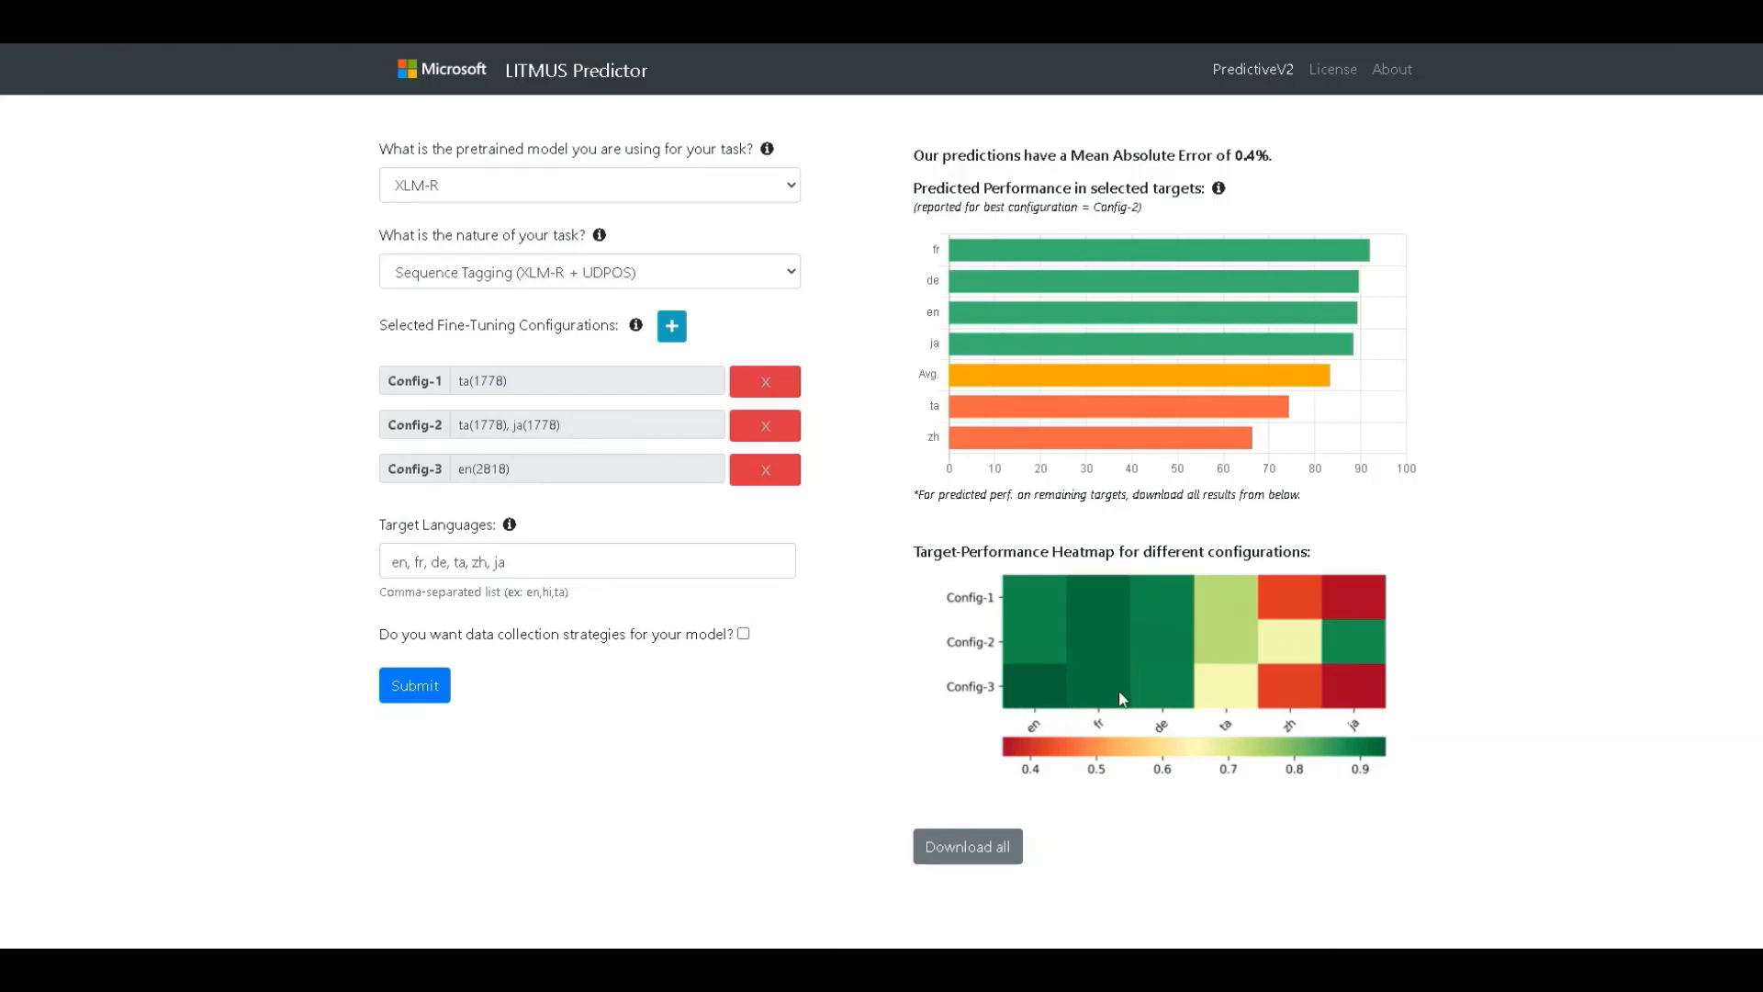
{"action": "mouse_move", "coordinate": [1118, 700]}
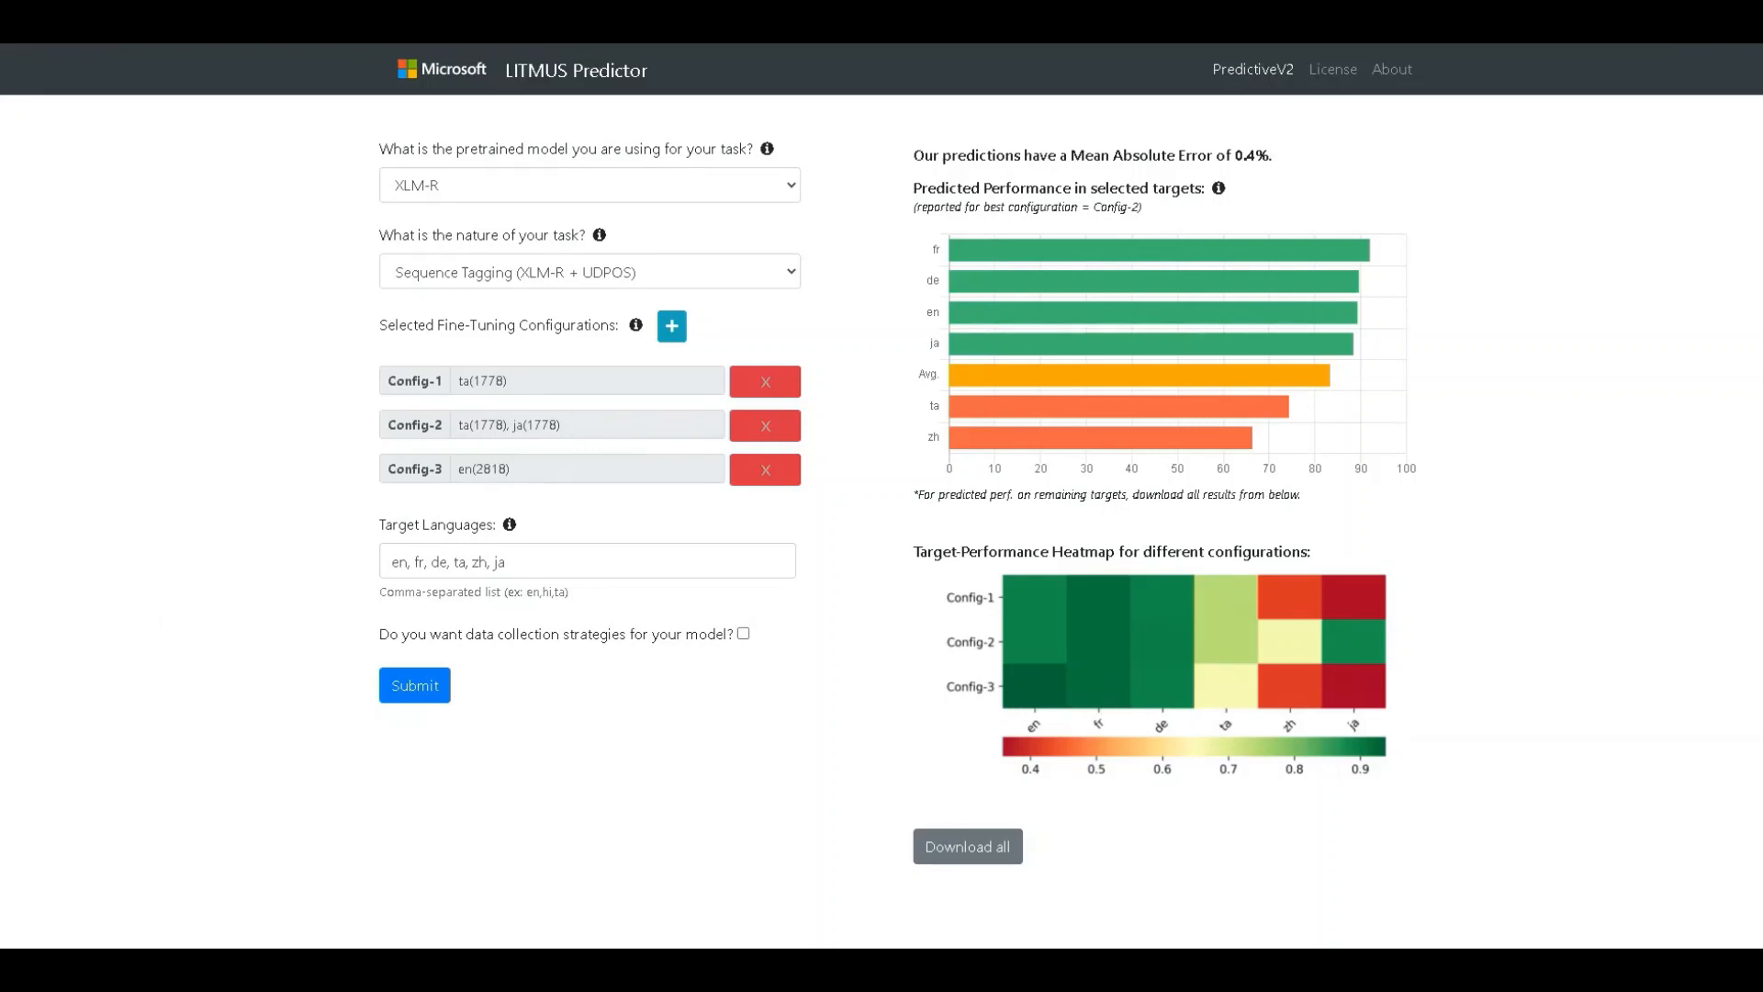
{"action": "mouse_move", "coordinate": [266, 749]}
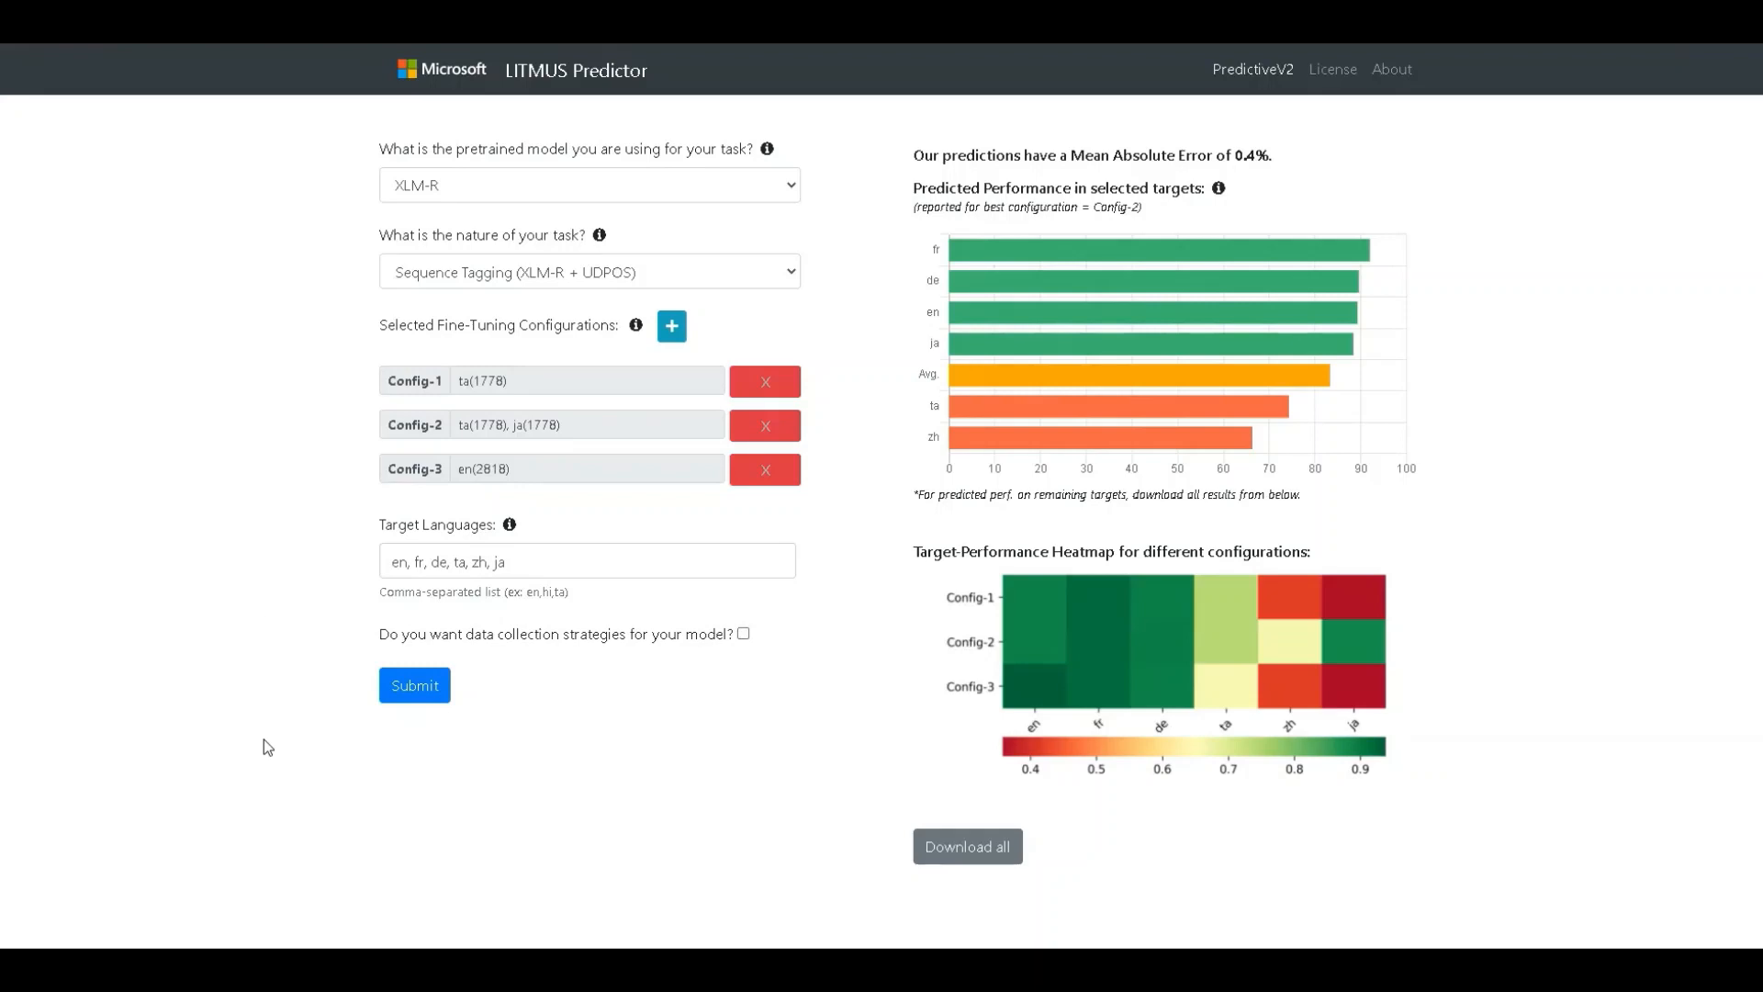
Step: Enable the 'Do you want data collection strategies for your model?' checkbox
{"action": "left_click", "coordinate": [586, 561]}
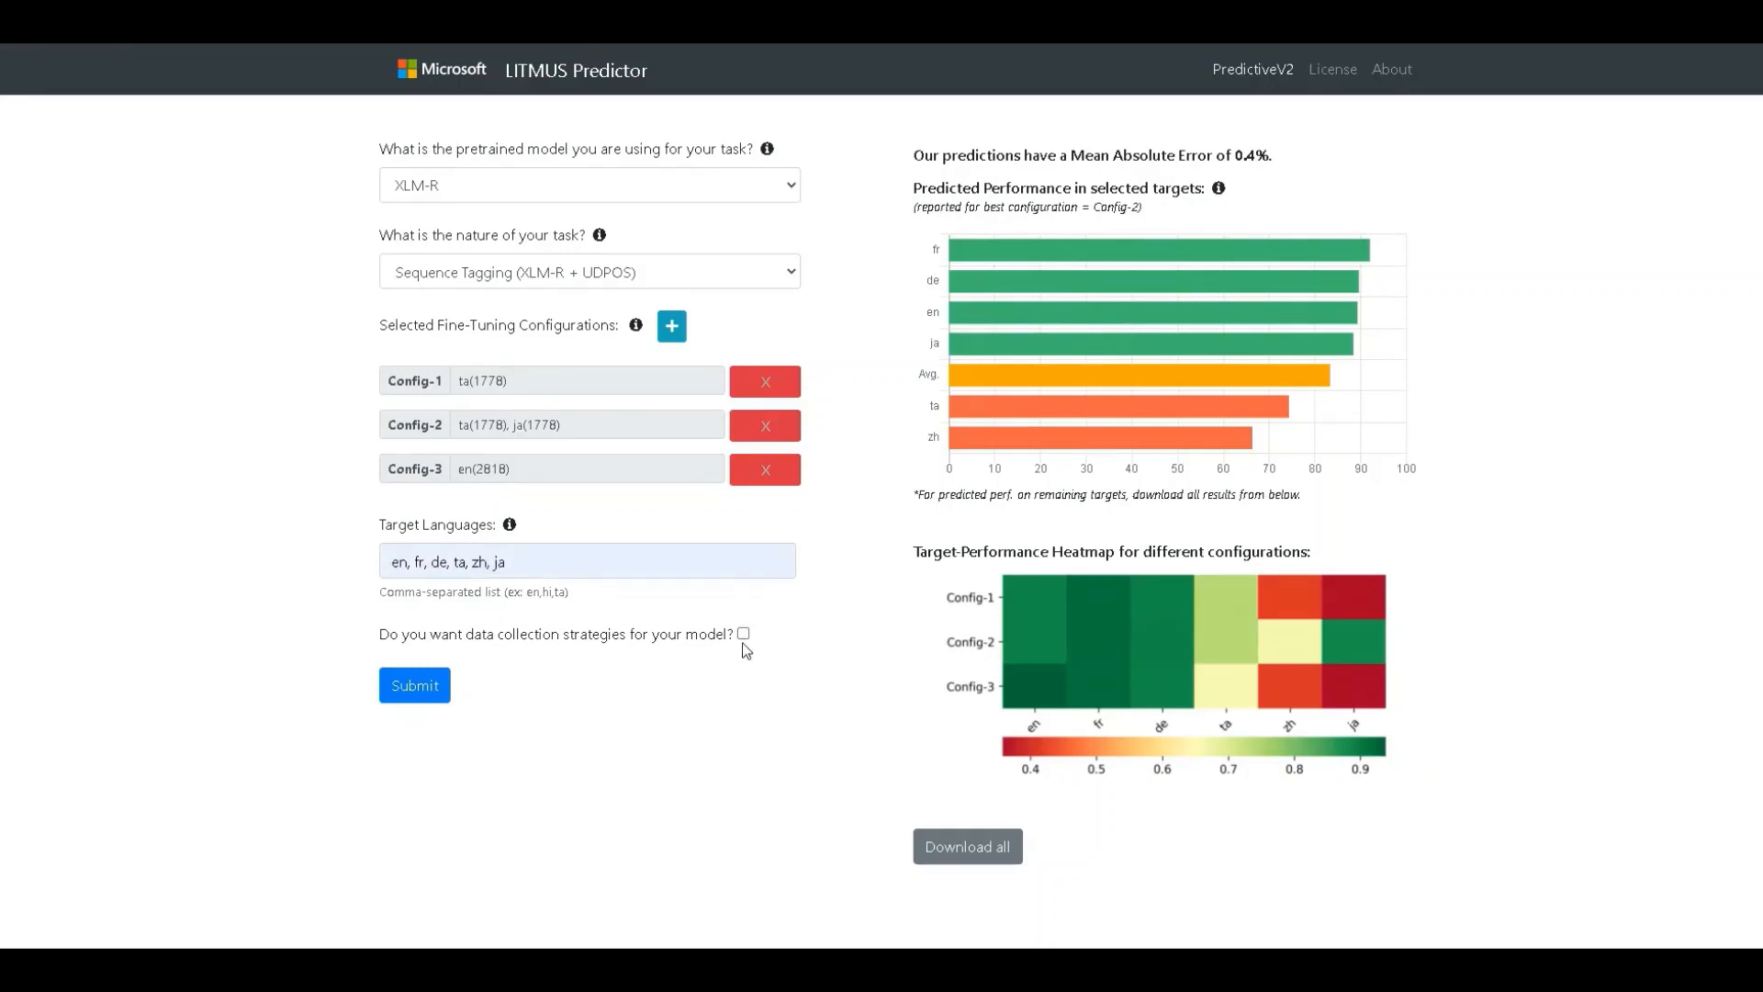
{"action": "left_click", "coordinate": [742, 635]}
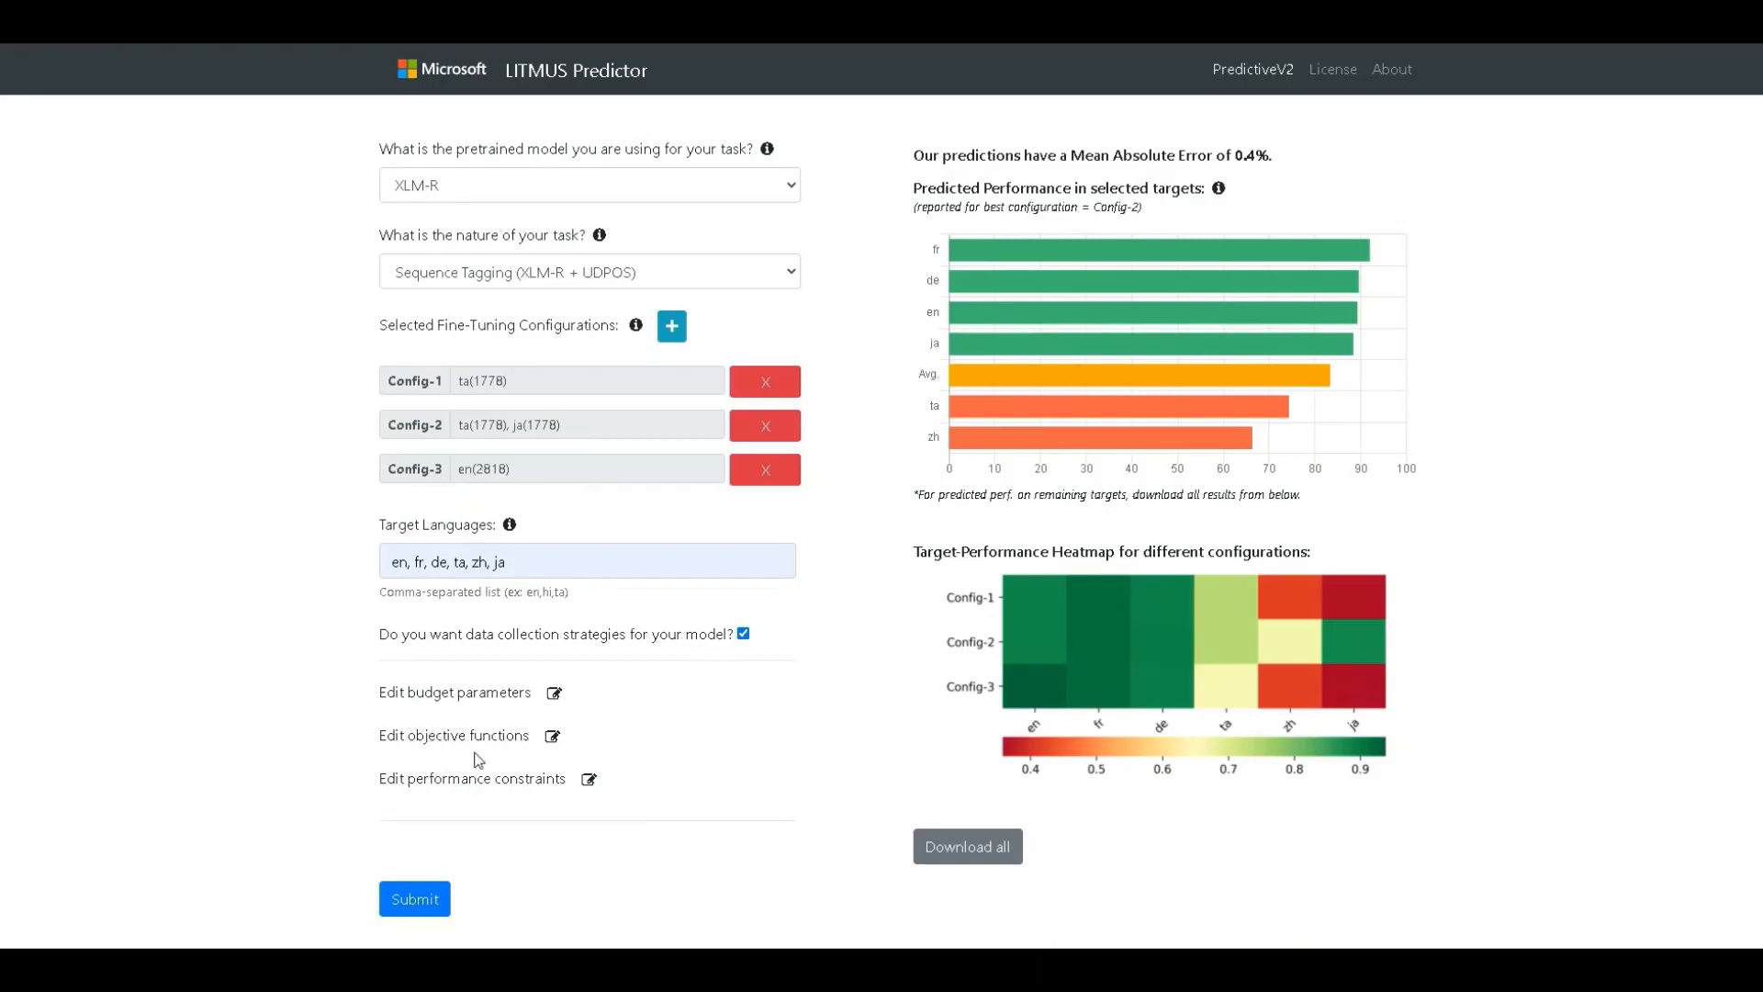
{"action": "mouse_move", "coordinate": [505, 787]}
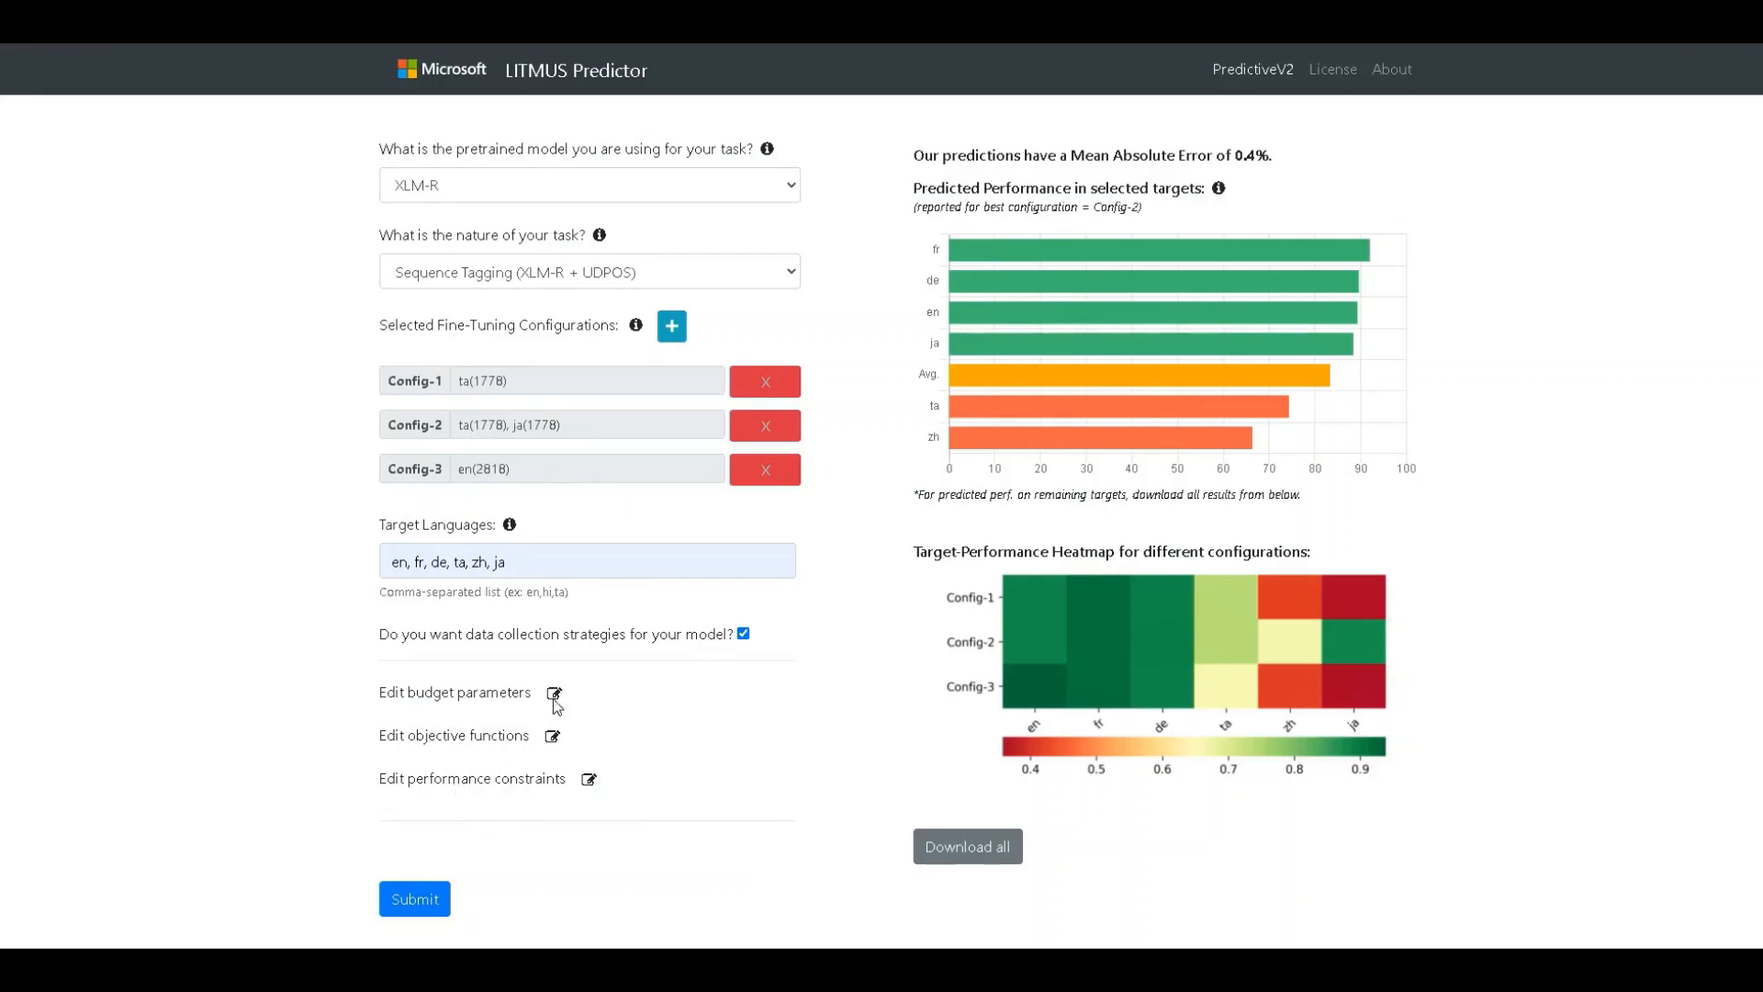
Step: Open the Budget settings for the six target languages and 10000 total instances
{"action": "left_click", "coordinate": [552, 692]}
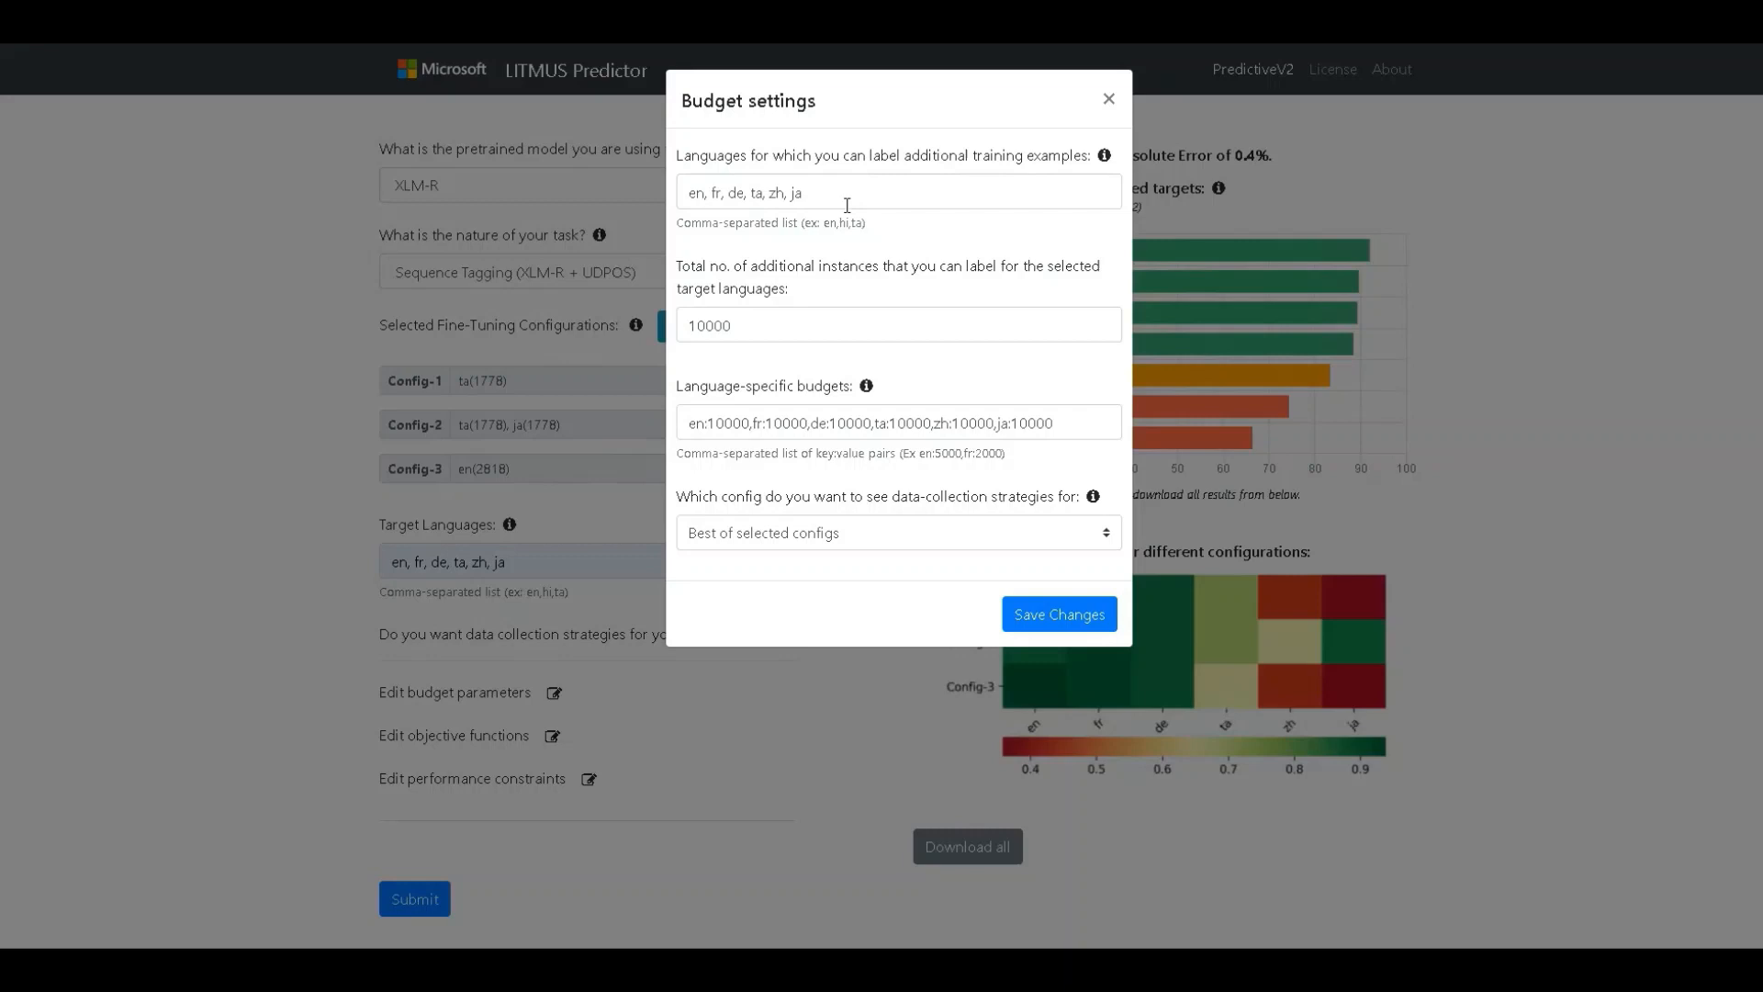
{"action": "mouse_move", "coordinate": [853, 219]}
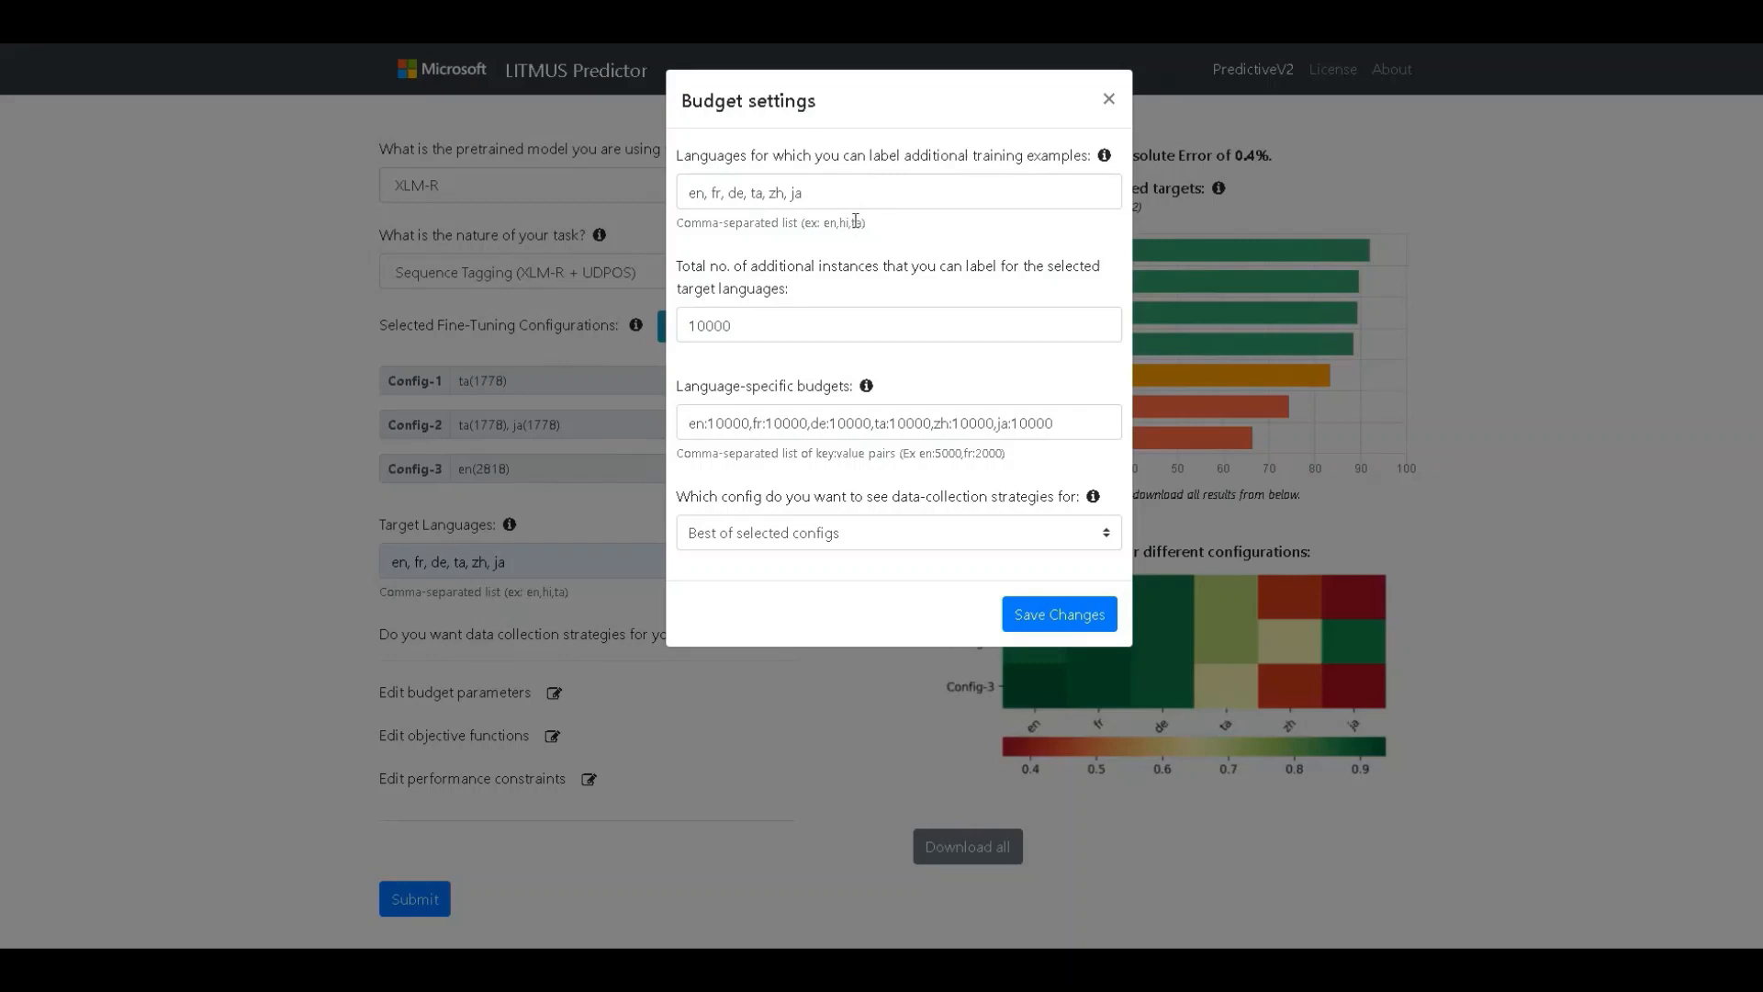
{"action": "mouse_move", "coordinate": [863, 311]}
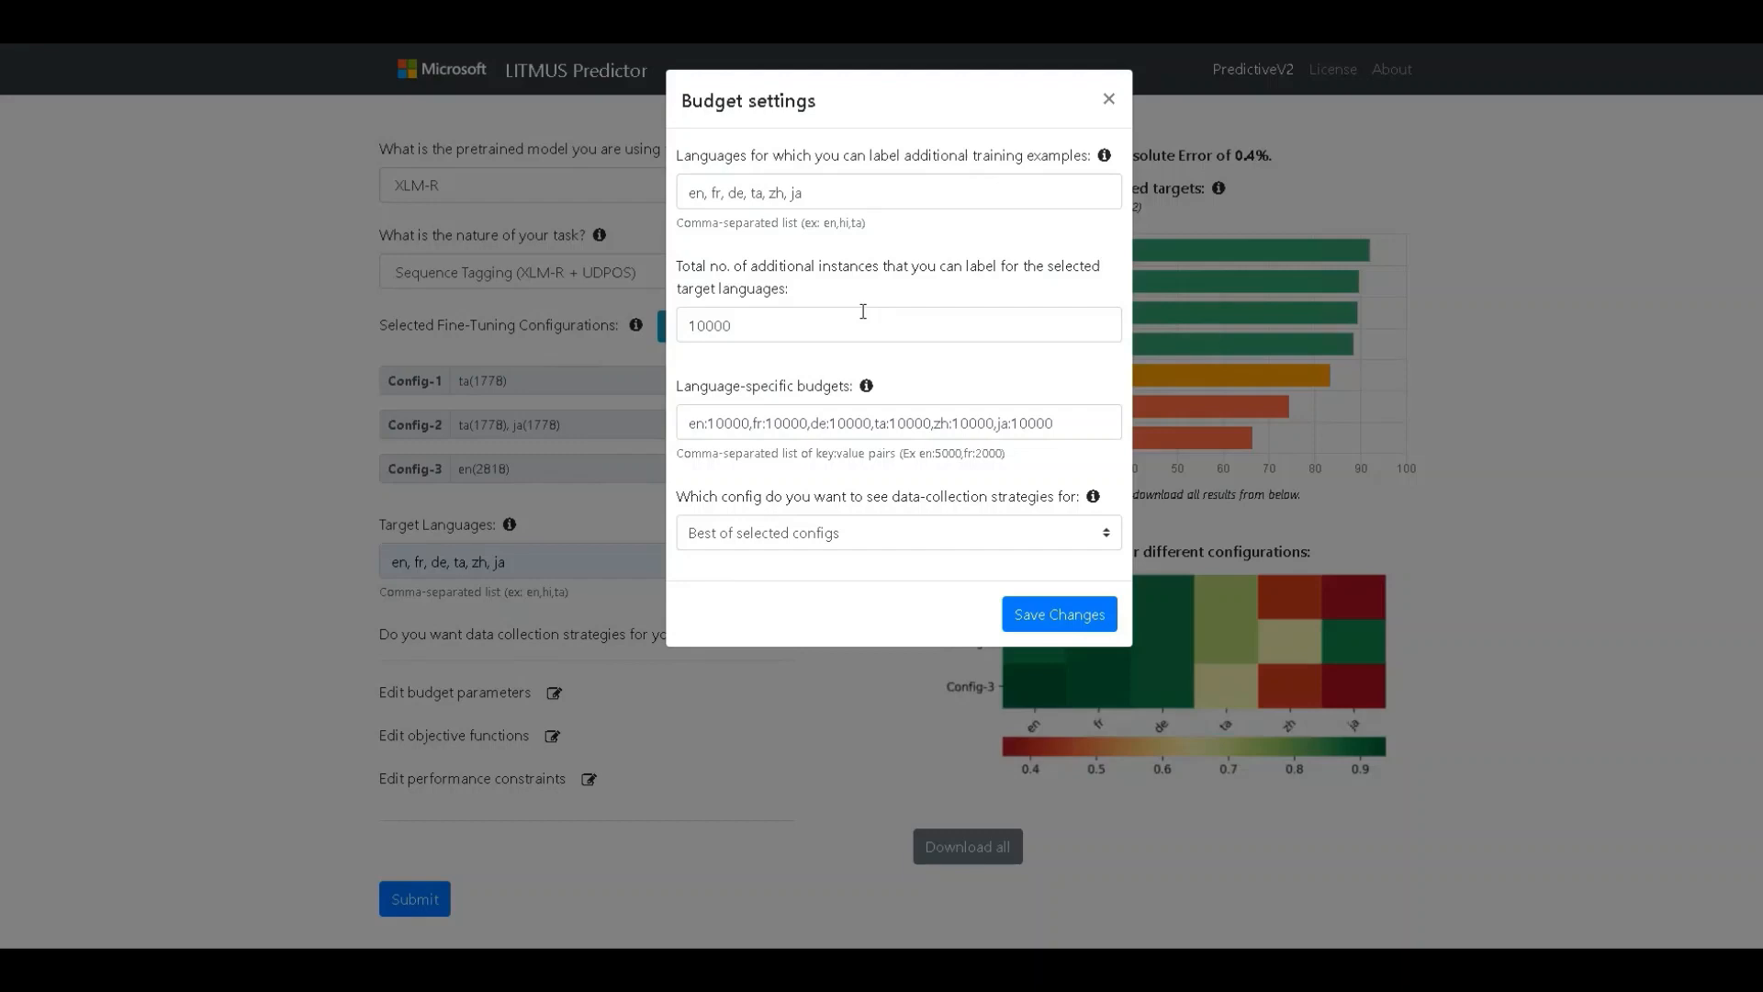
{"action": "mouse_move", "coordinate": [832, 324]}
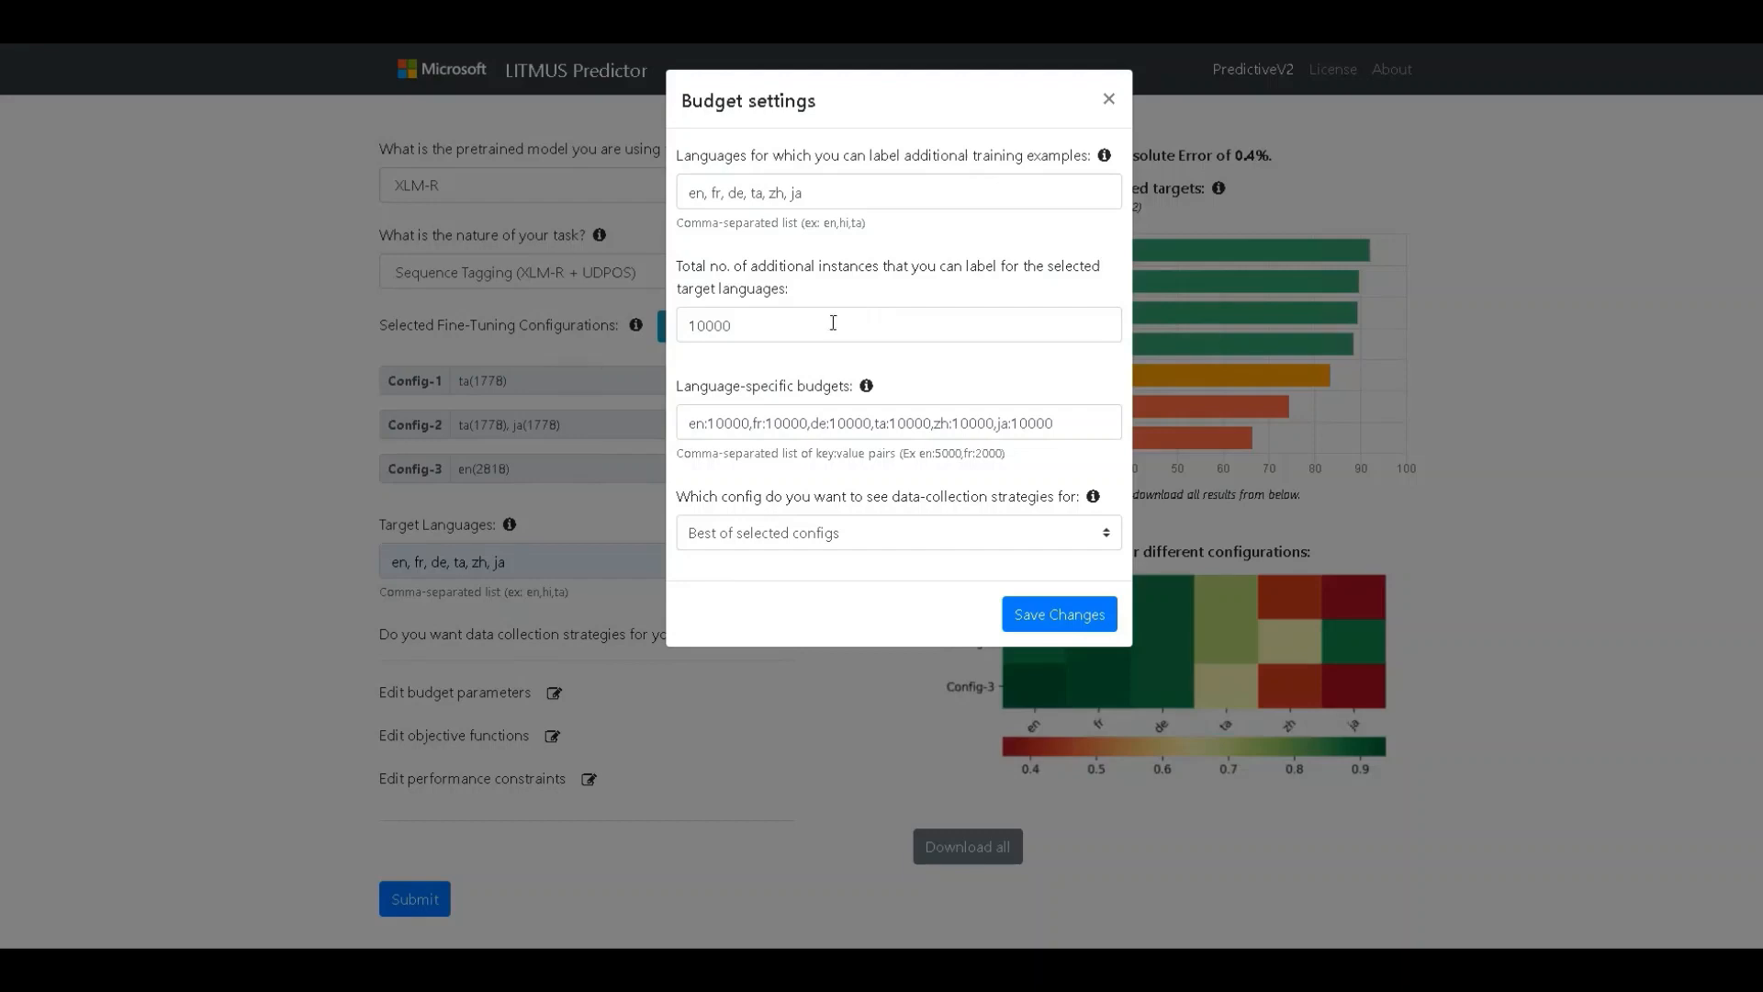
Step: Change the total additional instances from 10000 to 8000
{"action": "left_click", "coordinate": [898, 325]}
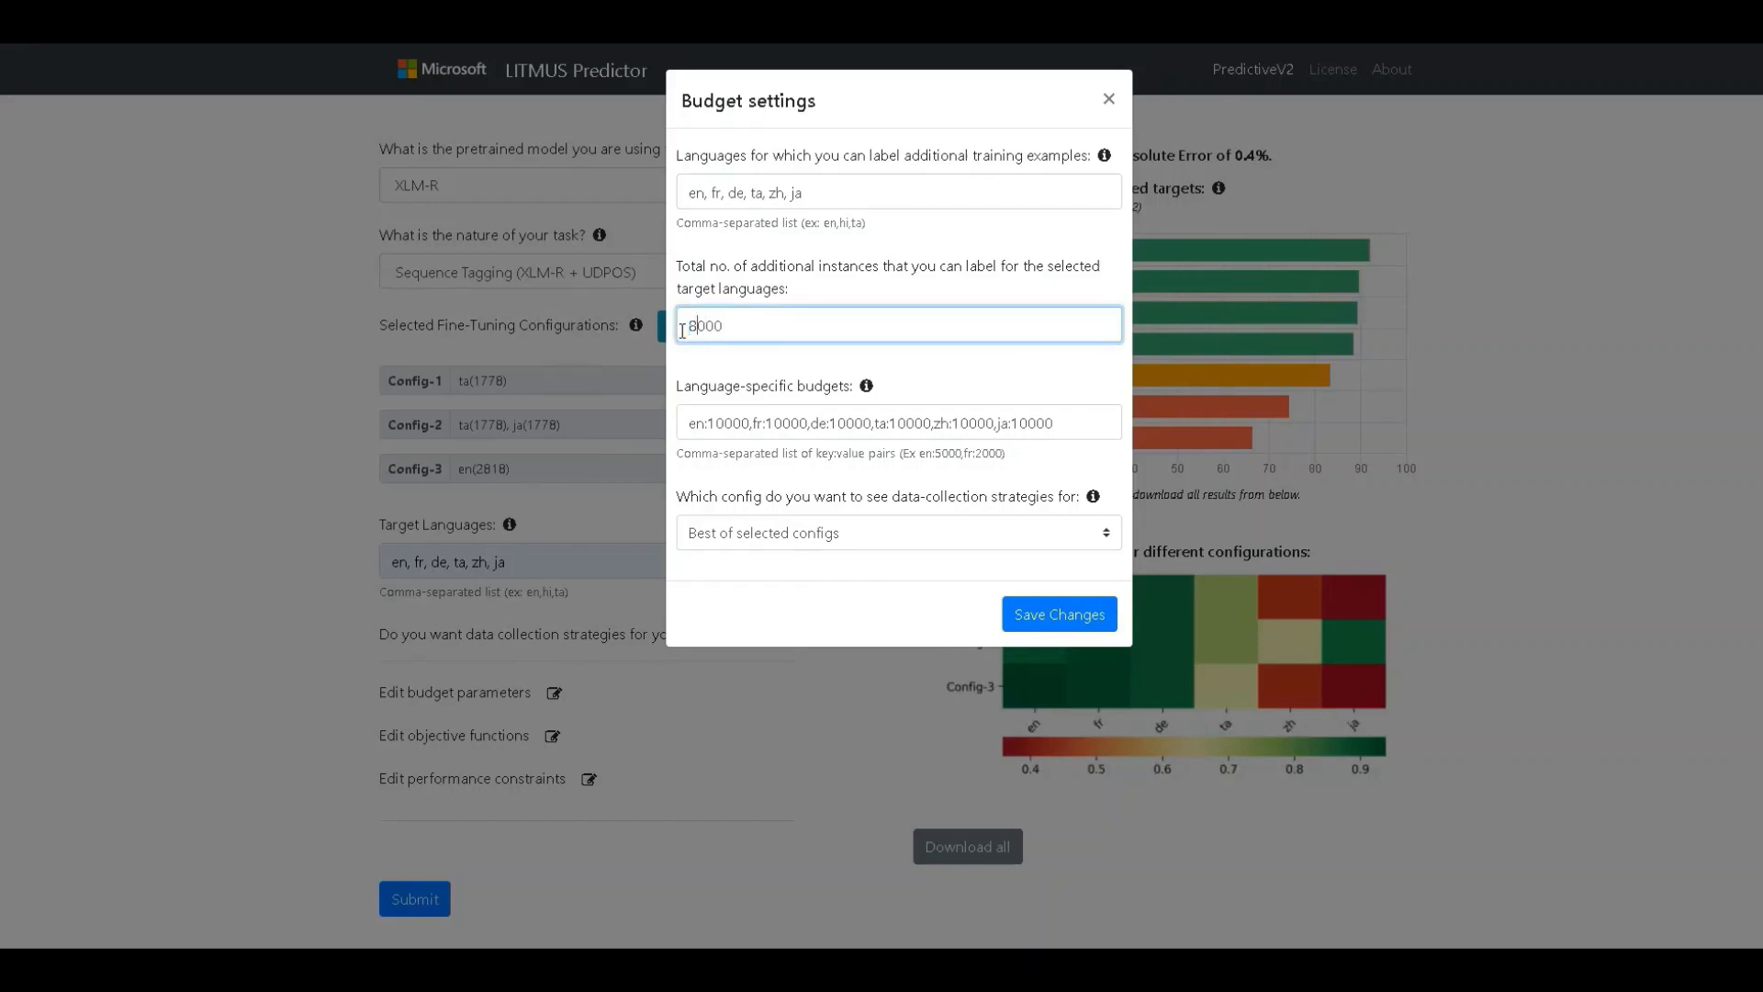
{"action": "type", "text": "8000"}
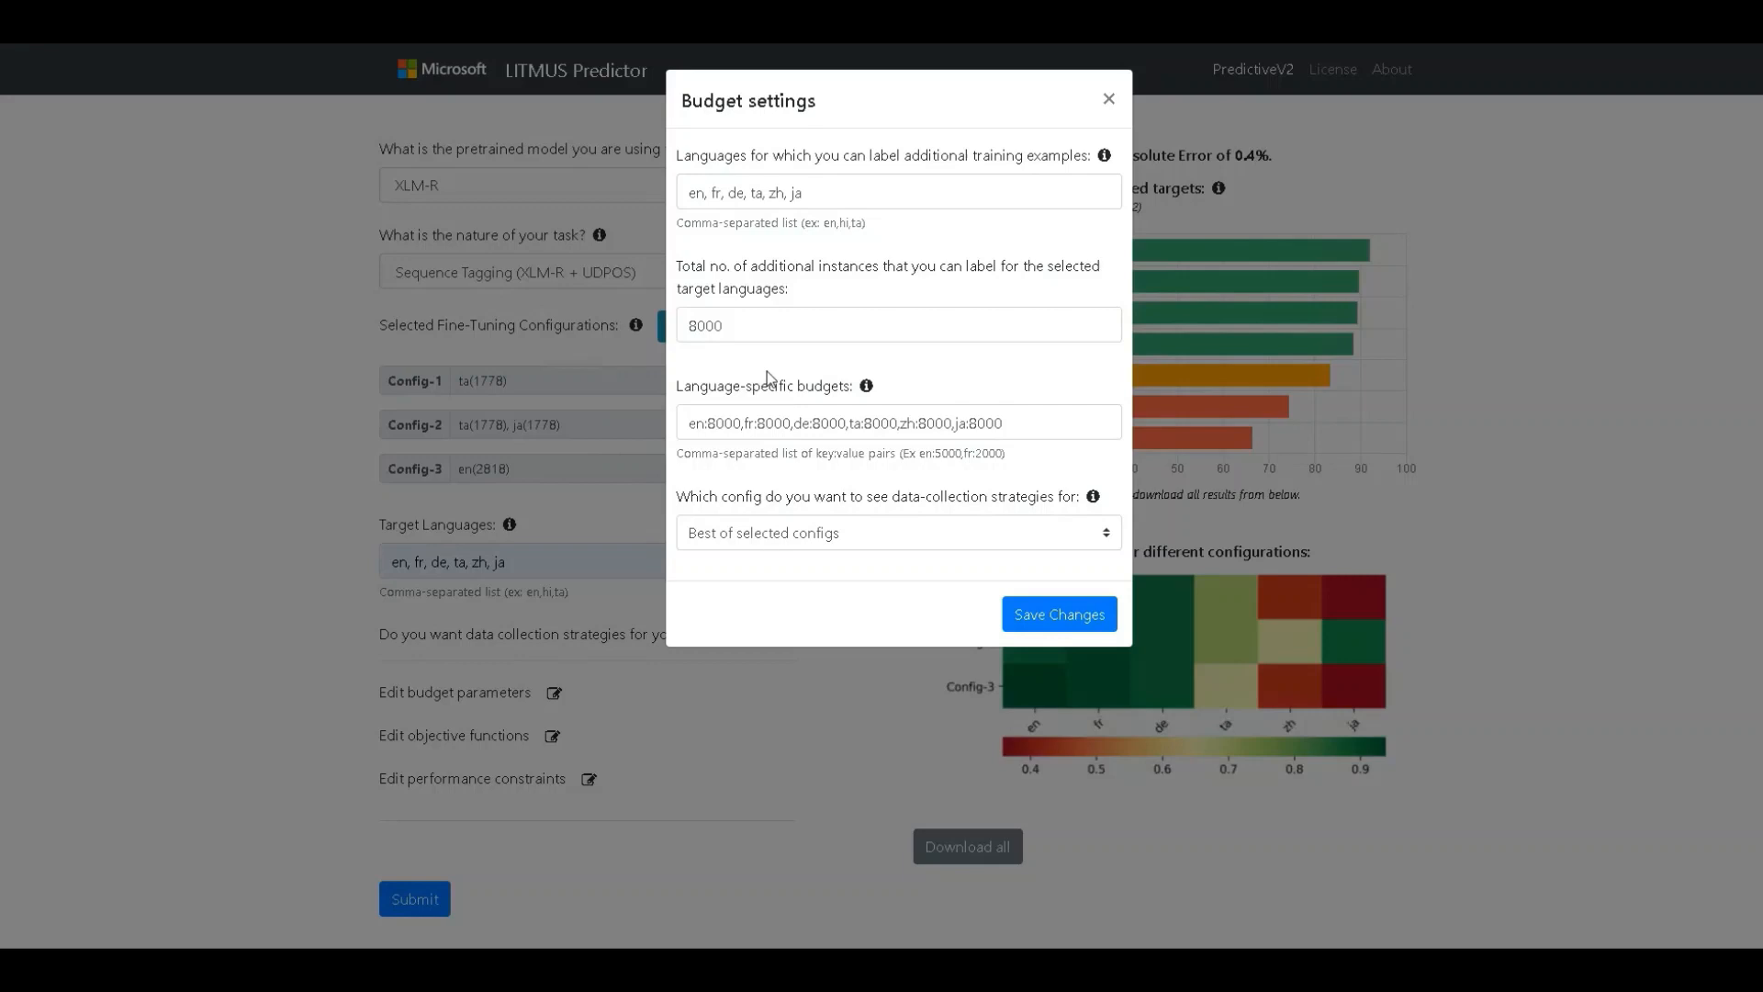
{"action": "mouse_move", "coordinate": [772, 379]}
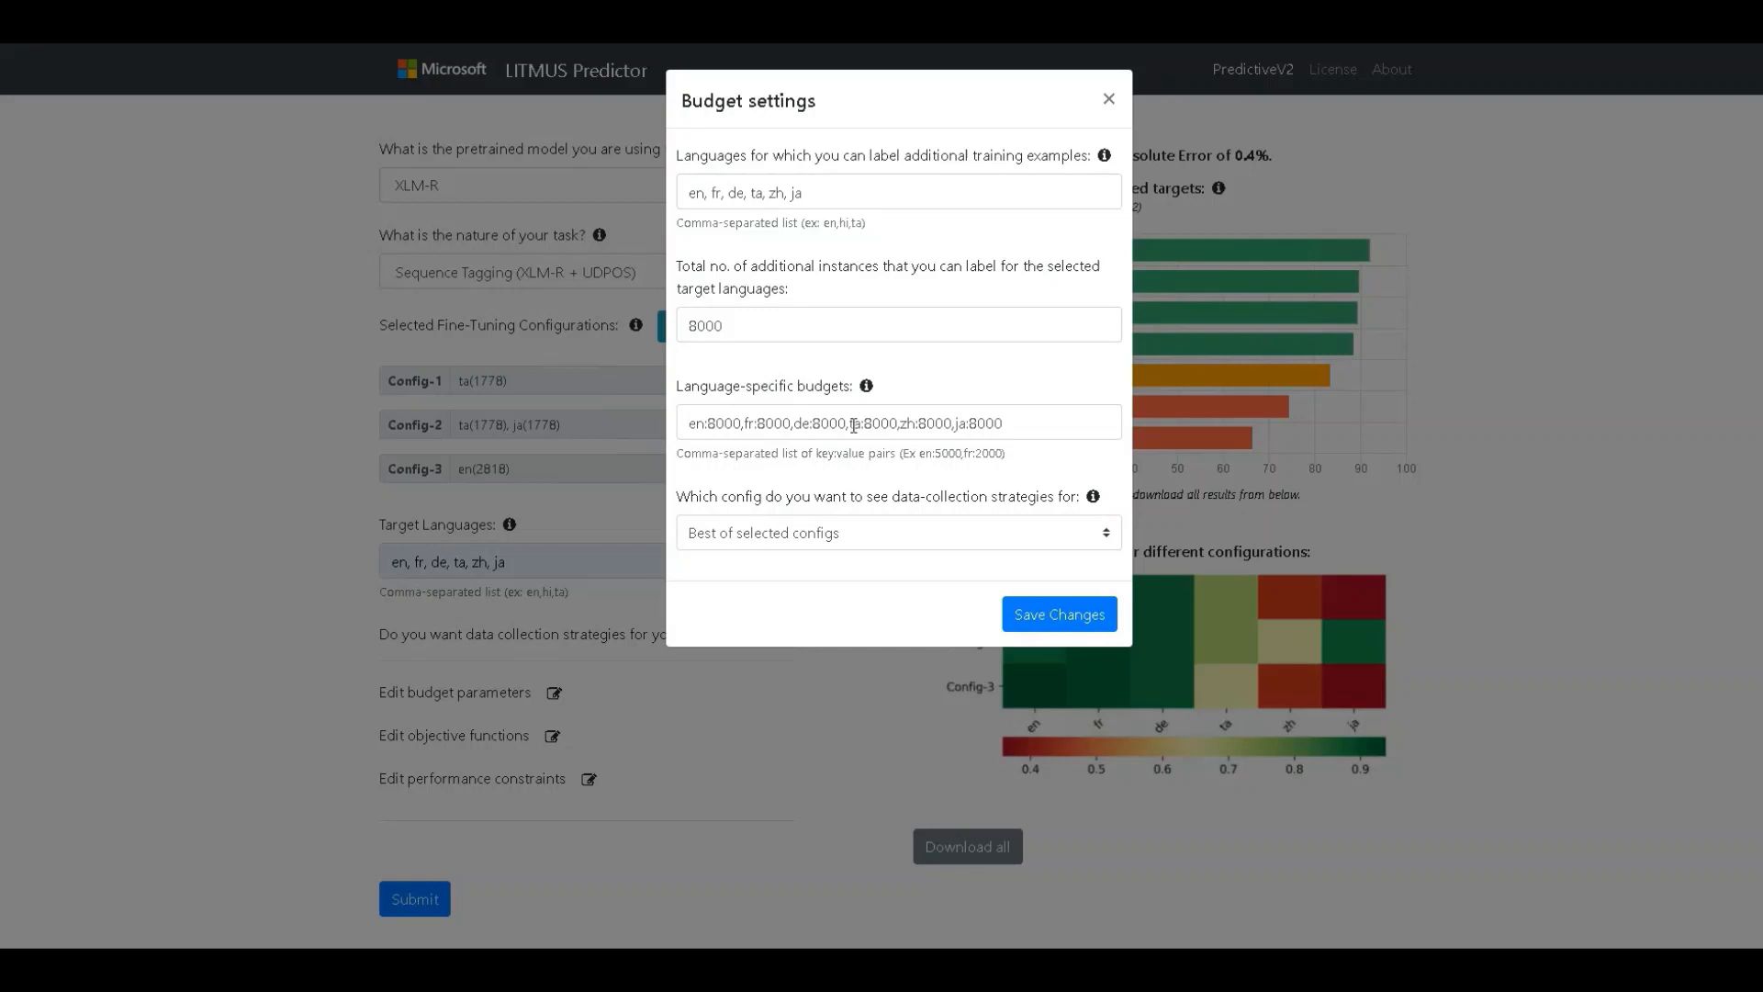
Step: Set the ta and ja language budgets to 5000 and save the budget changes
{"action": "double_click", "coordinate": [869, 422]}
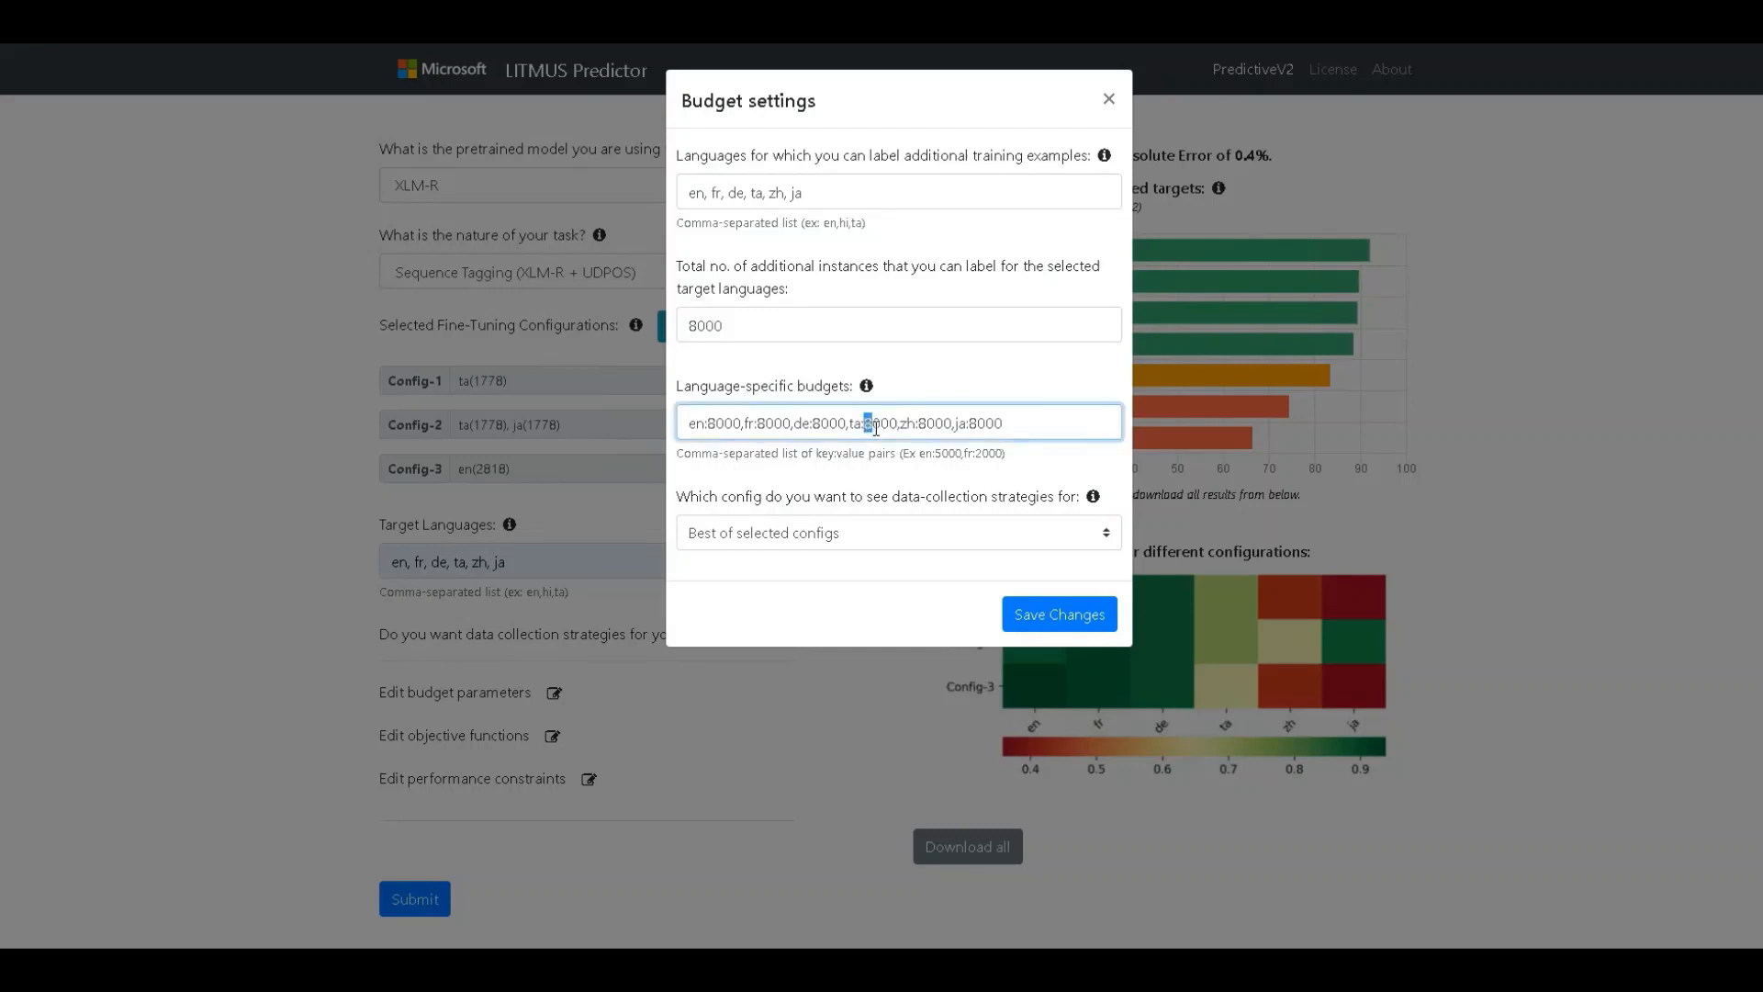
{"action": "type", "text": "5000"}
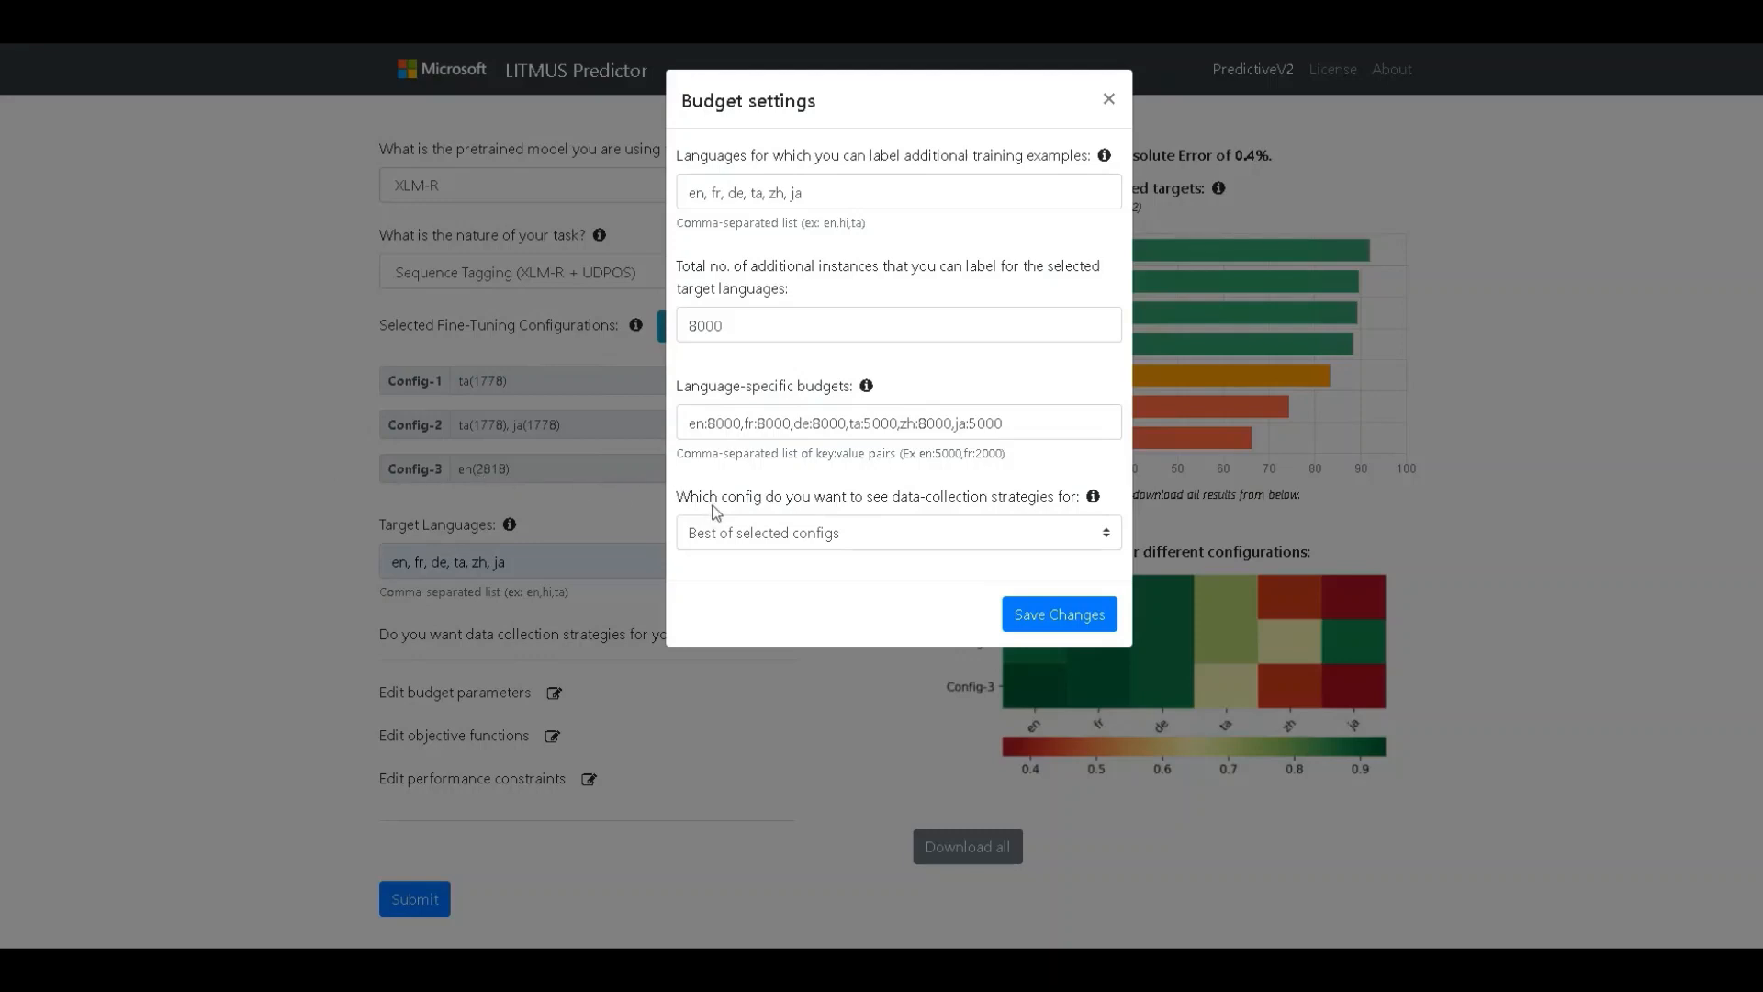
{"action": "mouse_move", "coordinate": [427, 491]}
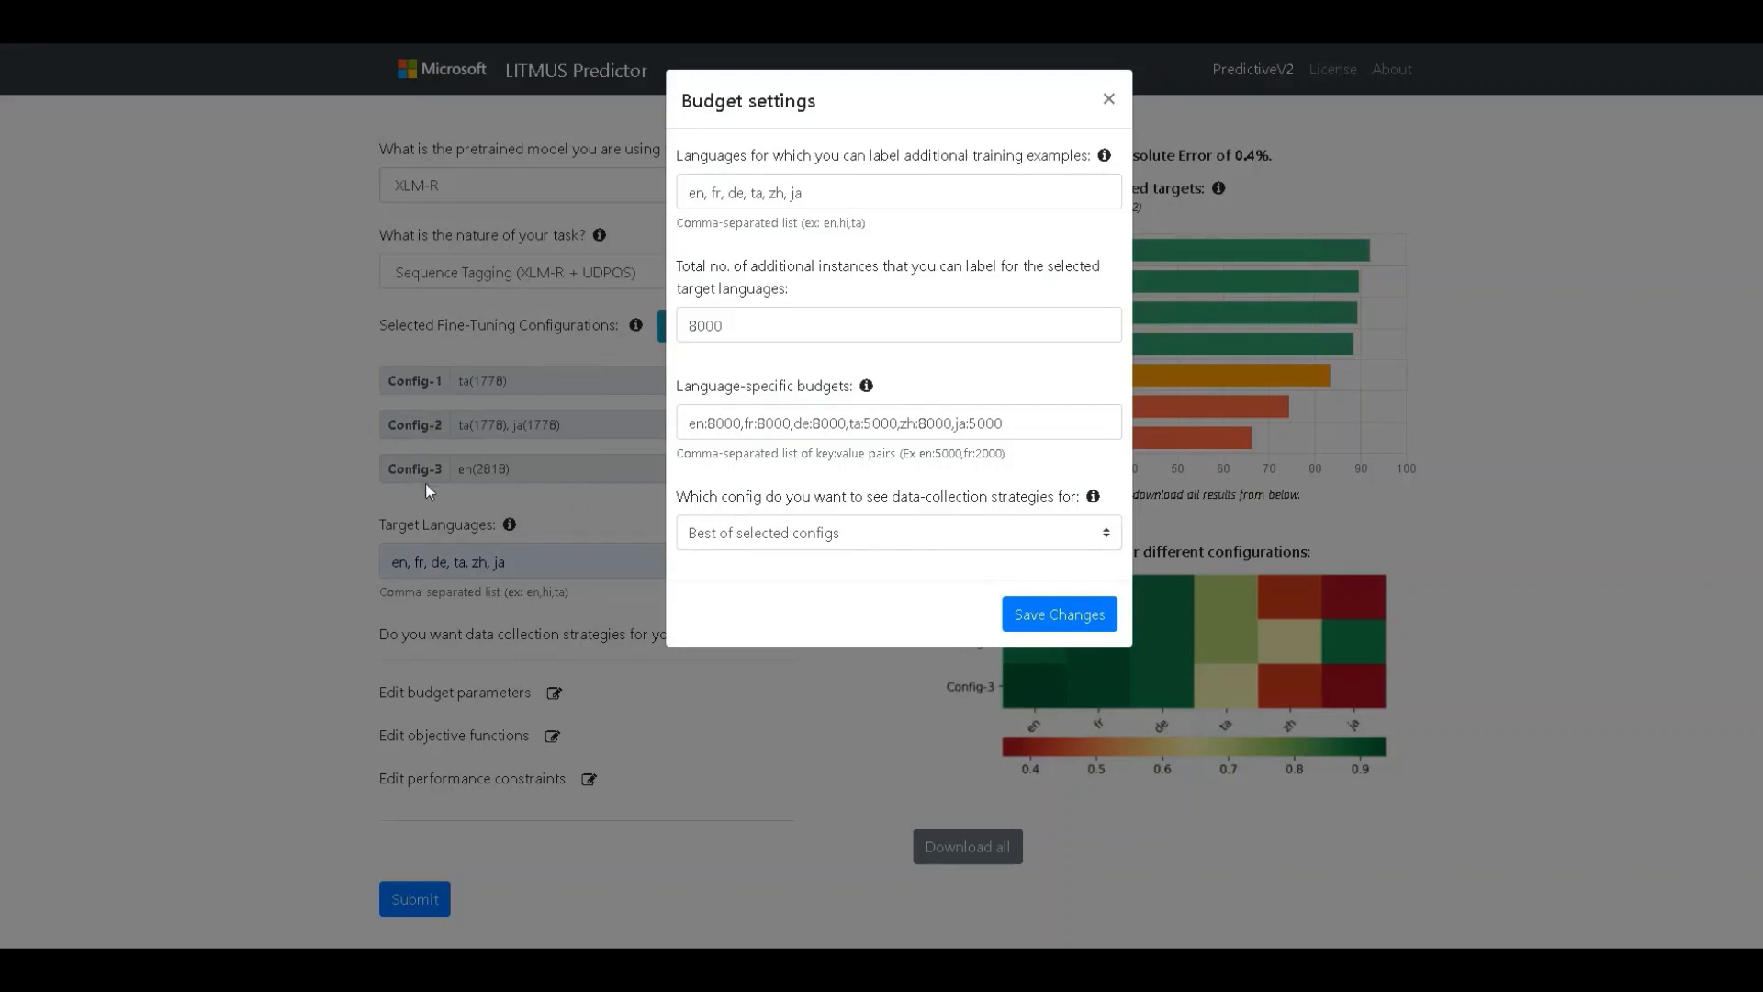
{"action": "mouse_move", "coordinate": [827, 516]}
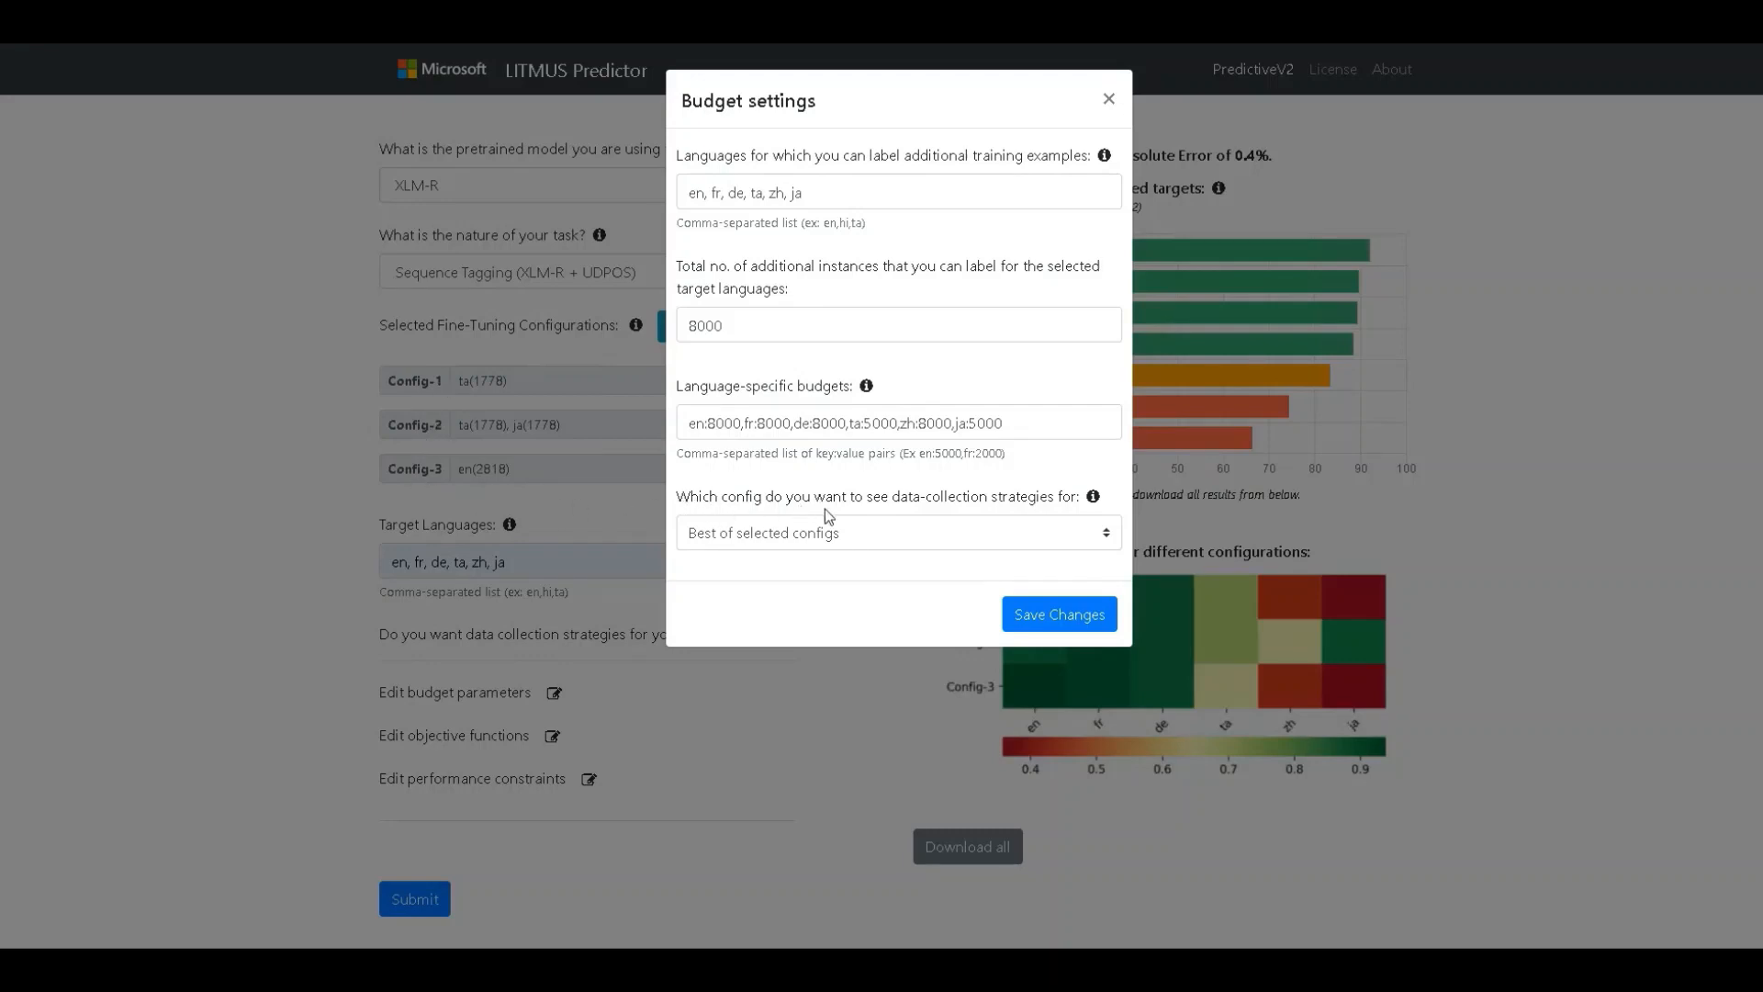
{"action": "mouse_move", "coordinate": [836, 523]}
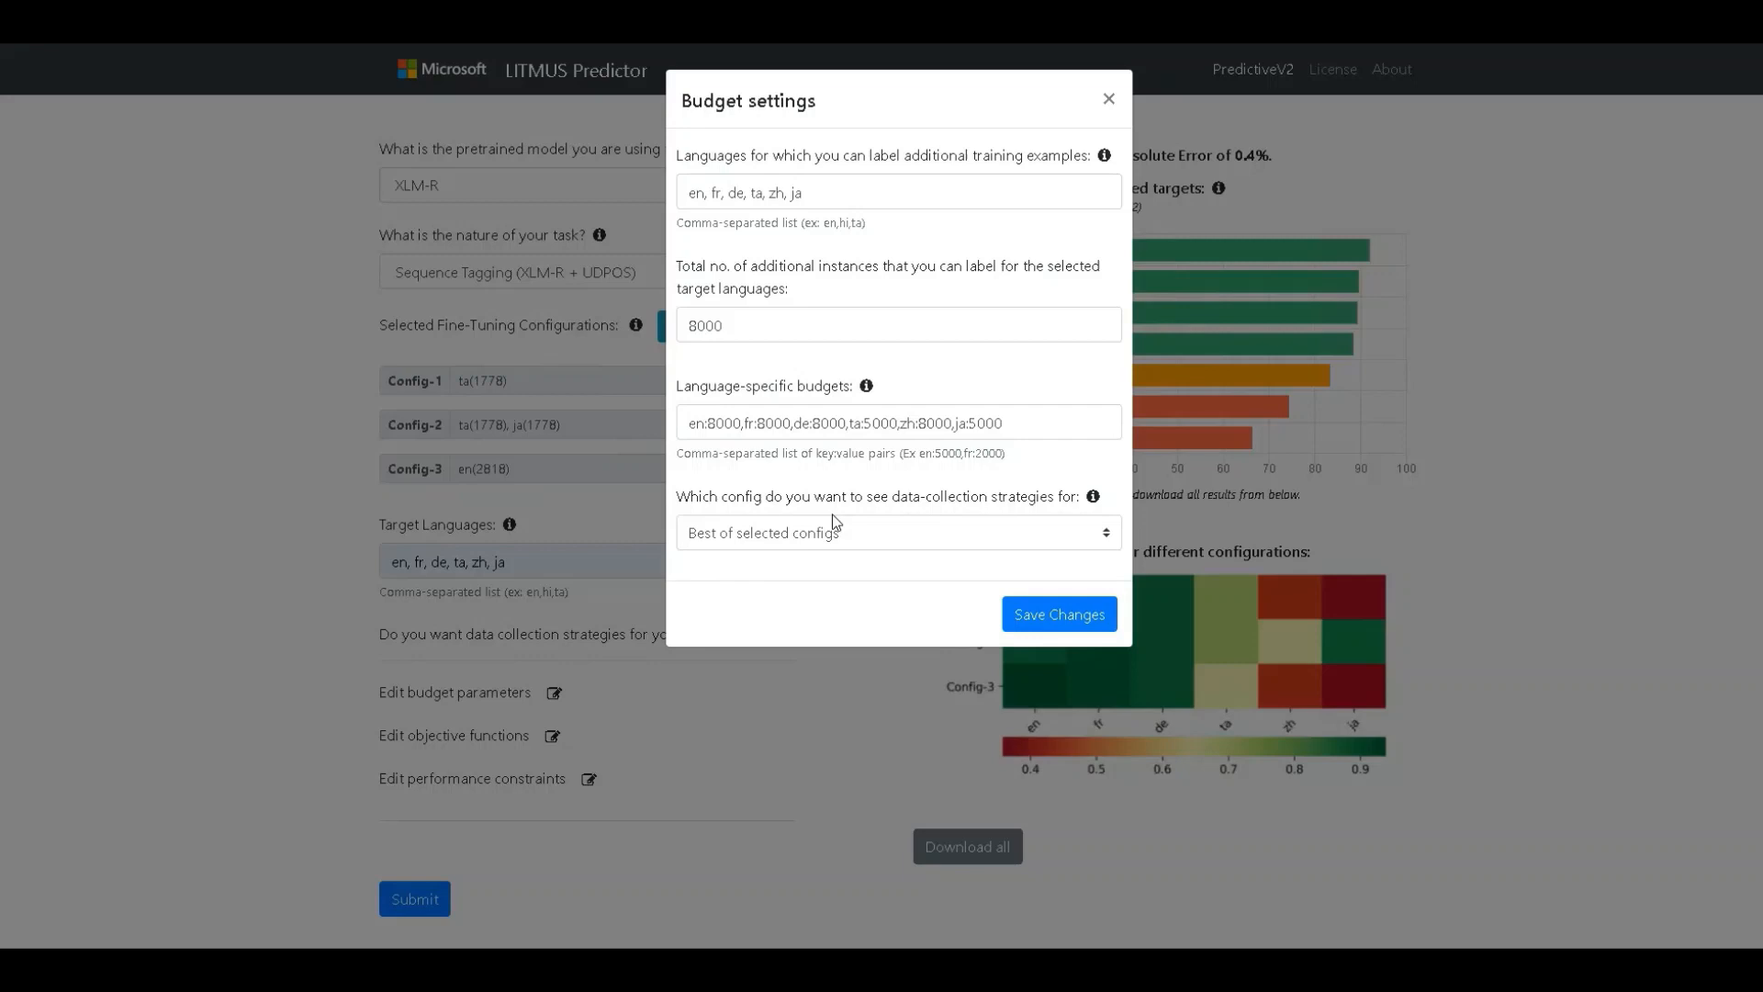
{"action": "left_click", "coordinate": [897, 532]}
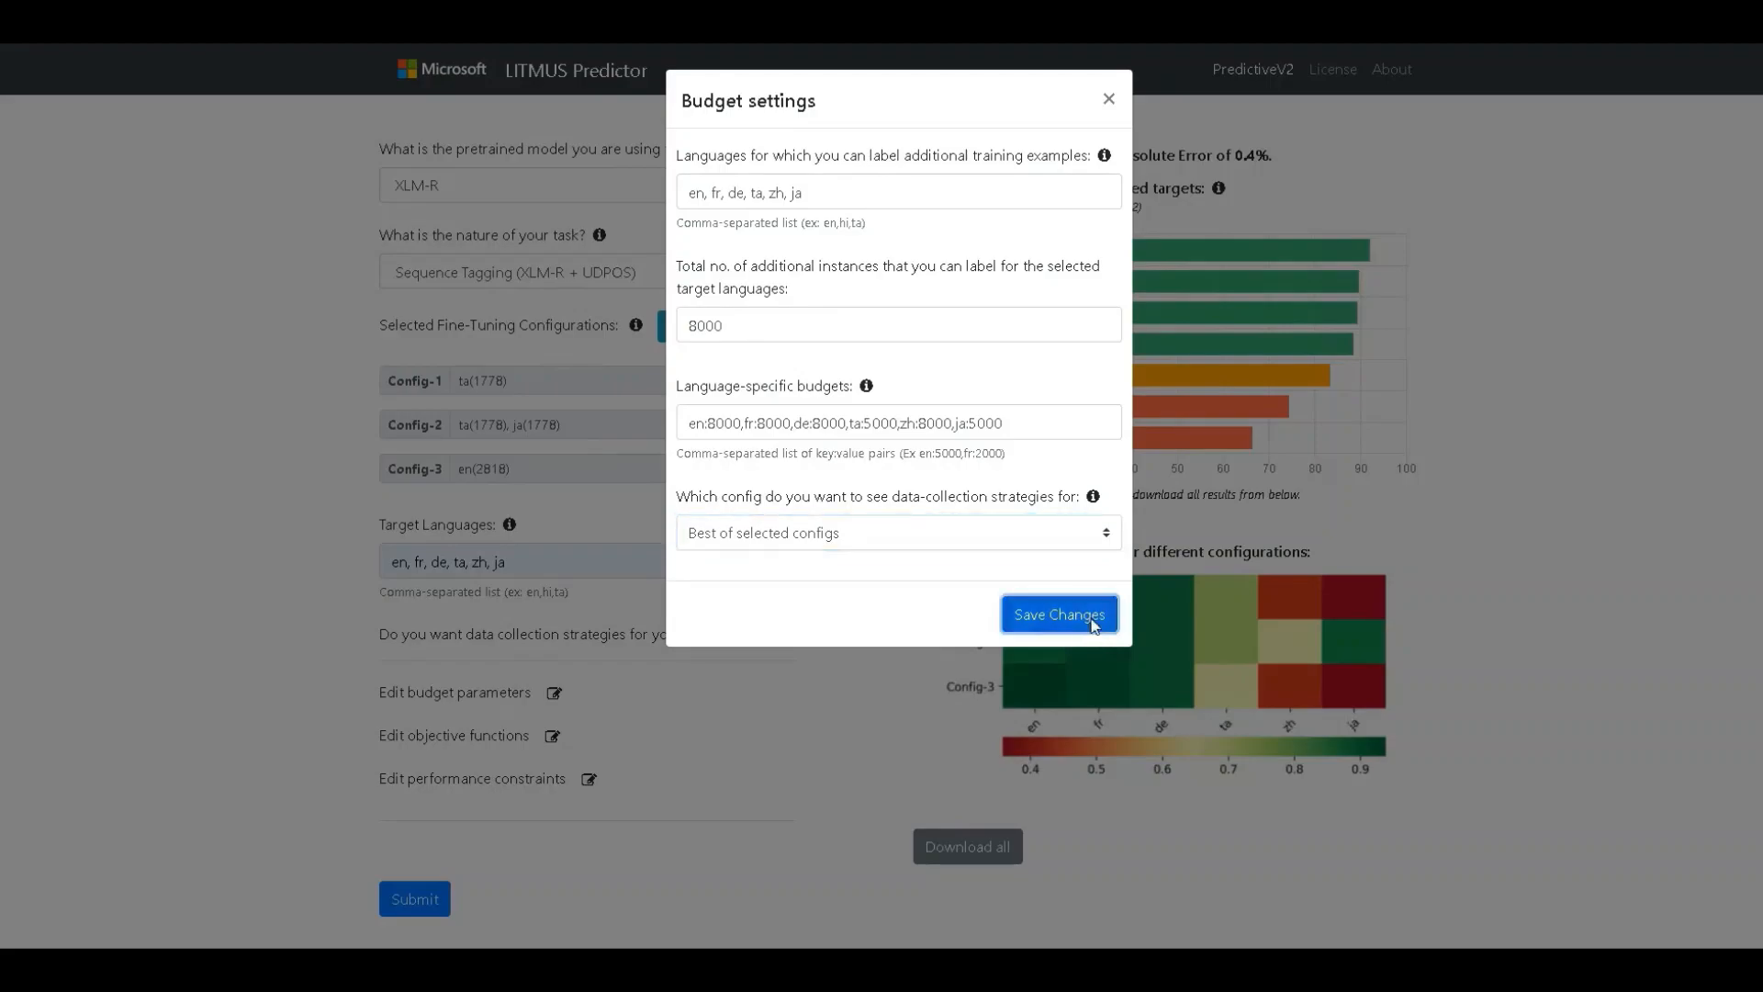
{"action": "left_click", "coordinate": [1056, 614]}
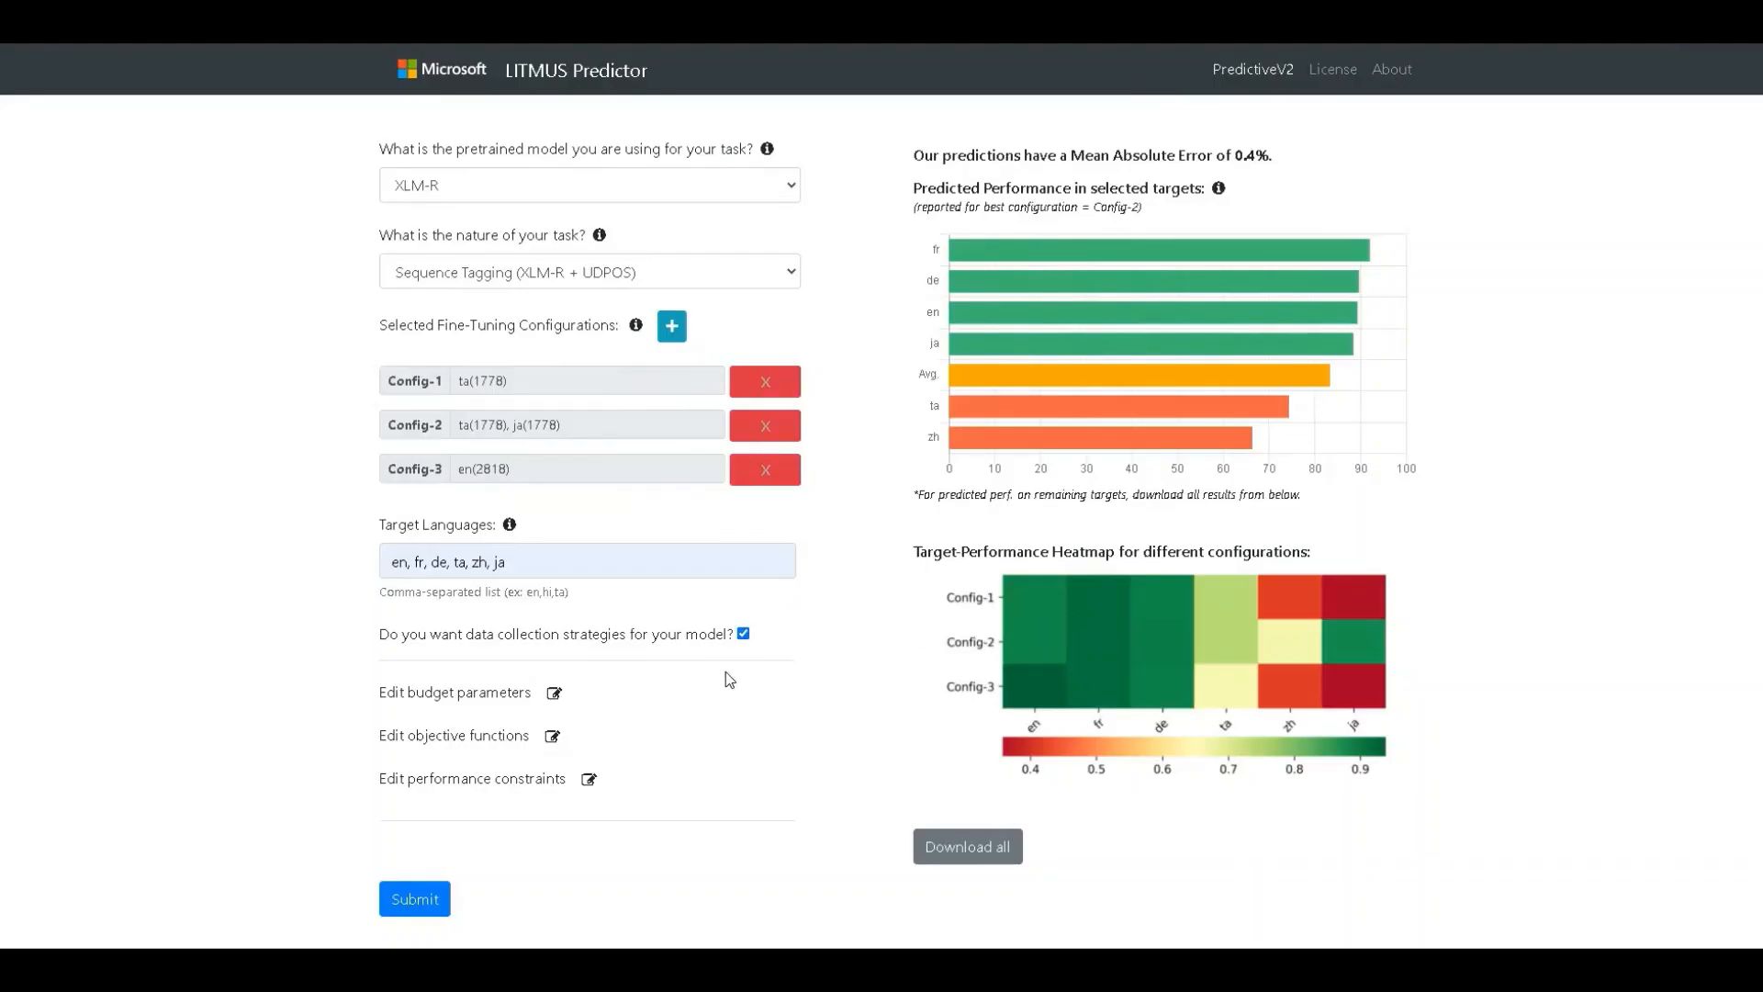
{"action": "mouse_move", "coordinate": [571, 736]}
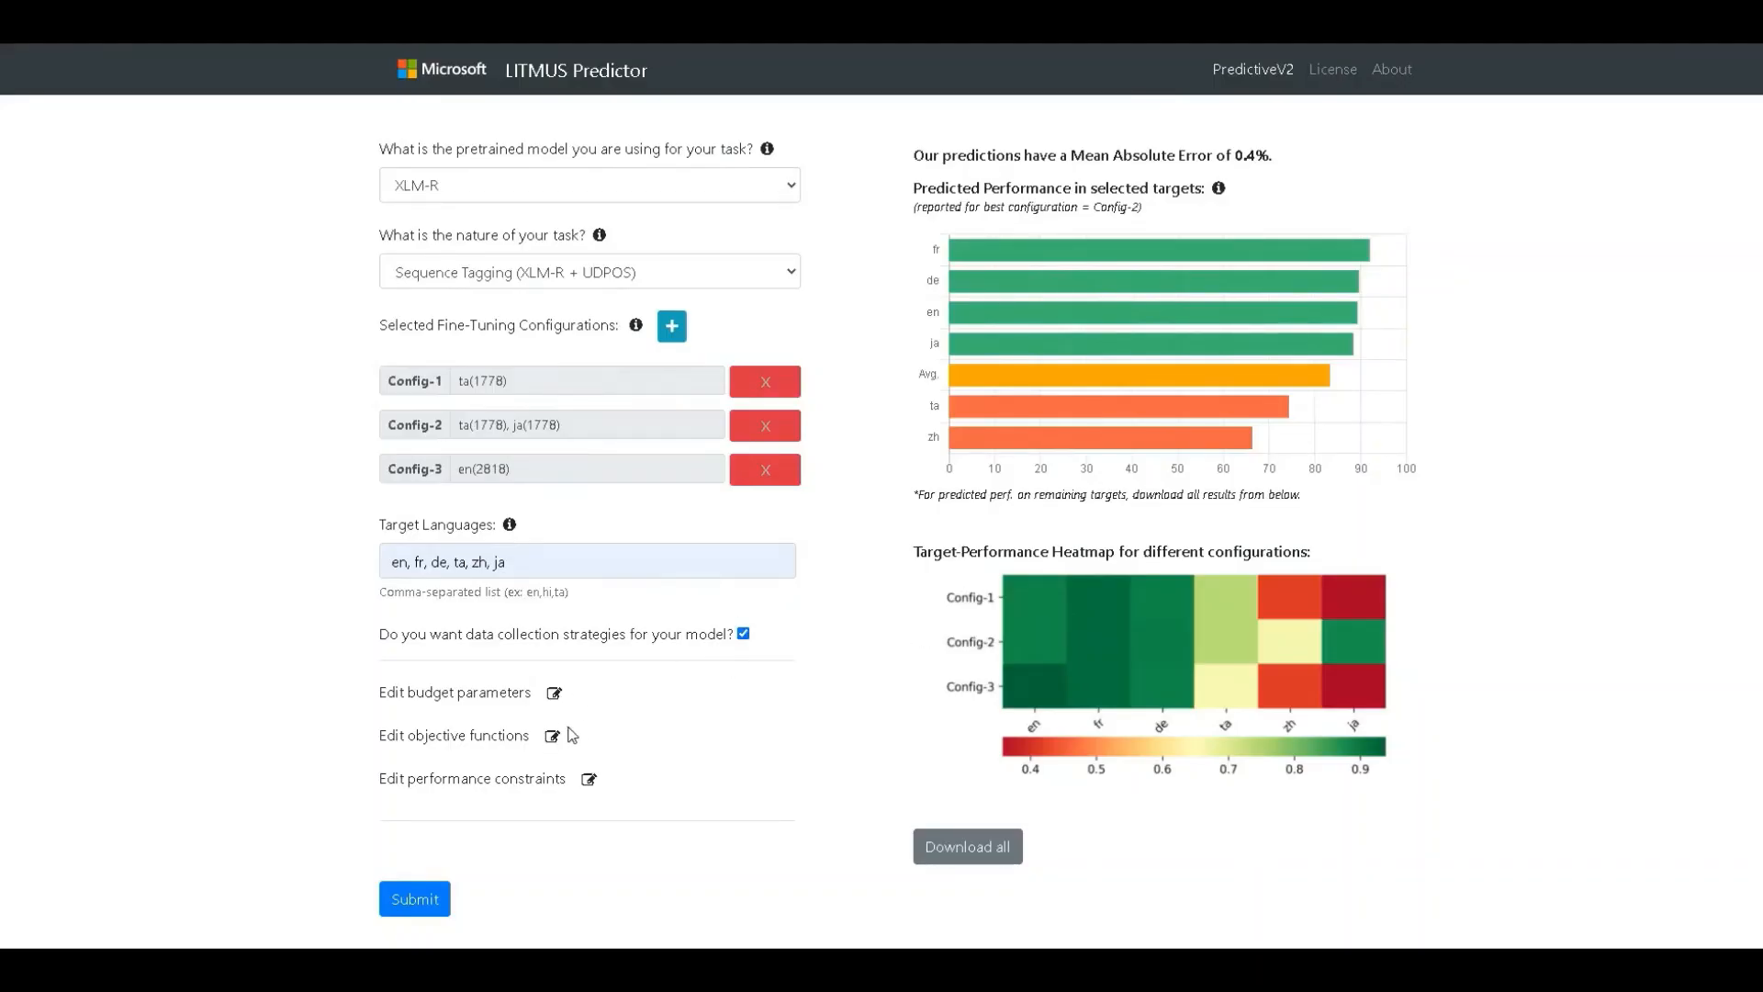
Step: Save the objective function as Weighted Average, leaving the weights blank
{"action": "left_click", "coordinate": [552, 736]}
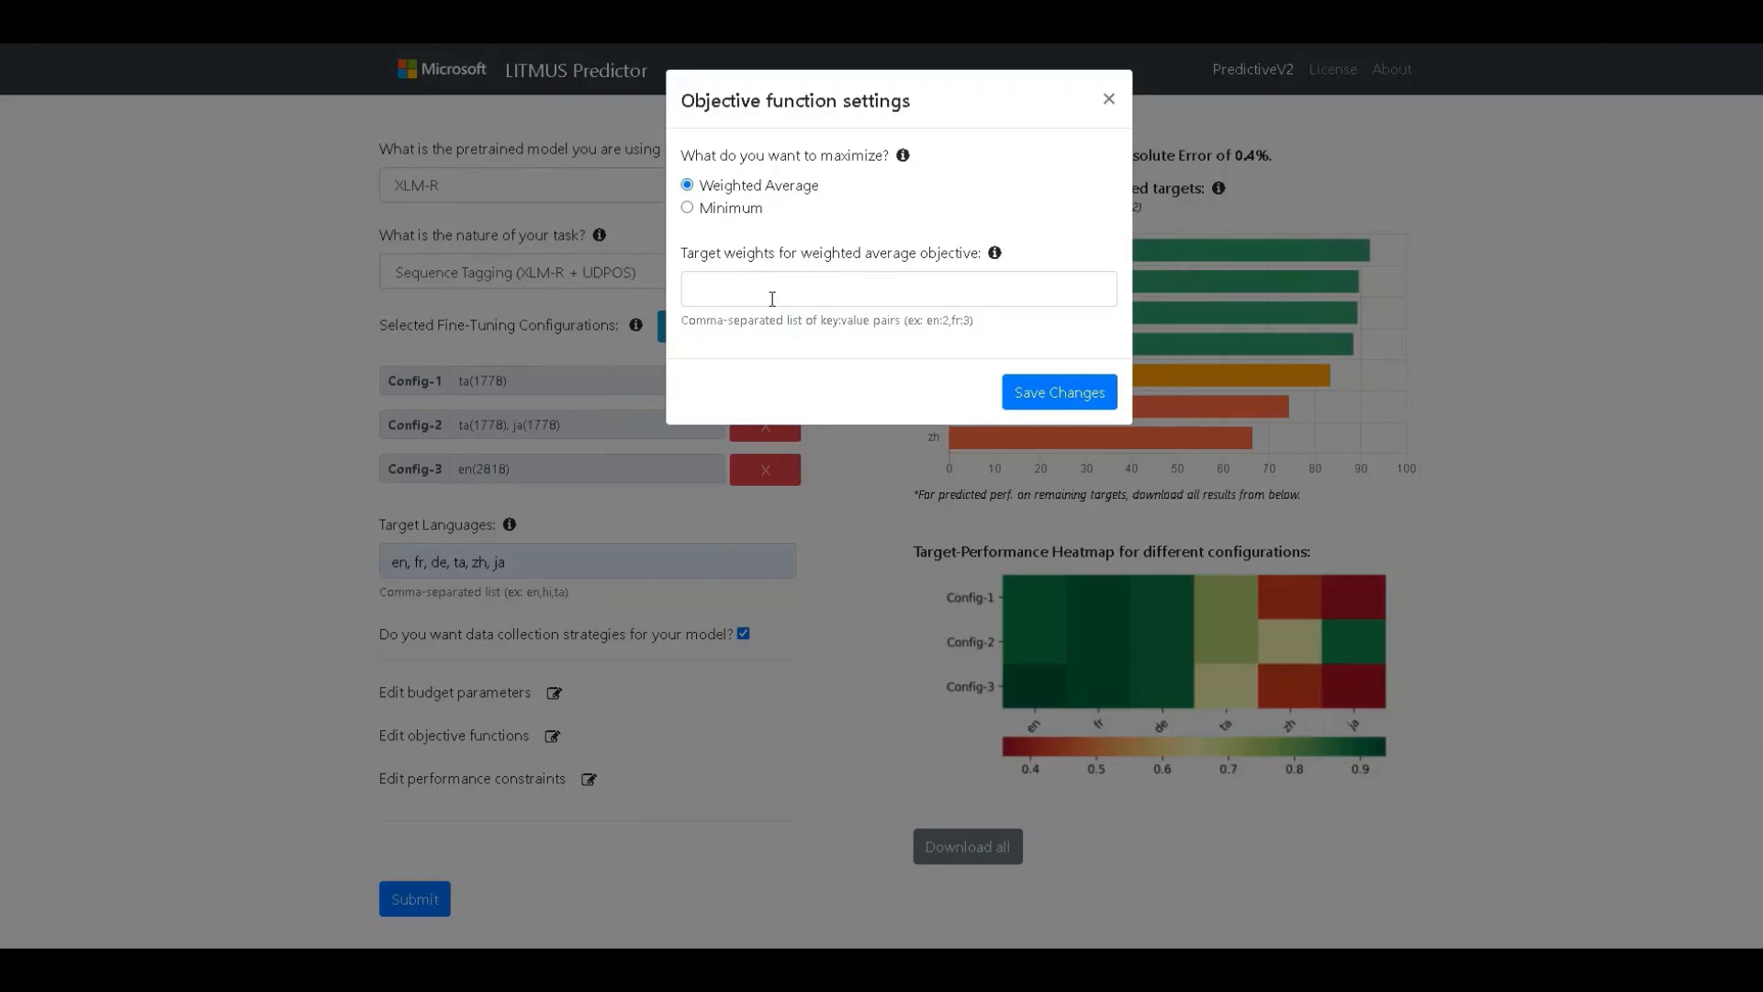
{"action": "mouse_move", "coordinate": [731, 178]}
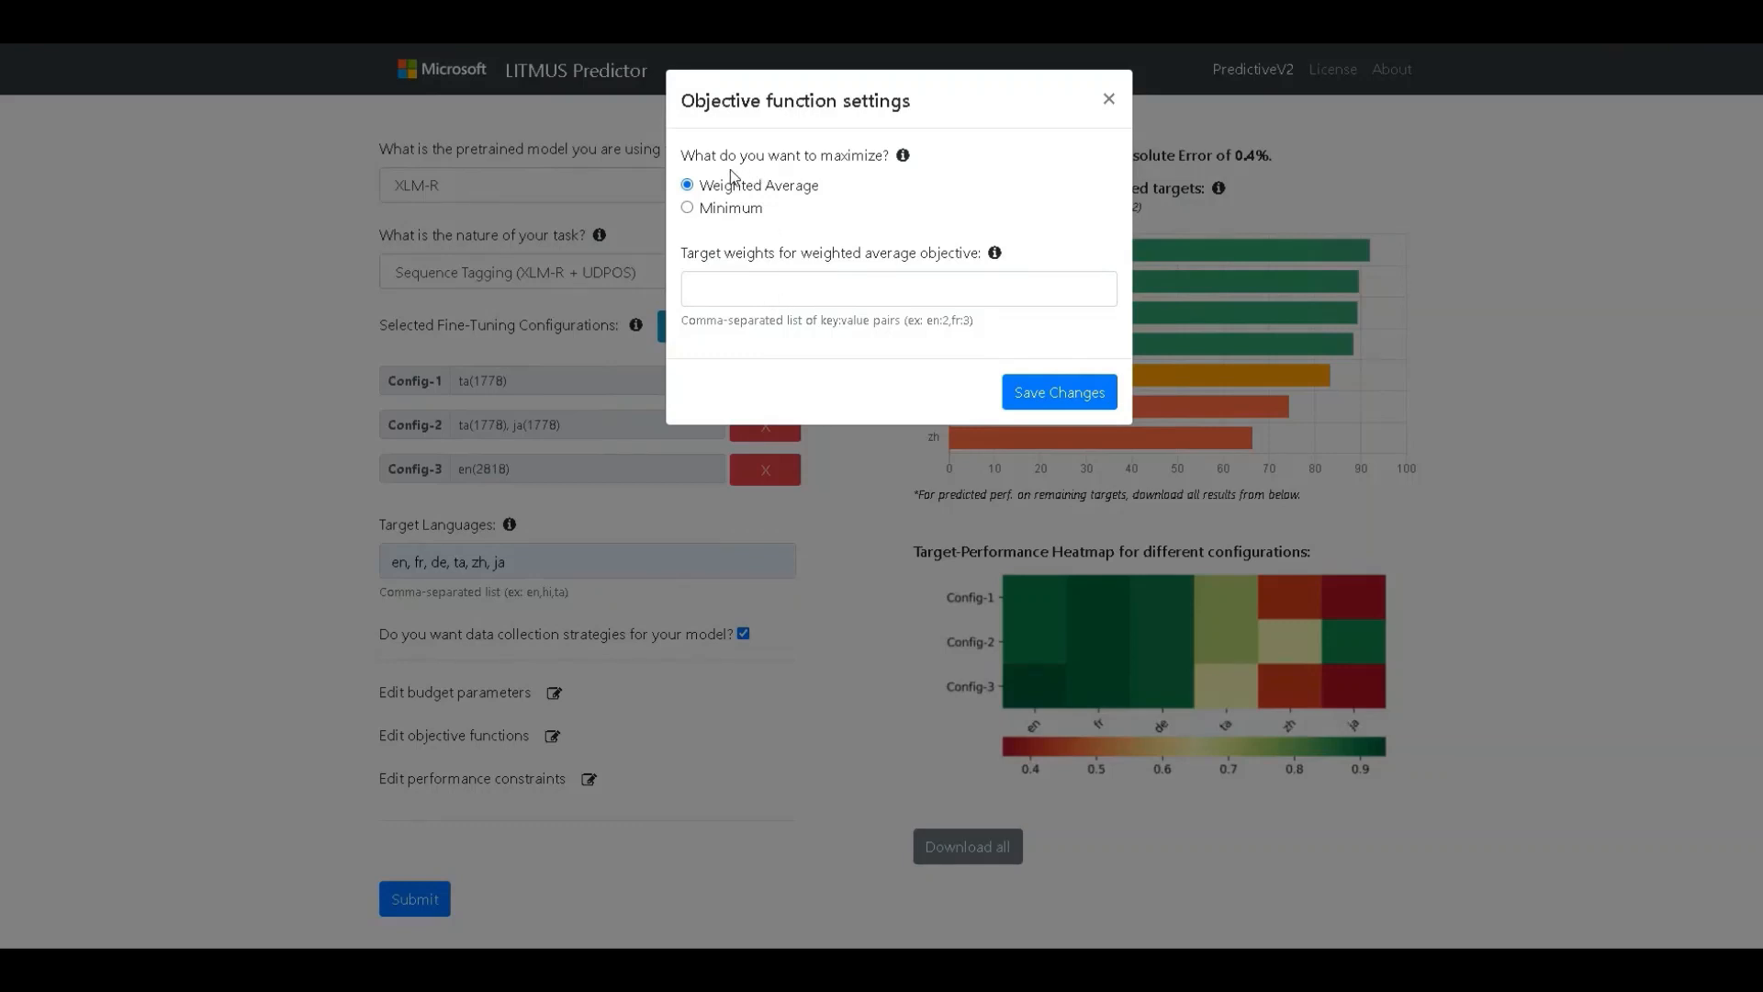
{"action": "mouse_move", "coordinate": [818, 195]}
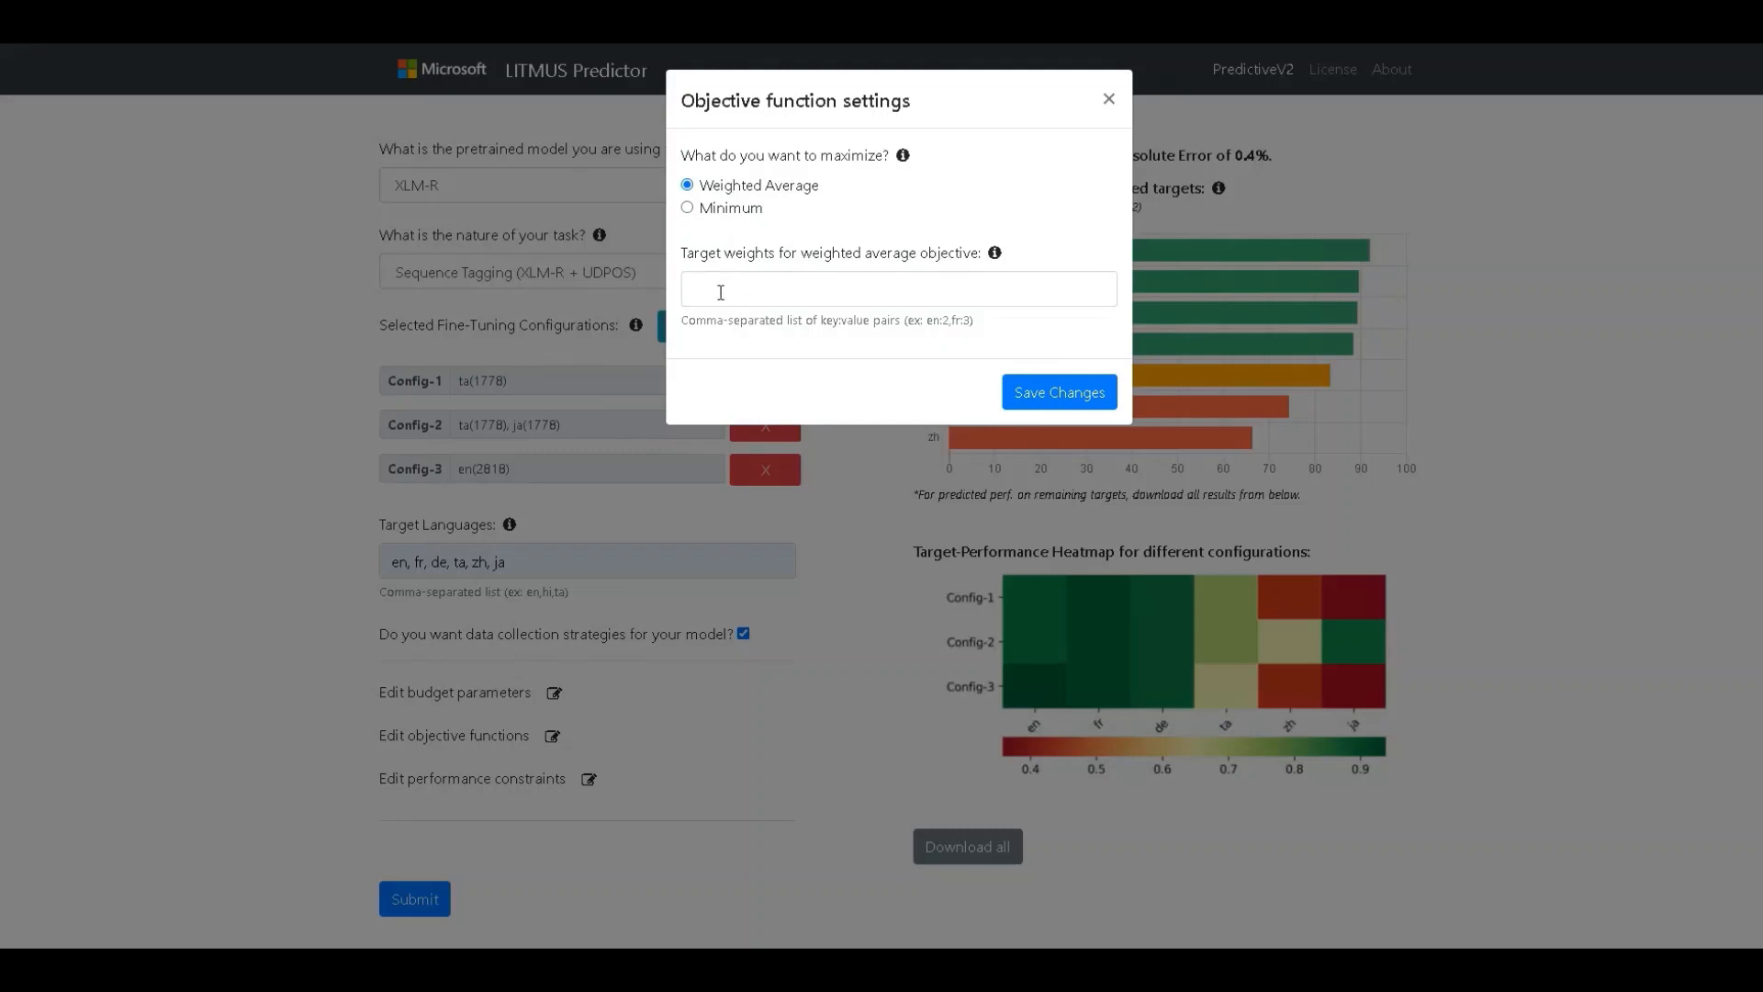
{"action": "left_click", "coordinate": [896, 289]}
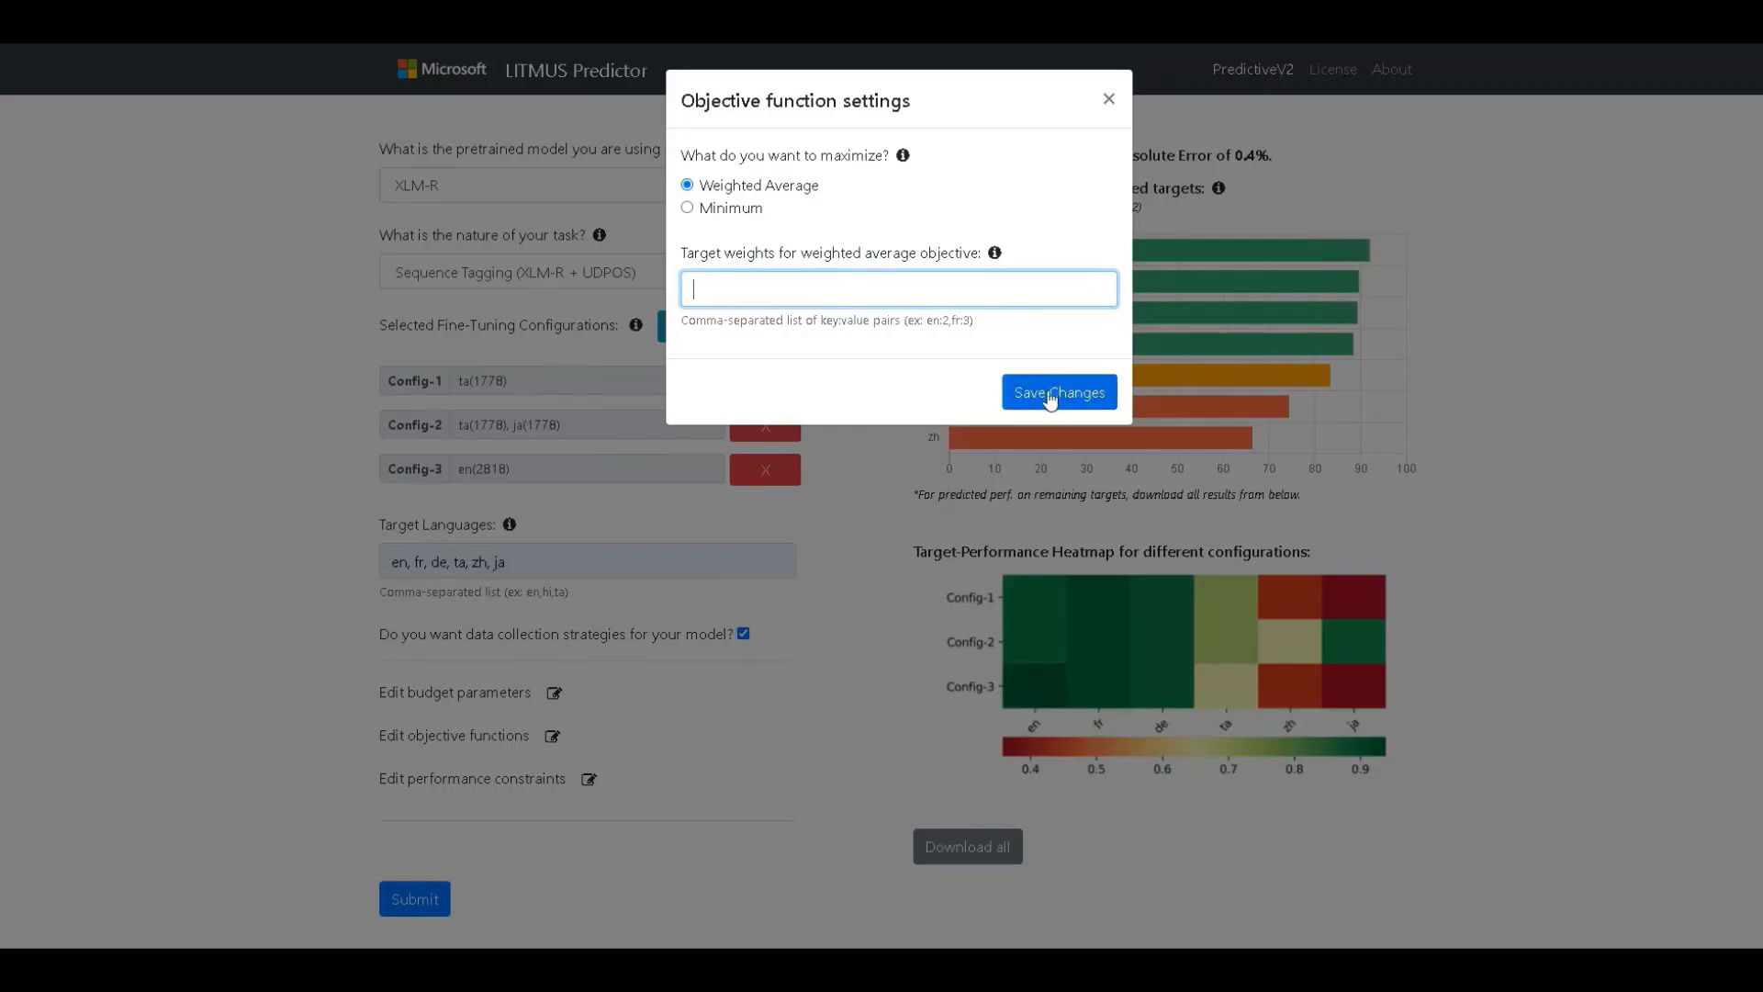
{"action": "left_click", "coordinate": [1056, 392]}
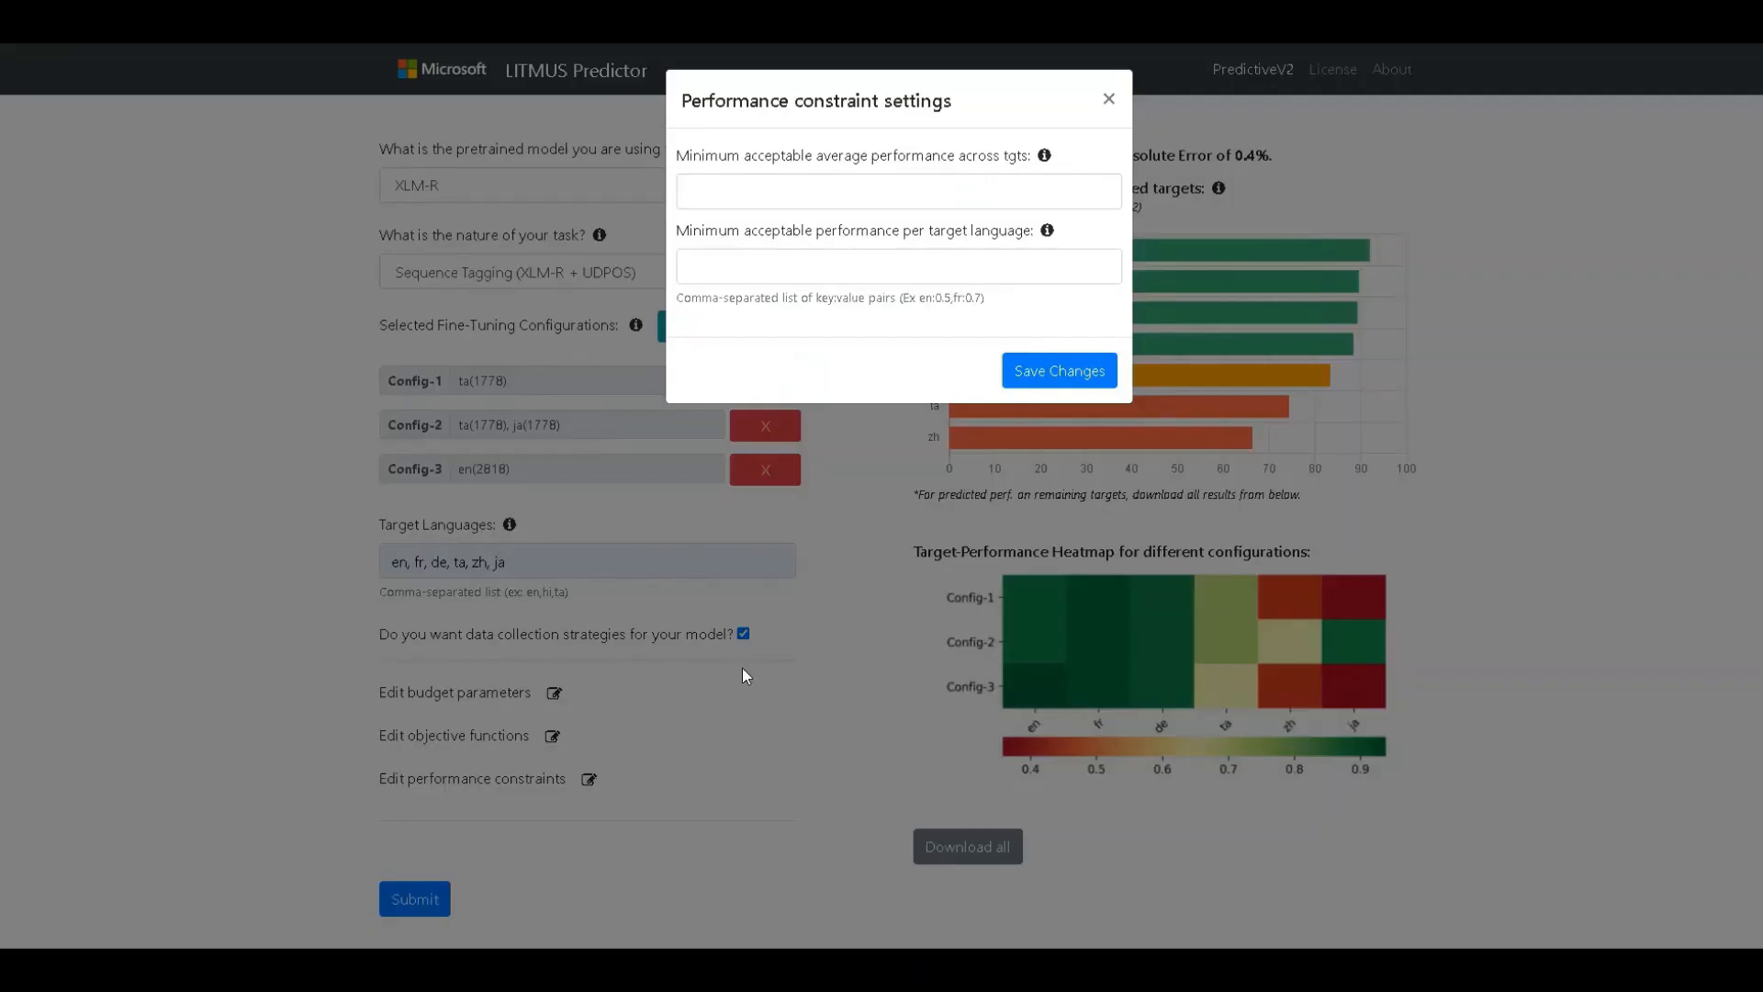
{"action": "mouse_move", "coordinate": [714, 760]}
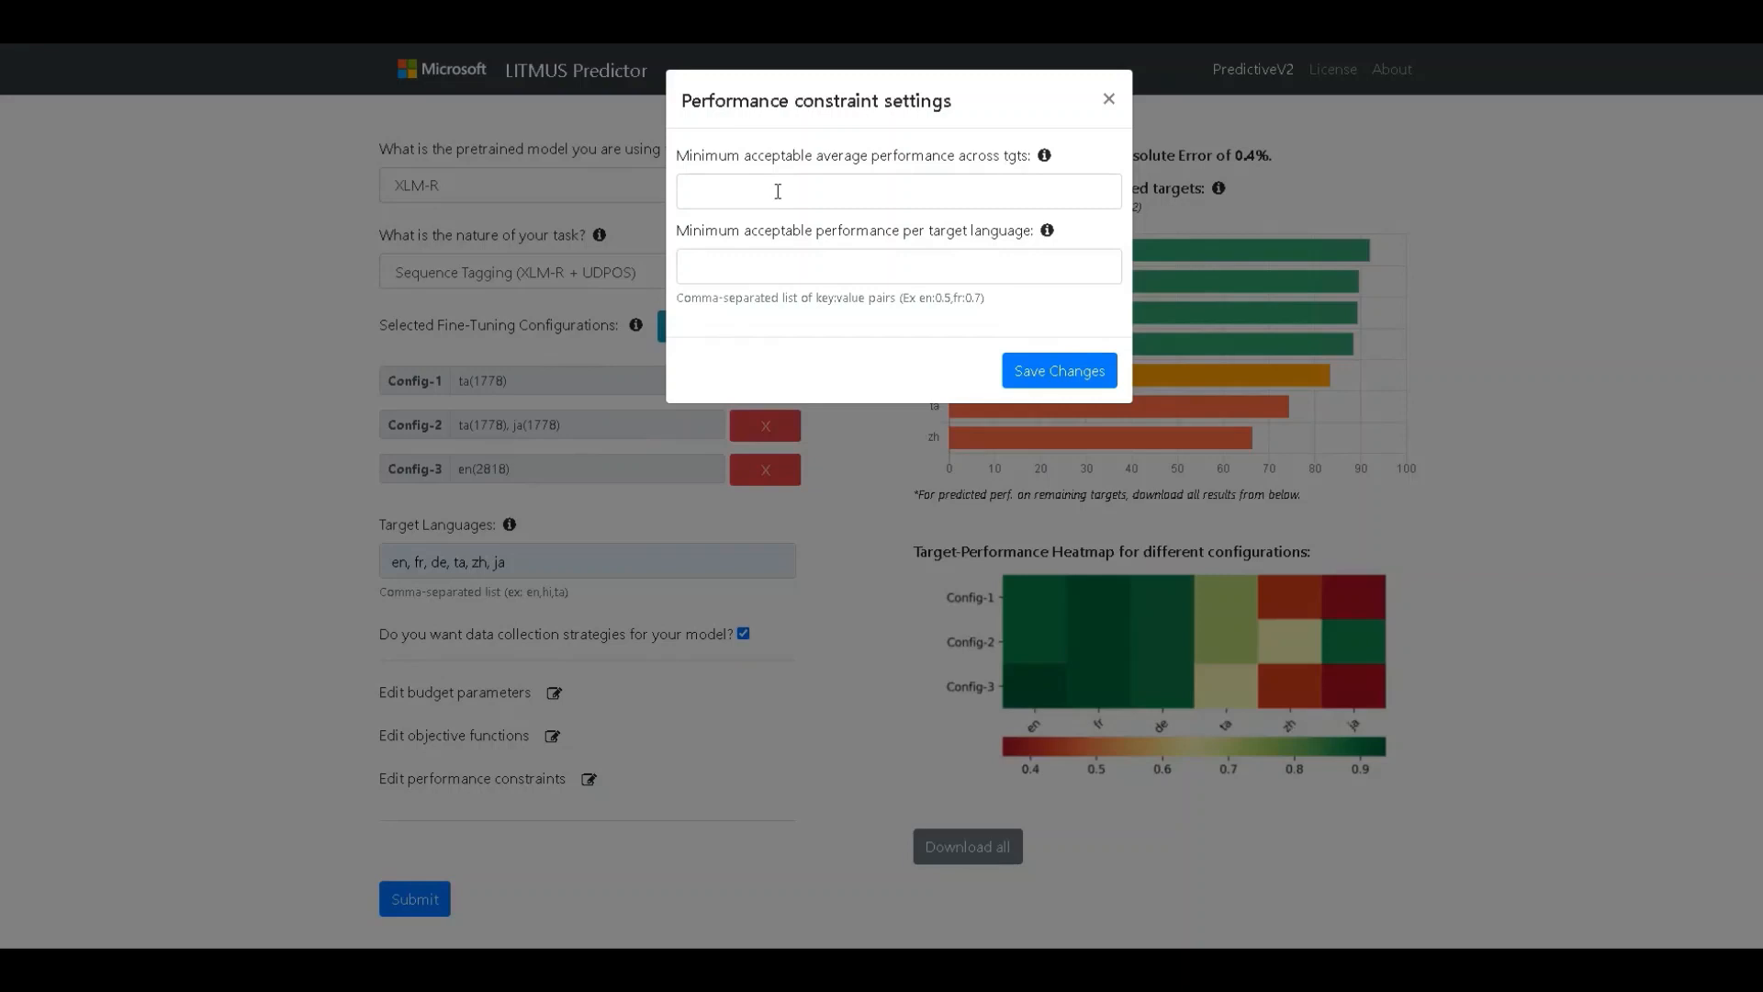
Step: Save constraints of 0.7 average and en:0.8, fr:0.8, de:0.8 minimums
{"action": "type", "text": "0.7"}
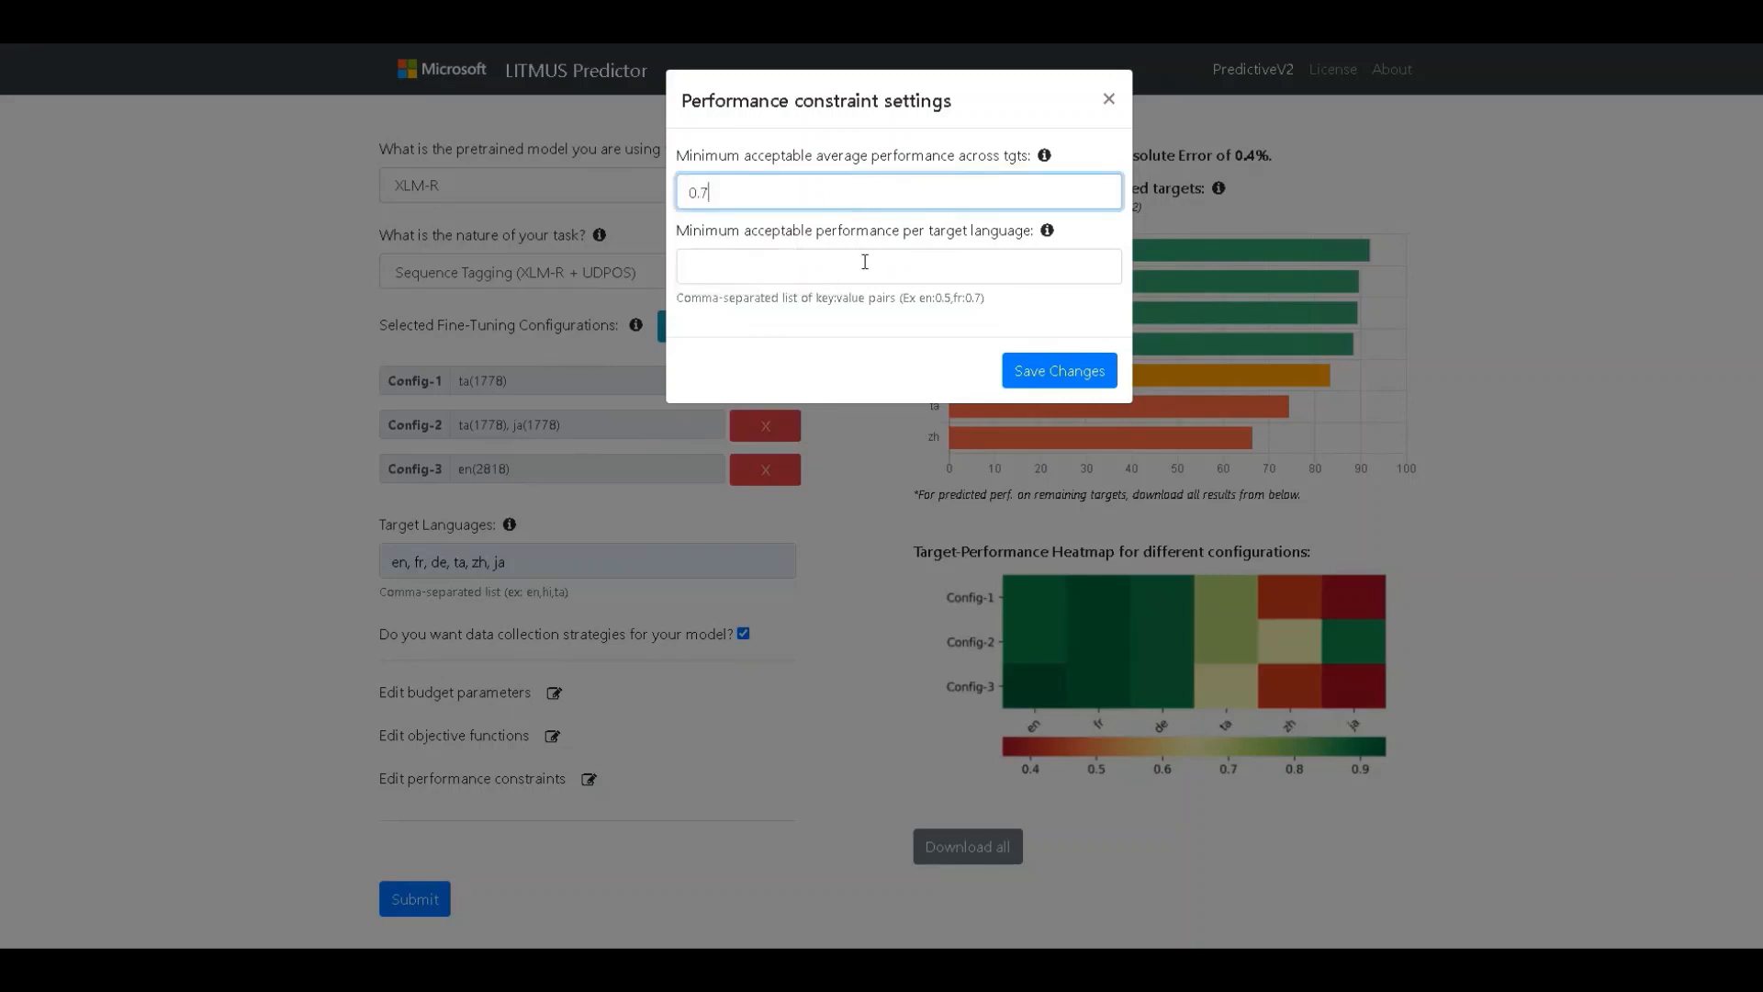
{"action": "left_click", "coordinate": [897, 265]}
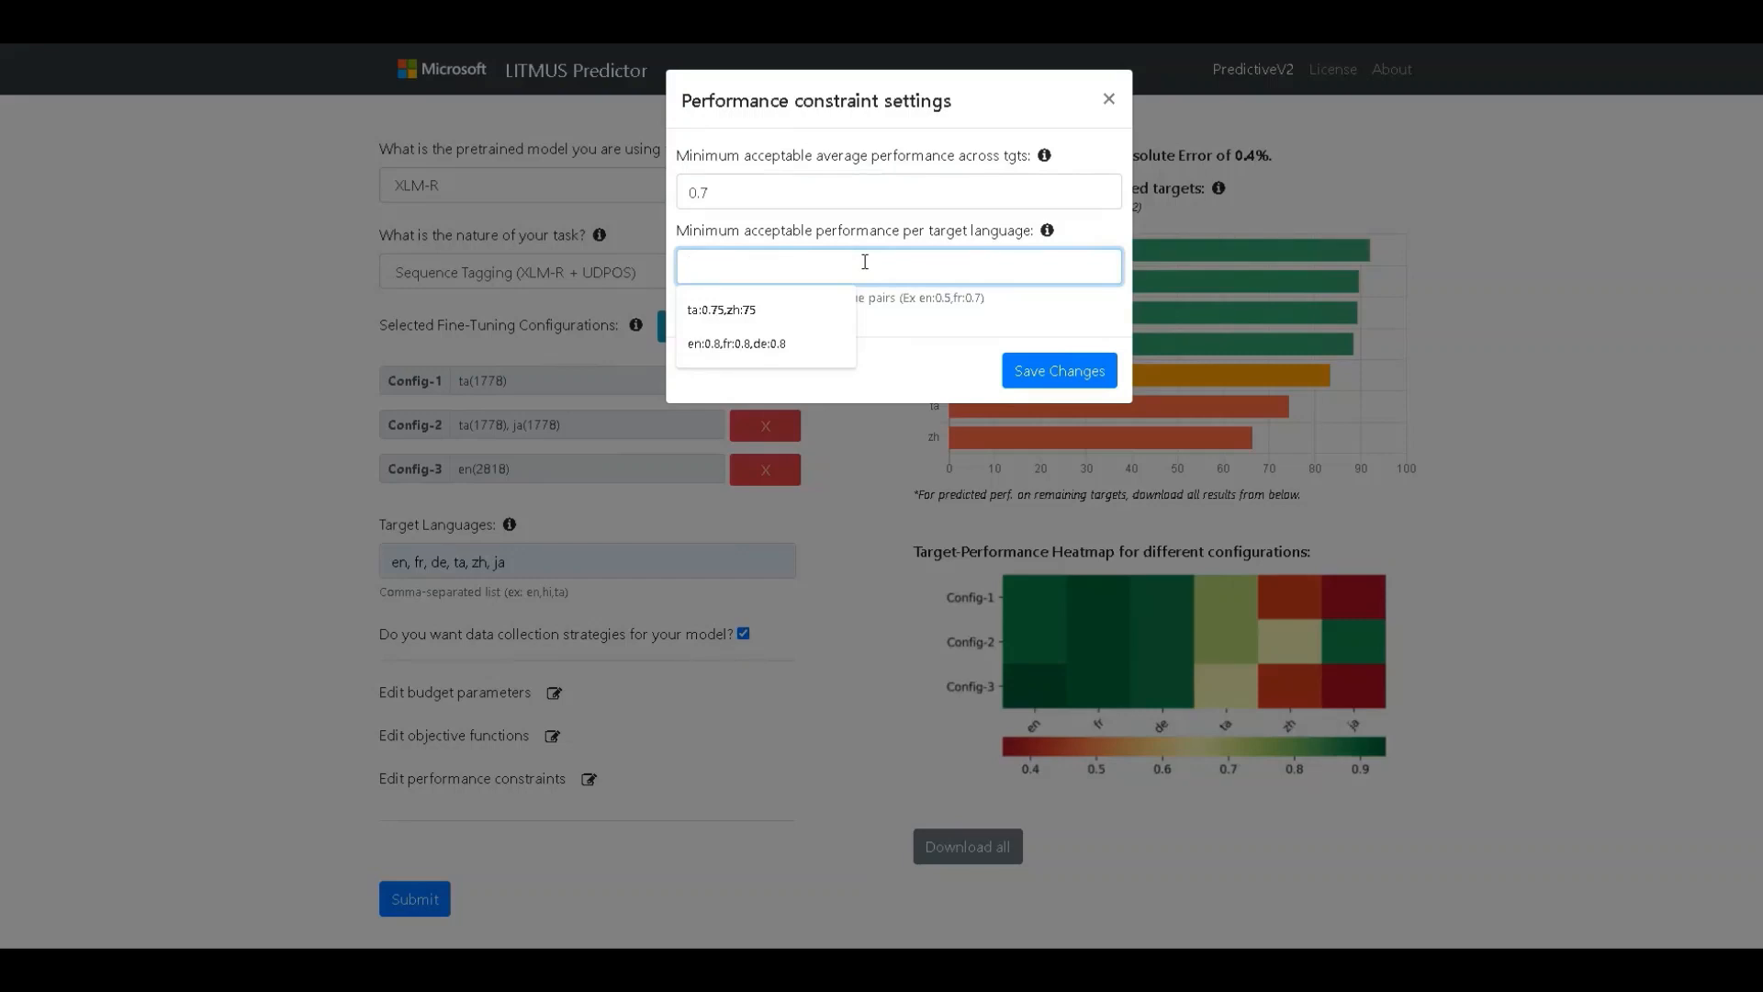
{"action": "type", "text": "en:0.8"}
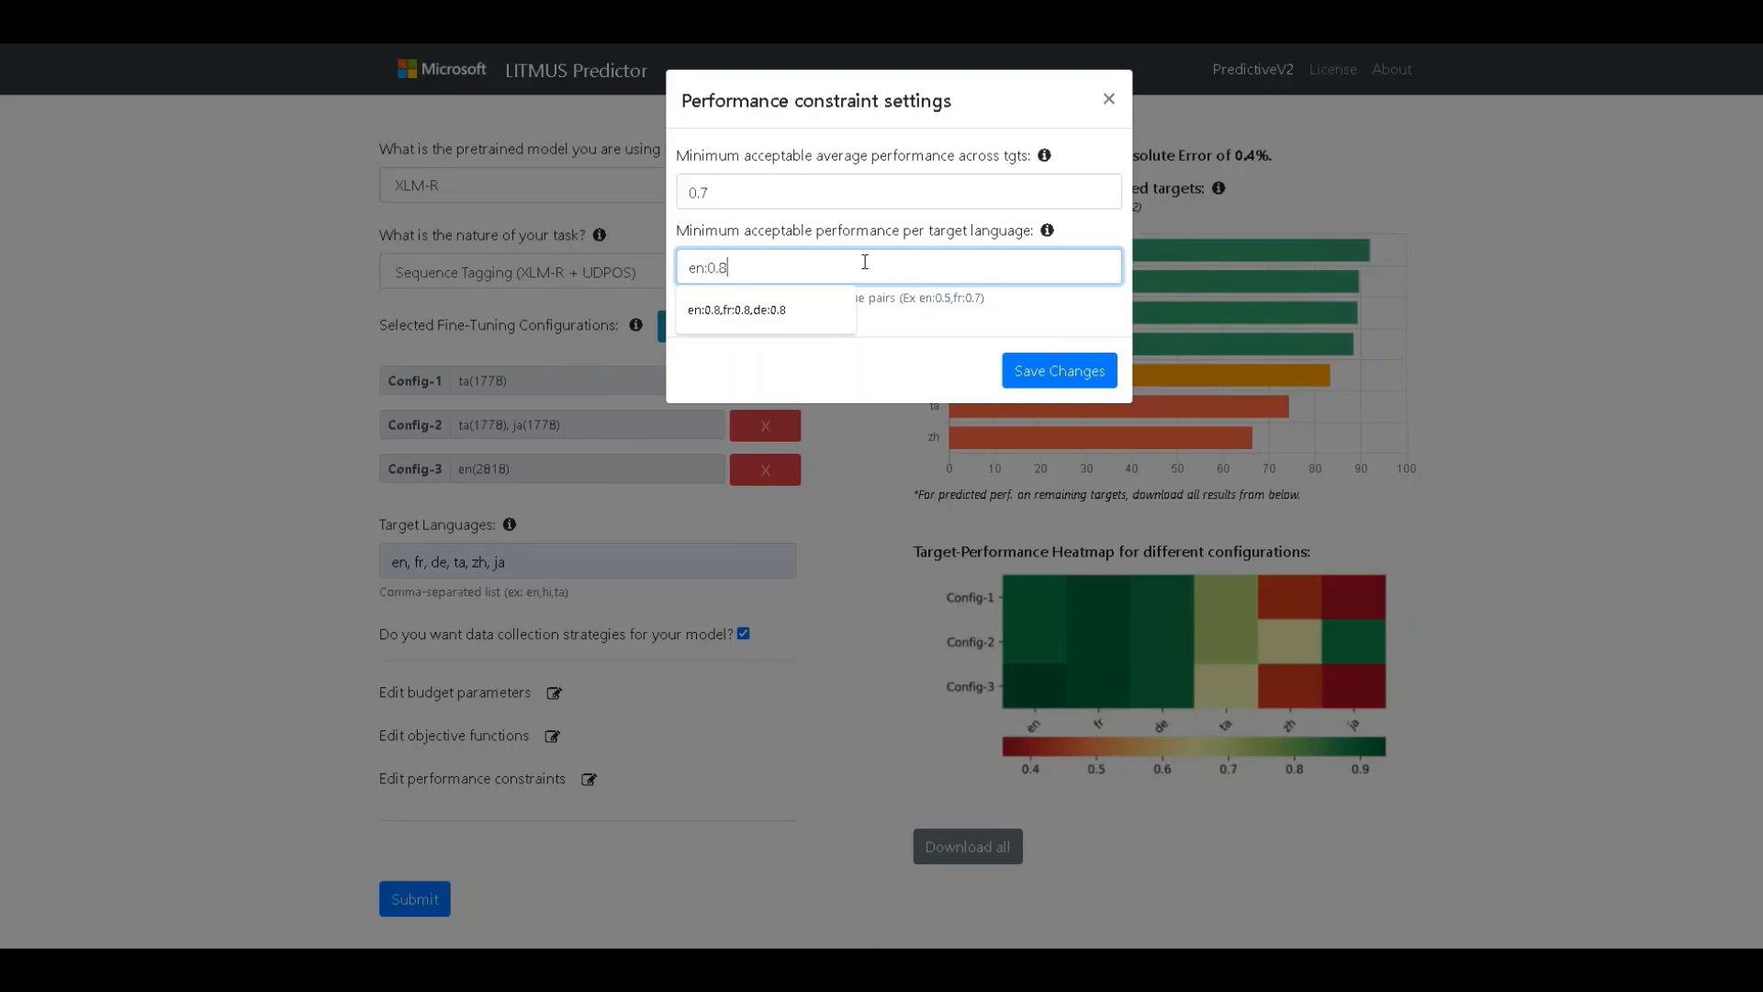
{"action": "type", "text": ",fr:0.8,de:0.8"}
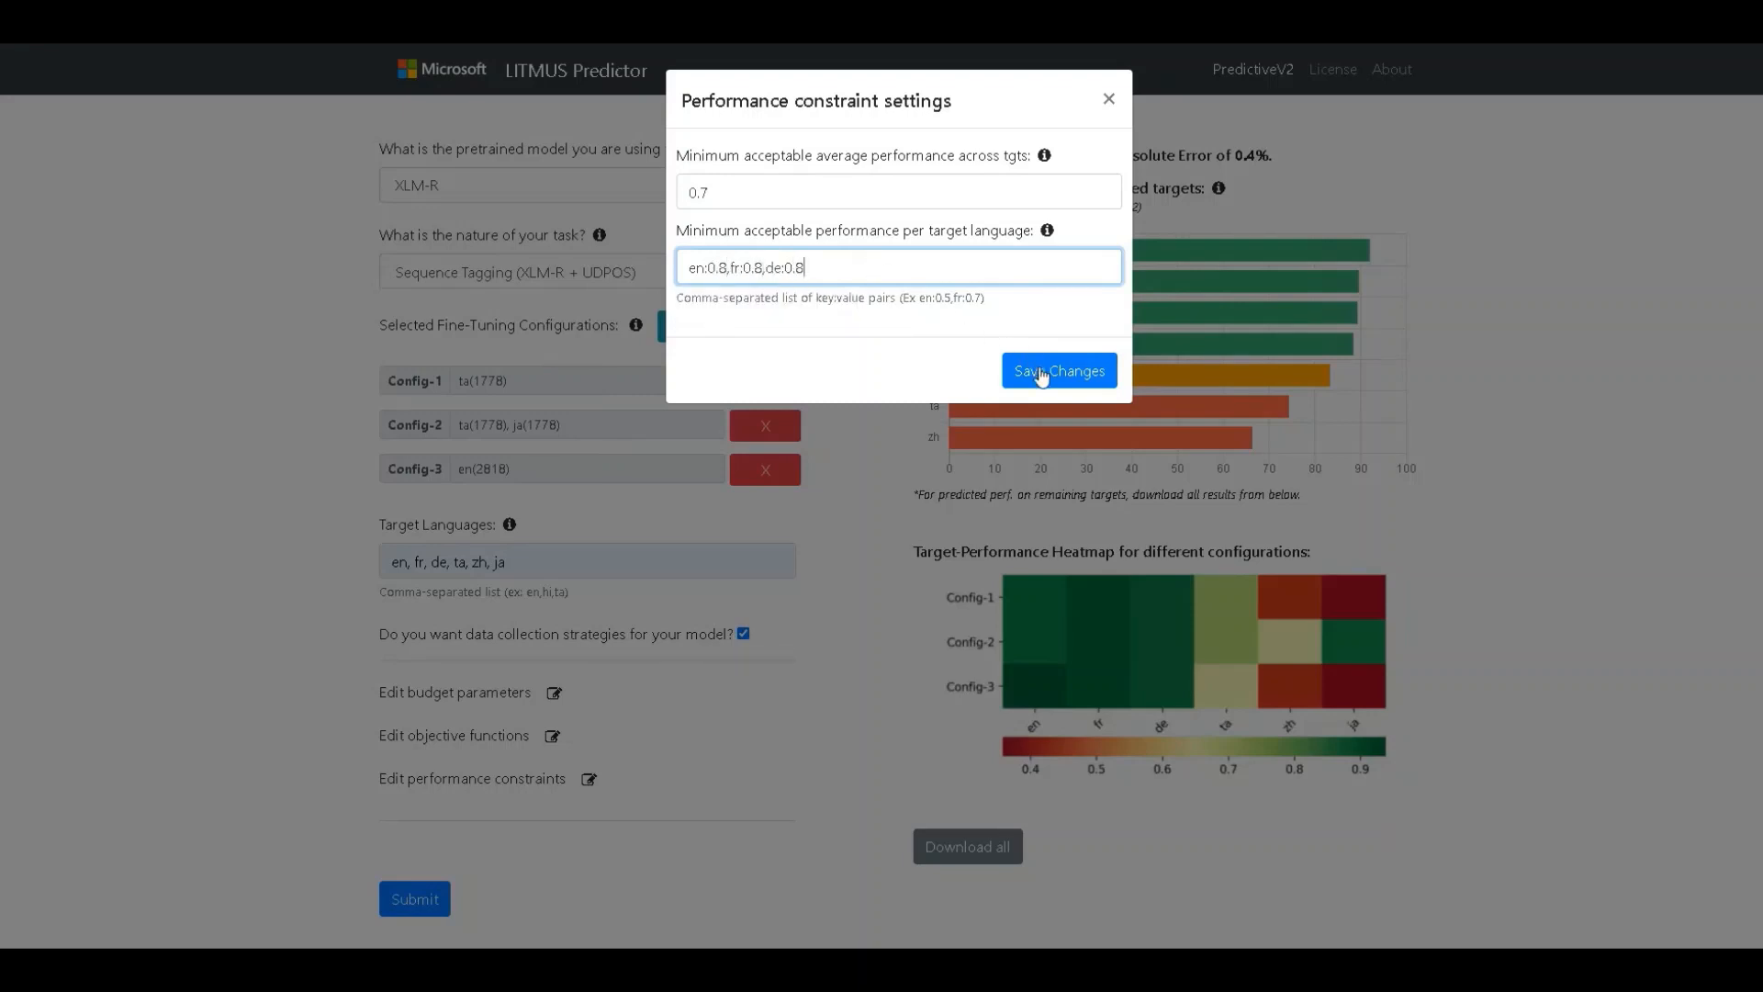
{"action": "left_click", "coordinate": [1057, 370]}
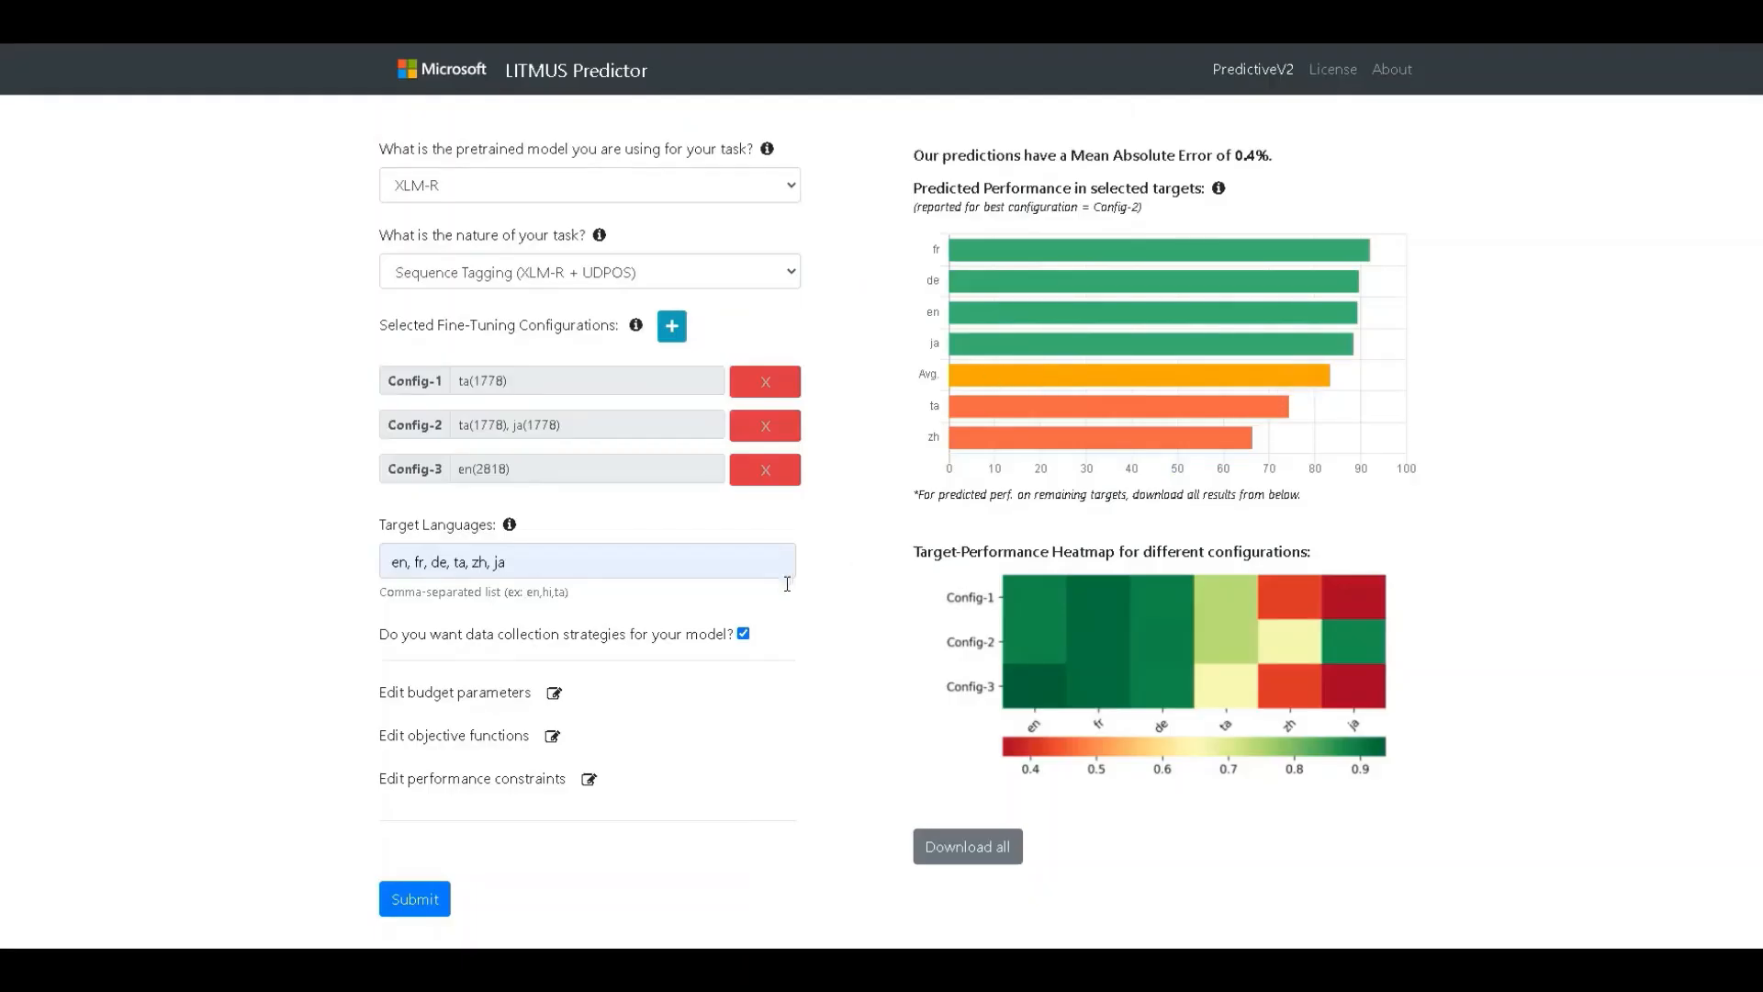
{"action": "mouse_move", "coordinate": [657, 726]}
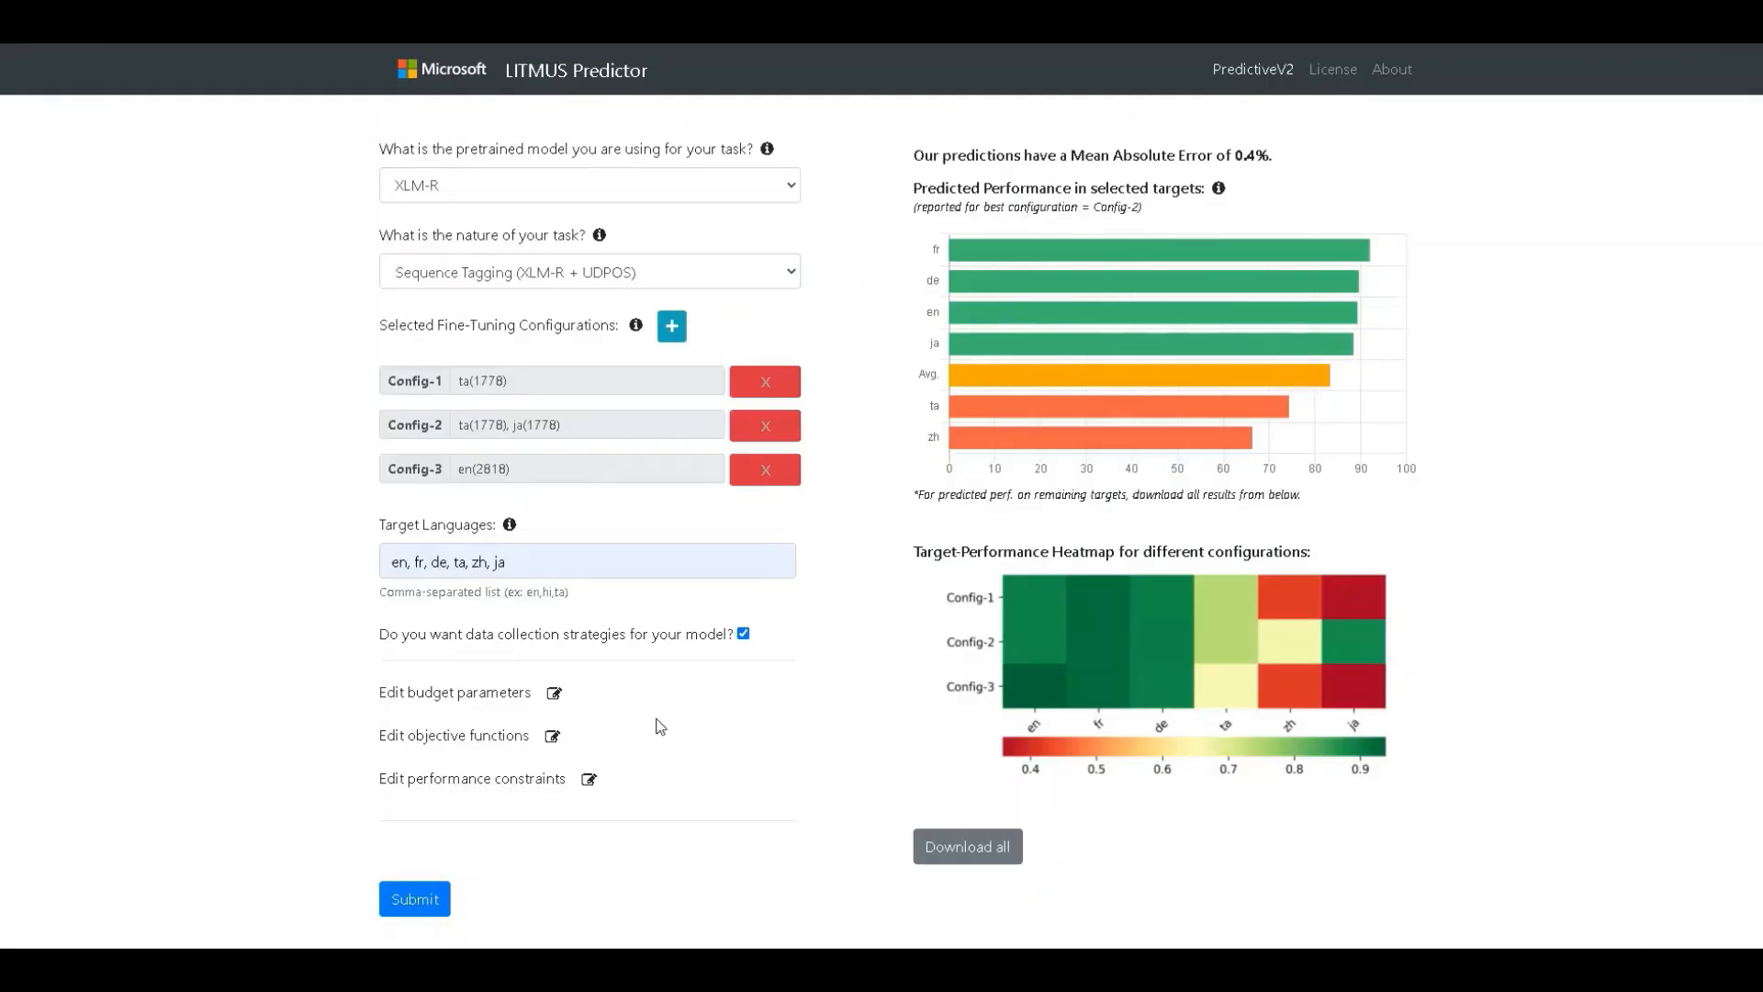
{"action": "mouse_move", "coordinate": [445, 898]}
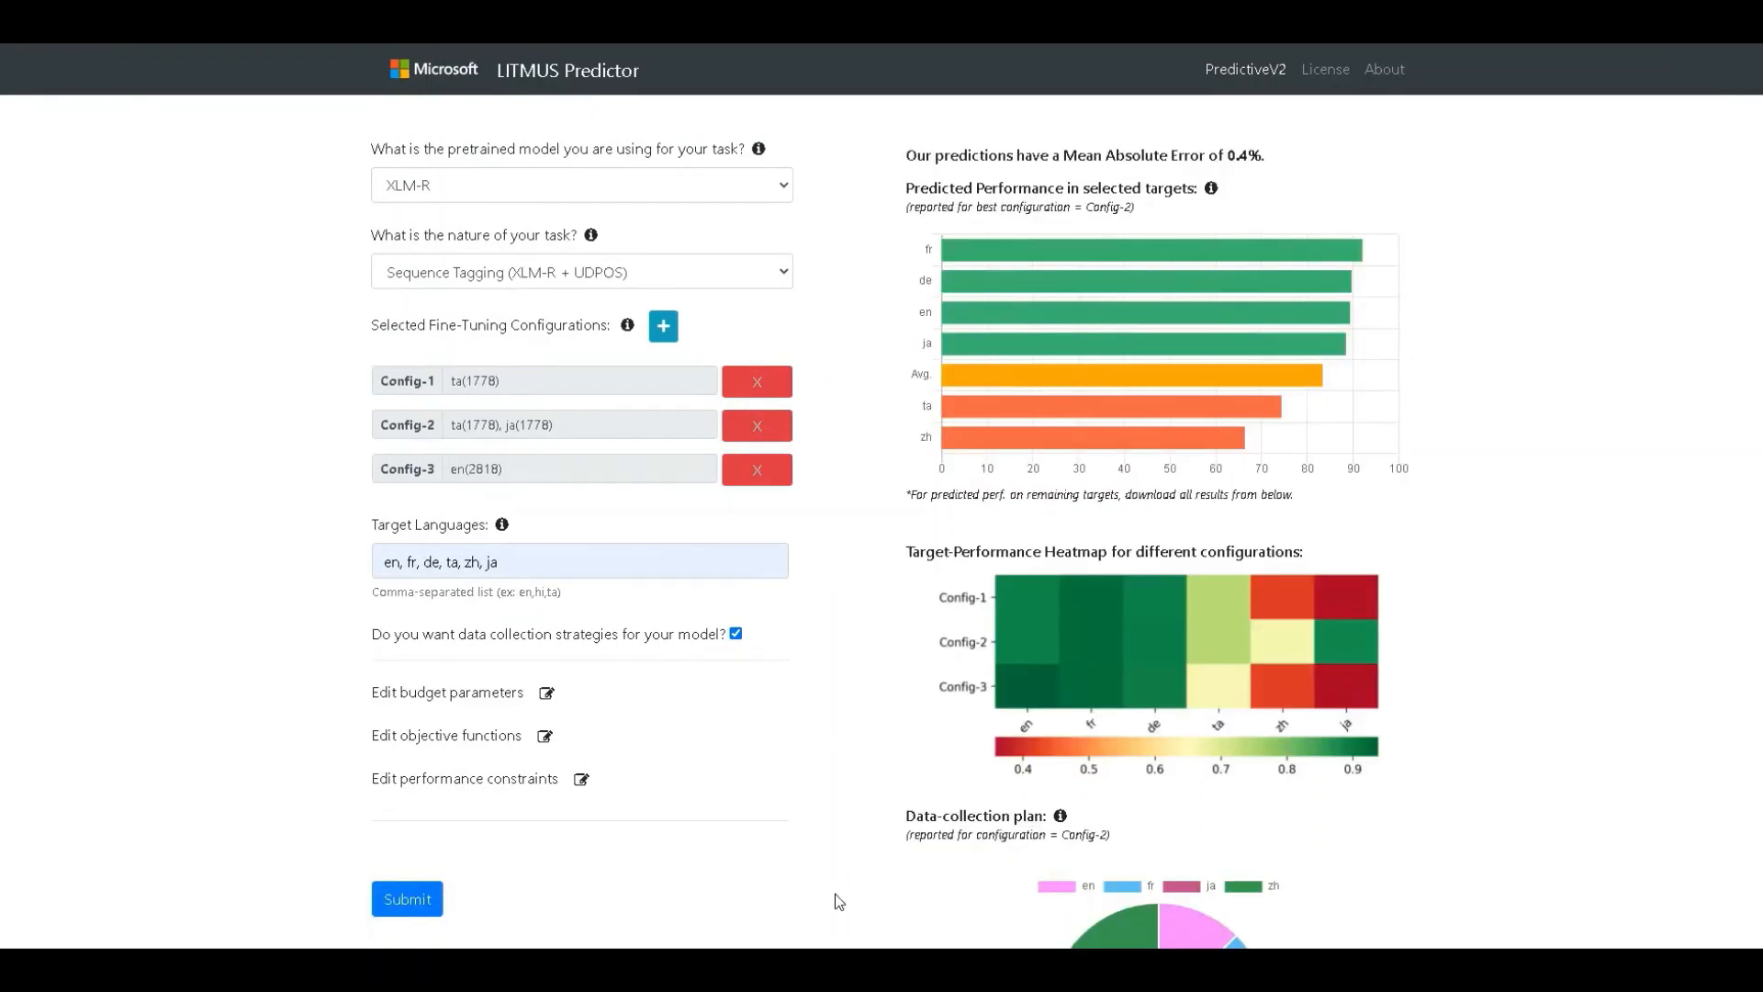
Step: Scroll down to the Config-2 data-collection plan pie chart and its zh share
{"action": "scroll", "scroll_direction": "down", "scroll_amount": 3}
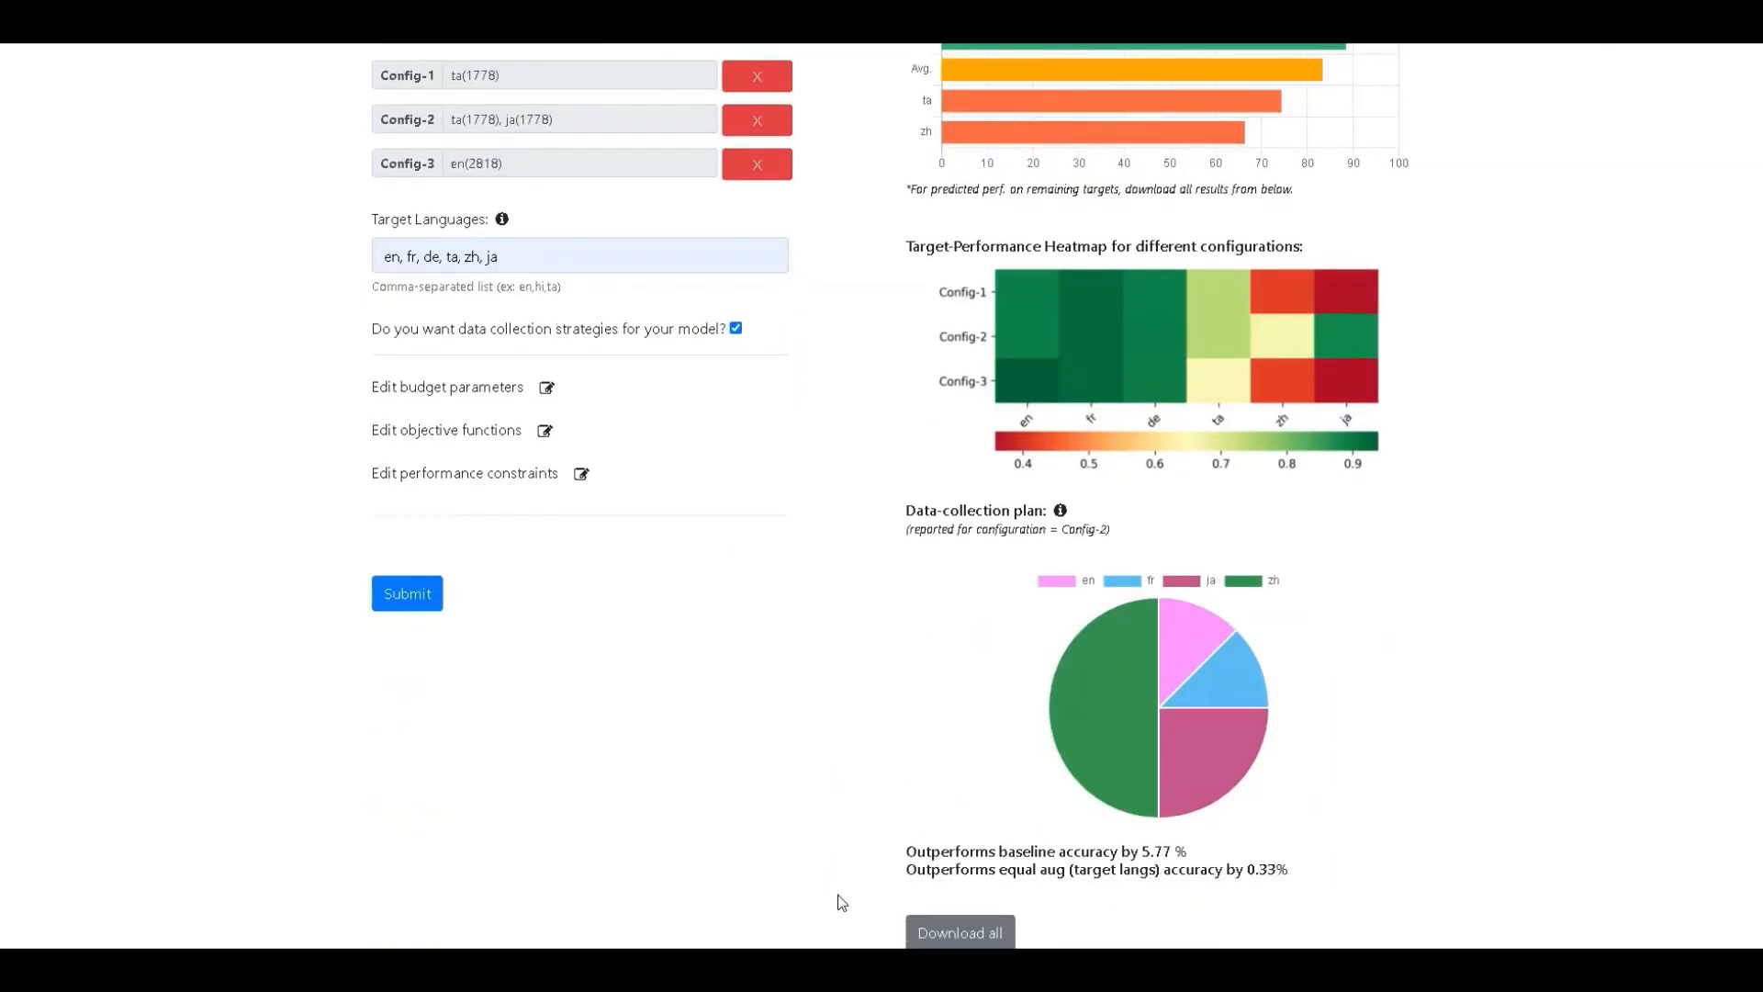
{"action": "mouse_move", "coordinate": [863, 867]}
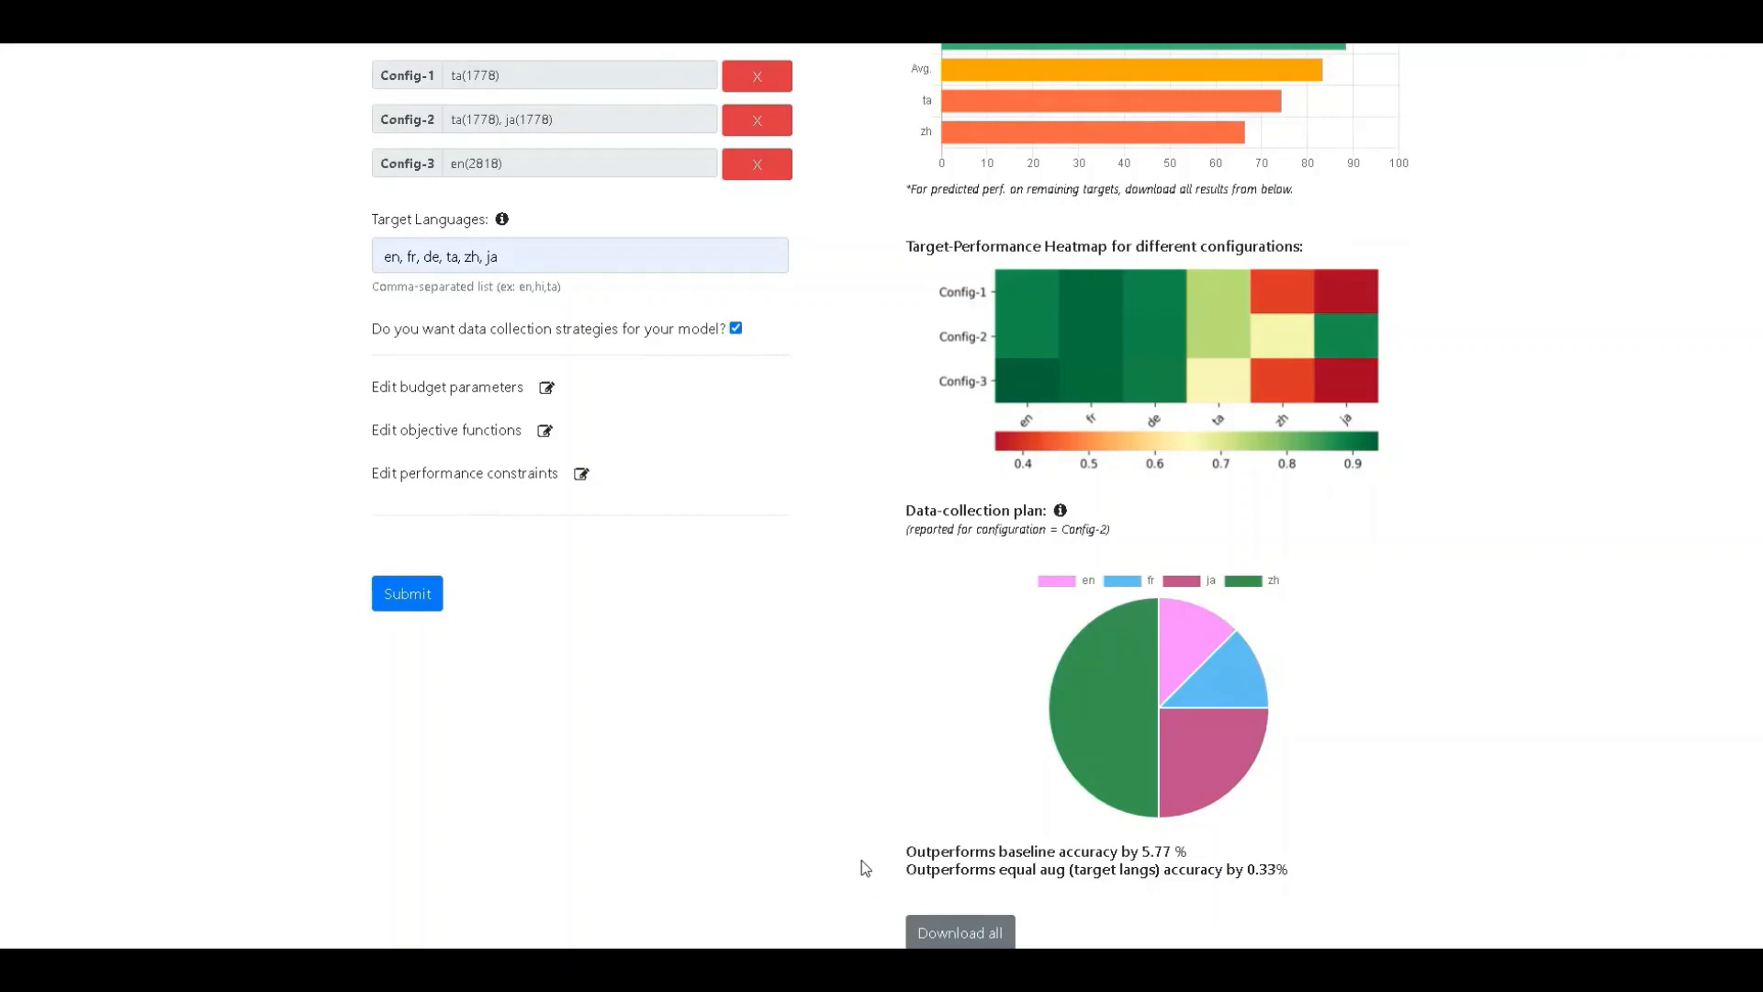
{"action": "mouse_move", "coordinate": [836, 805]}
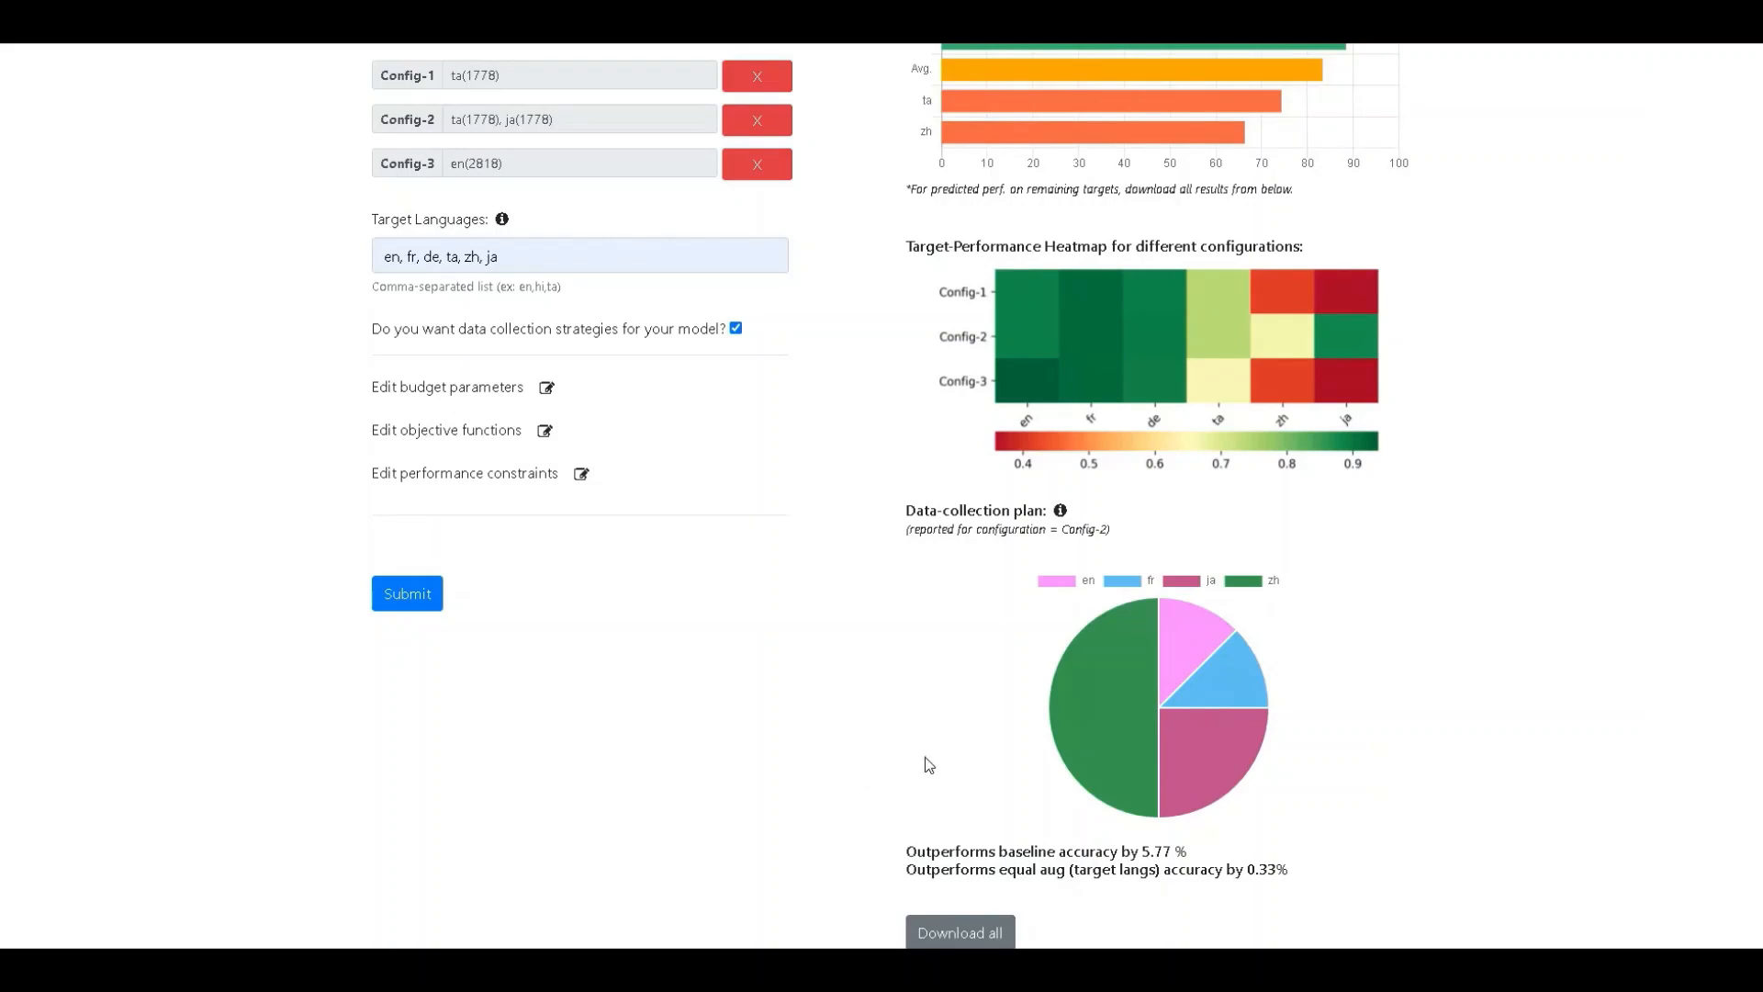
{"action": "mouse_move", "coordinate": [918, 747]}
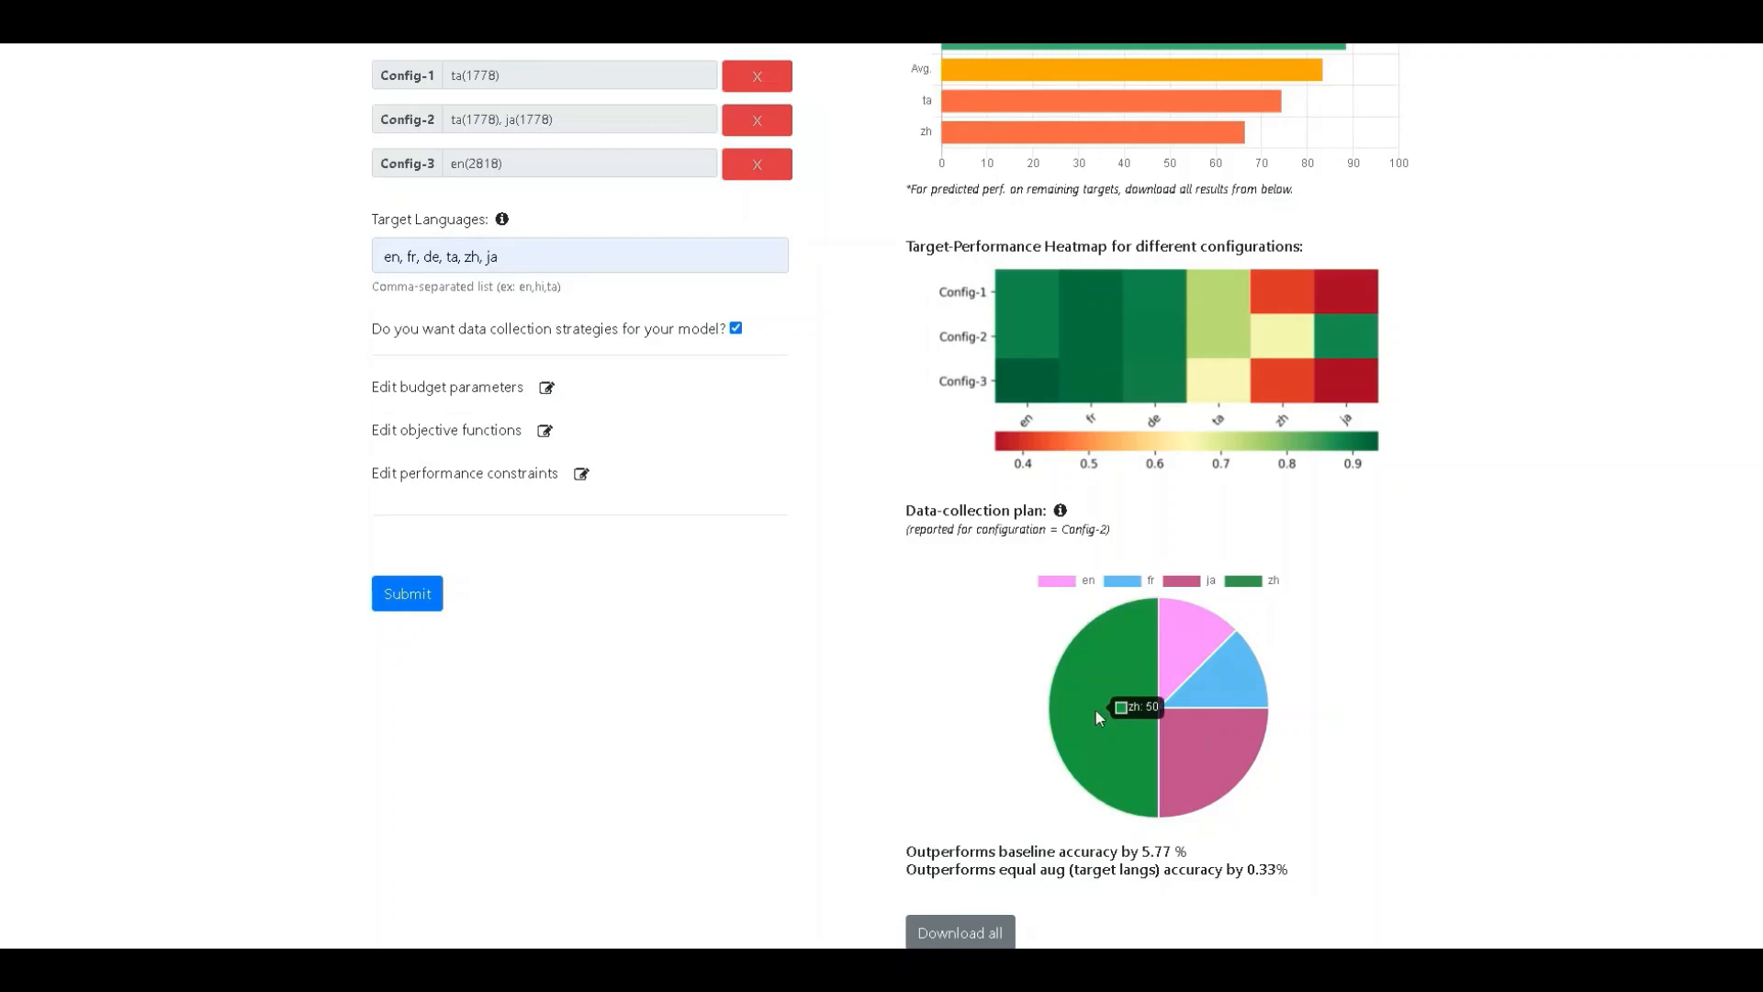
{"action": "mouse_move", "coordinate": [1224, 764]}
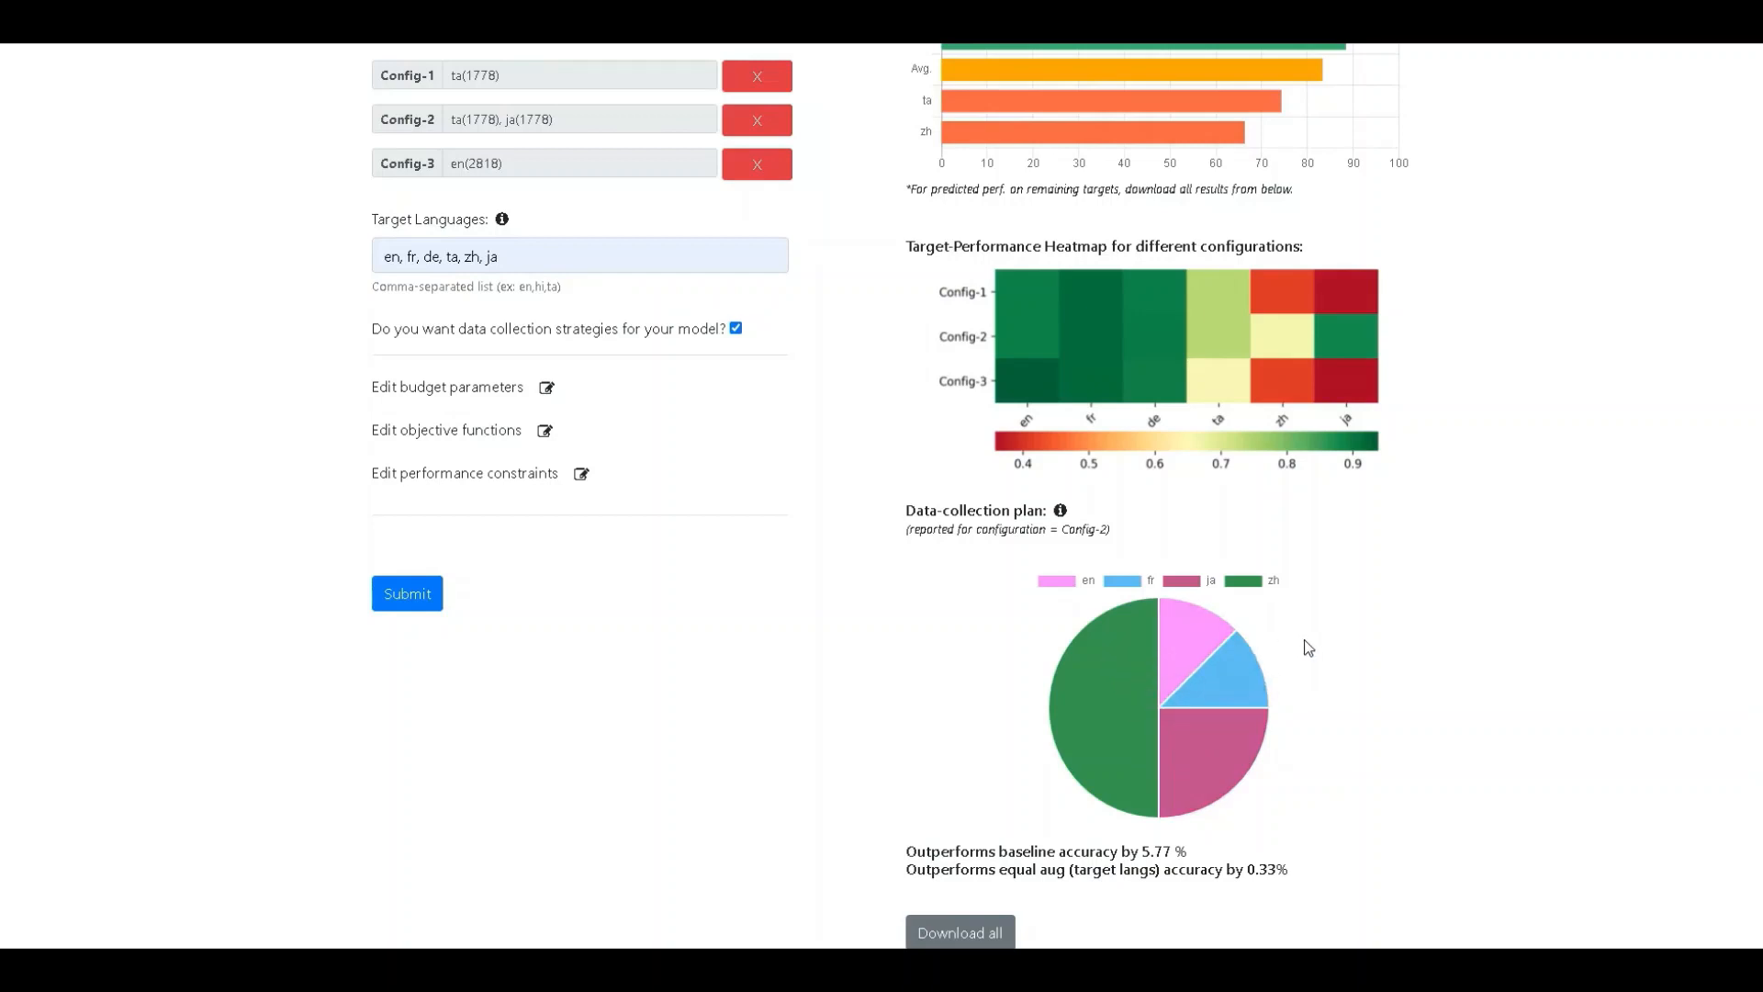
{"action": "mouse_move", "coordinate": [758, 766]}
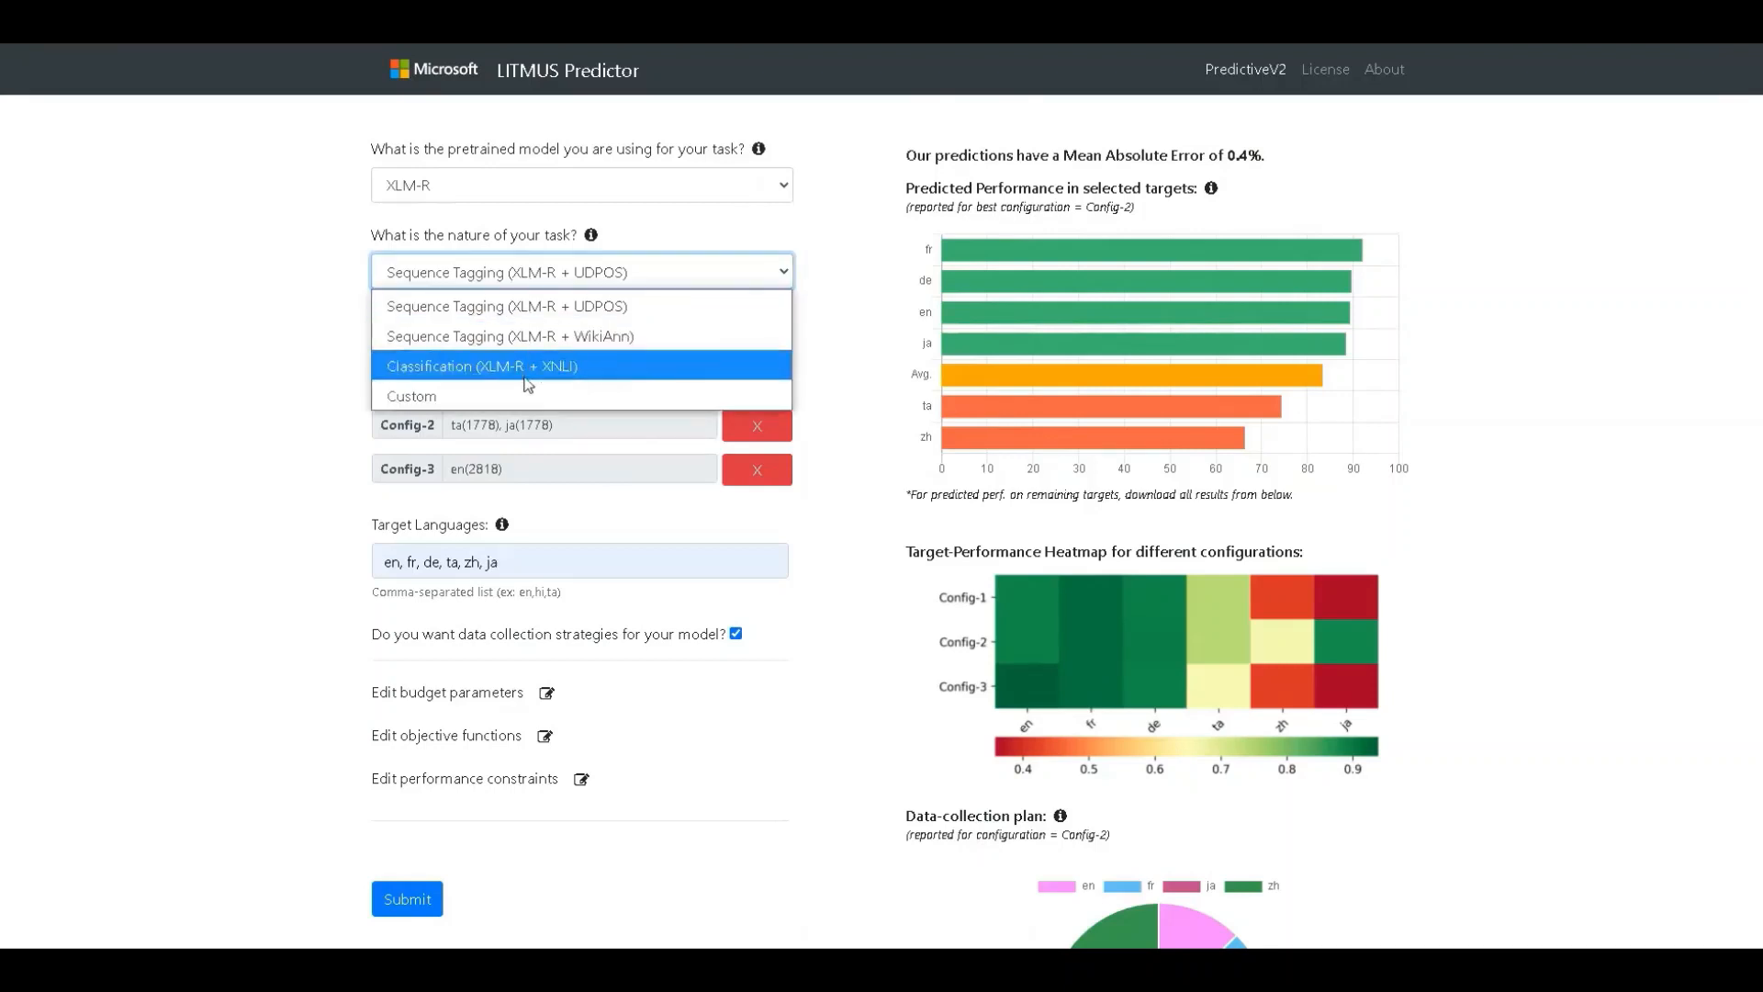
Step: Switch the task nature to Custom to reveal the observations CSV upload field
{"action": "left_click", "coordinate": [411, 395]}
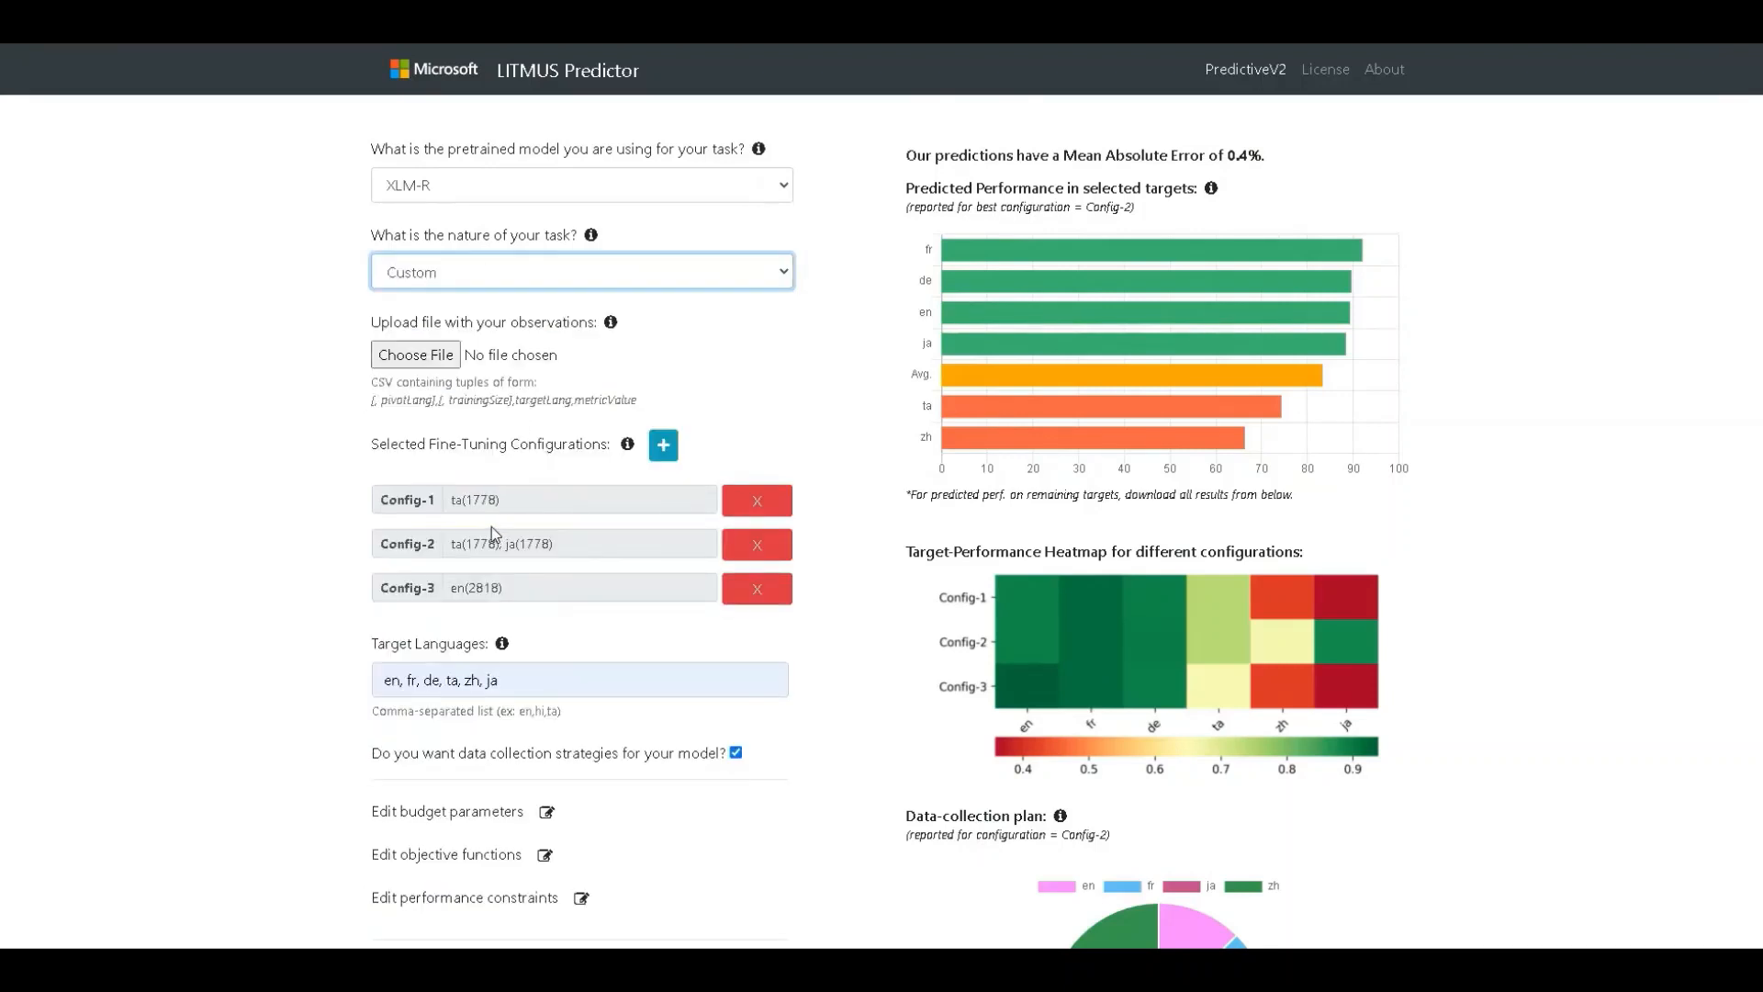
{"action": "mouse_move", "coordinate": [733, 402]}
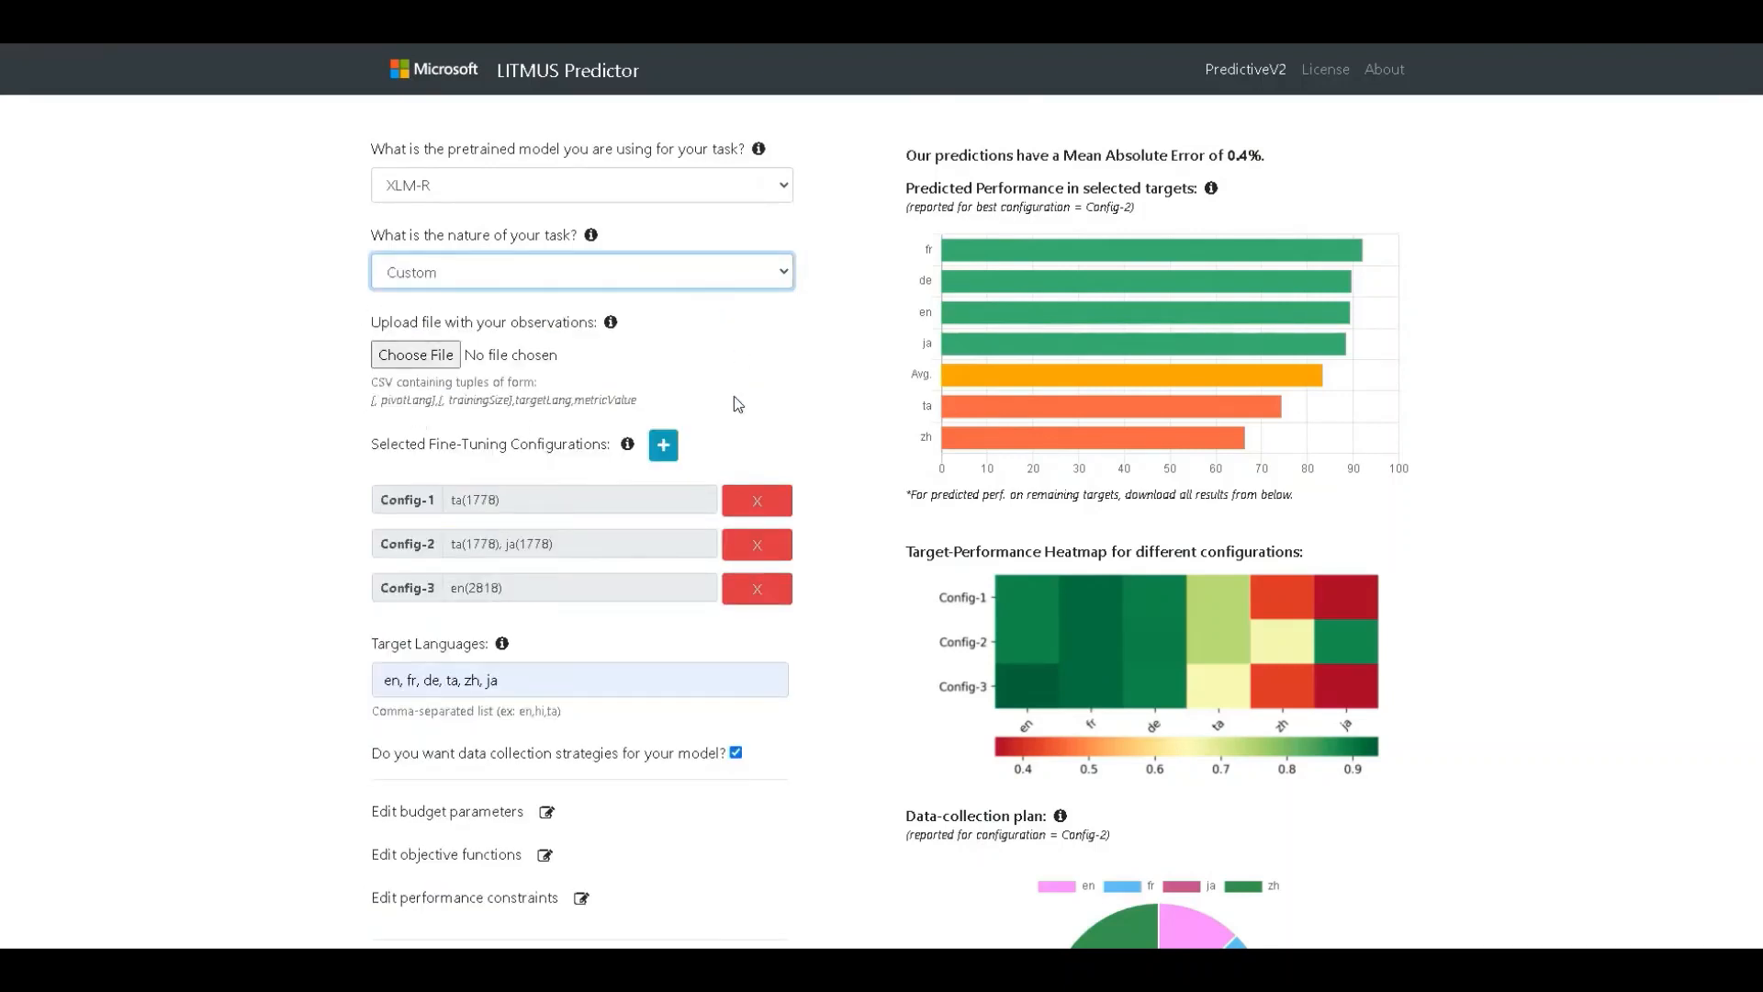
{"action": "mouse_move", "coordinate": [324, 315]}
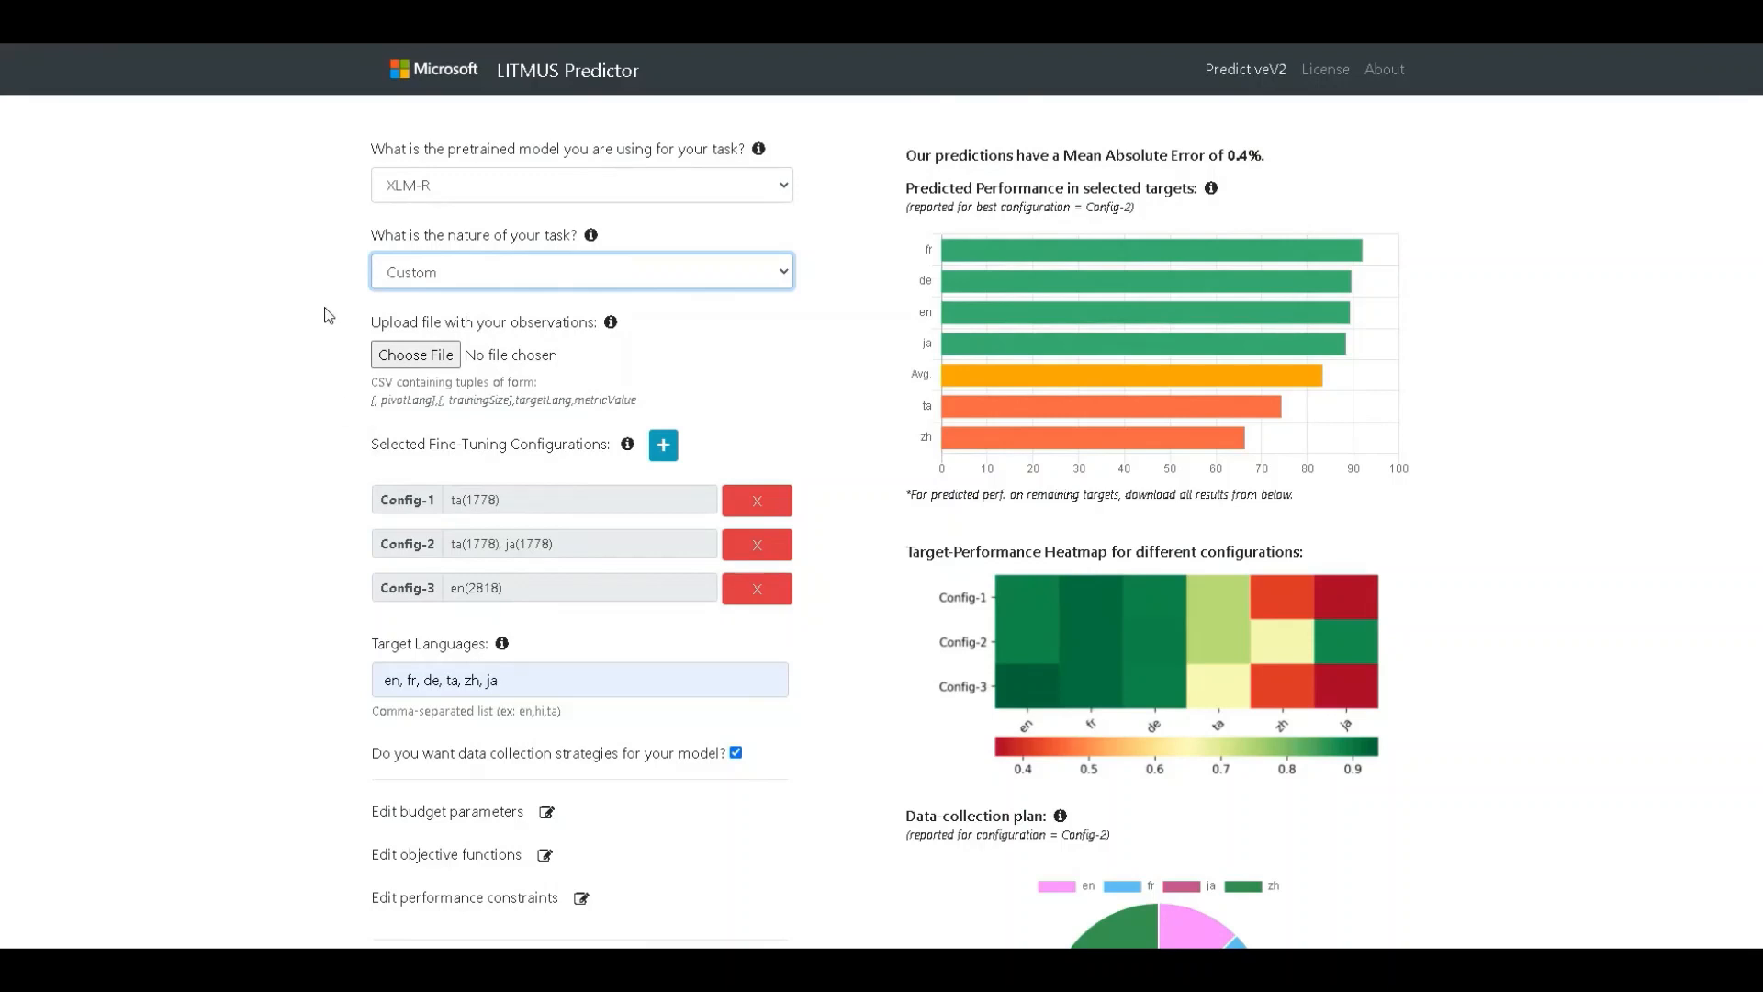
{"action": "mouse_move", "coordinate": [318, 326]}
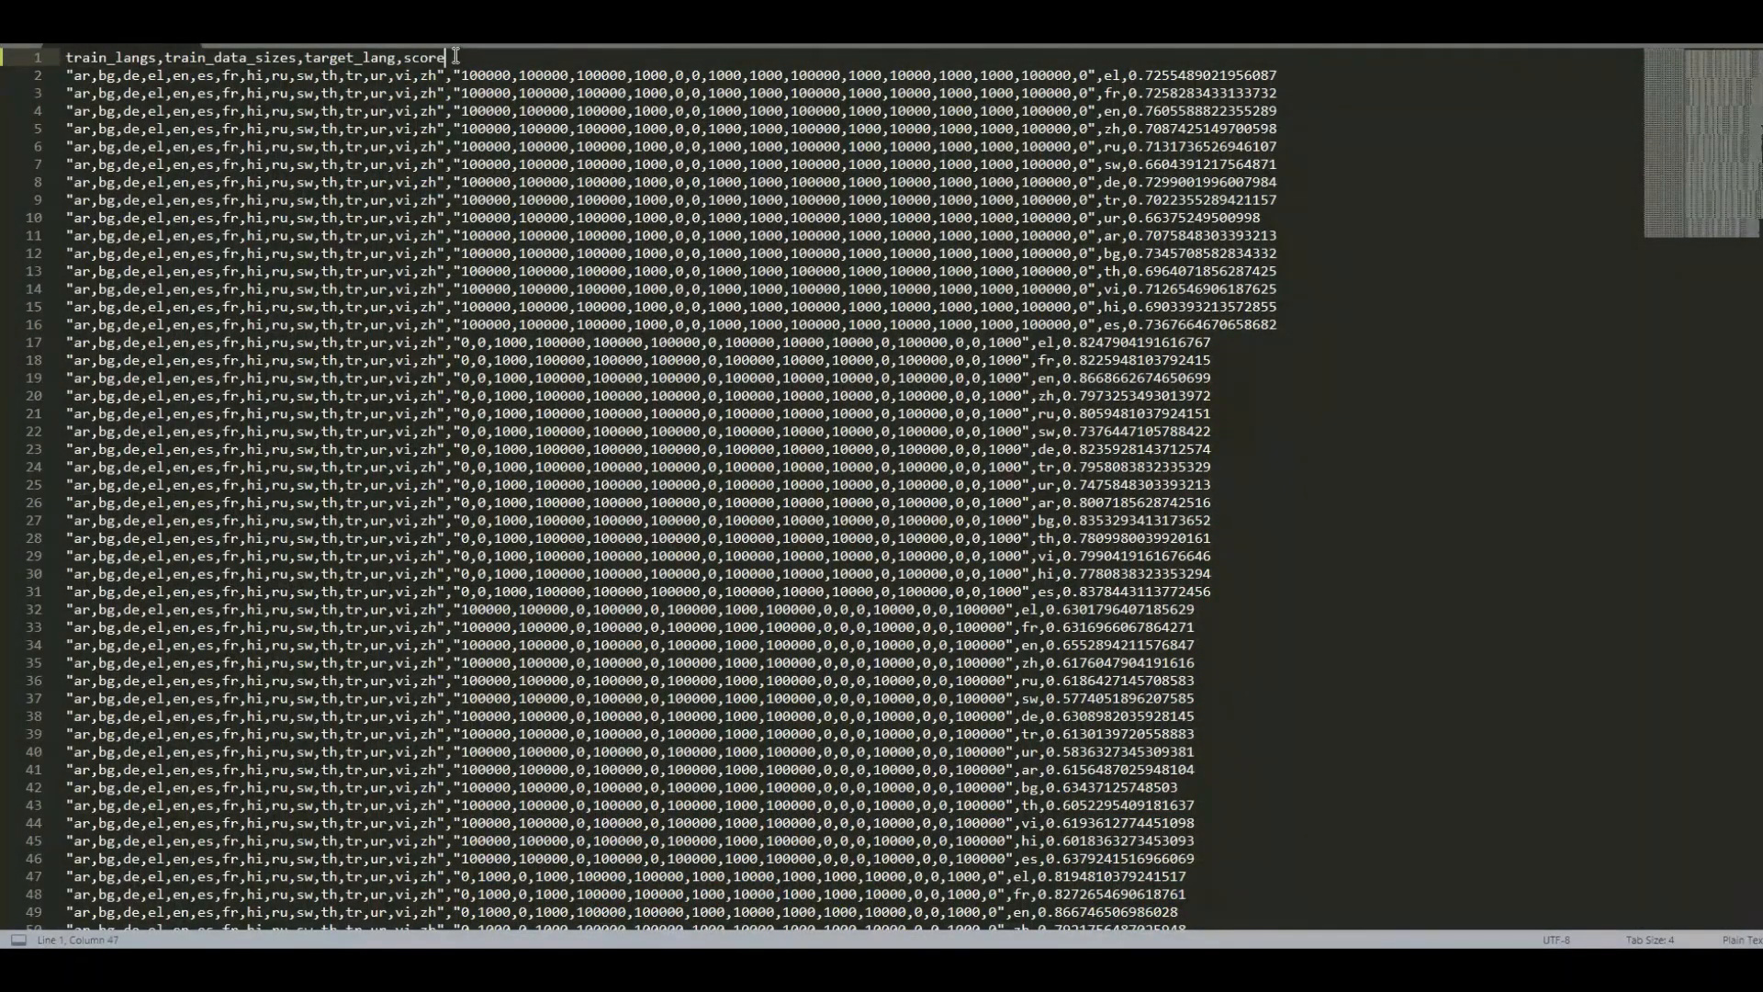
{"action": "triple_click", "coordinate": [225, 56]}
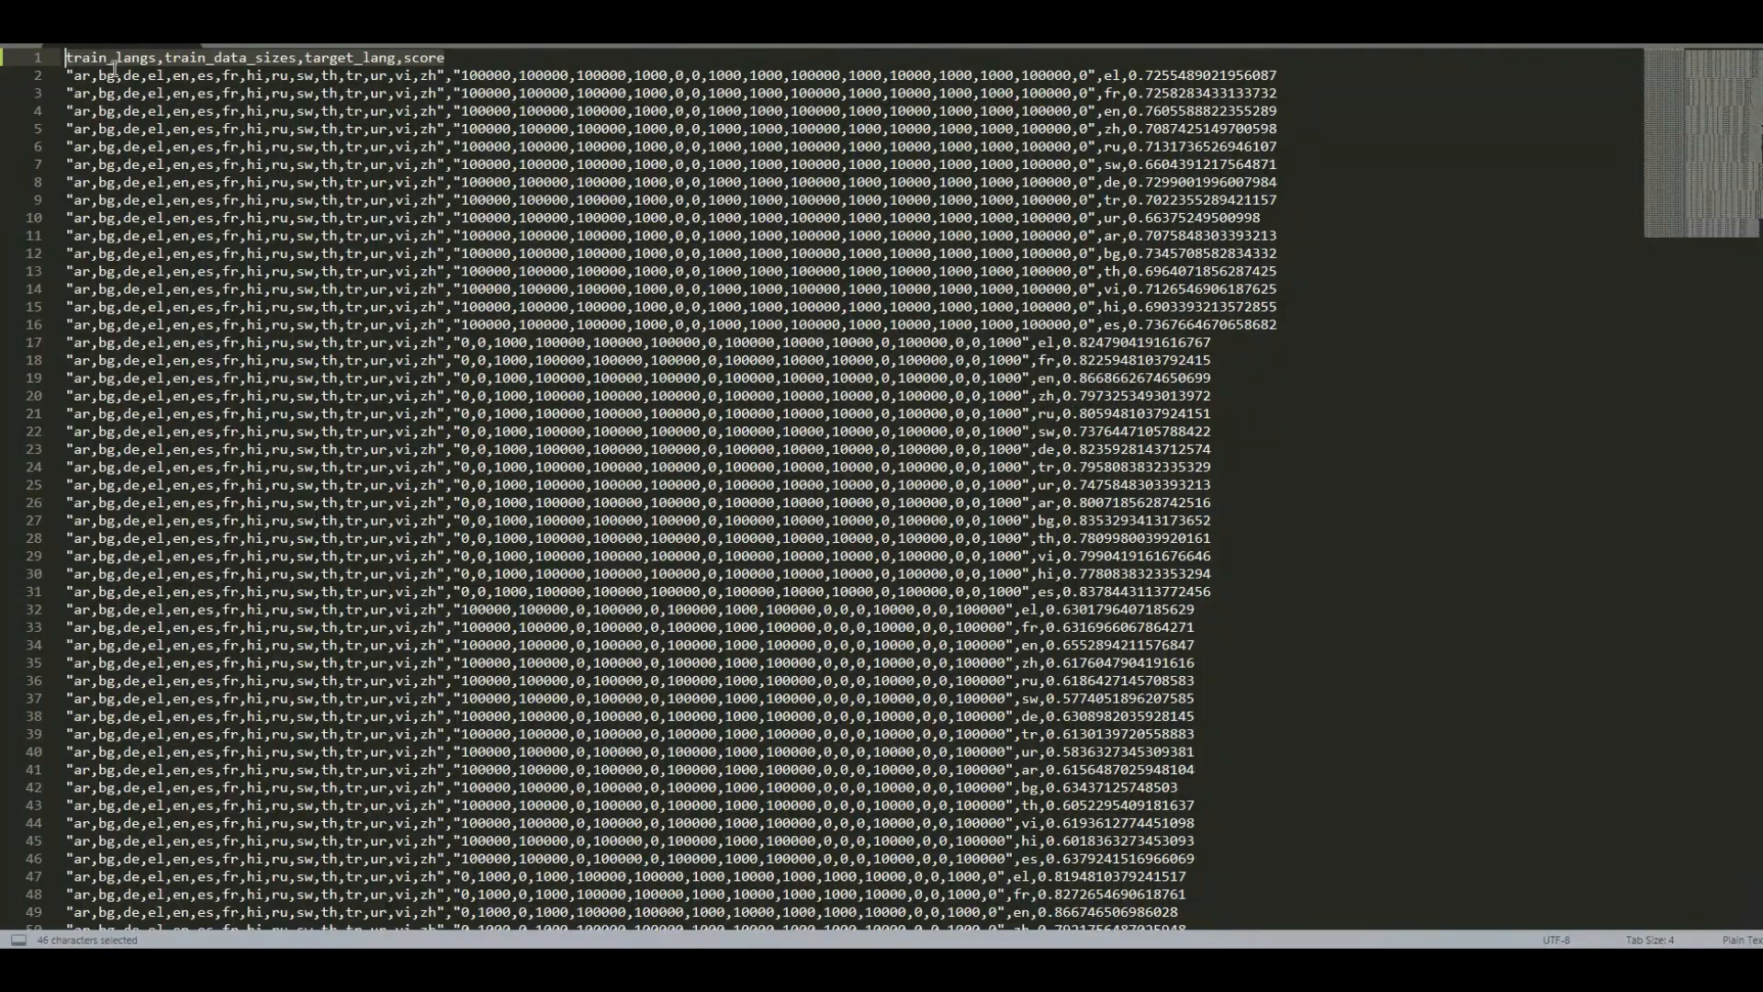
{"action": "left_click", "coordinate": [447, 75]}
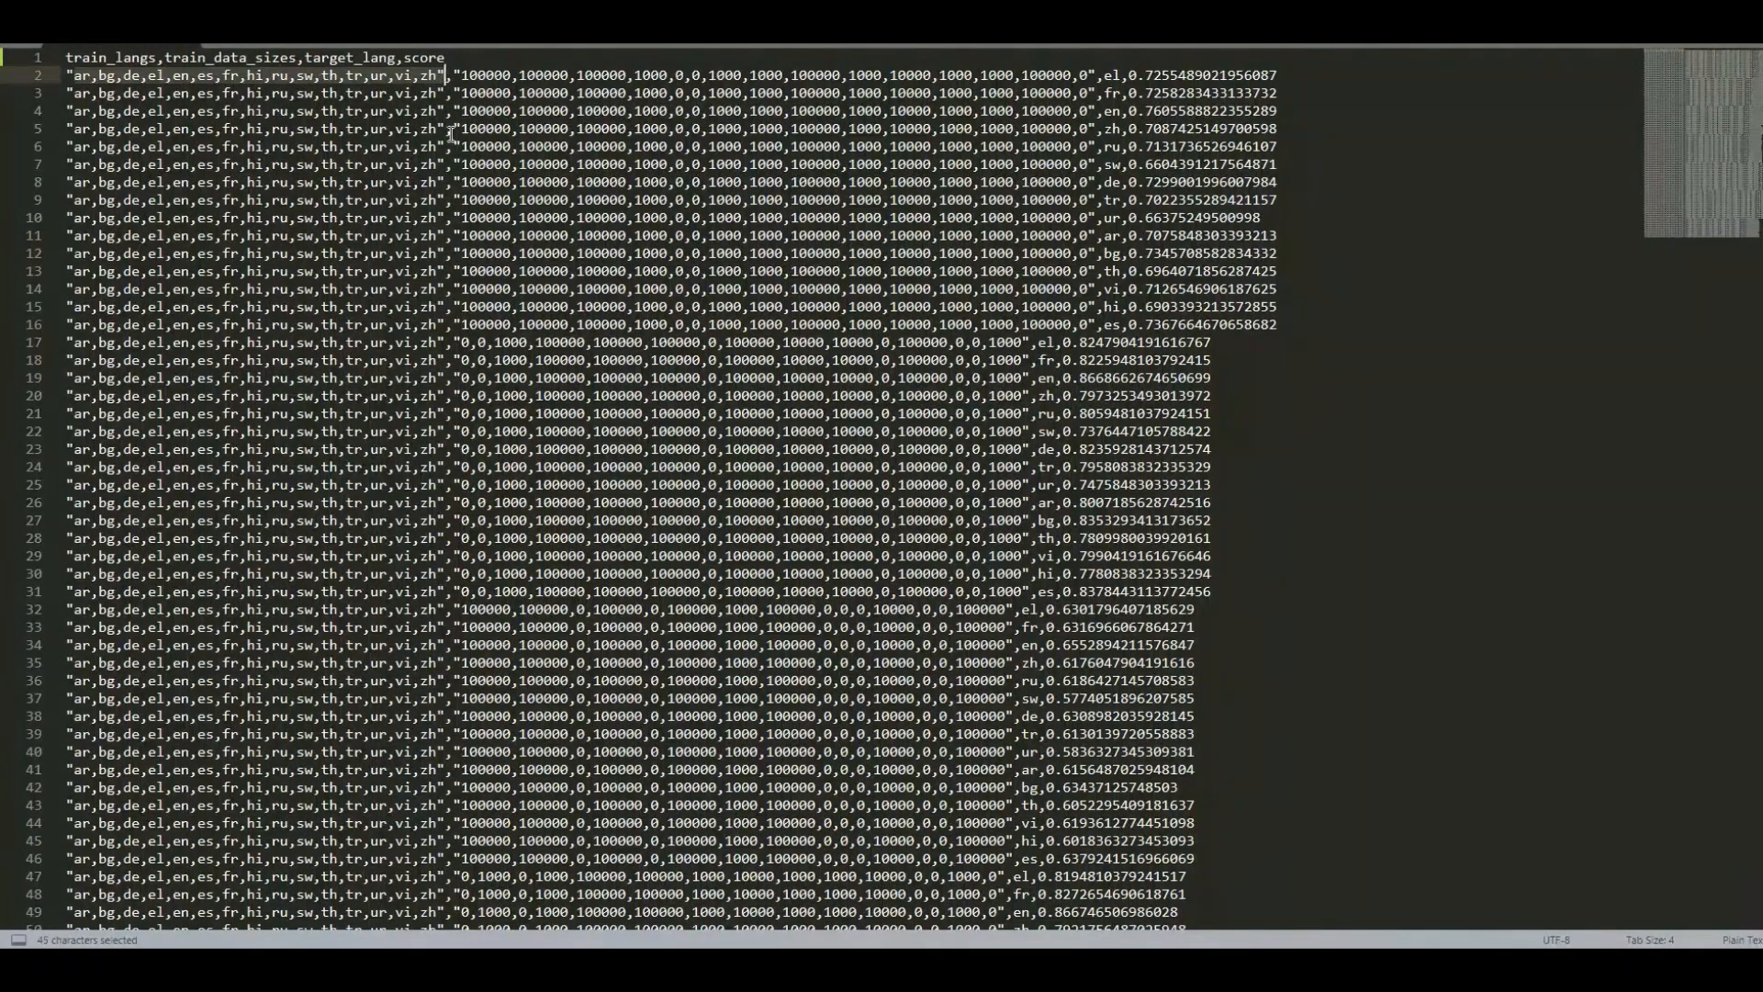
{"action": "left_click", "coordinate": [602, 75]}
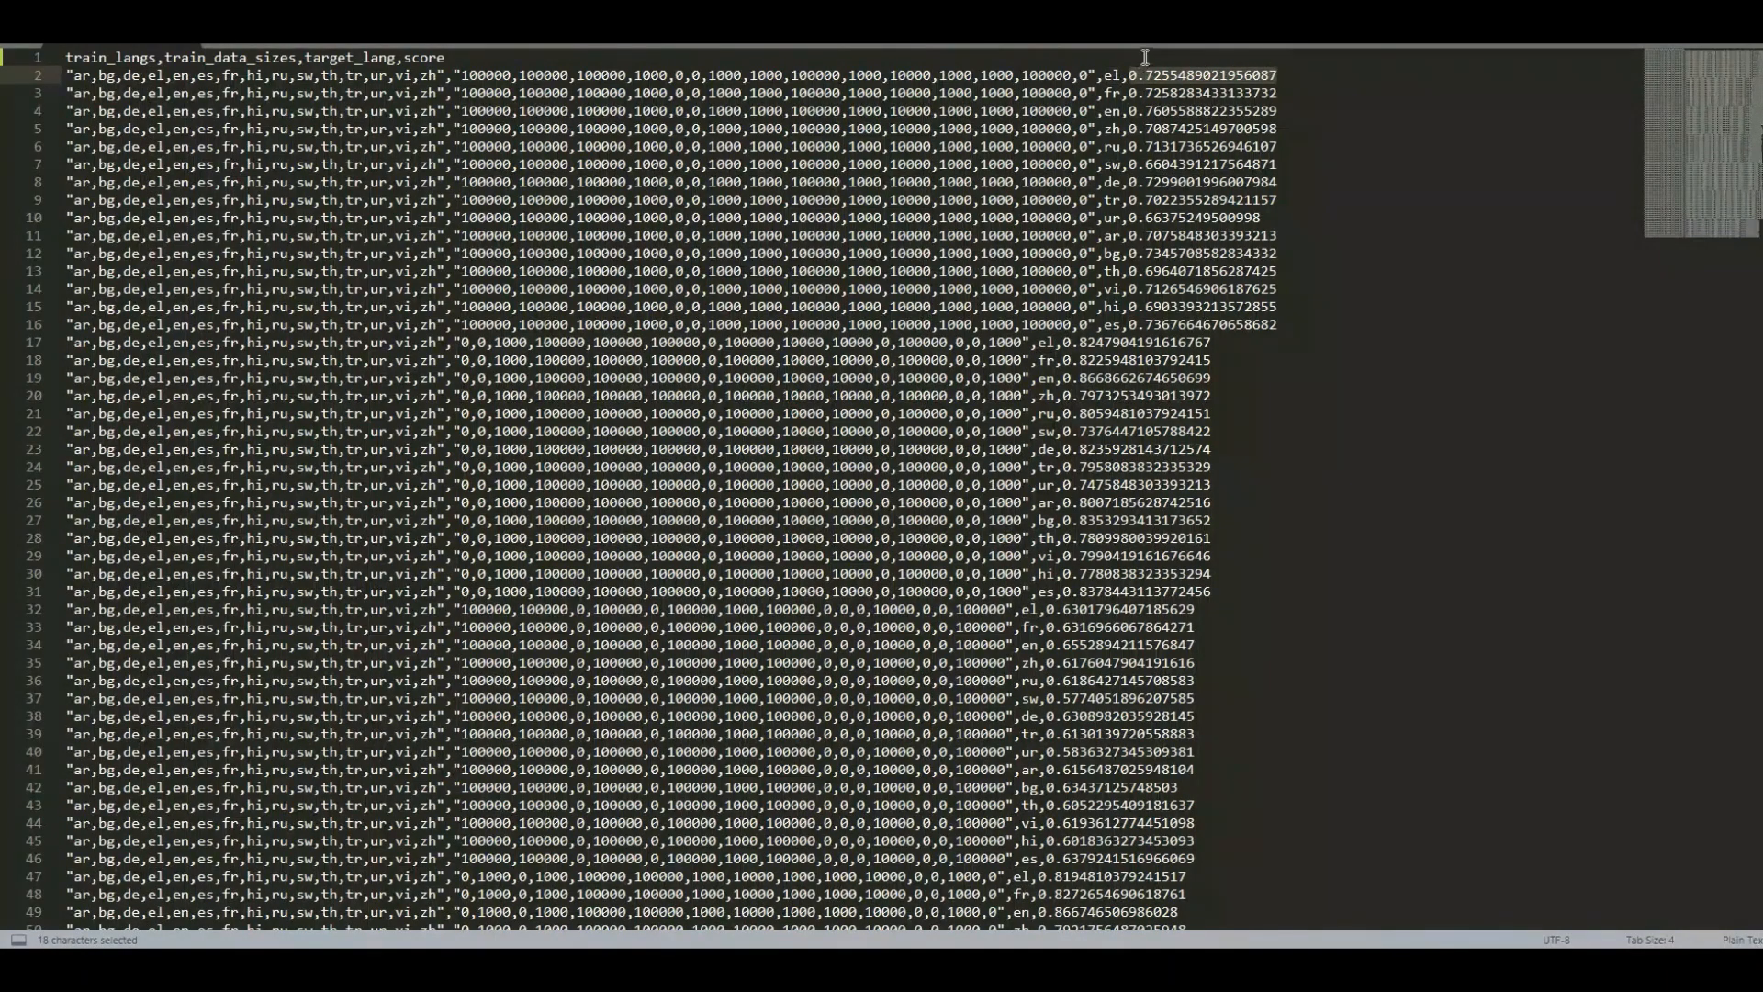
{"action": "mouse_move", "coordinate": [567, 264]}
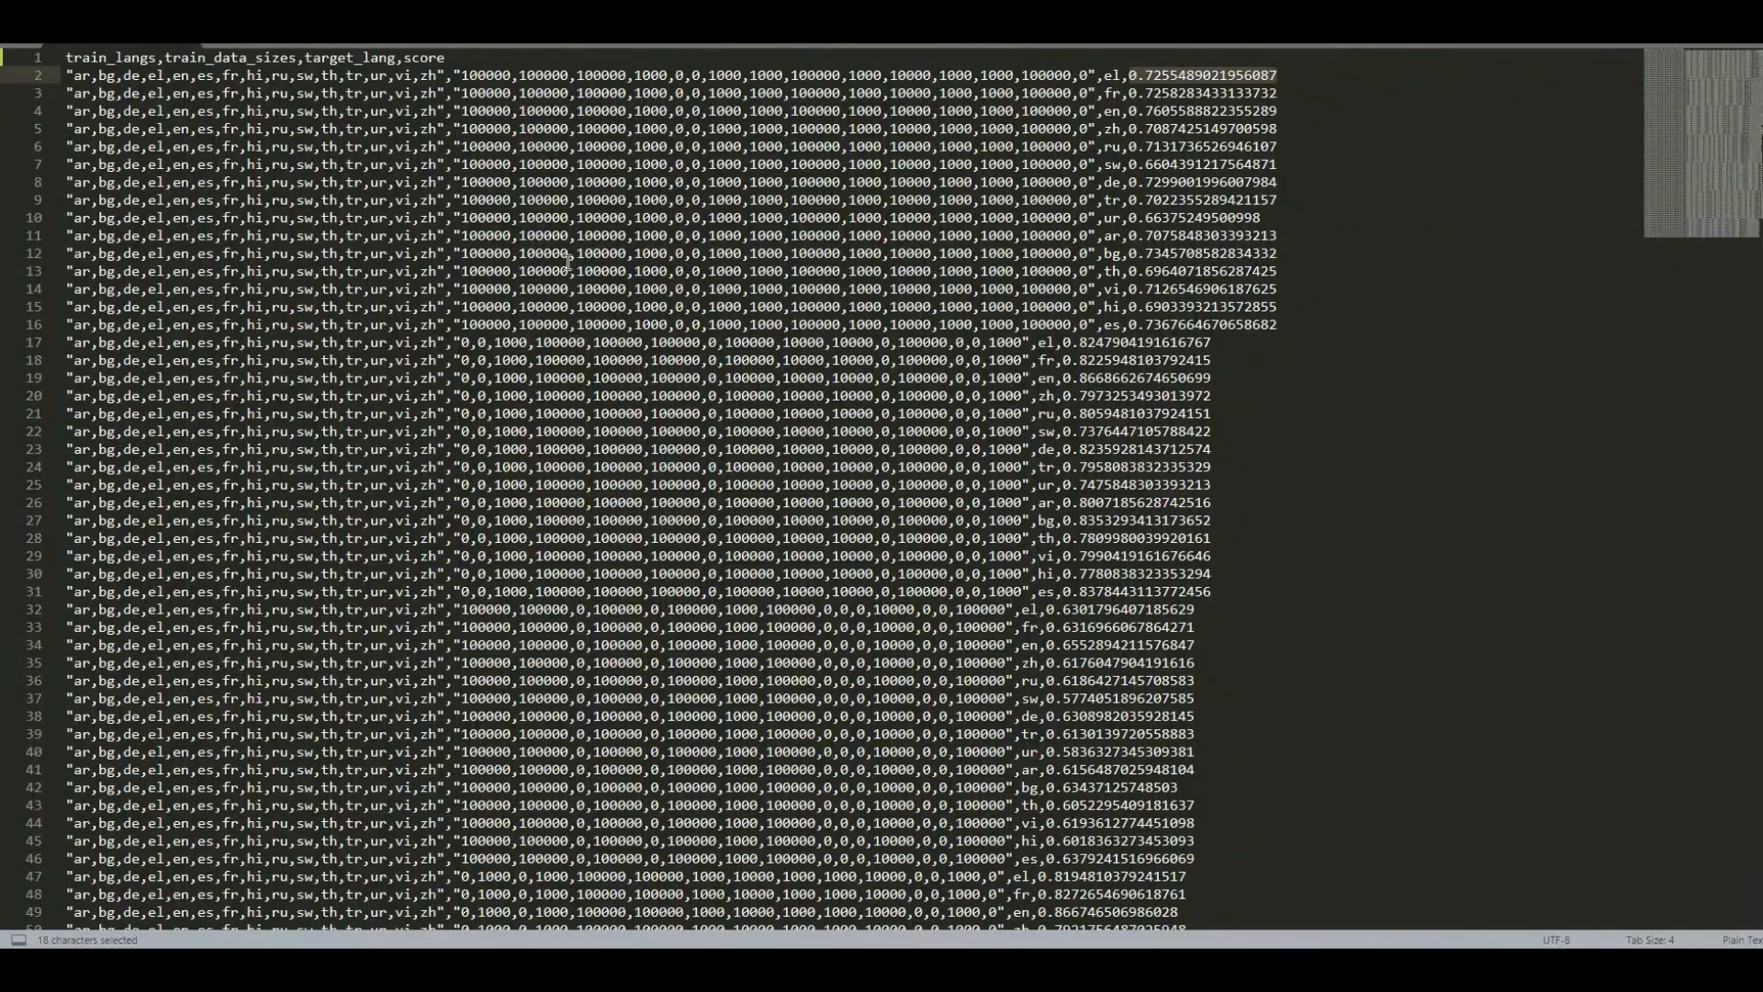
{"action": "scroll", "scroll_direction": "down", "scroll_amount": 3}
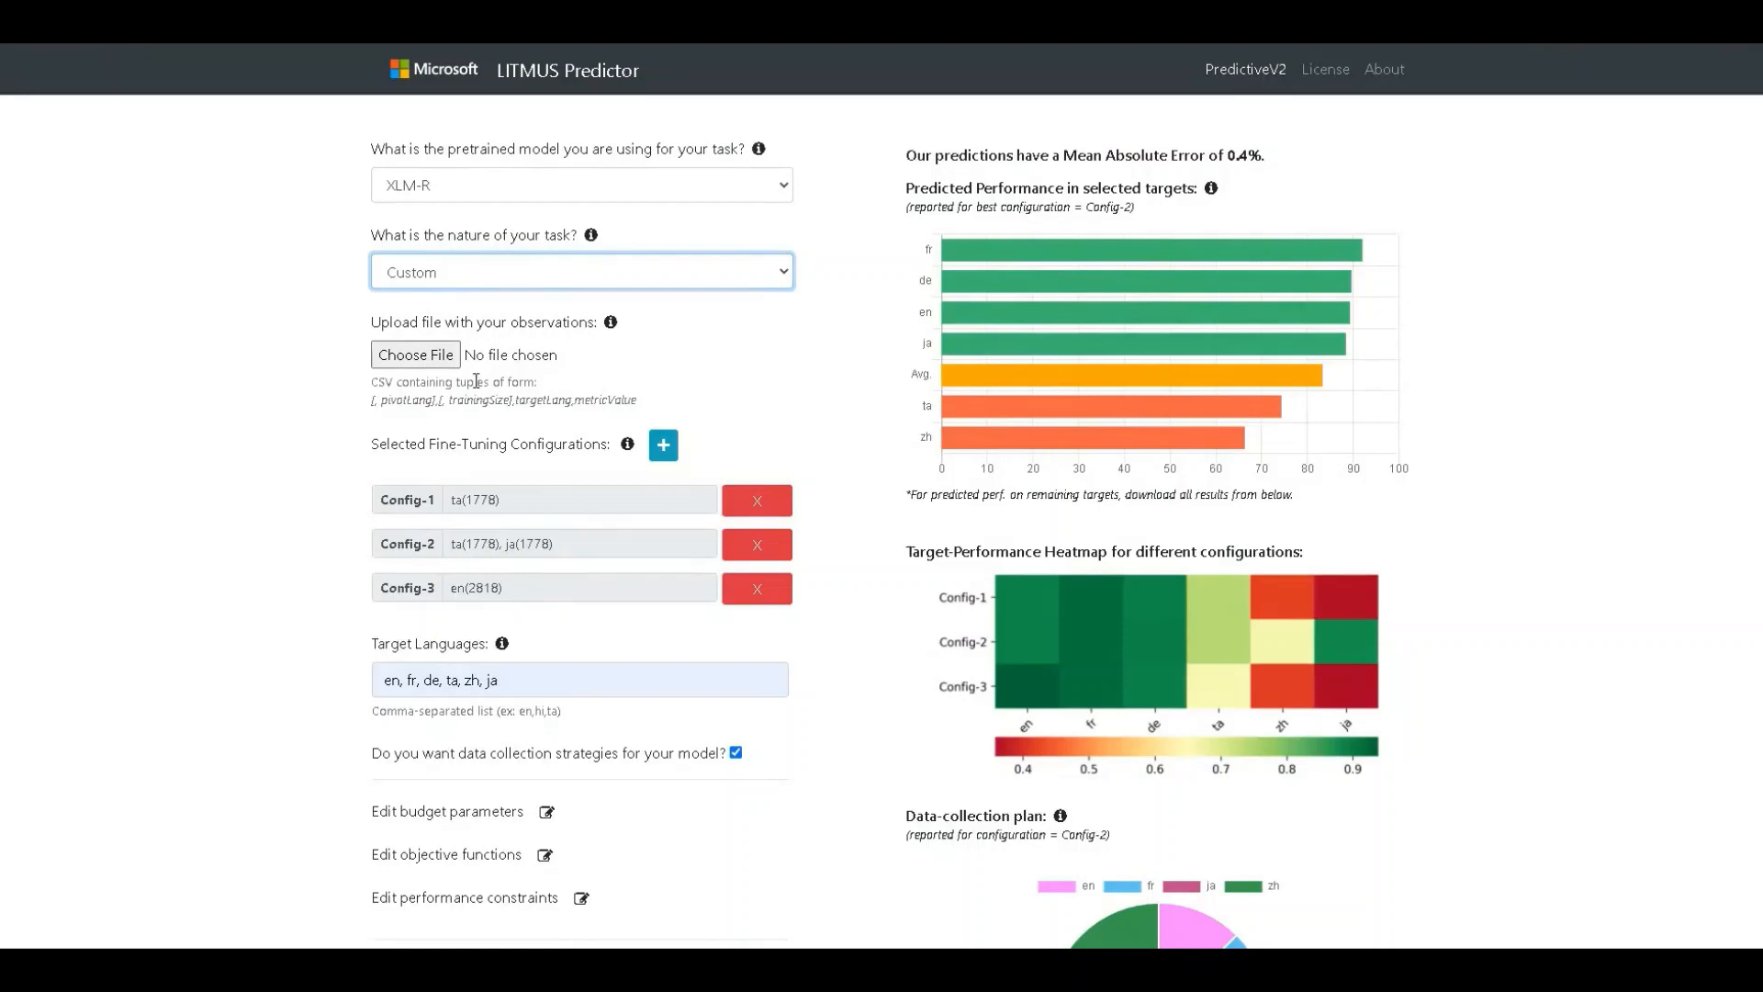
{"action": "mouse_move", "coordinate": [505, 371]}
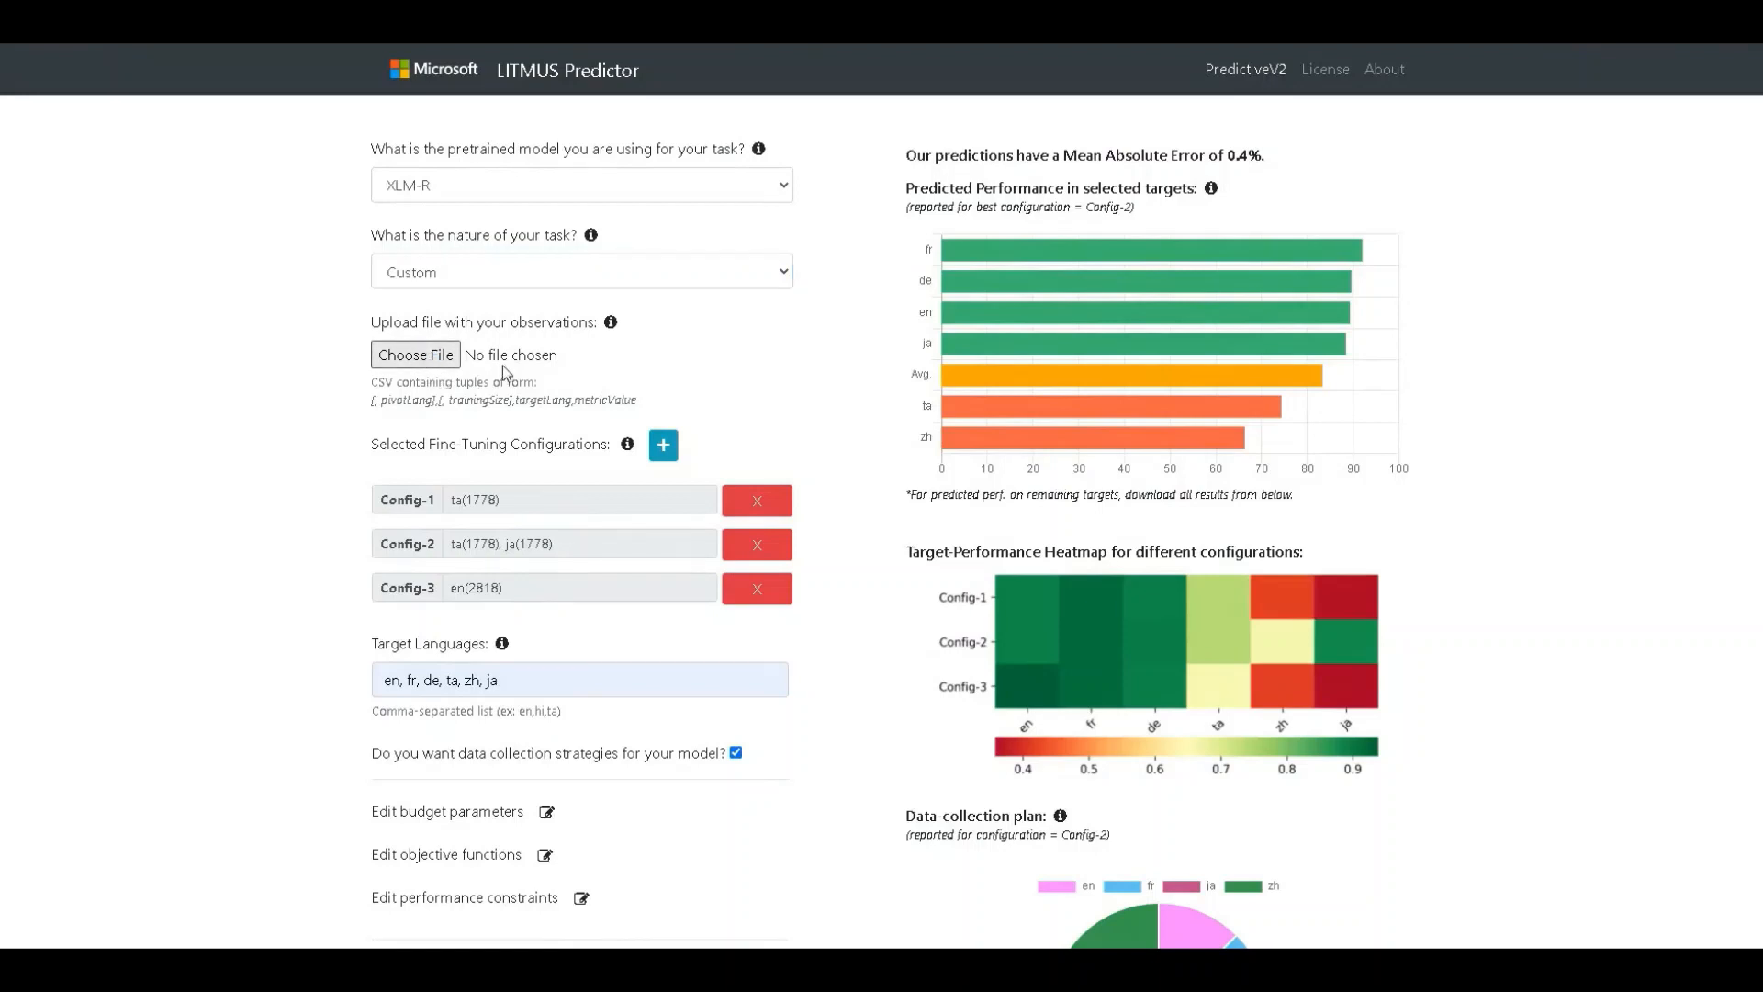
Step: Upload xlmr_xnli_sample.csv and scroll to the updated predictions showing Config-1 best
{"action": "left_click", "coordinate": [414, 355]}
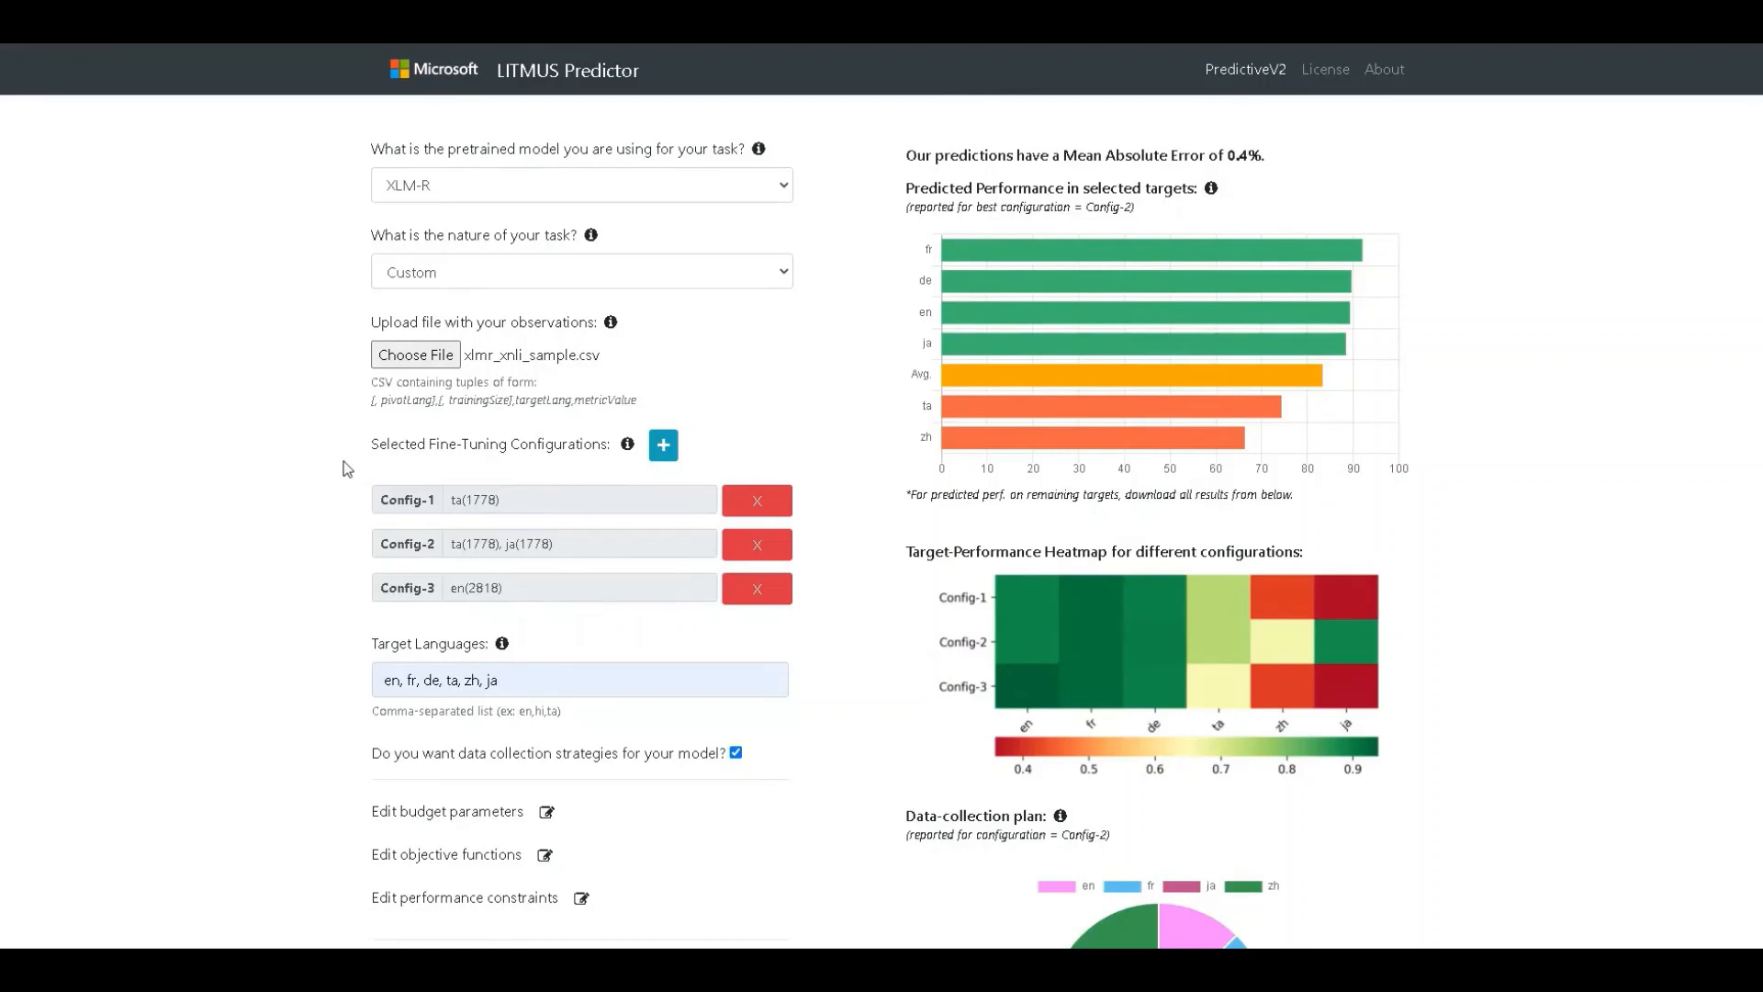
{"action": "scroll", "scroll_direction": "down", "scroll_amount": 3}
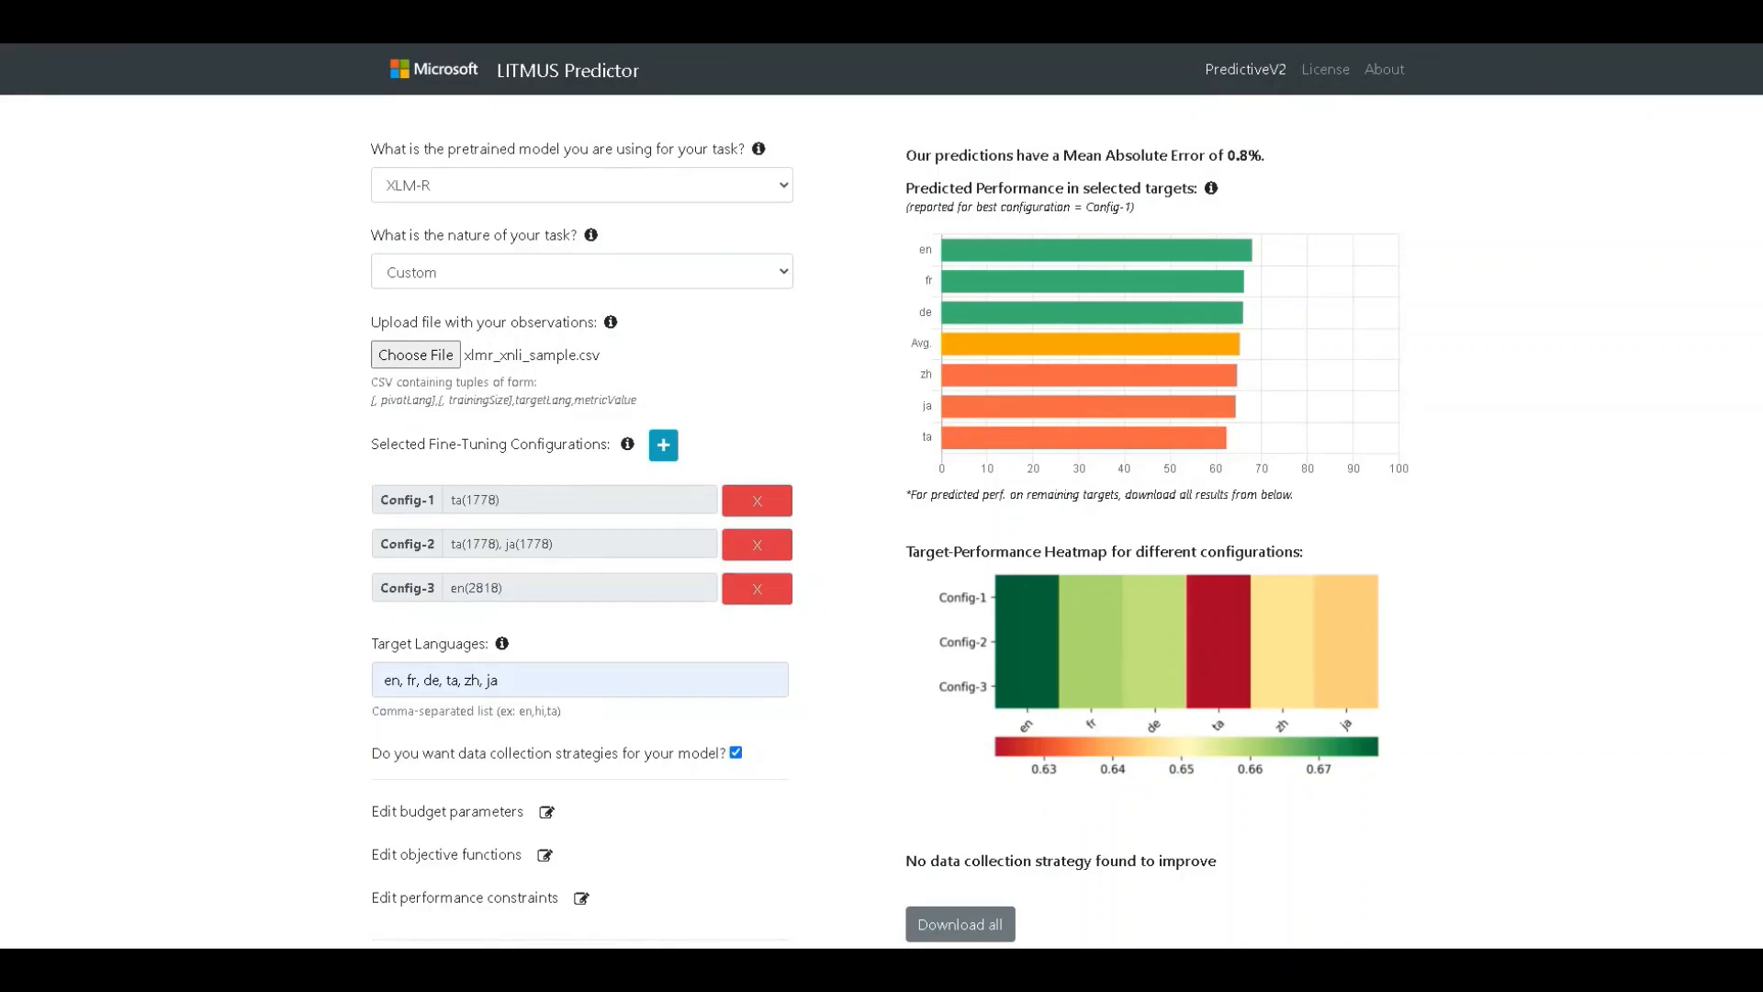
{"action": "mouse_move", "coordinate": [919, 737]}
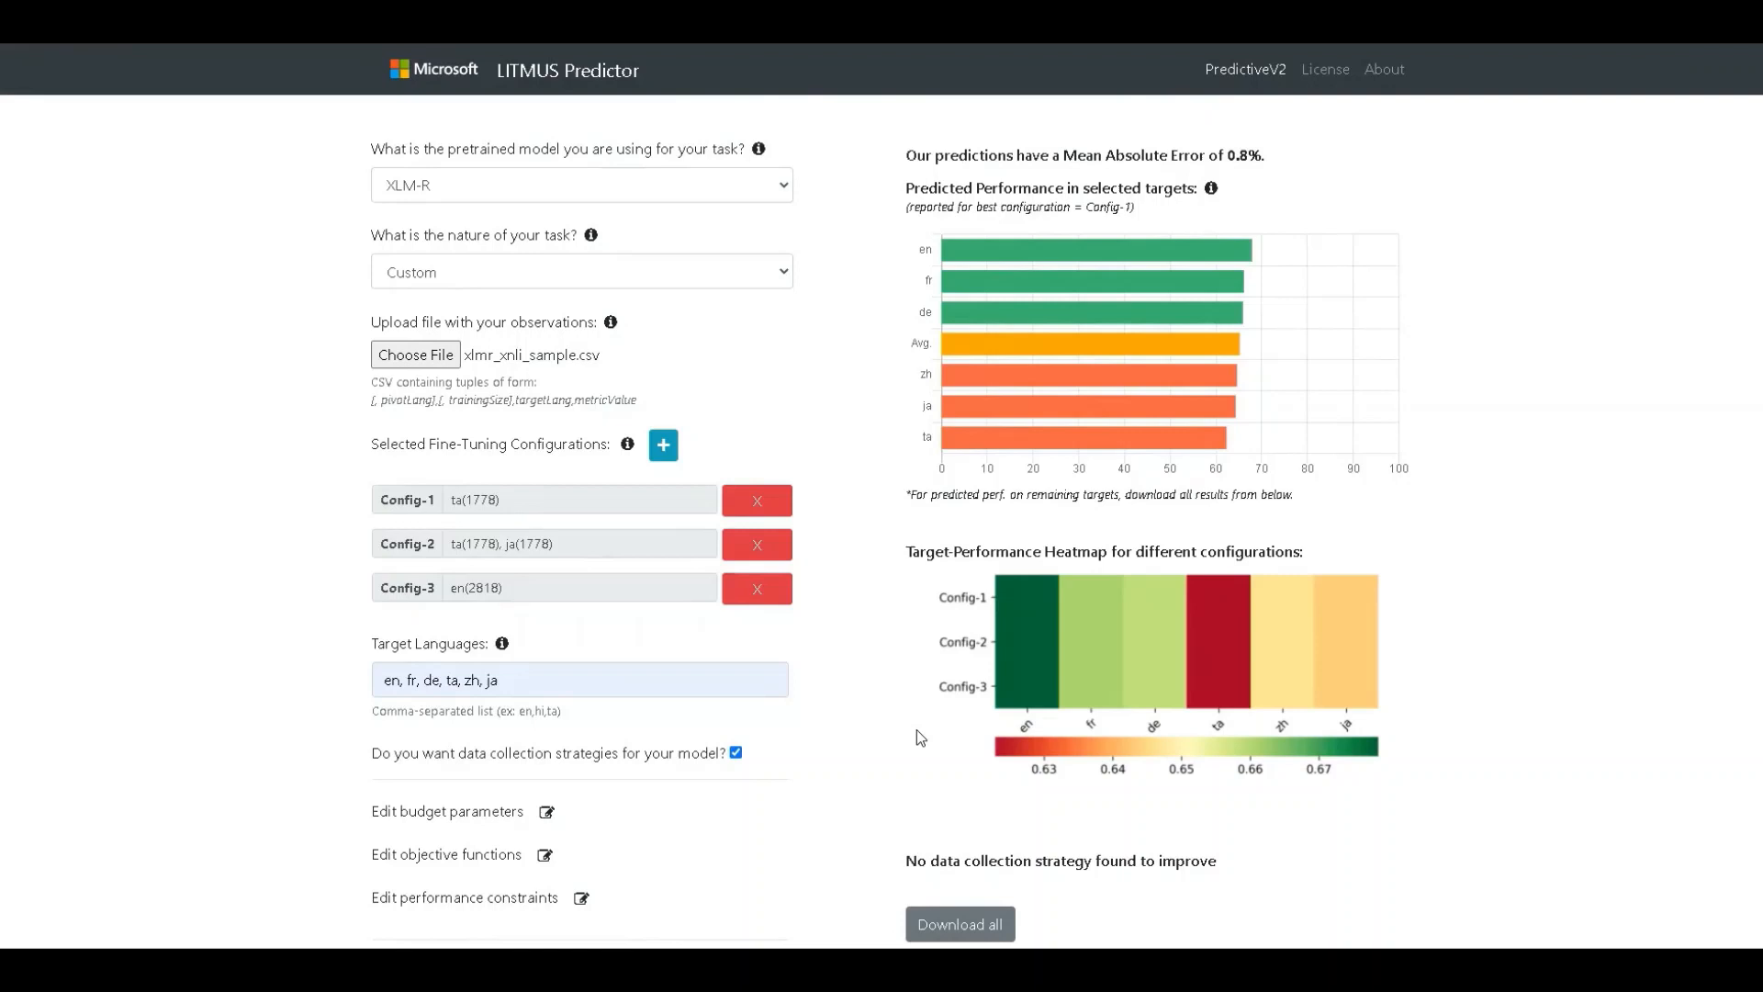
{"action": "mouse_move", "coordinate": [950, 262]}
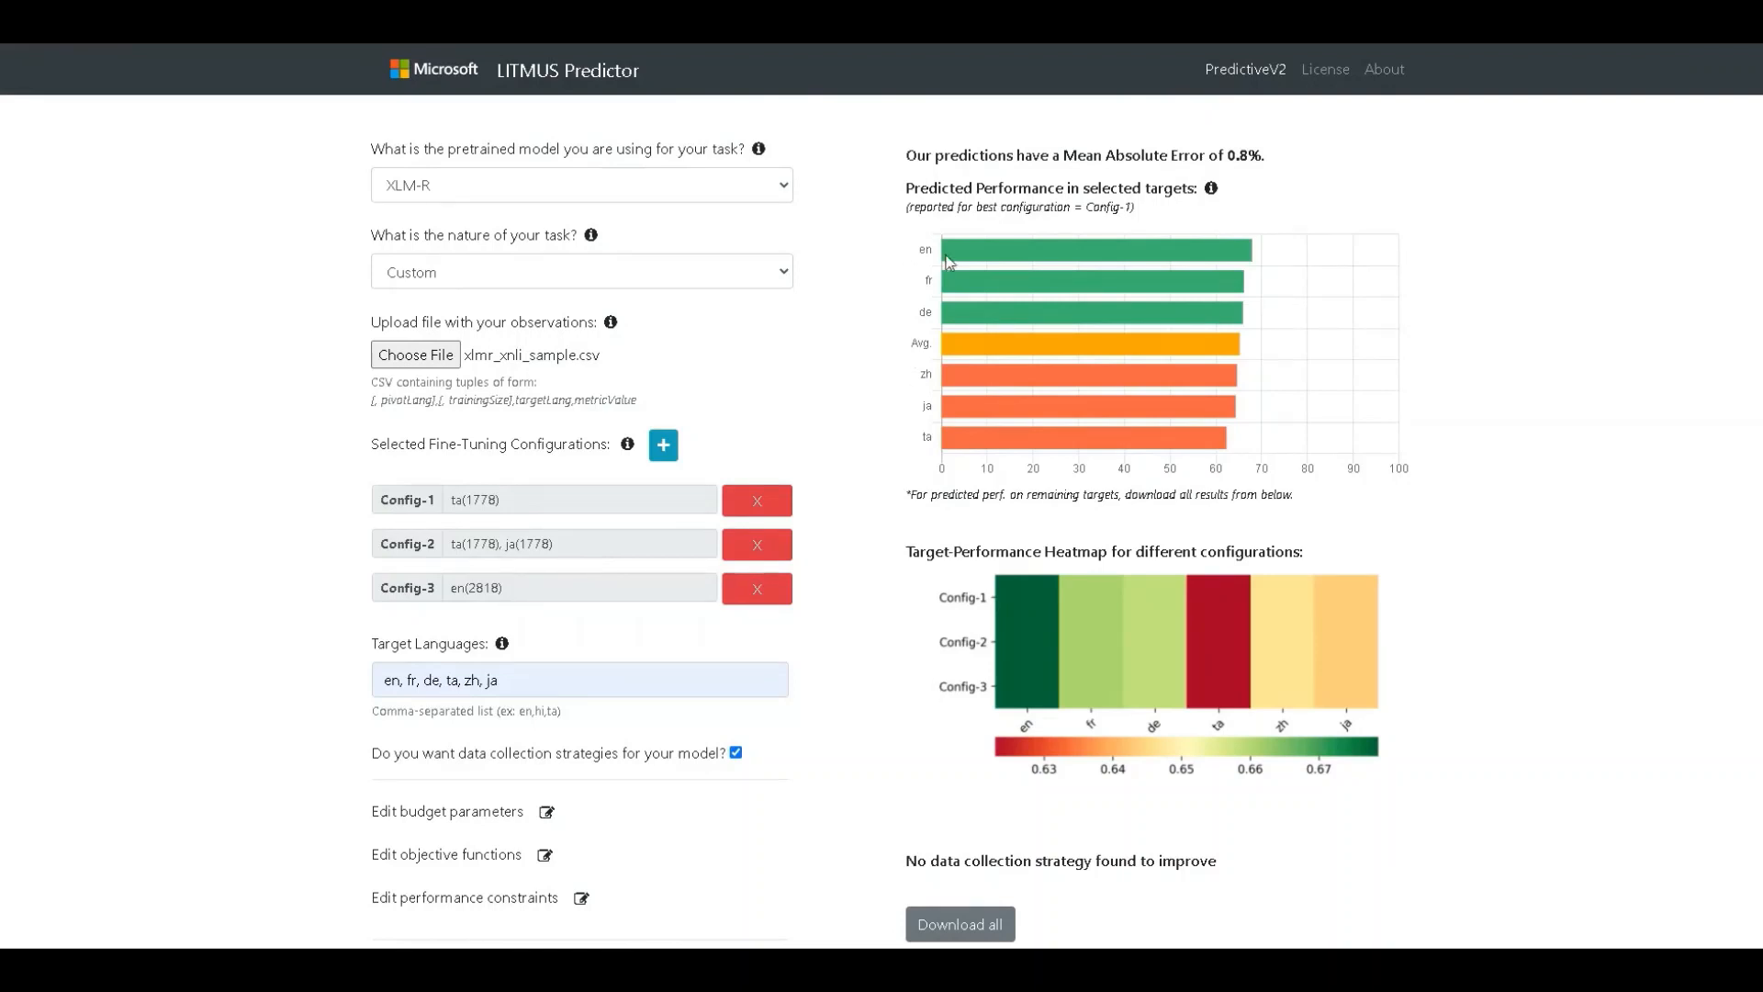
{"action": "mouse_move", "coordinate": [1212, 516]}
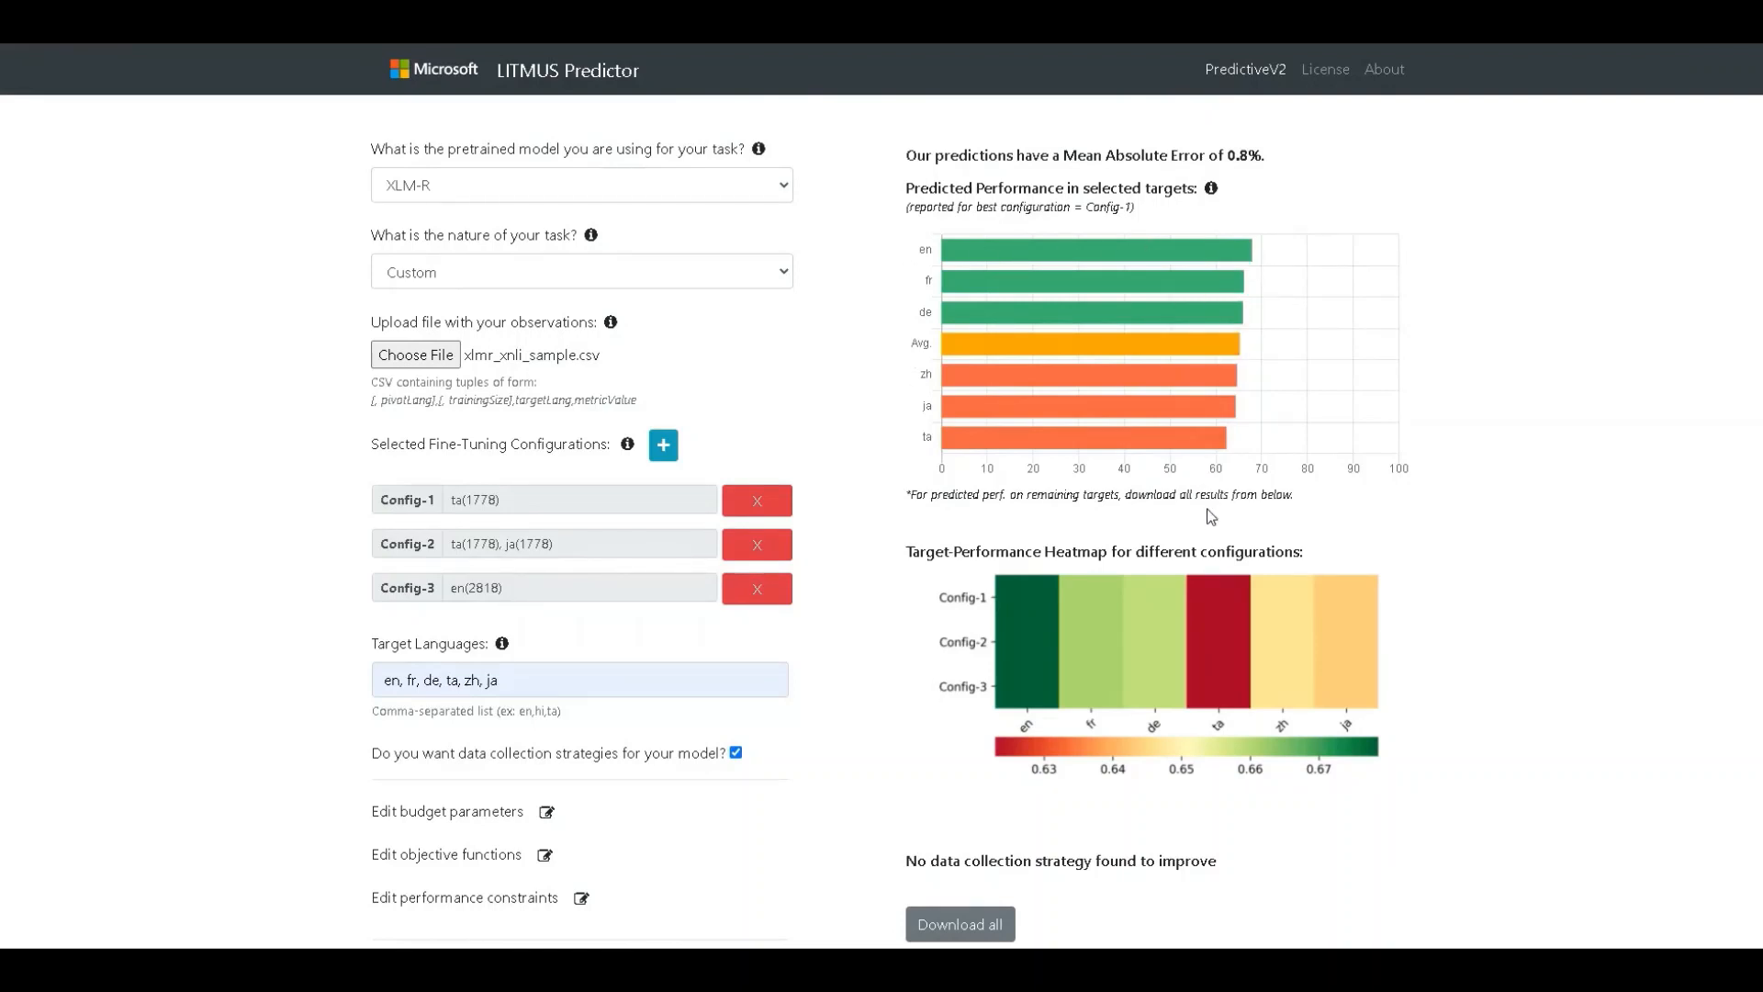
{"action": "mouse_move", "coordinate": [239, 729]}
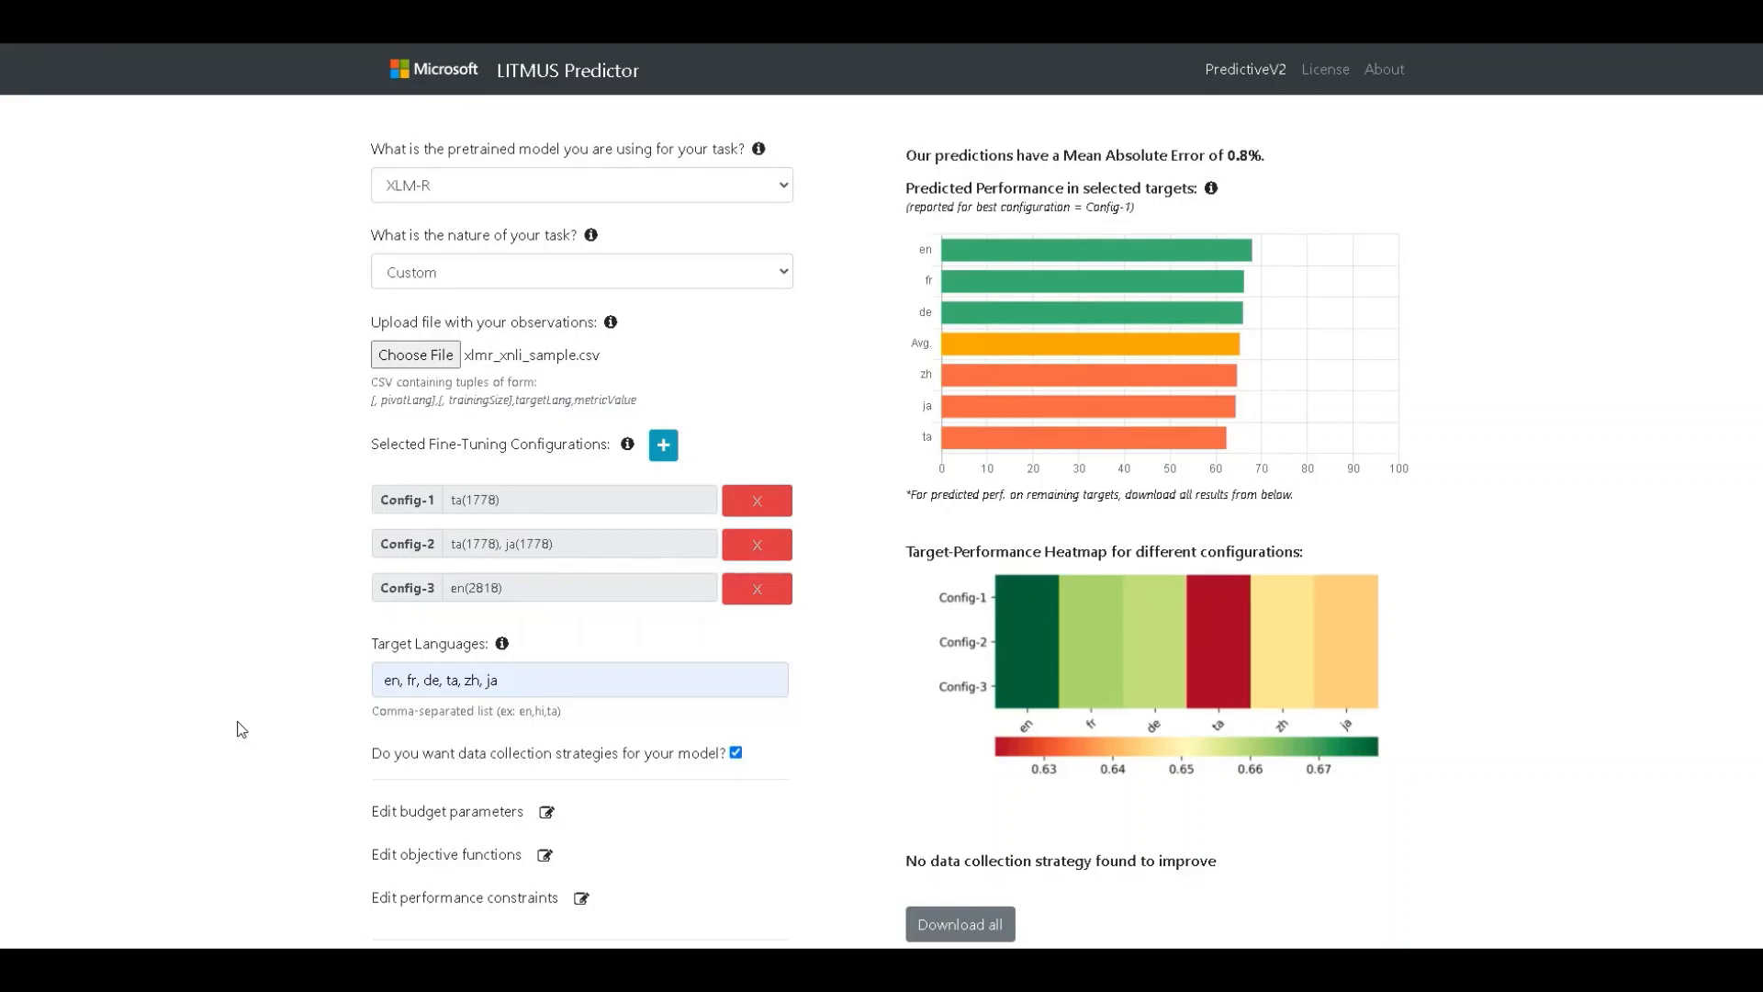